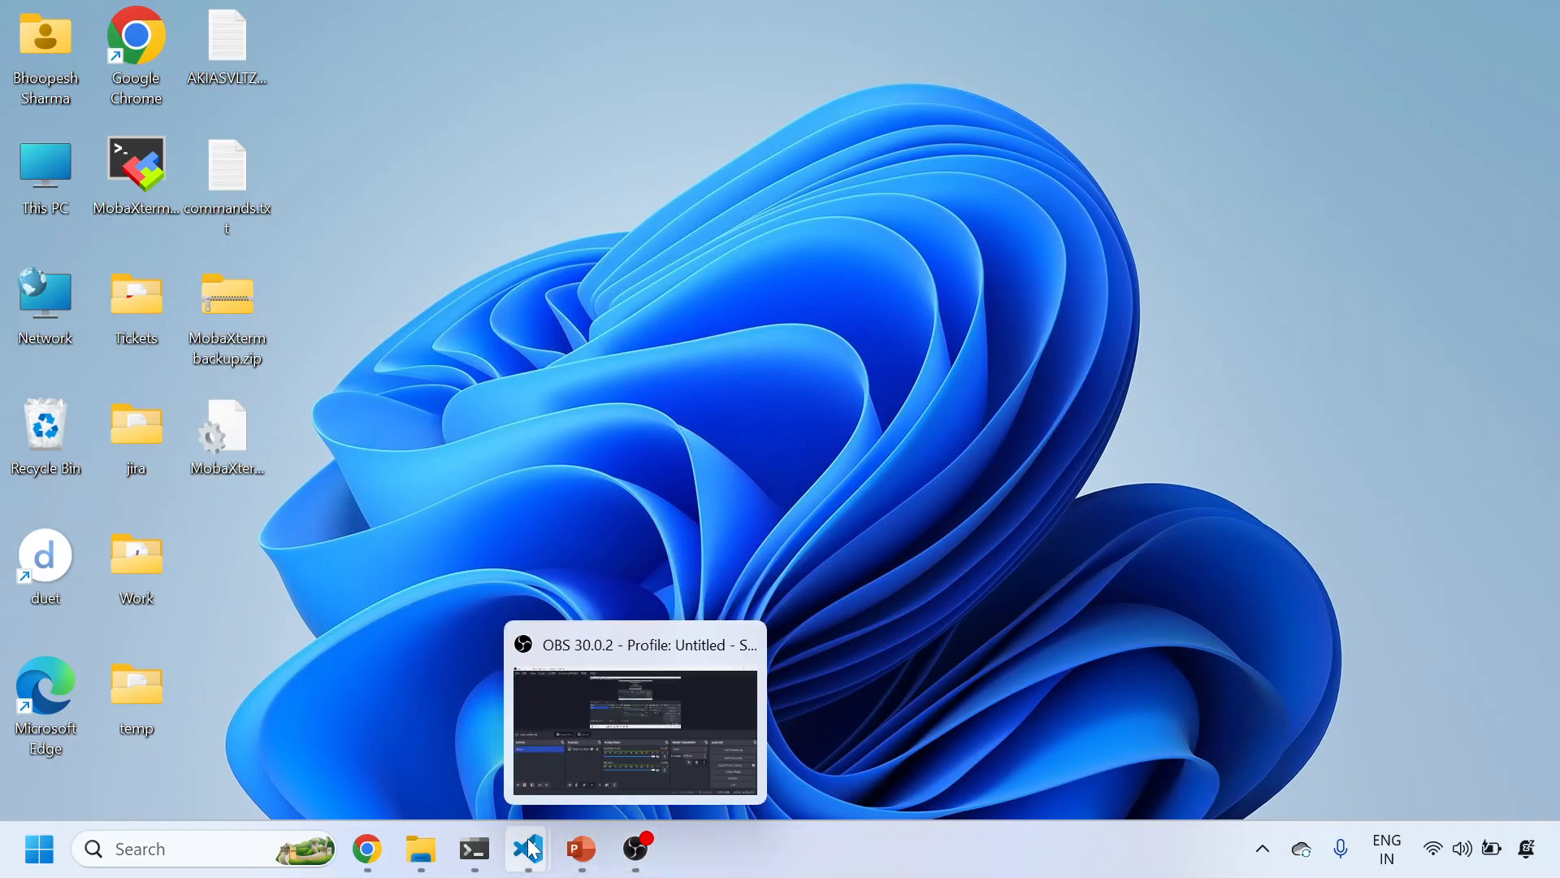
Show the Grafana_Mimir GitHub README in Chrome at its '1. Download Grafana Mimir' section.
click(527, 848)
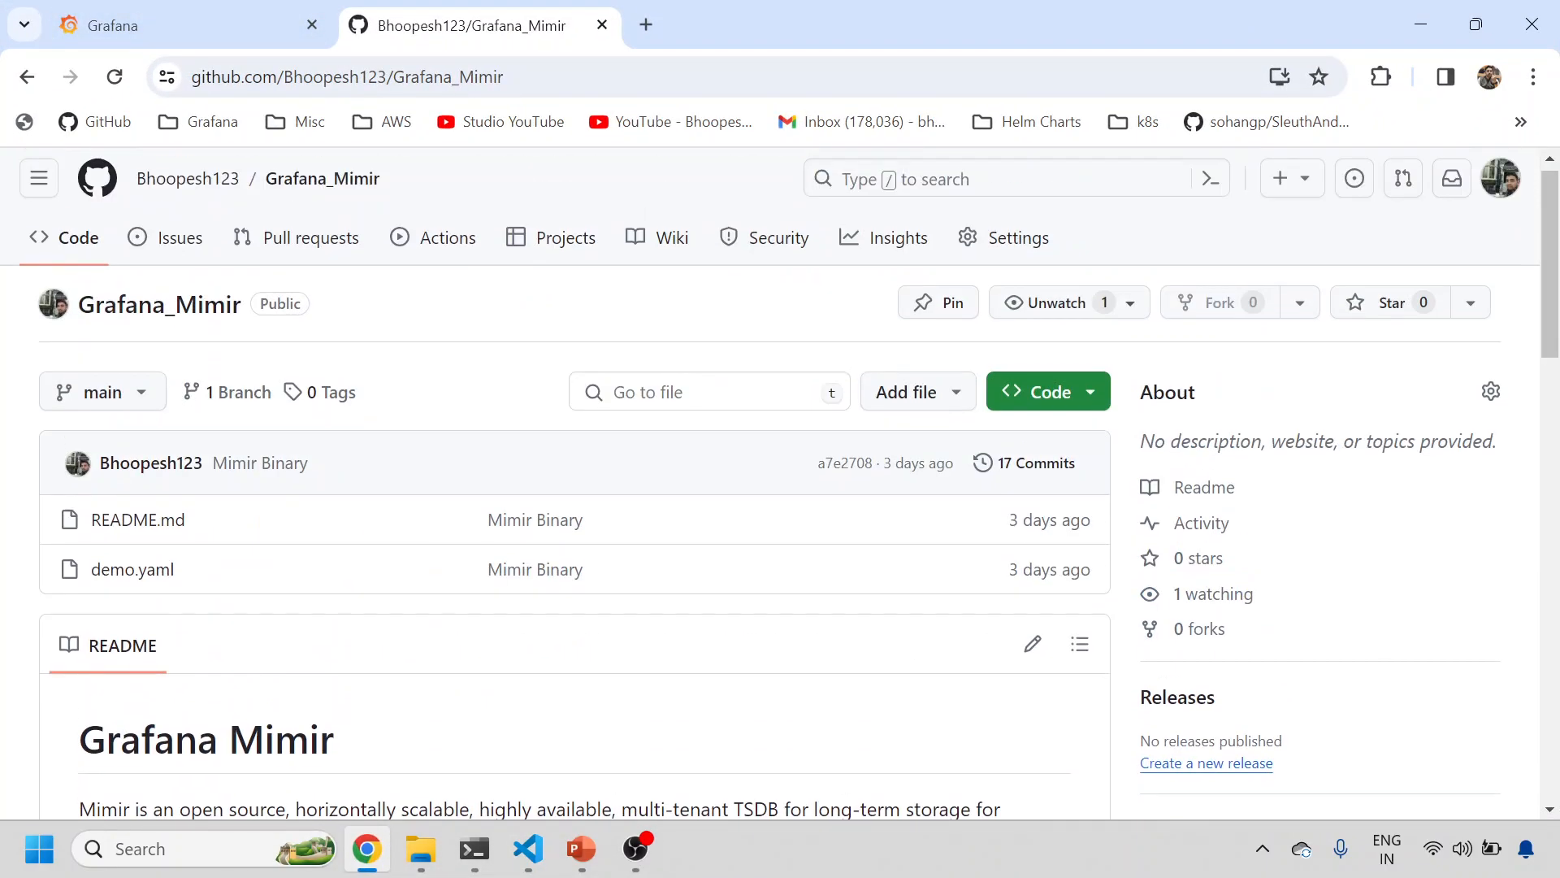
scroll(down, 3)
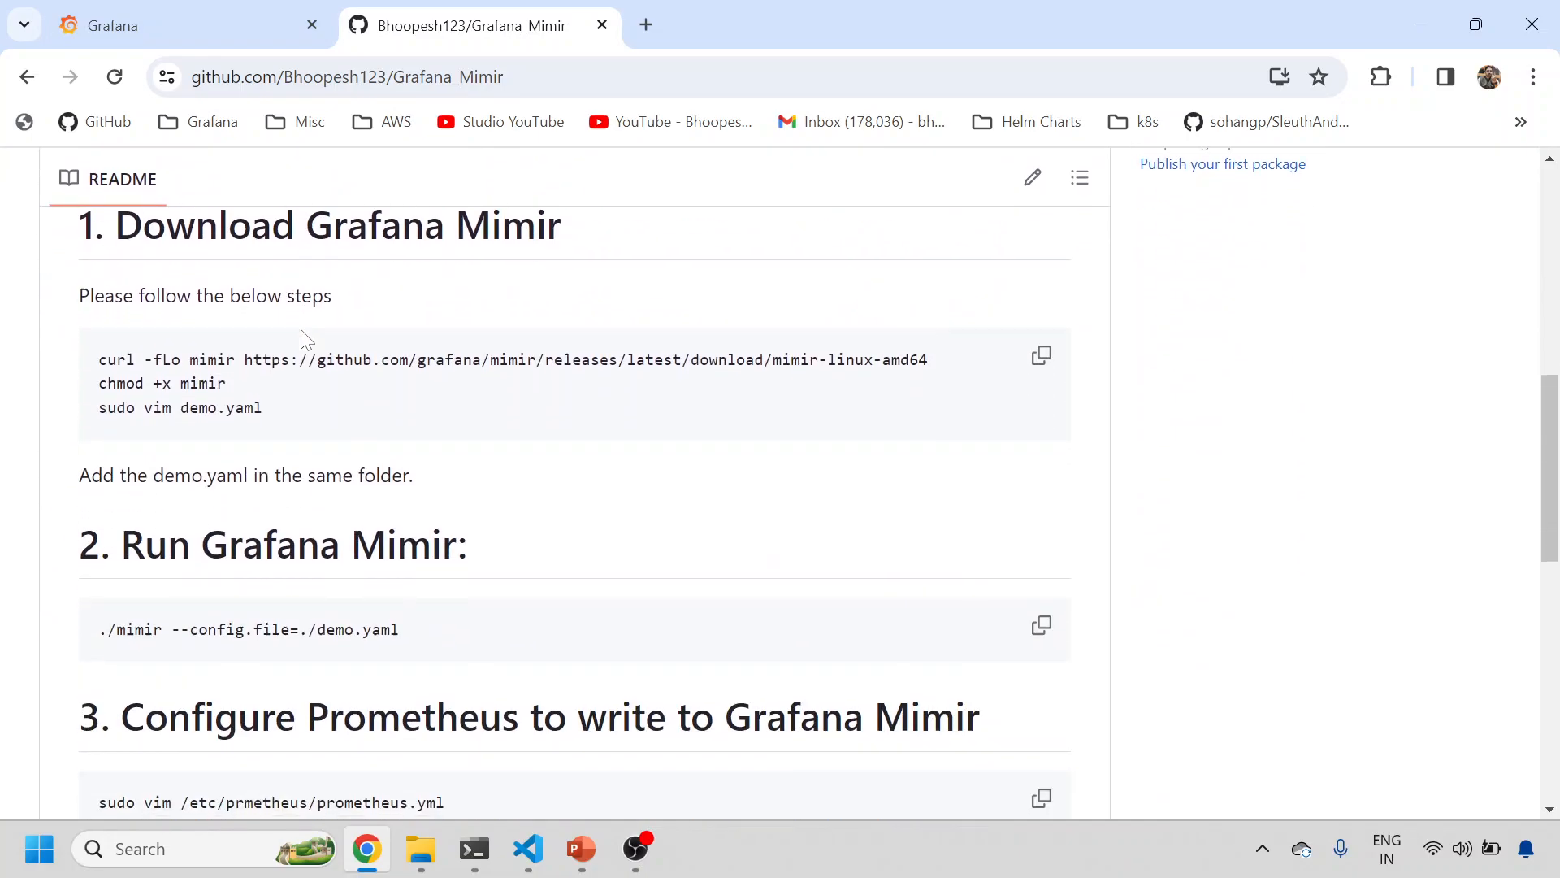
scroll(up, 3)
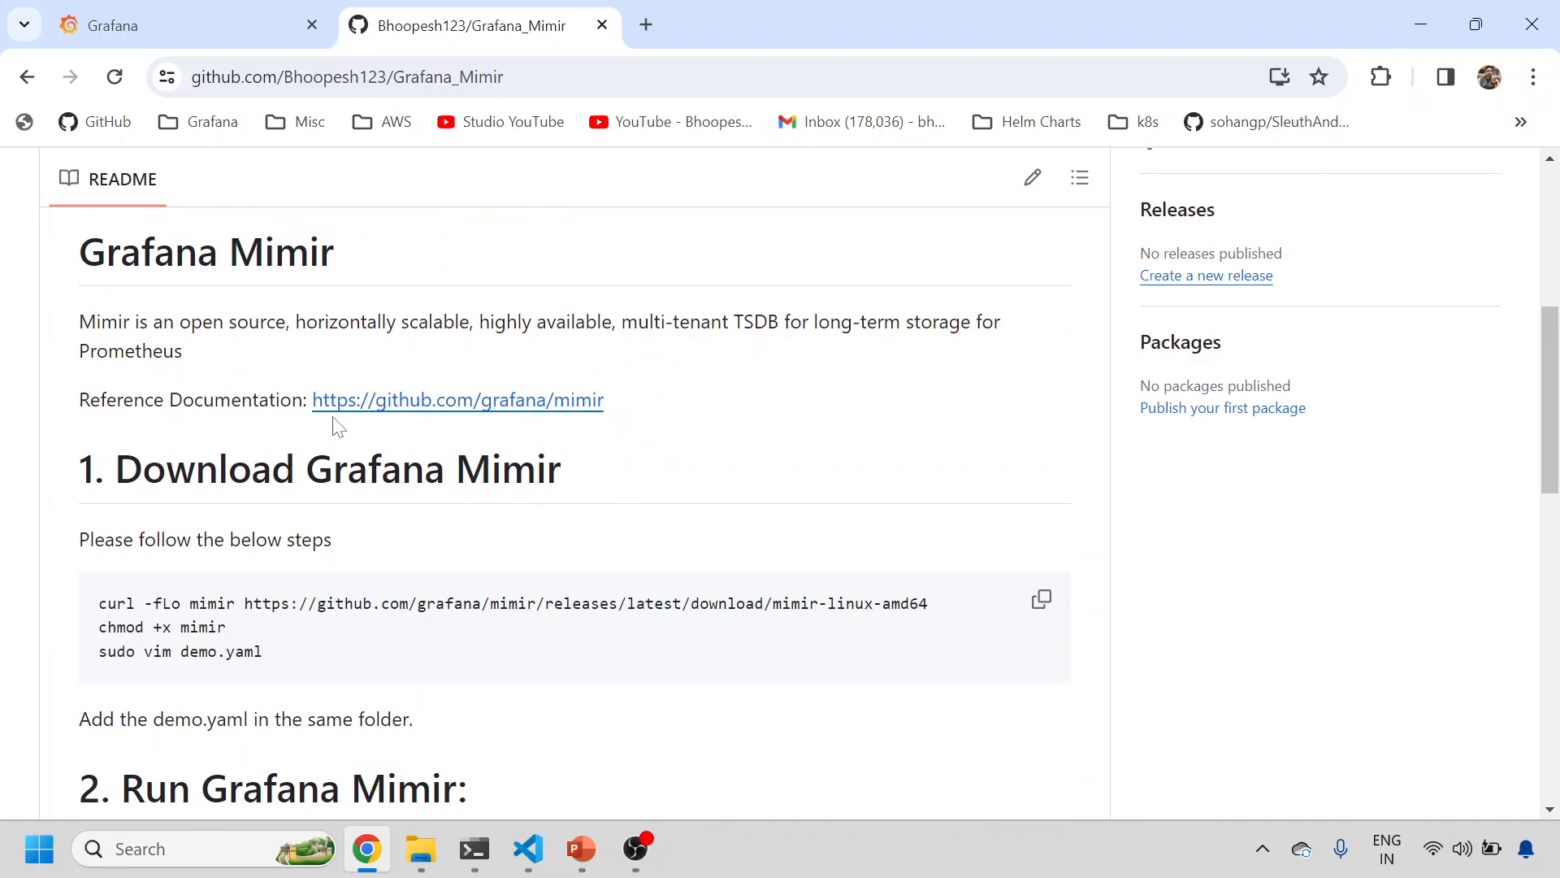
mouse_move(812, 381)
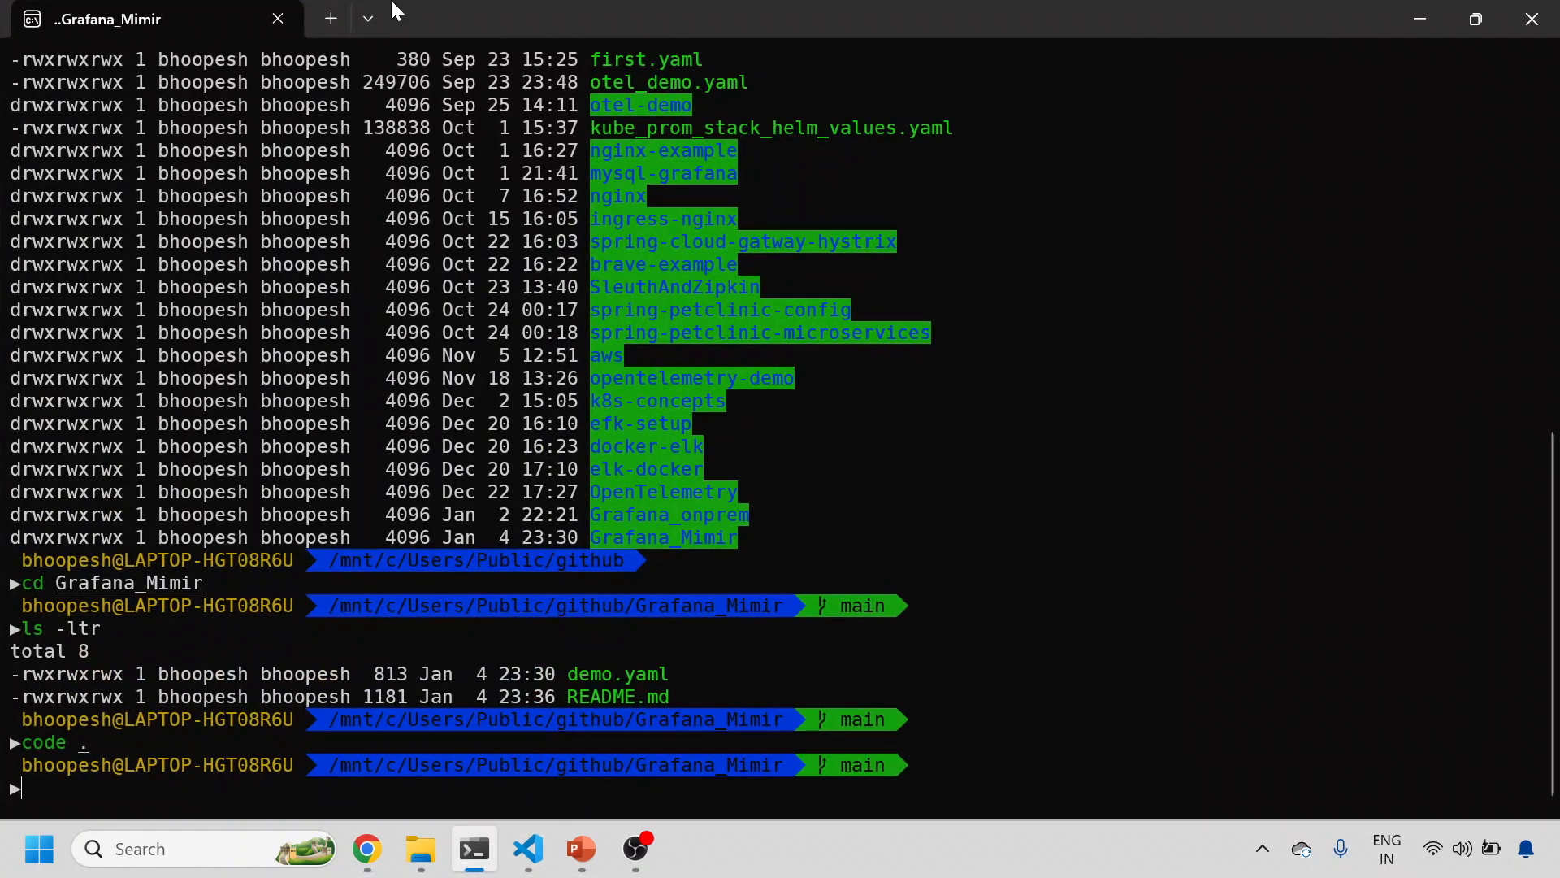
Open a new Ubuntu tab in Windows Terminal and answer the oh-my-zsh update prompt.
click(368, 18)
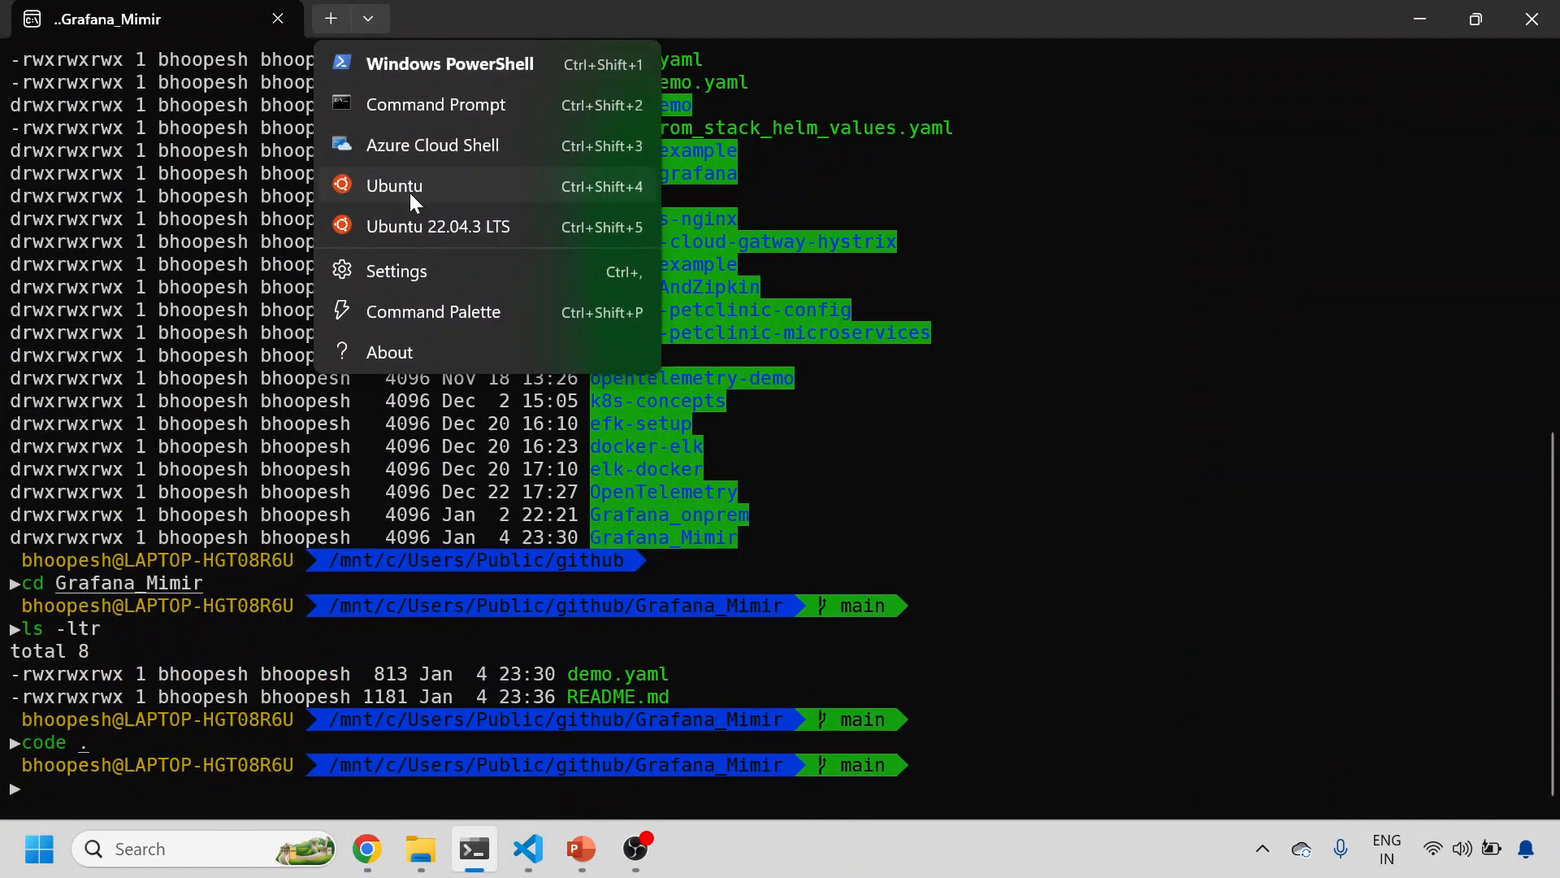
click(394, 186)
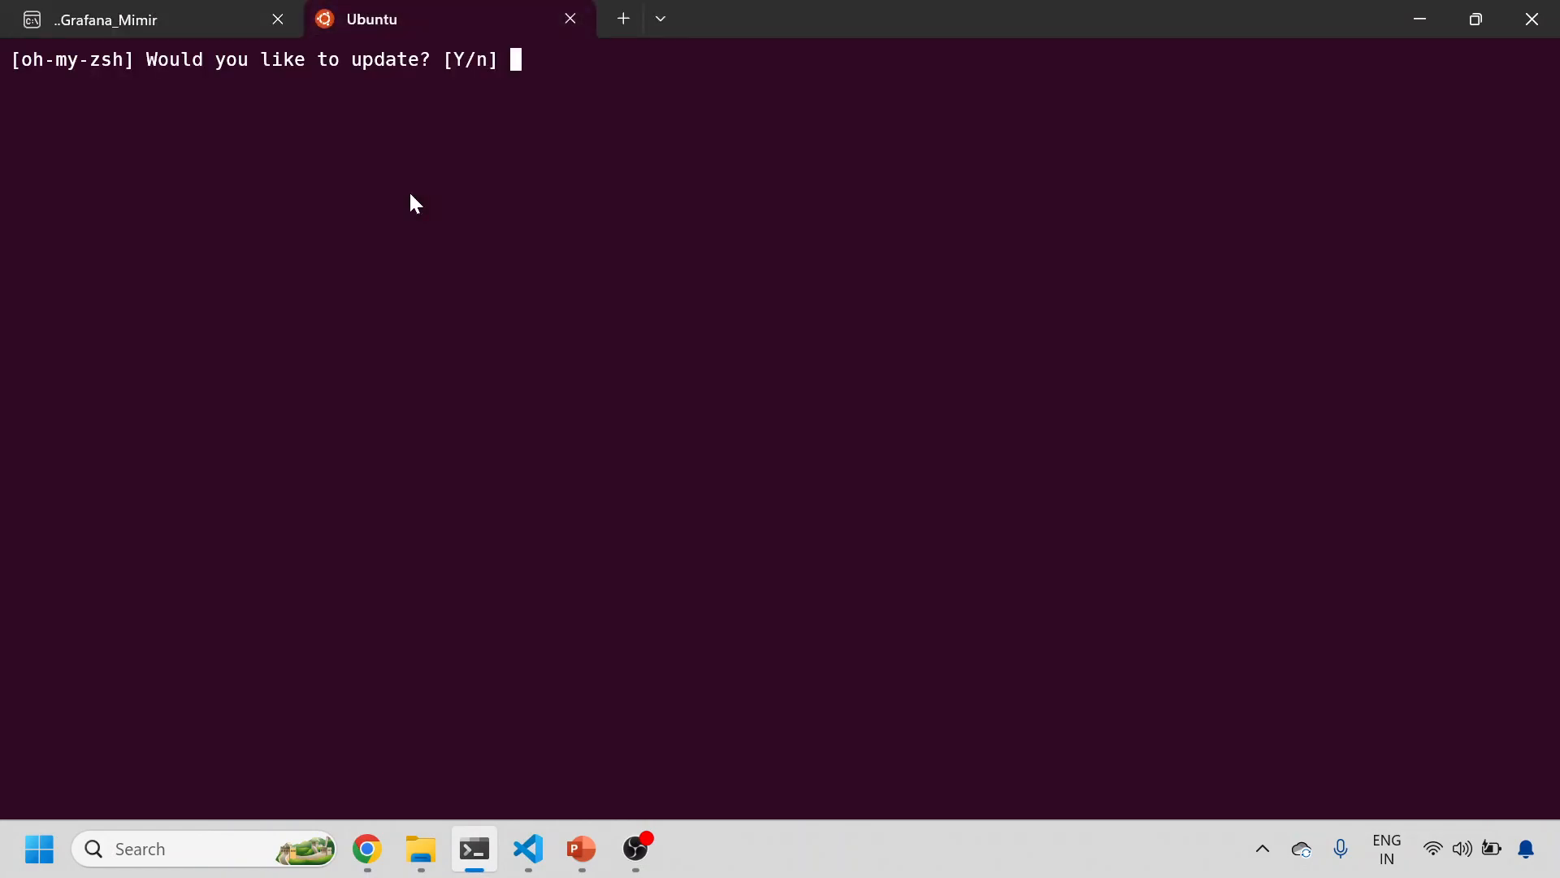
text(m)
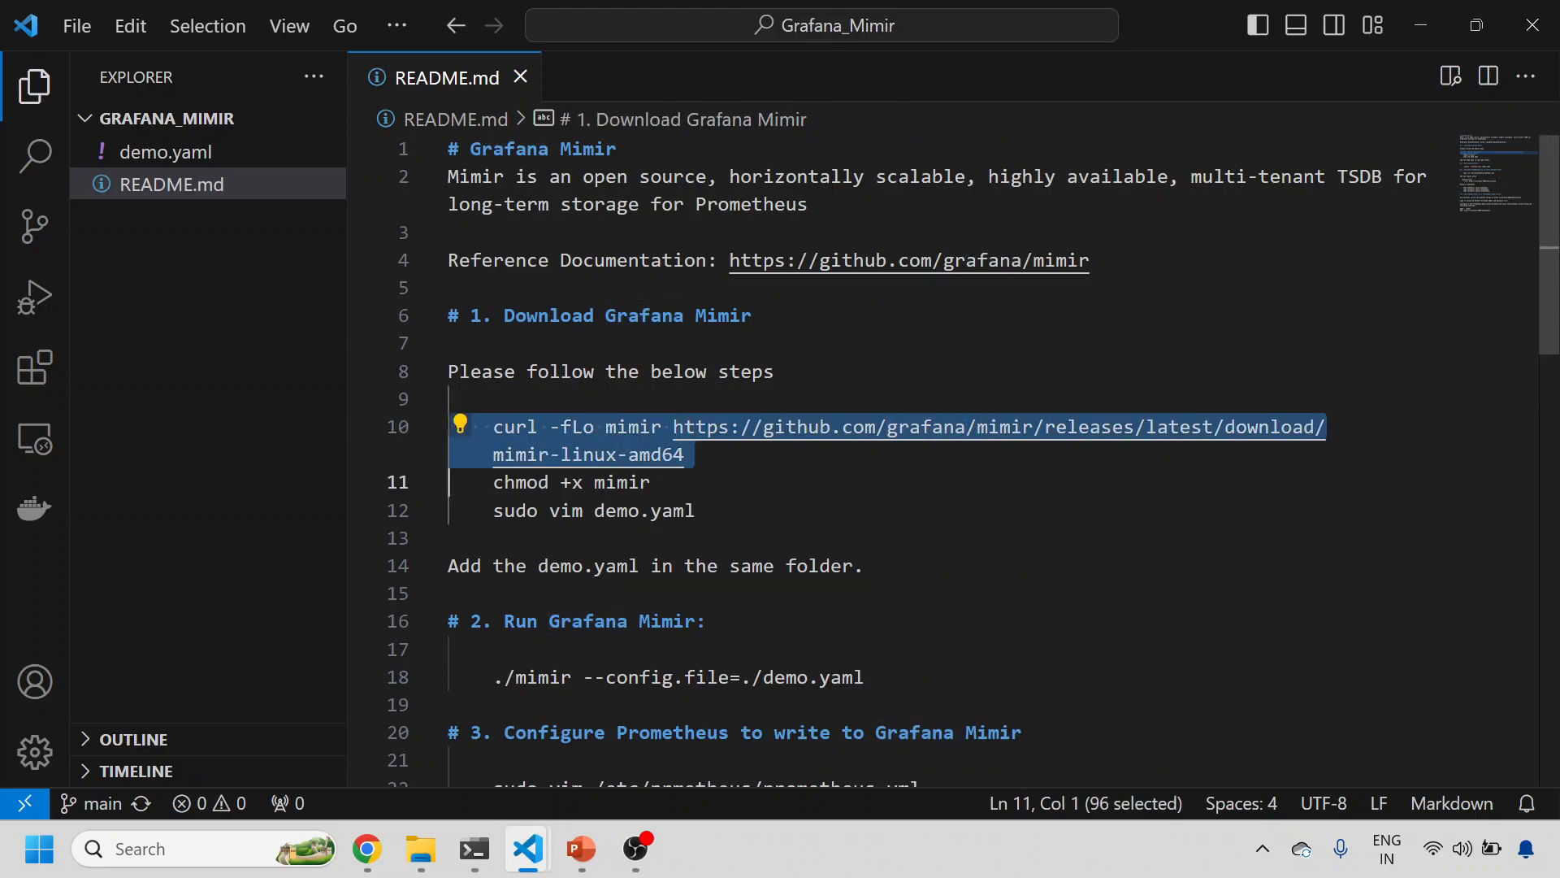
Create an otel directory and enter cd mimir/tsdb/anonymous/wal in the Ubuntu shell.
click(366, 848)
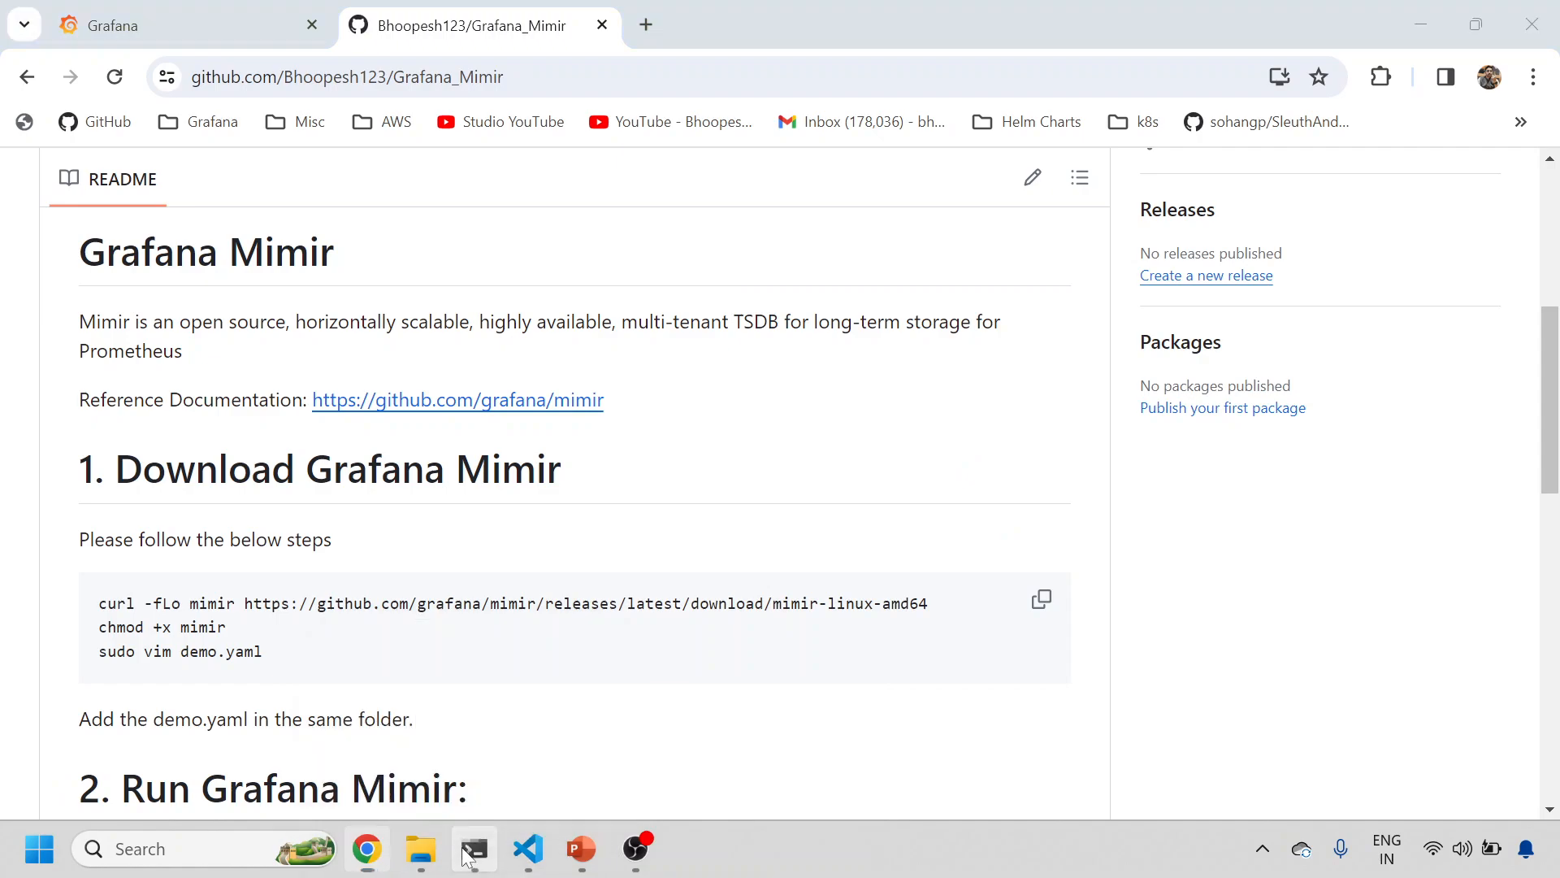
click(474, 848)
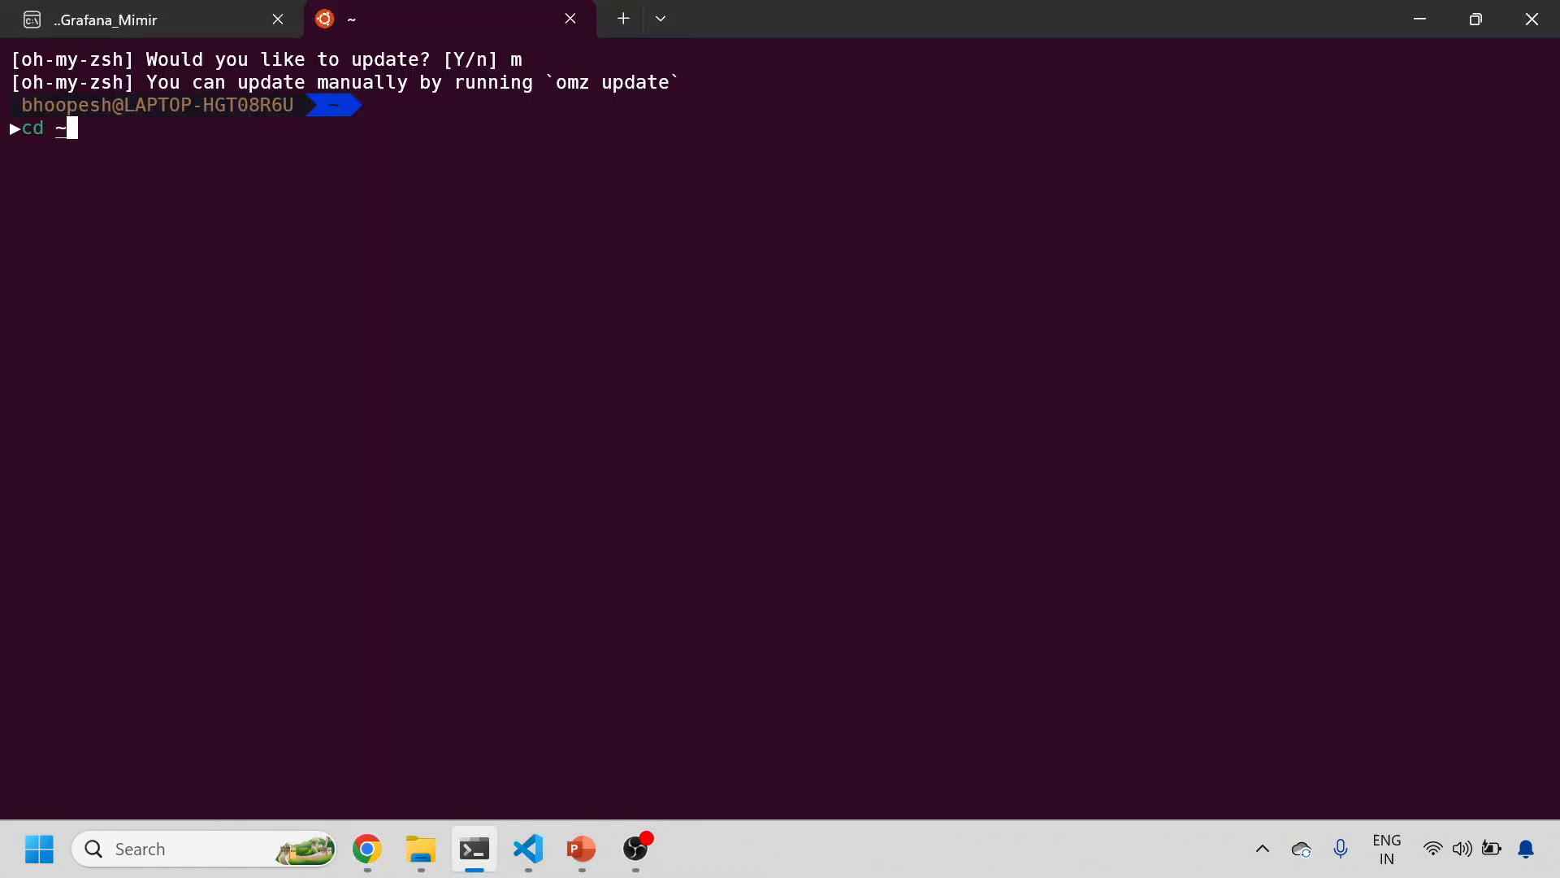
text(mkdir otel)
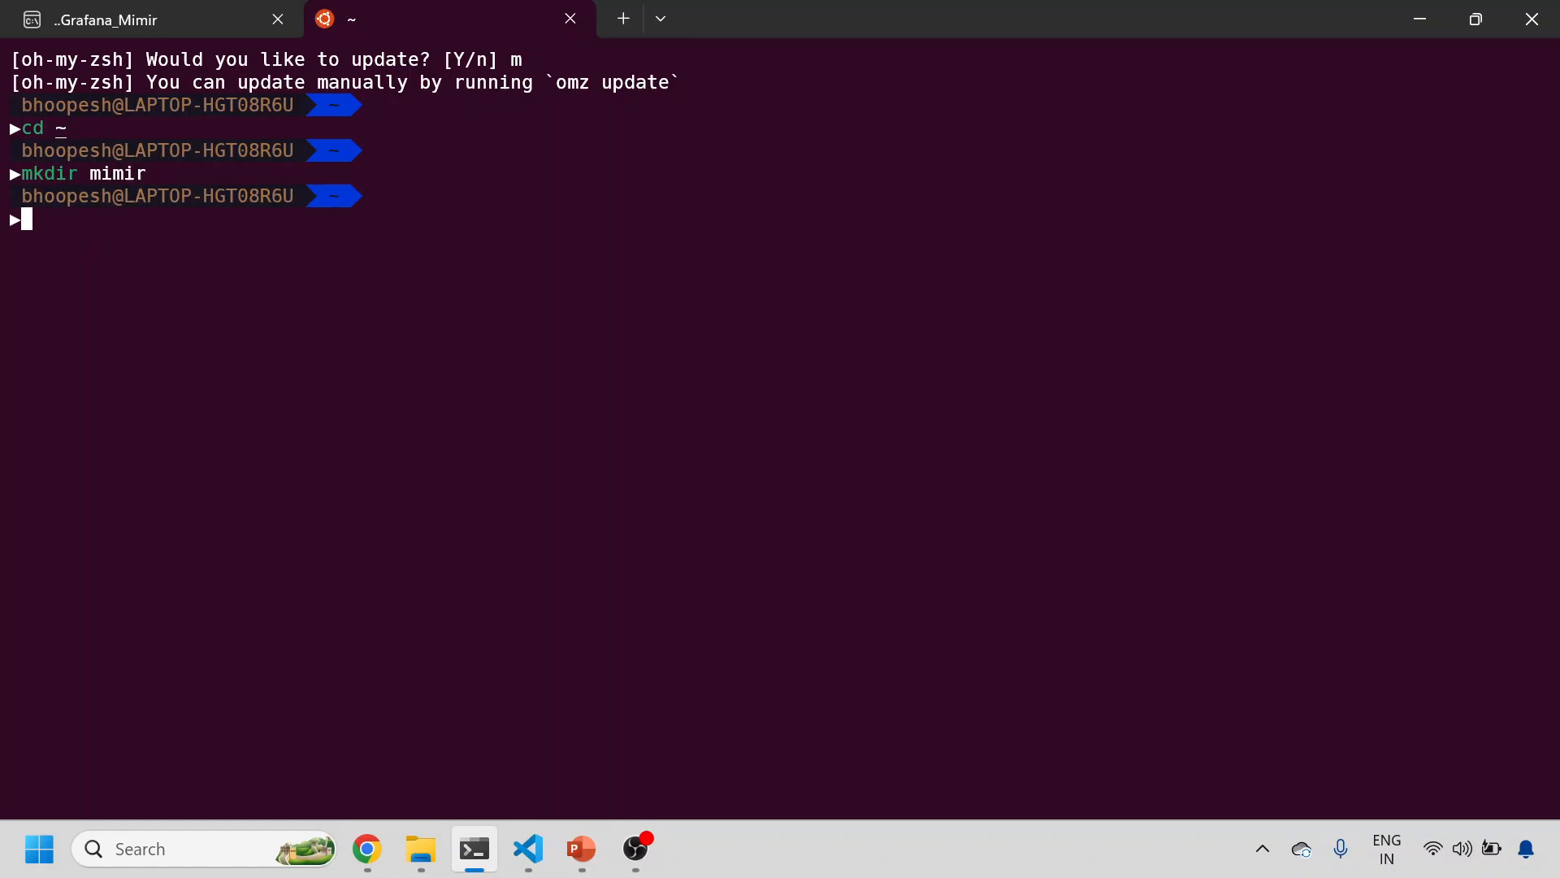
text(cd mimir/tsdb/anonymous/wal)
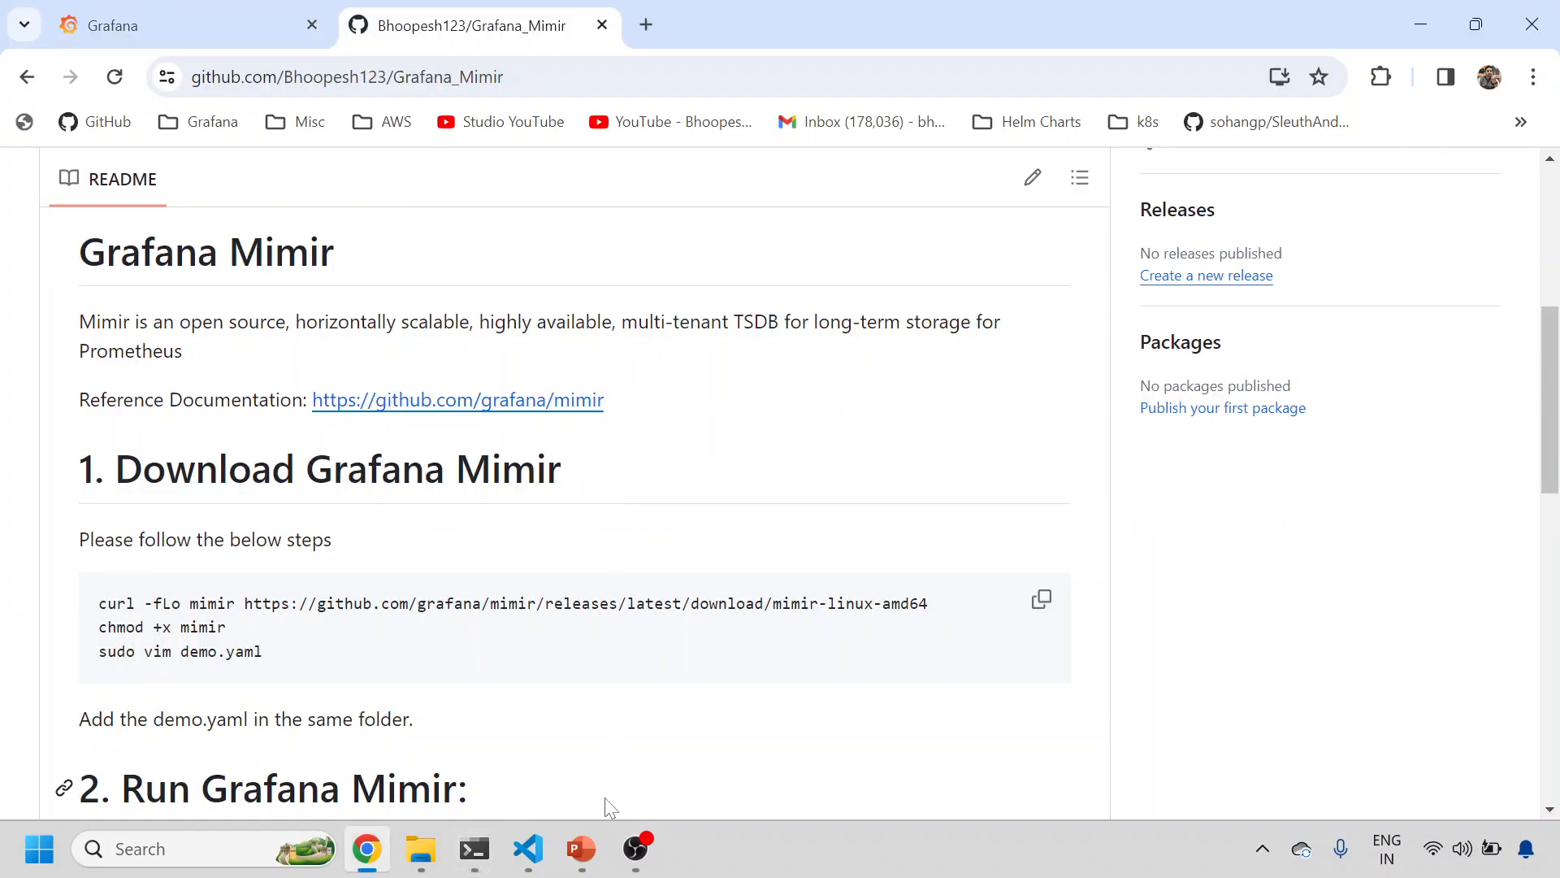
Select the chmod +x mimir command from the README in VS Code.
click(527, 848)
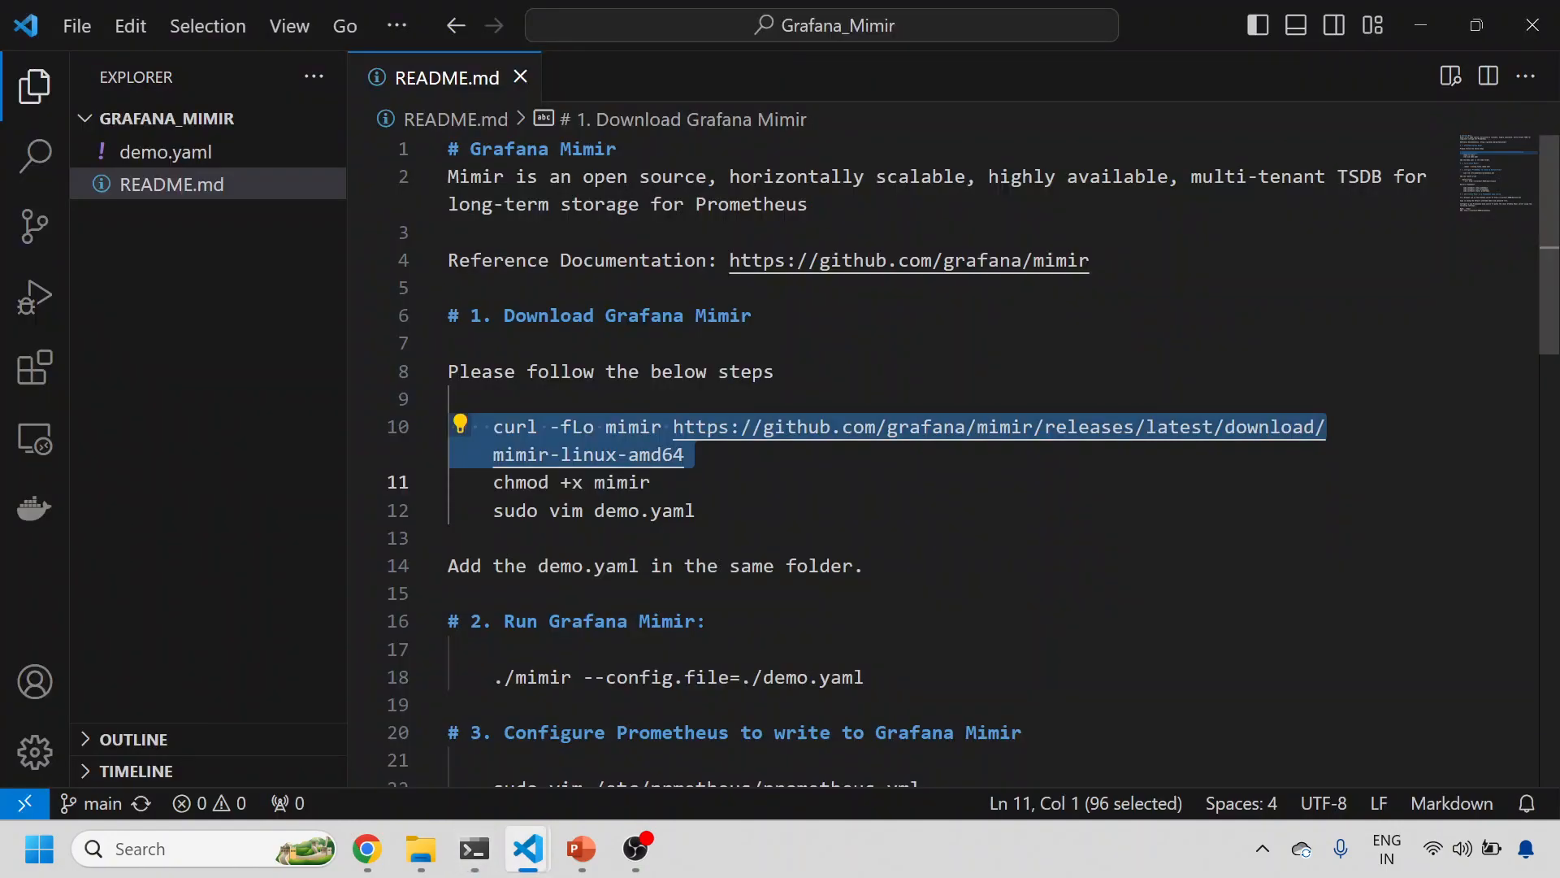
double_click(519, 482)
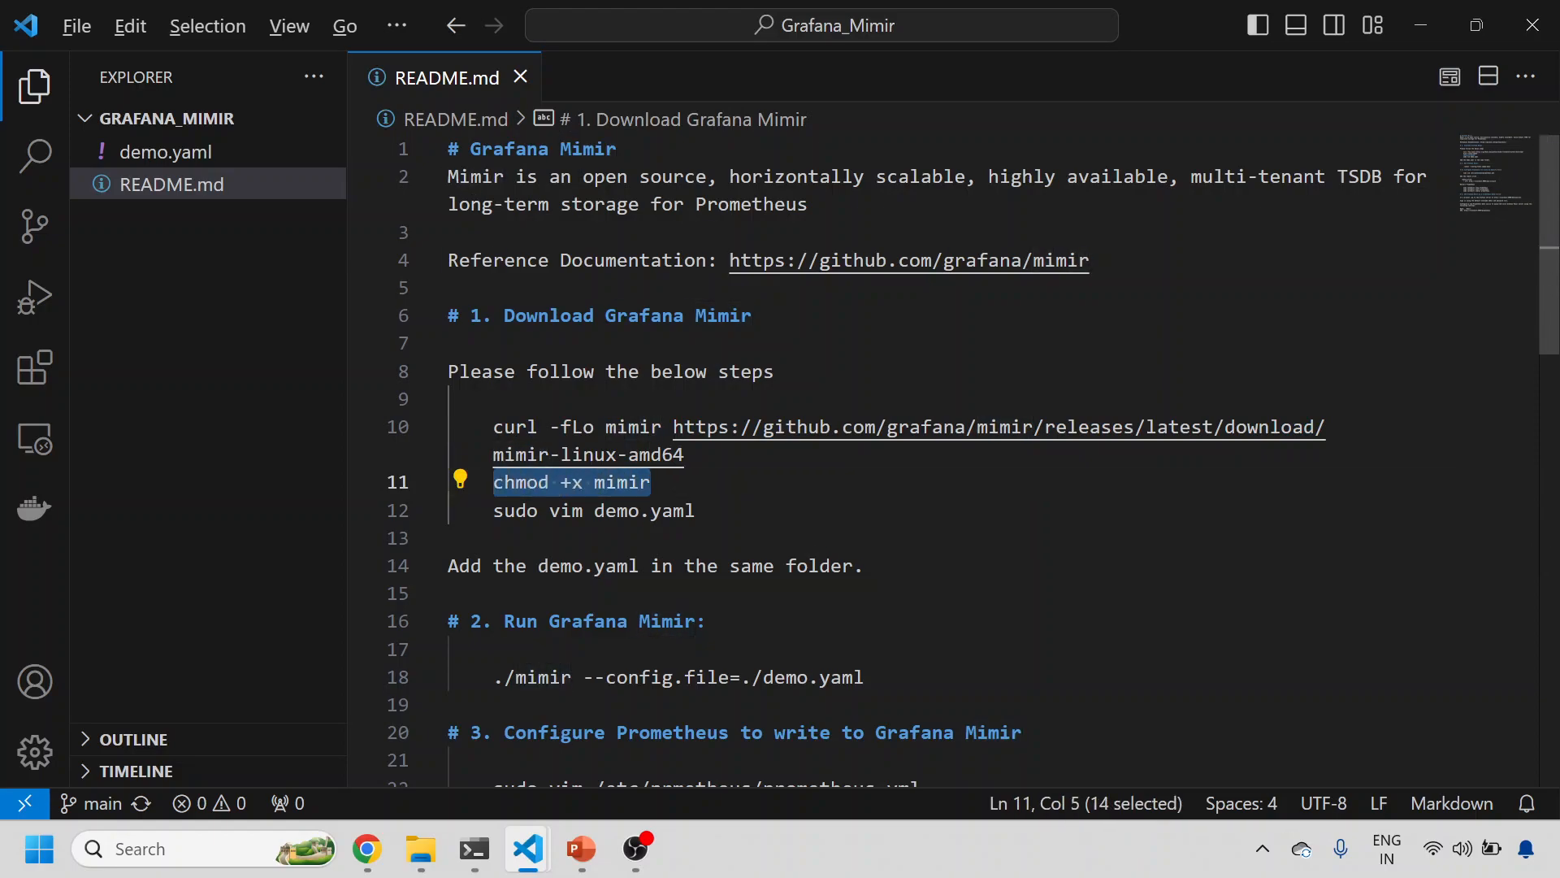
click(474, 848)
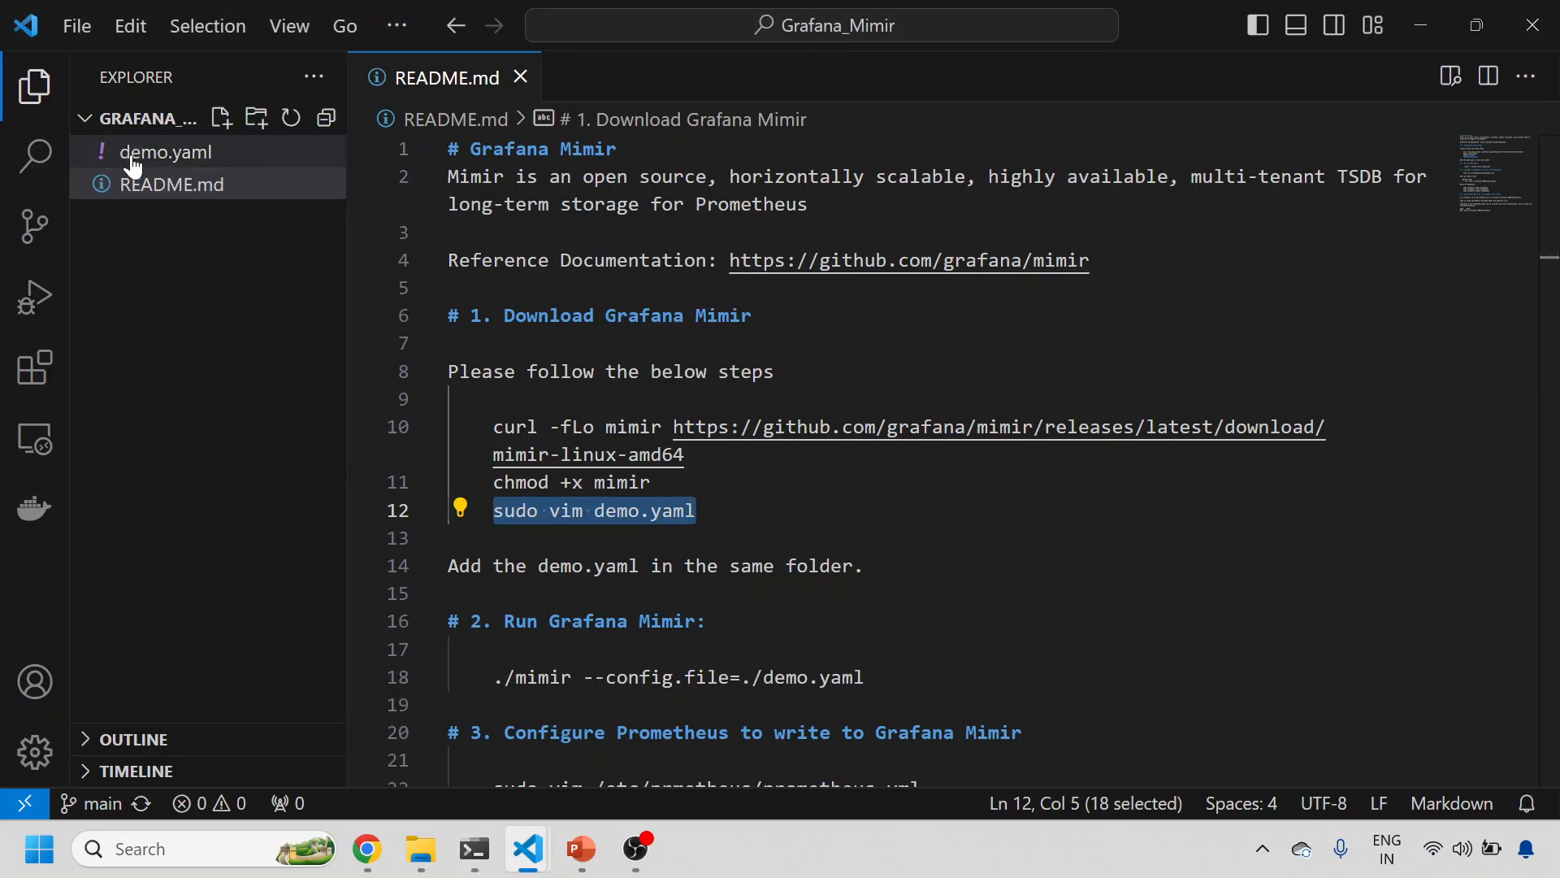
Select all of demo.yaml's Mimir configuration in VS Code, then return to the README.
click(165, 151)
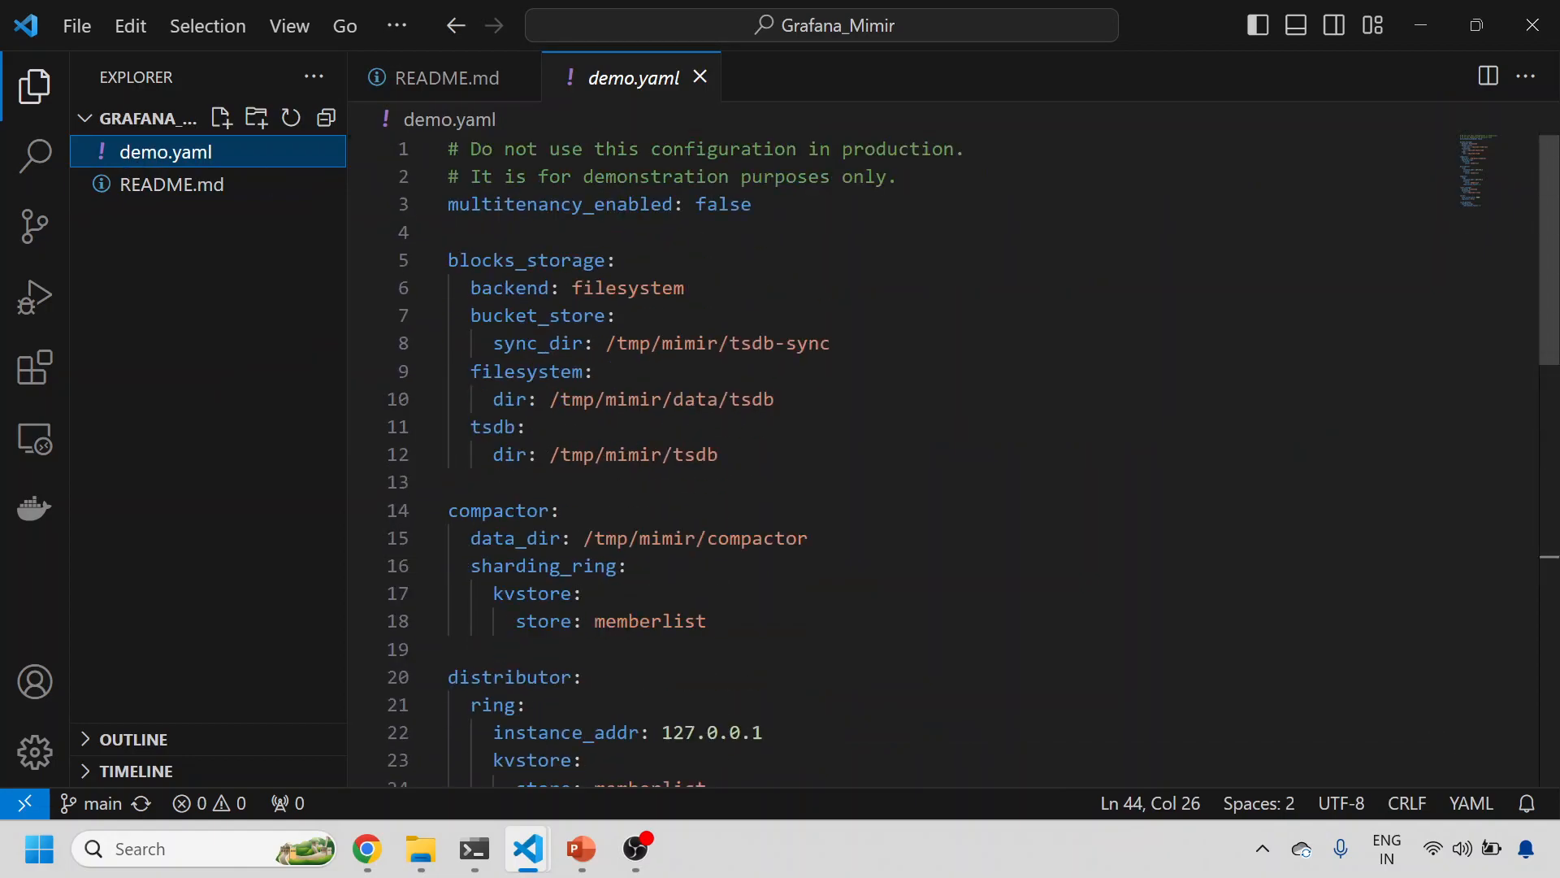
double_click(560, 204)
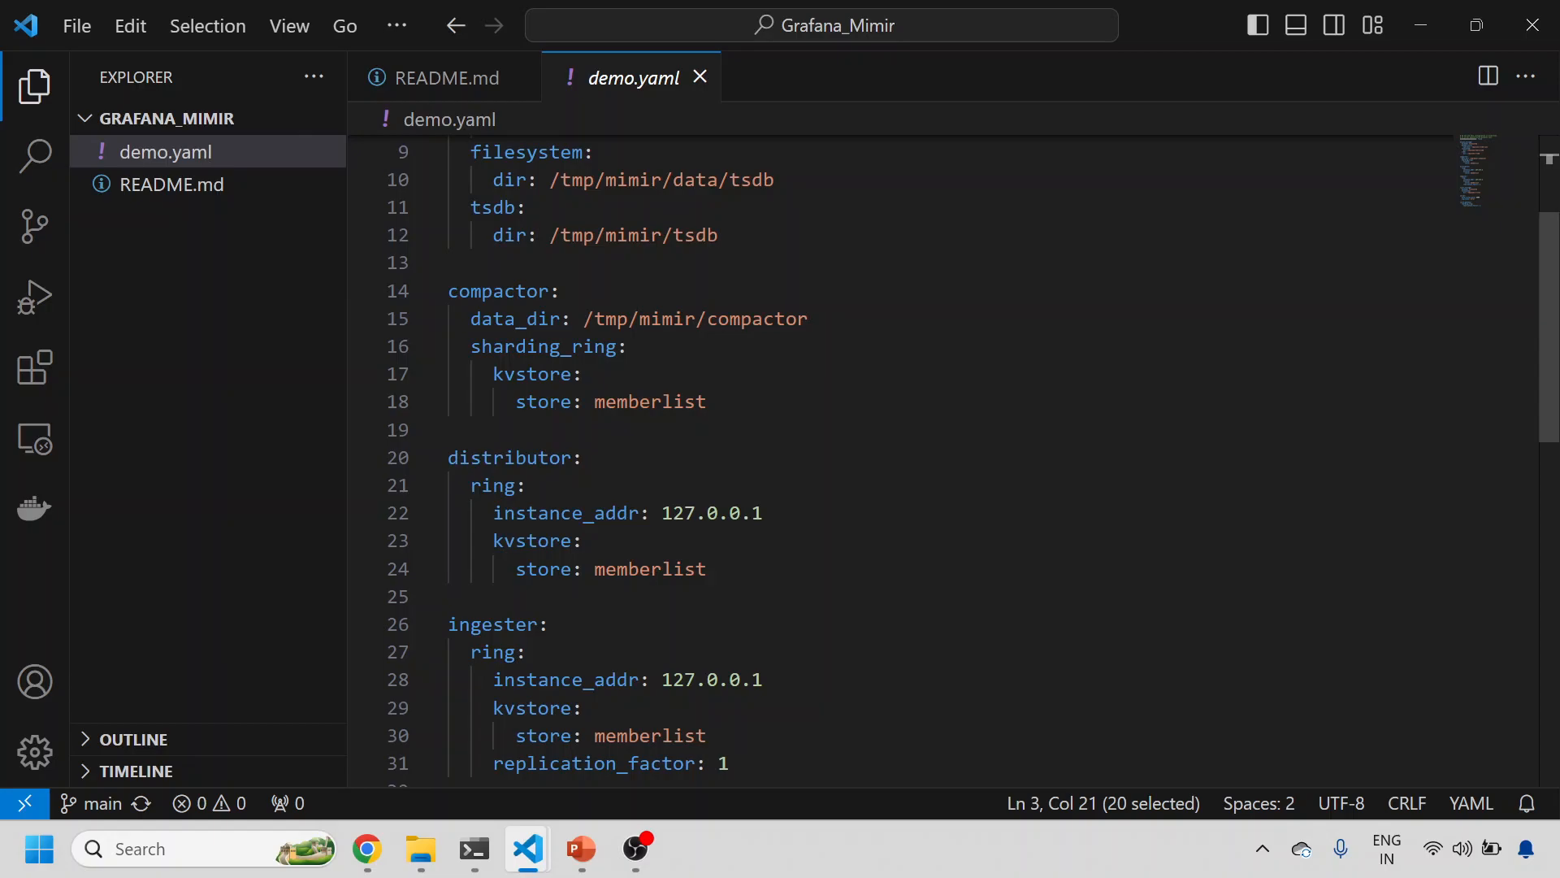
scroll(down, 3)
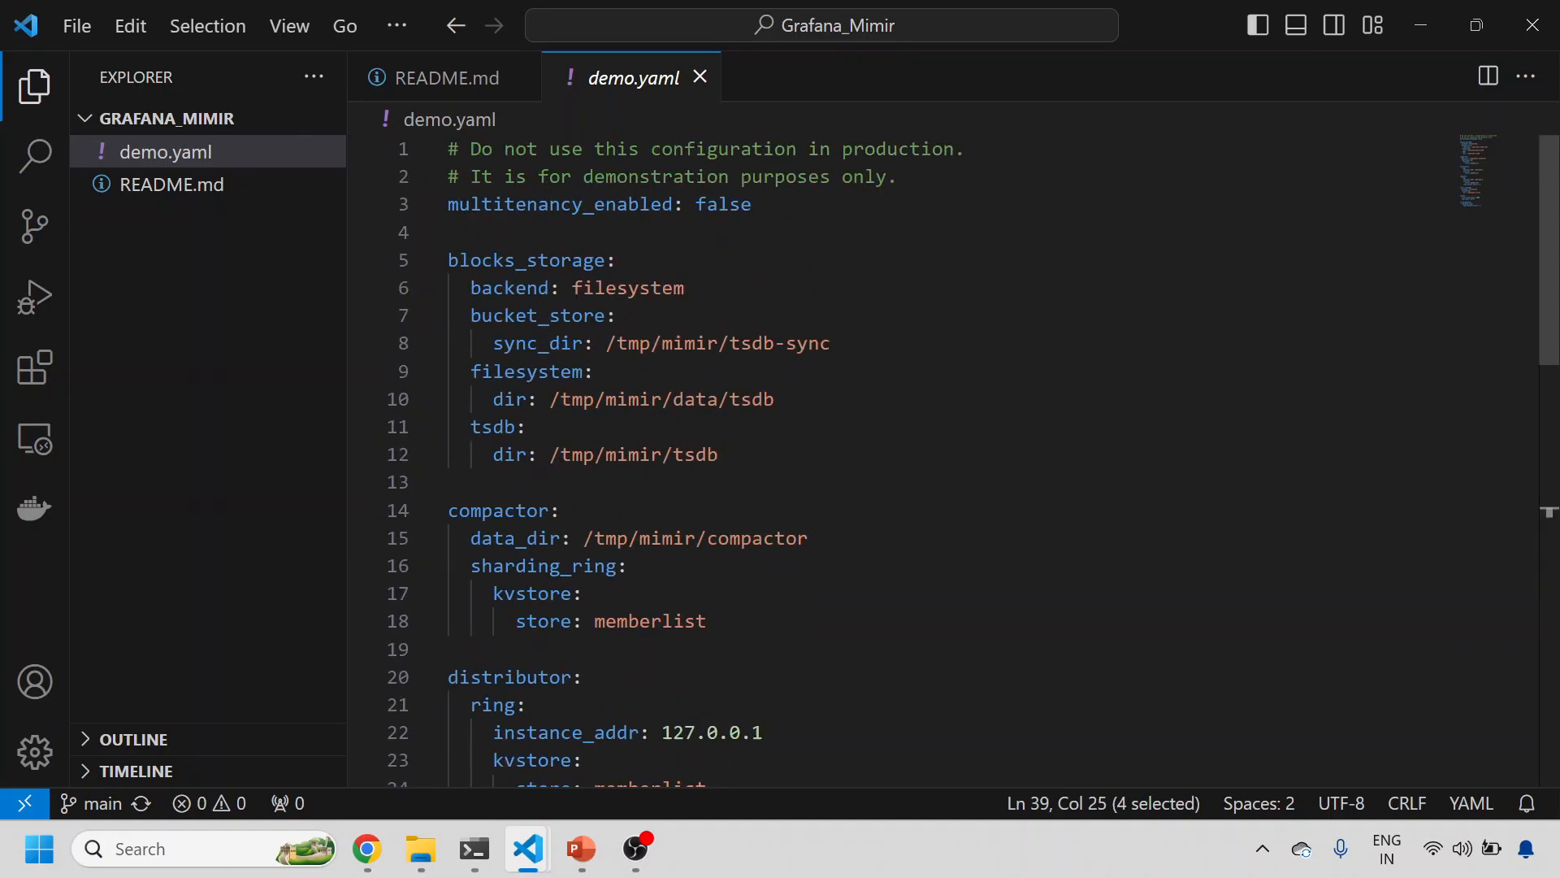
key(ctrl+a)
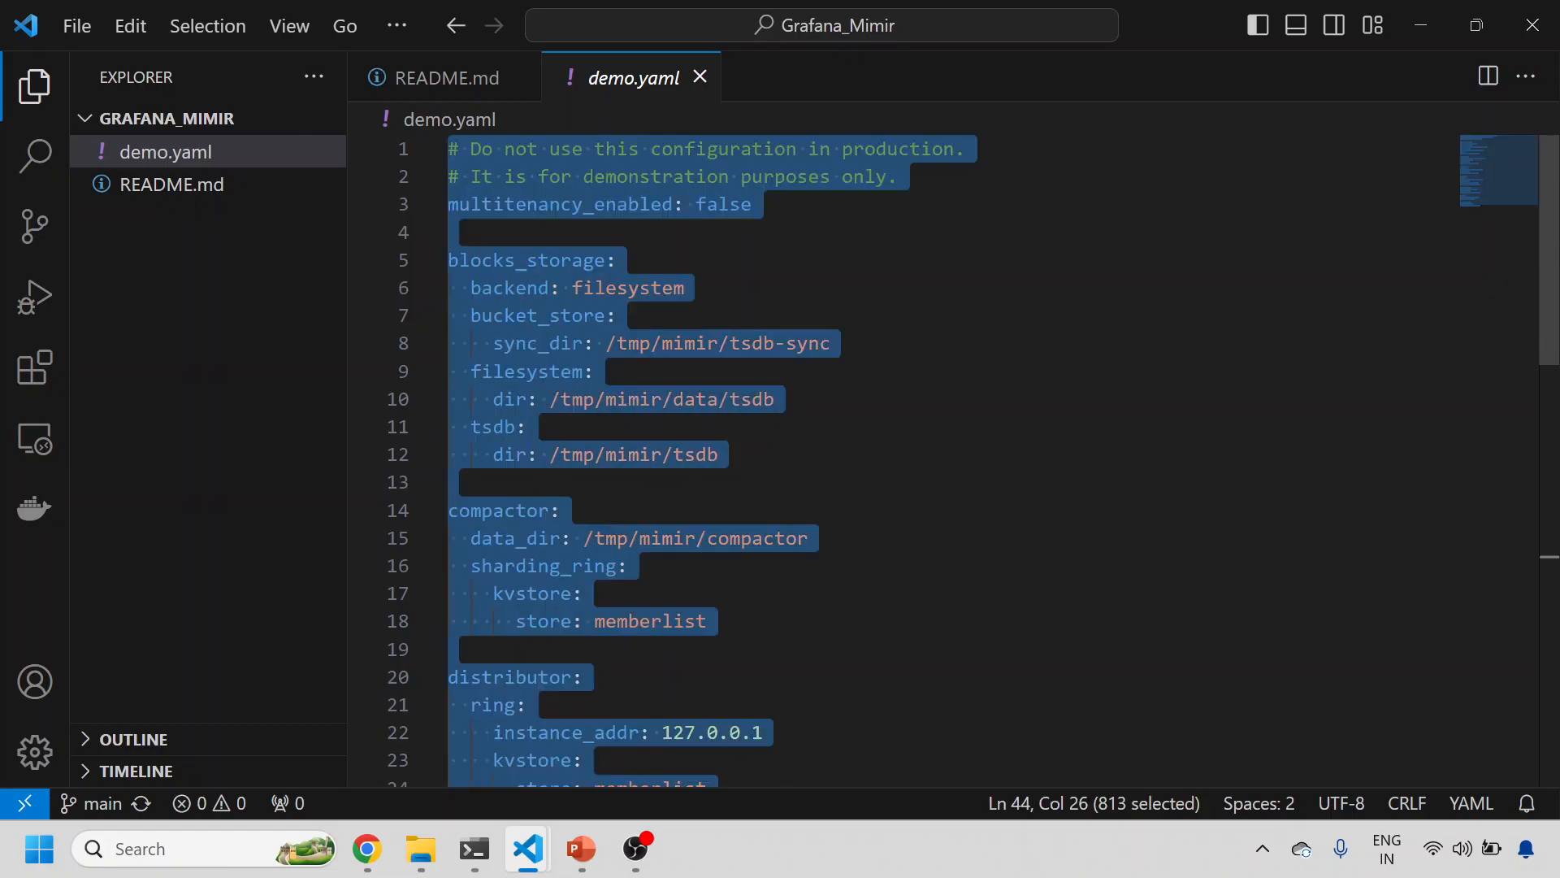
click(474, 849)
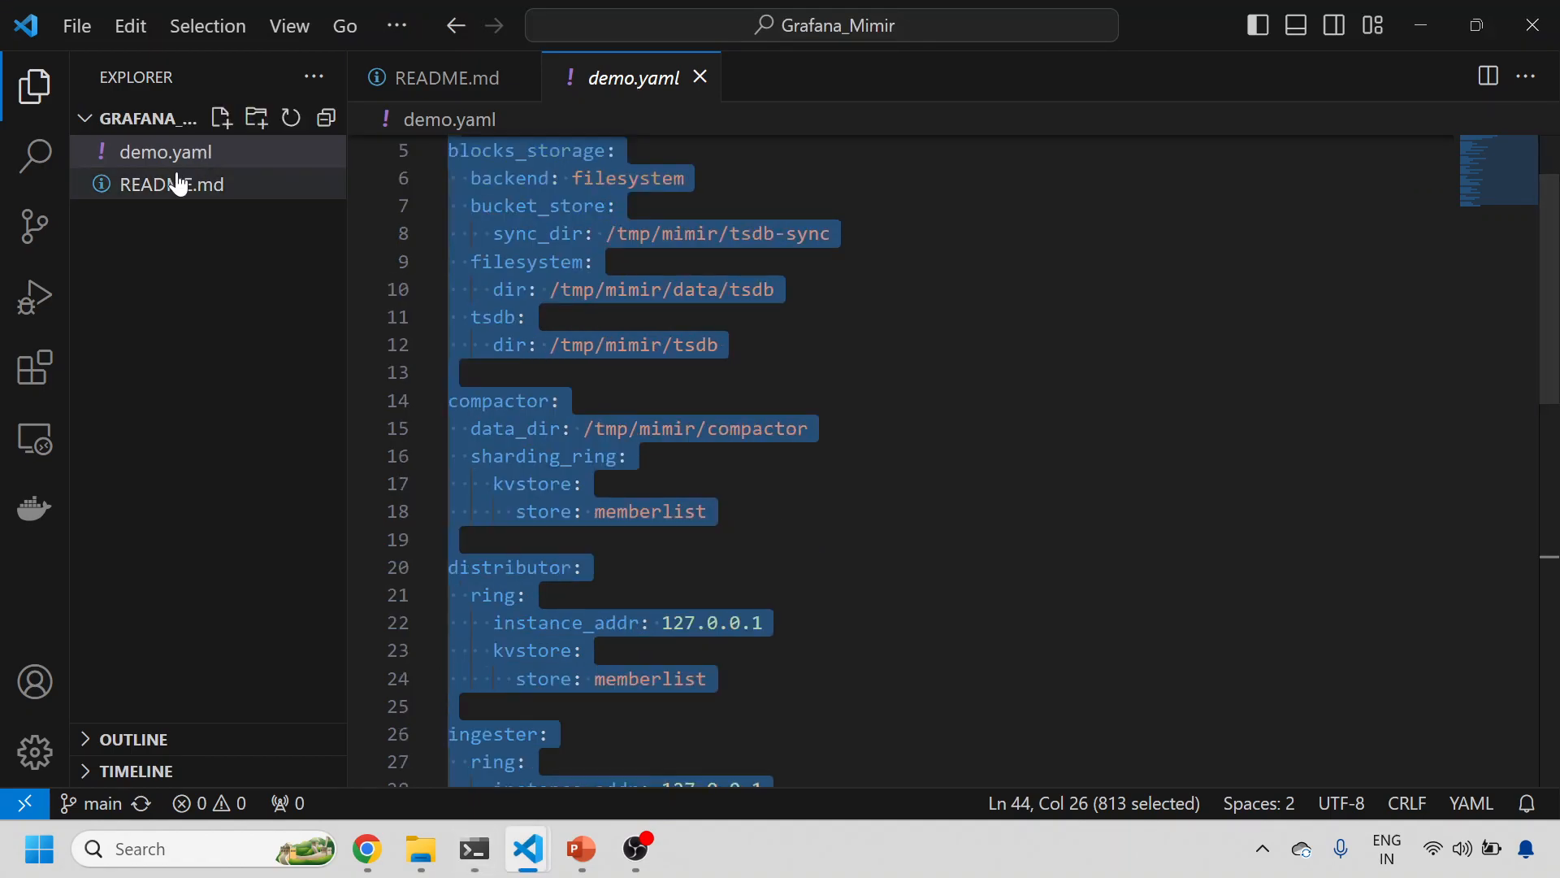
click(170, 184)
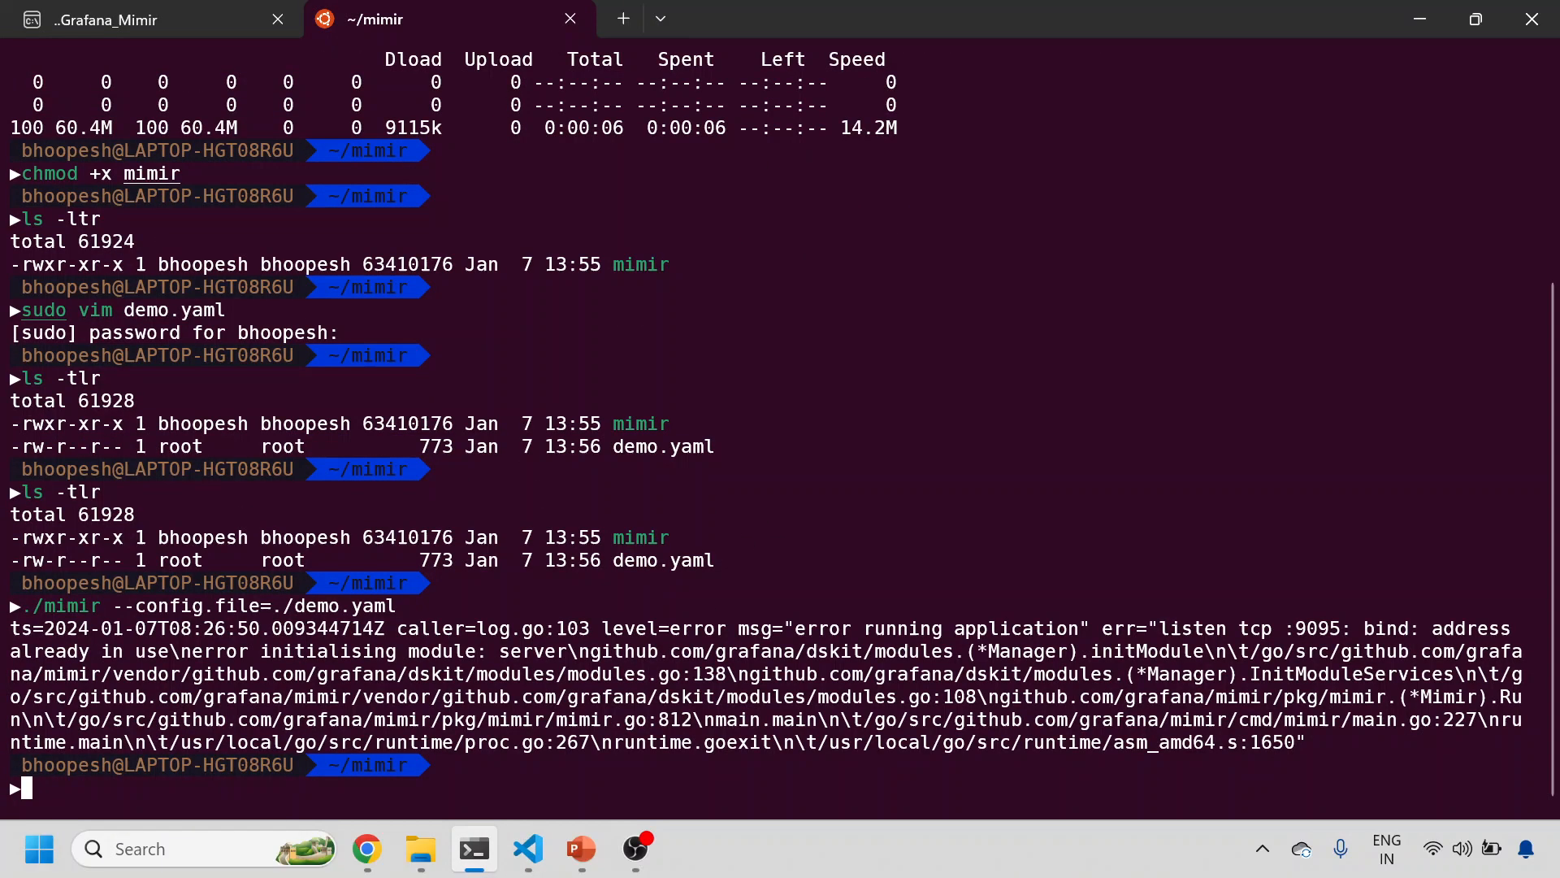
mouse_move(794, 530)
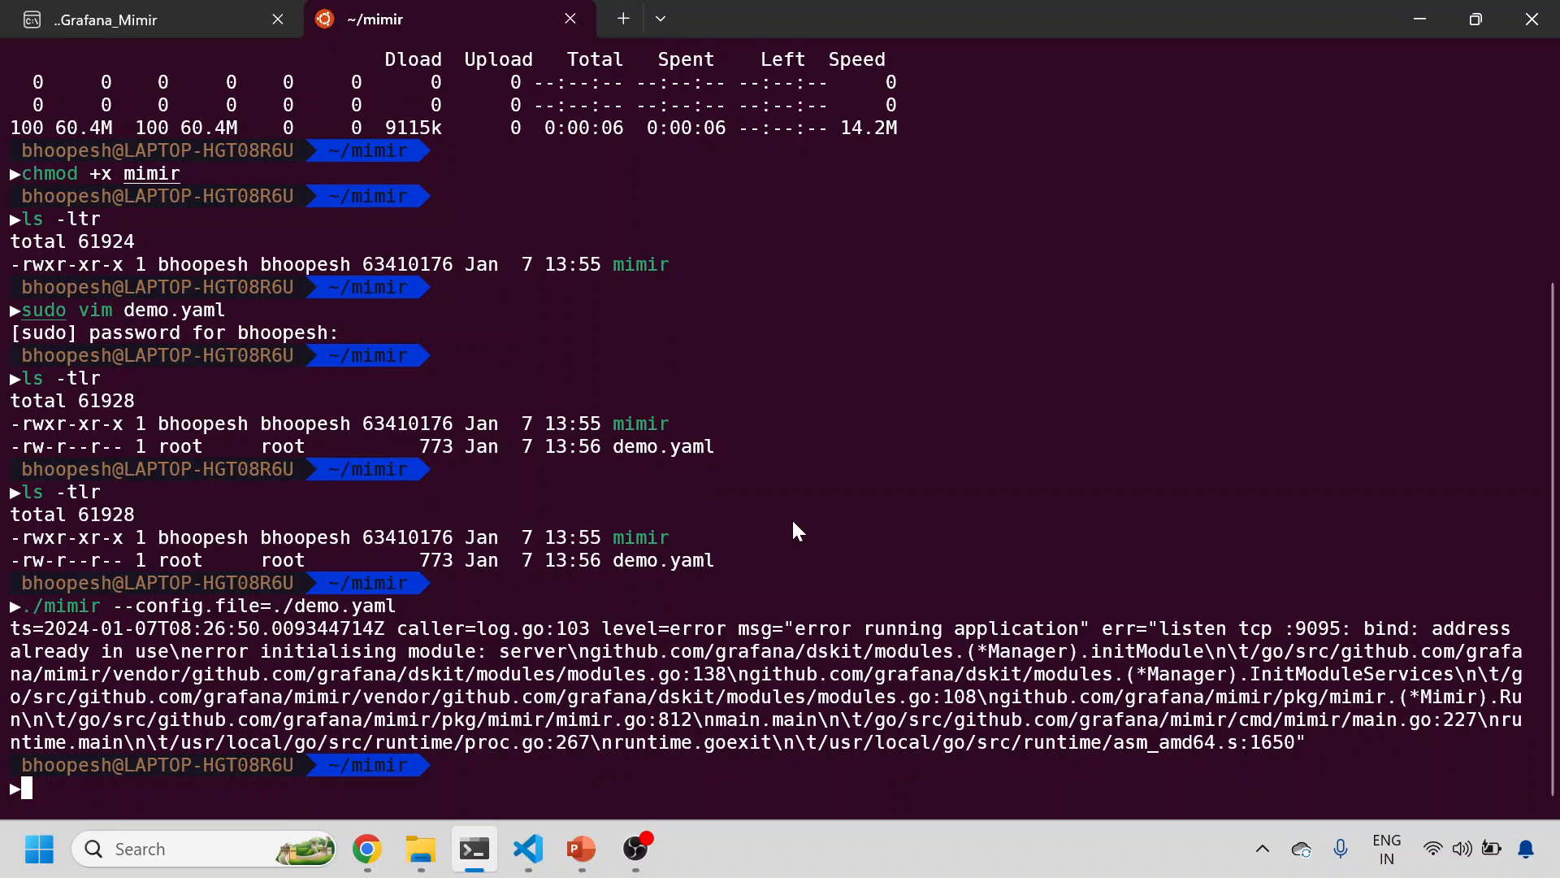
mouse_move(824, 528)
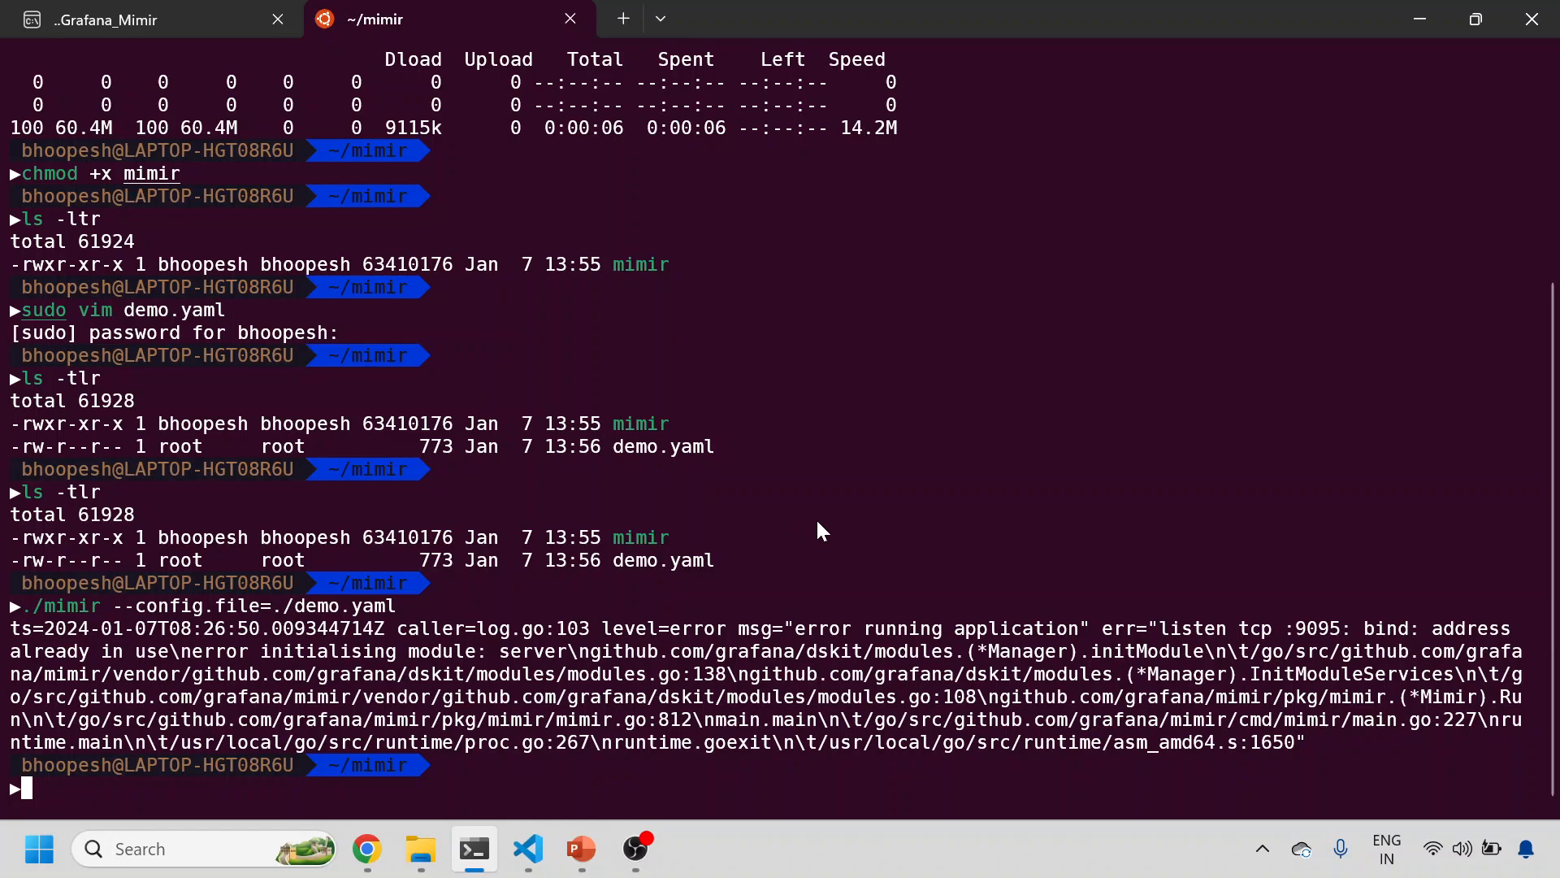
mouse_move(1306, 642)
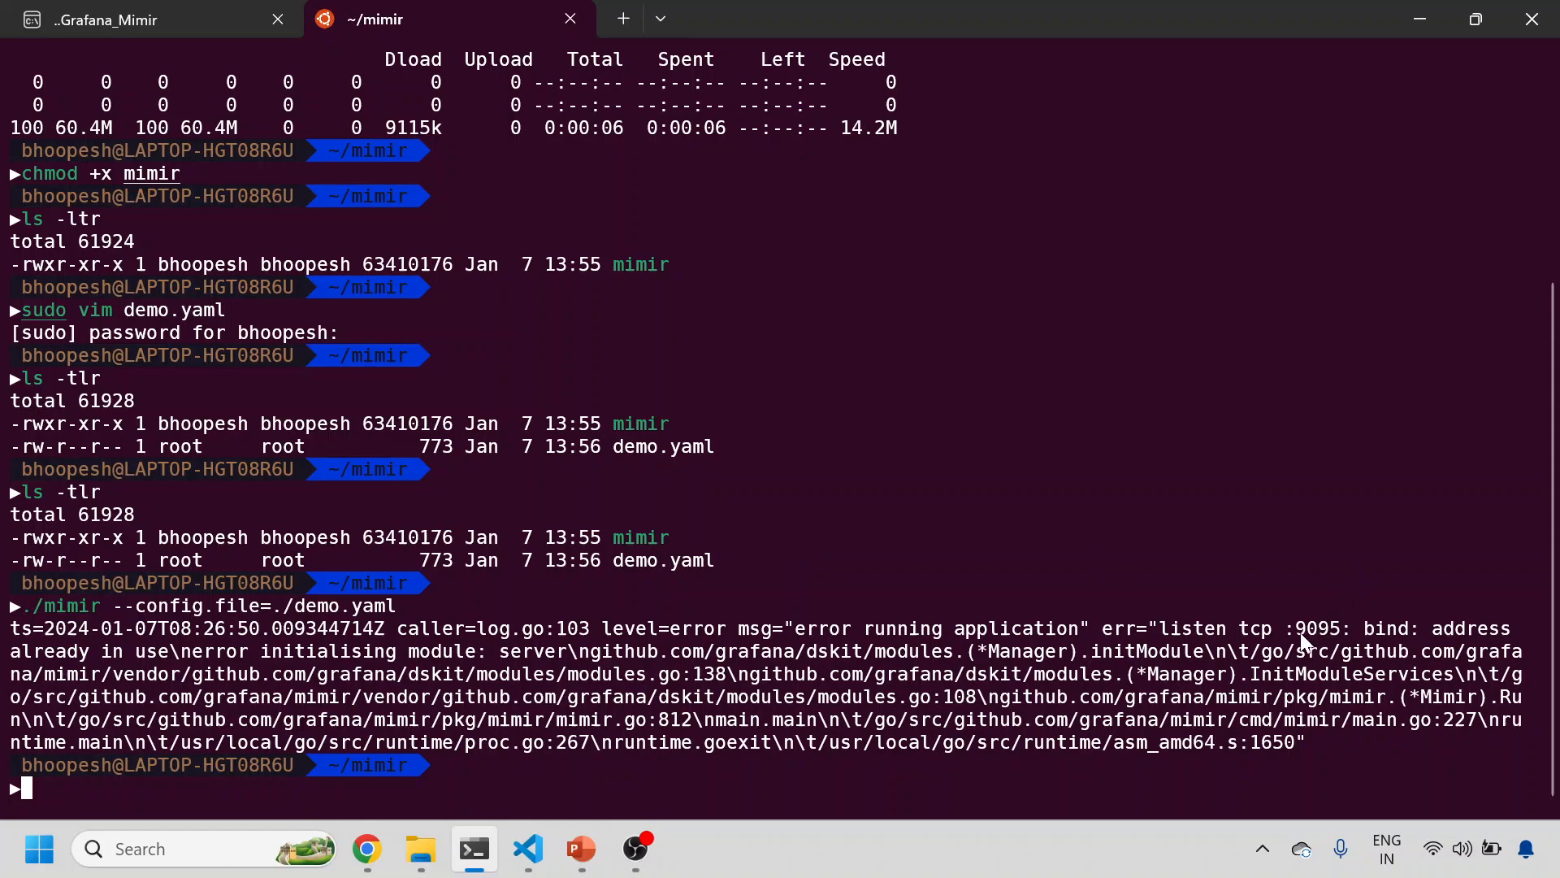
Select the Mimir run command using demo.yaml and enter cd mimir/tsdb/anonymous/wal.
click(527, 848)
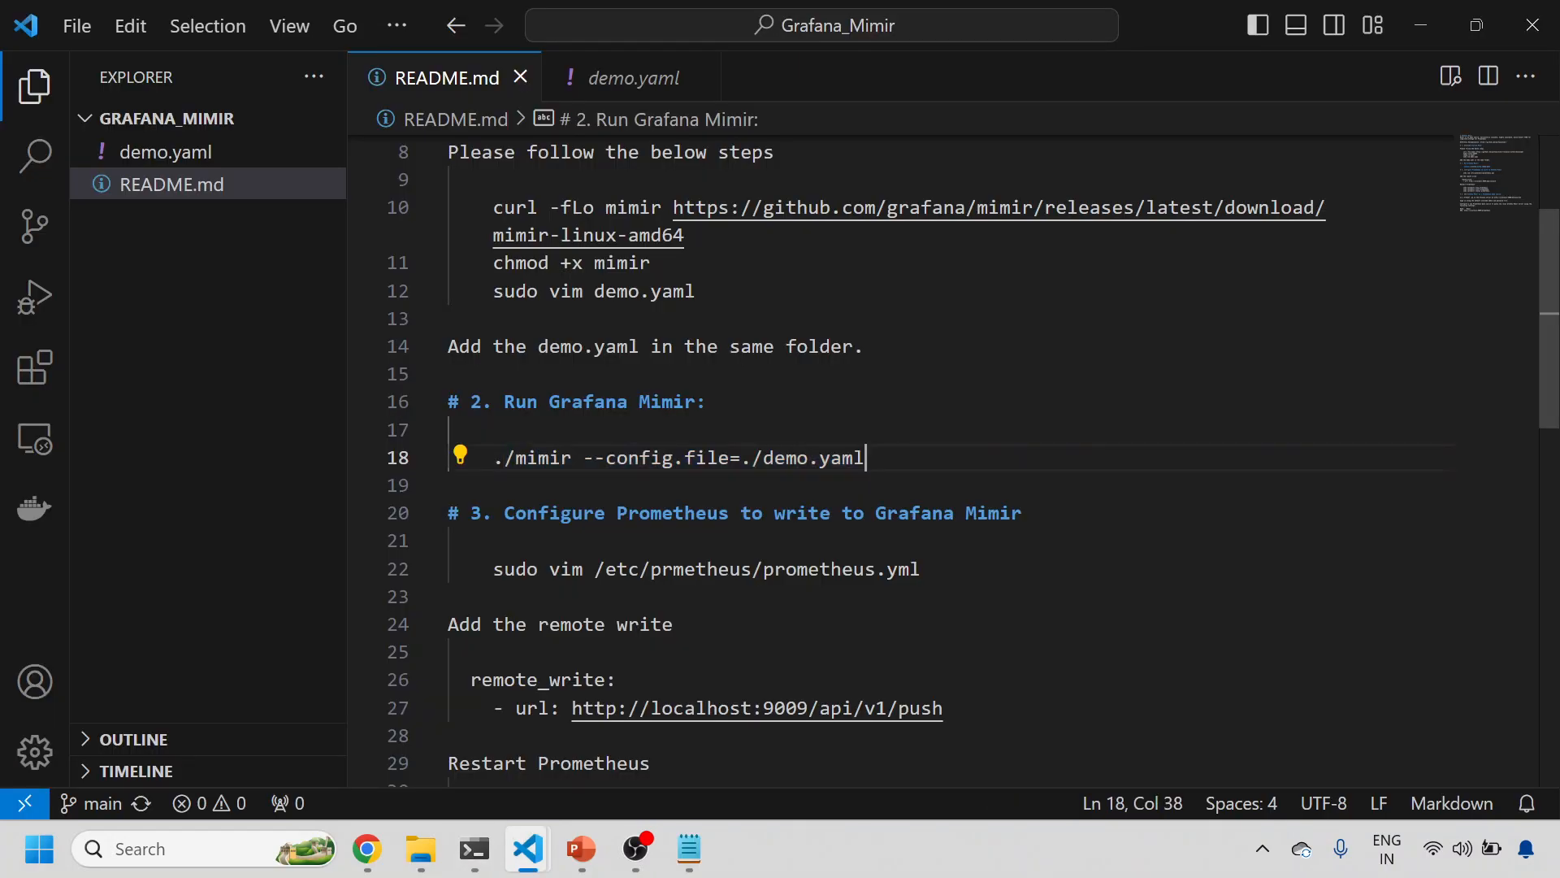
drag(865, 456, 493, 457)
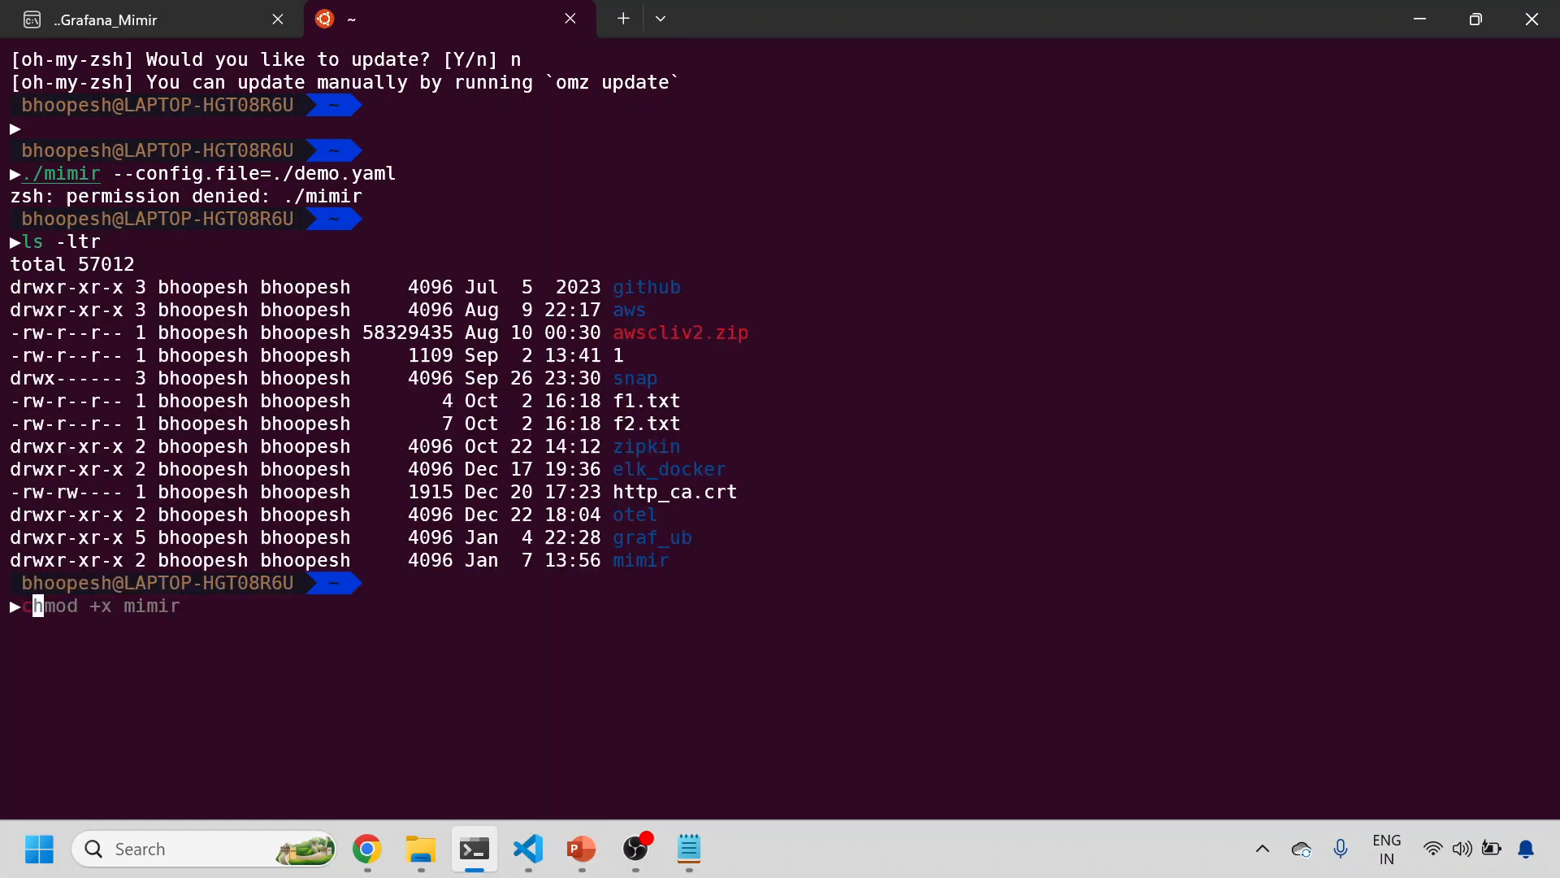
text(cd mimir/tsdb/anonymous/wal)
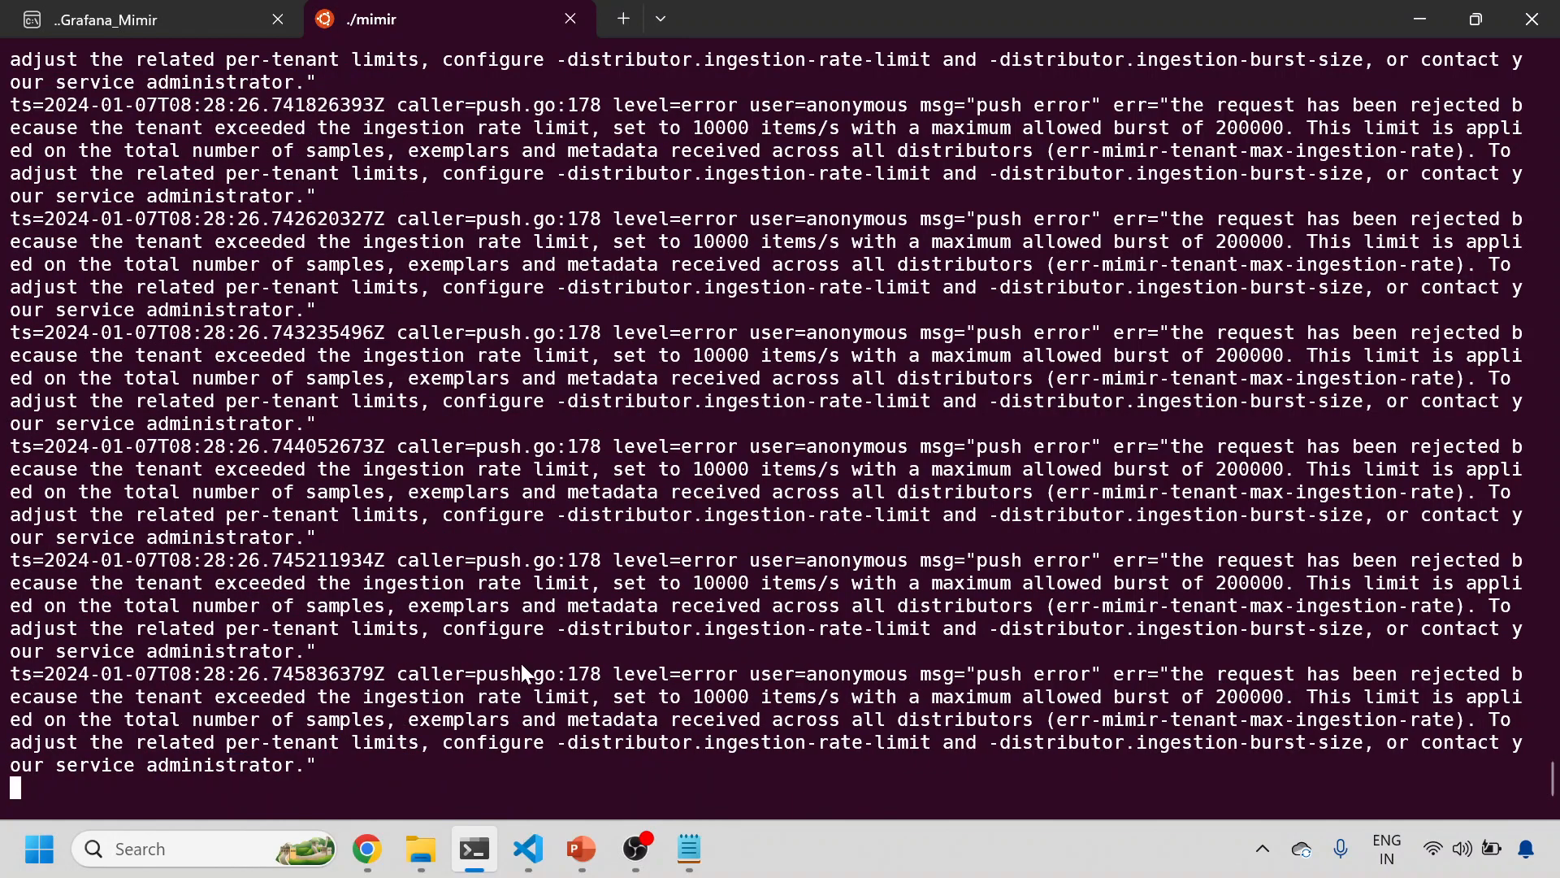
mouse_move(844, 682)
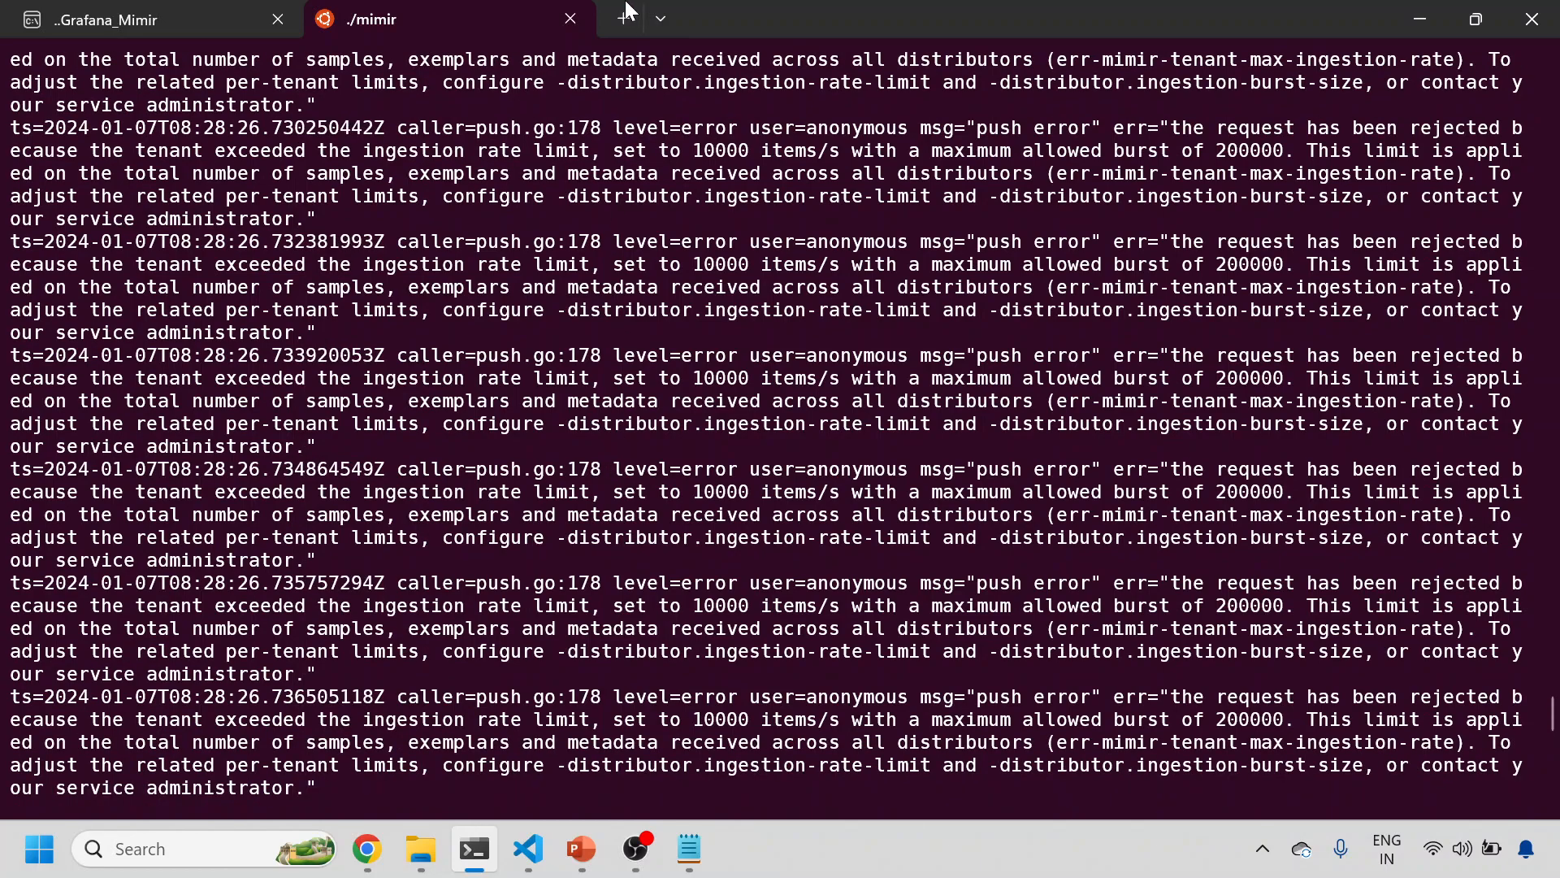
click(660, 18)
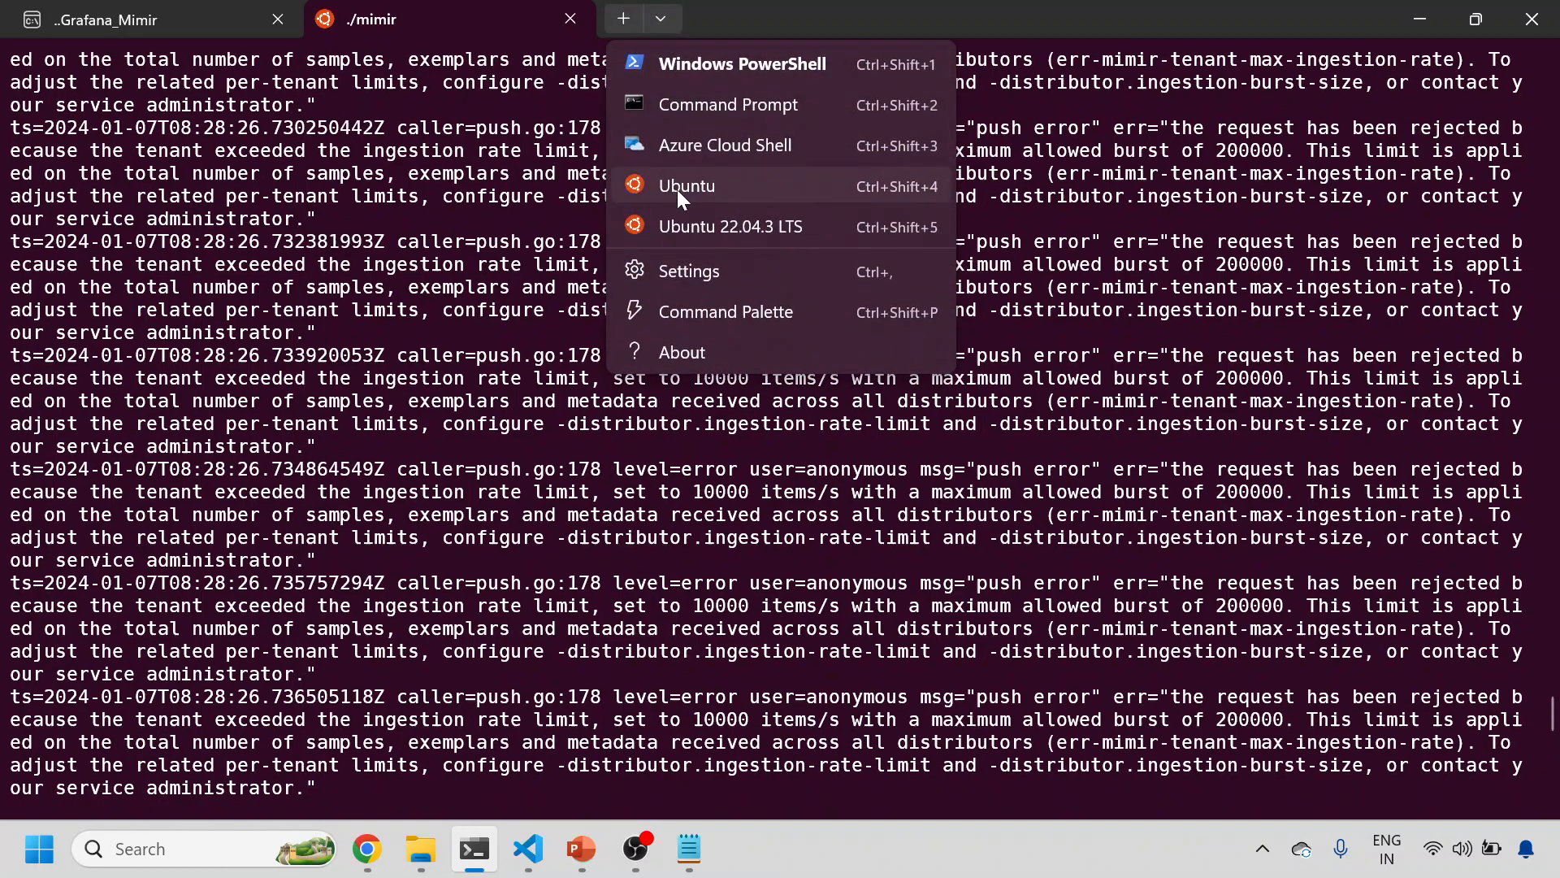
click(685, 186)
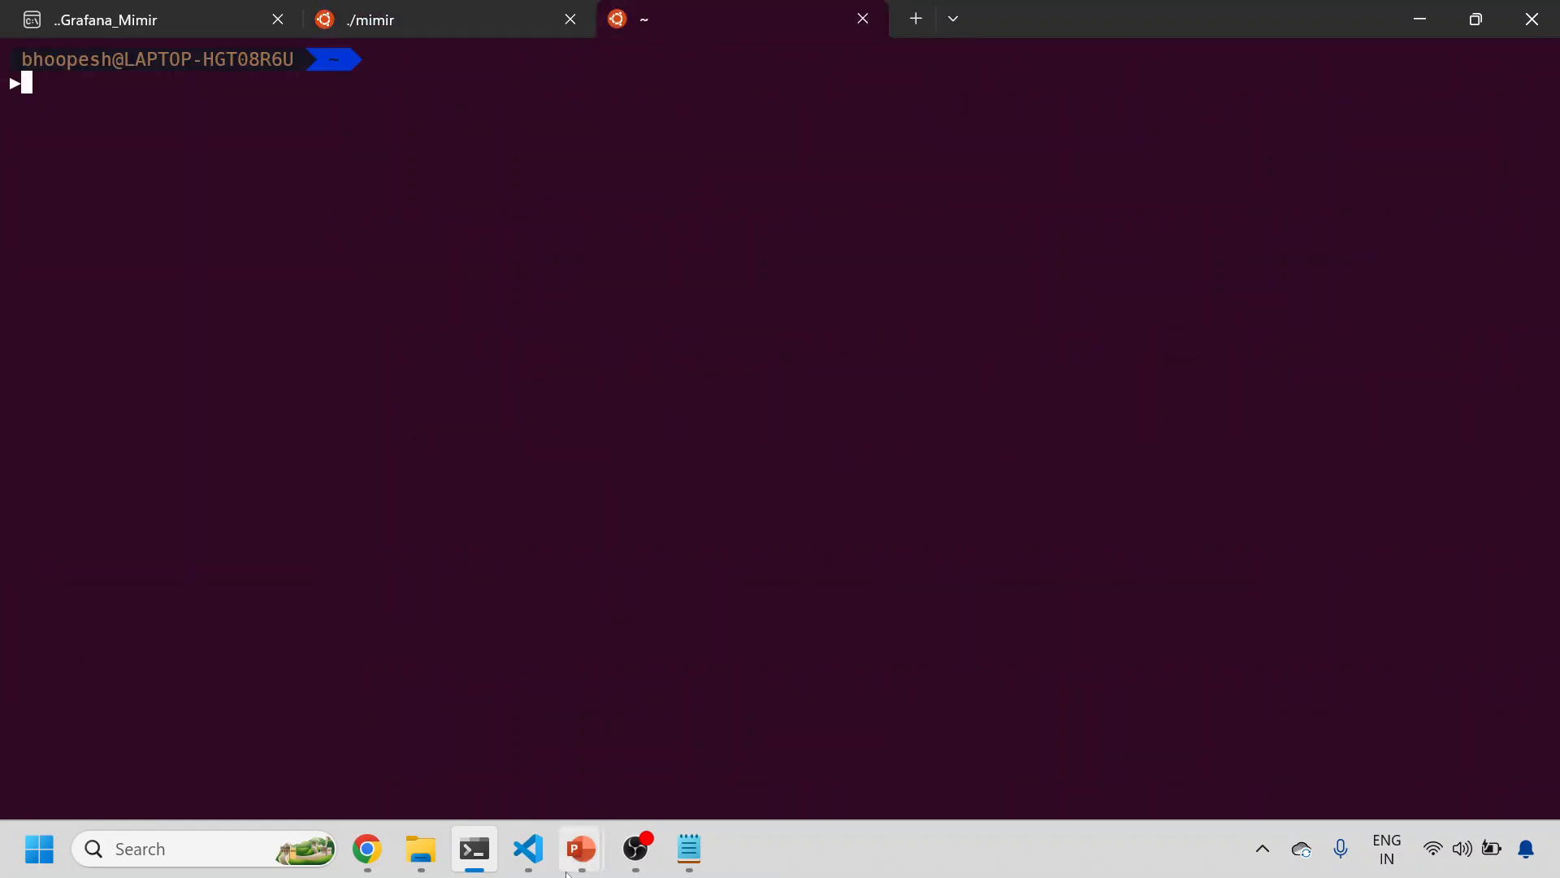
mouse_move(528, 848)
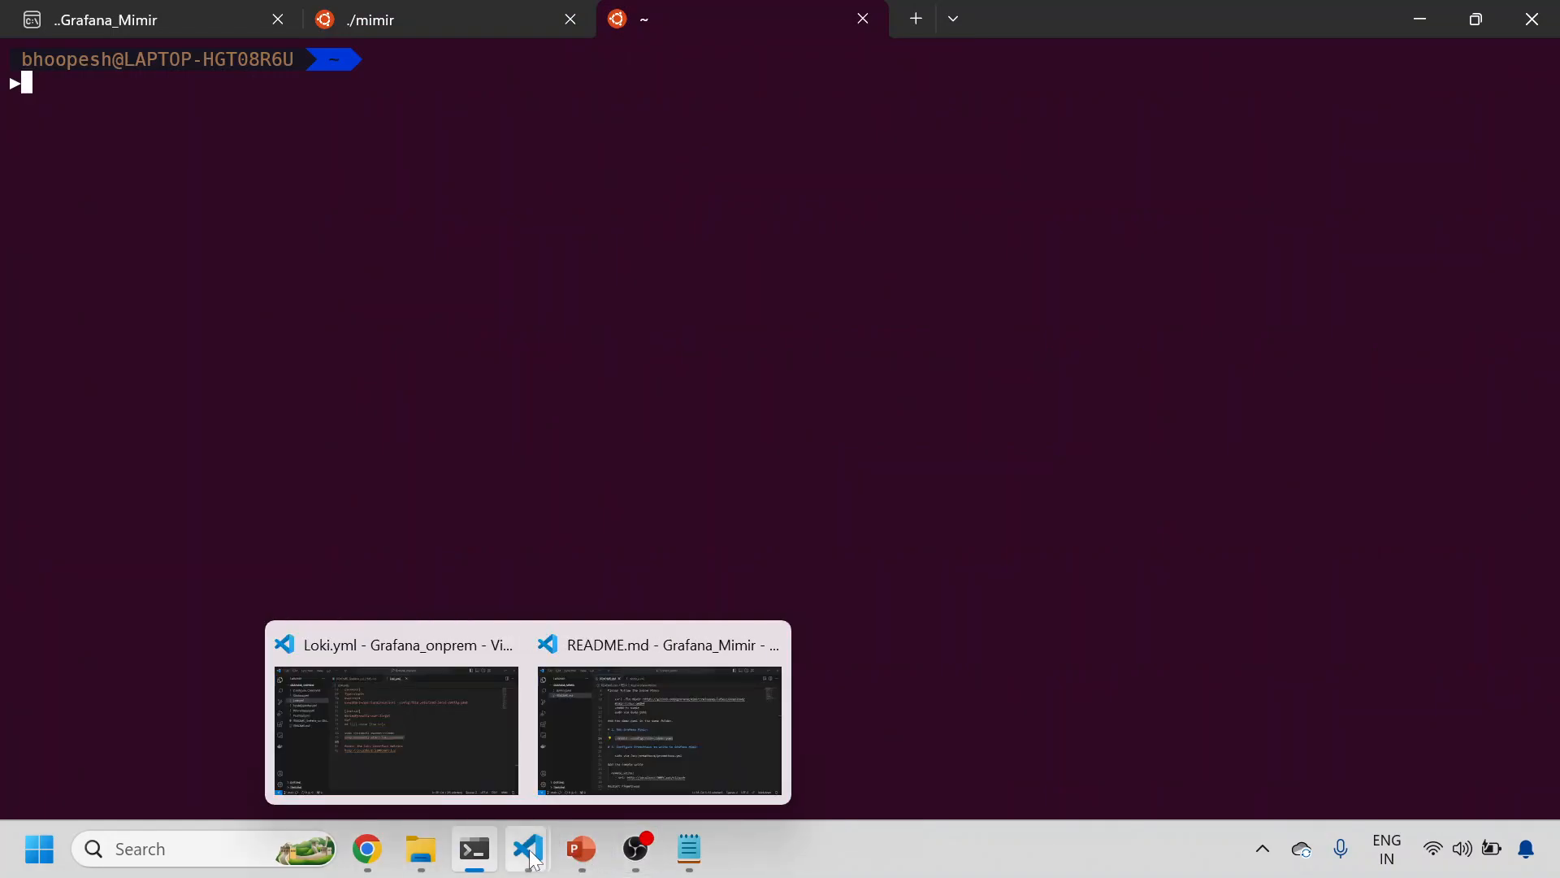
click(687, 847)
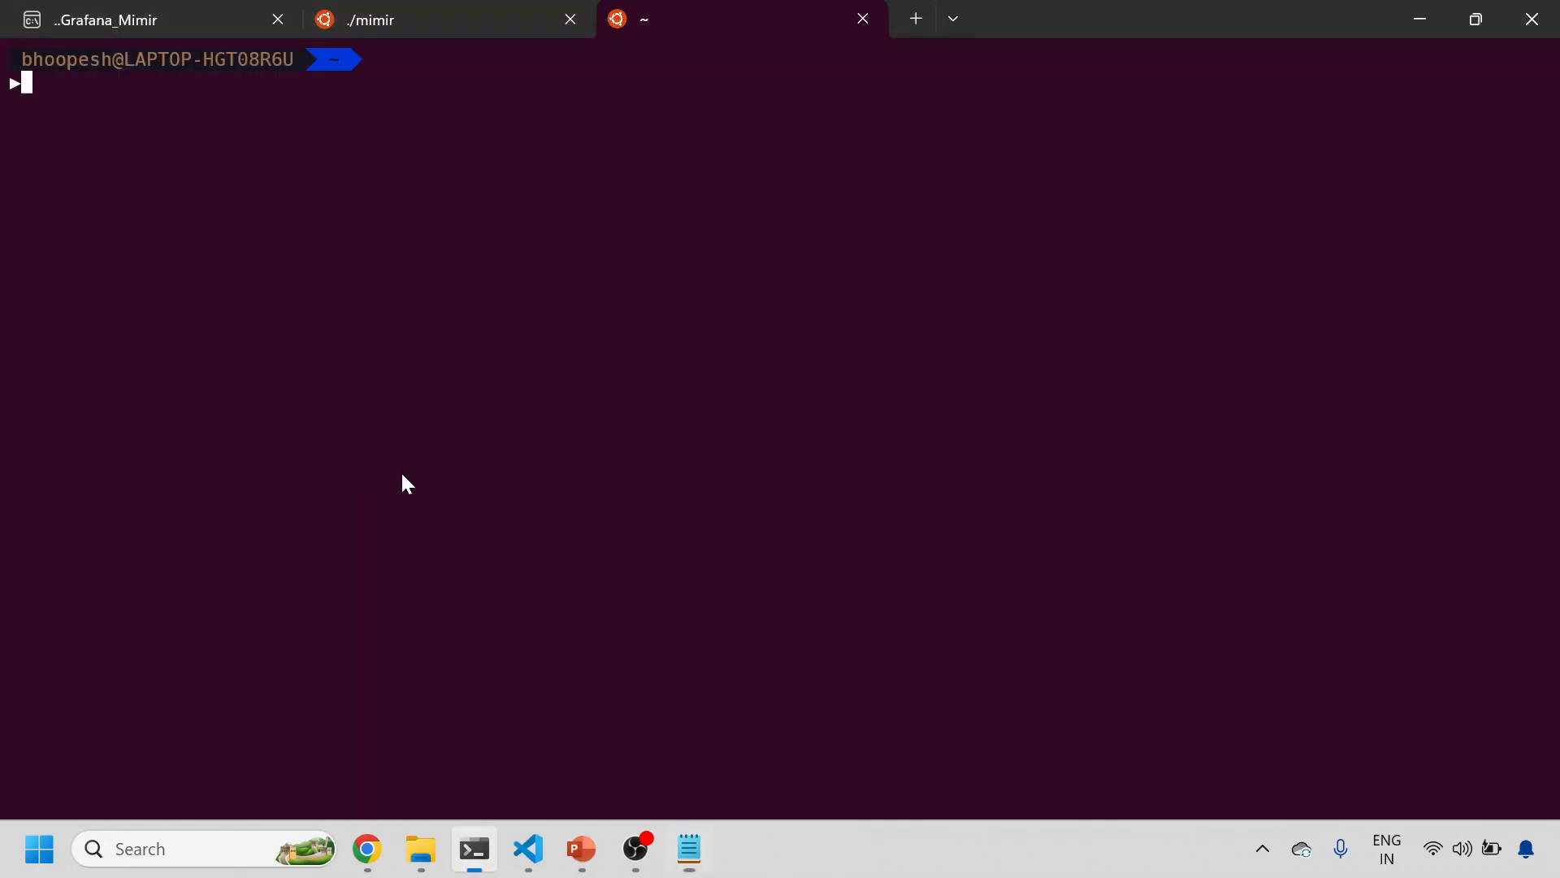
List listening TCP ports with sudo lsof -nP -iTCP -sTCP:LISTEN, checking the saved command in notes.
text(sudo lsof -nP -iTCP -sTCP:LISTEN)
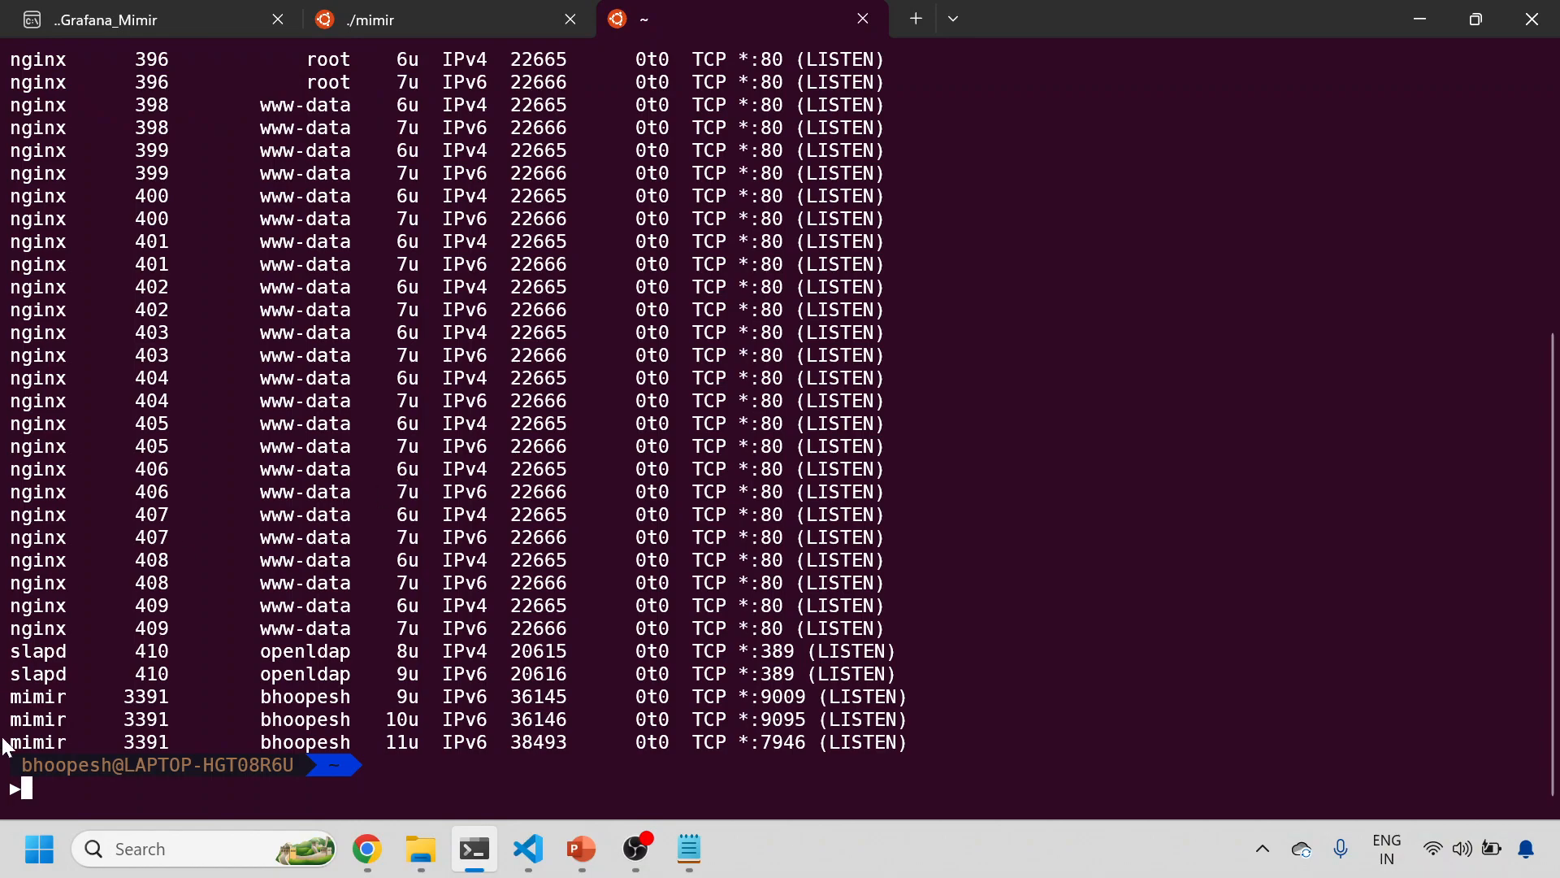
drag(19, 696, 905, 742)
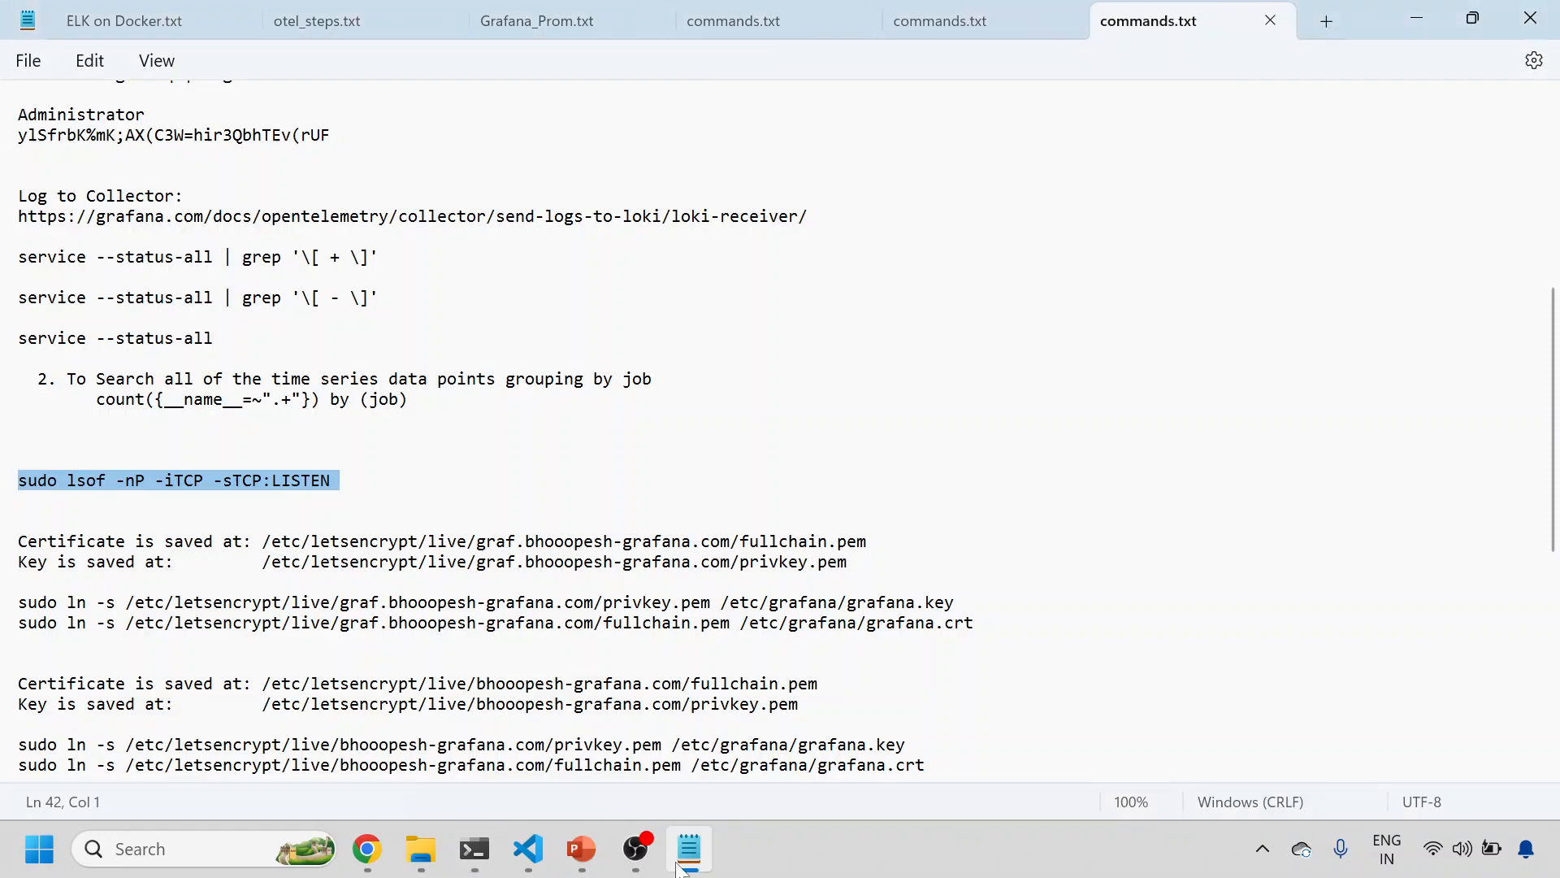
click(526, 848)
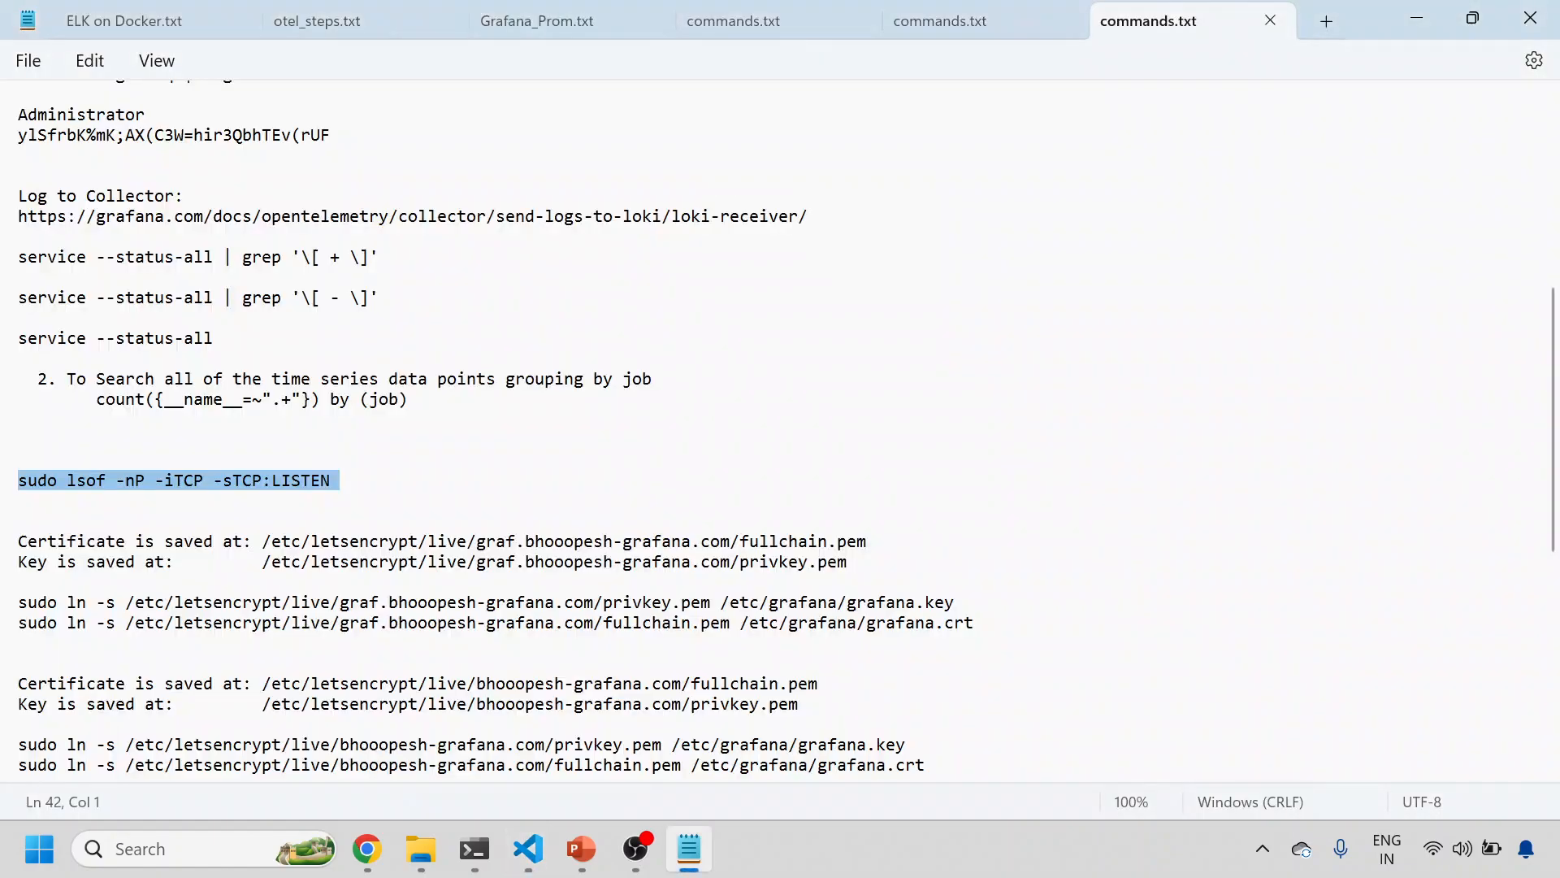
click(473, 848)
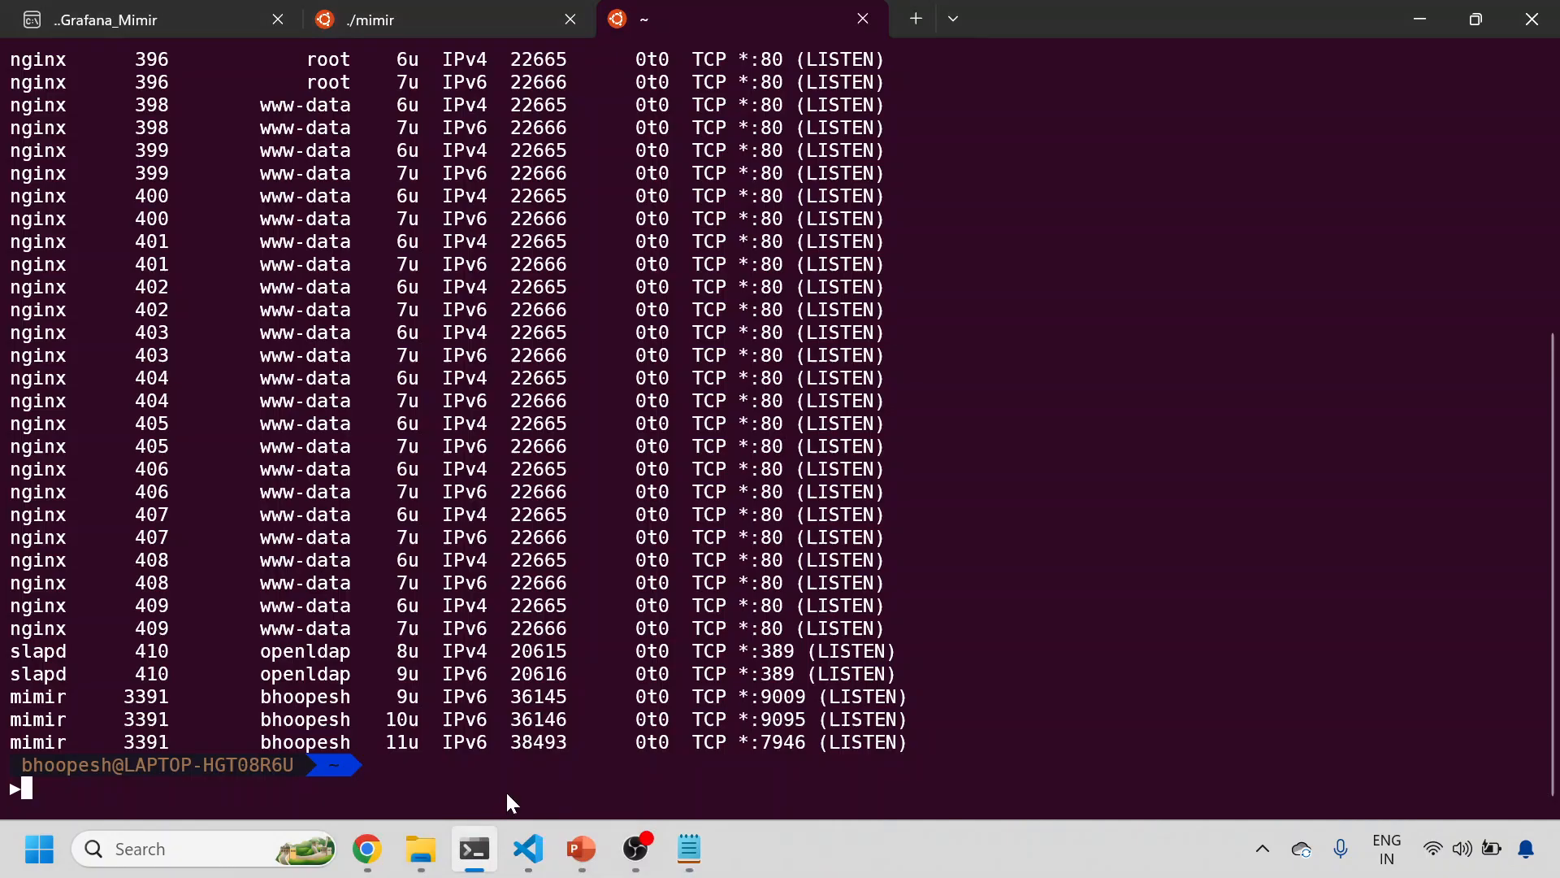
Move into /etc/prometheus and open the misspelled prometheus.yml path in vim.
text(cd /etc/prometheus)
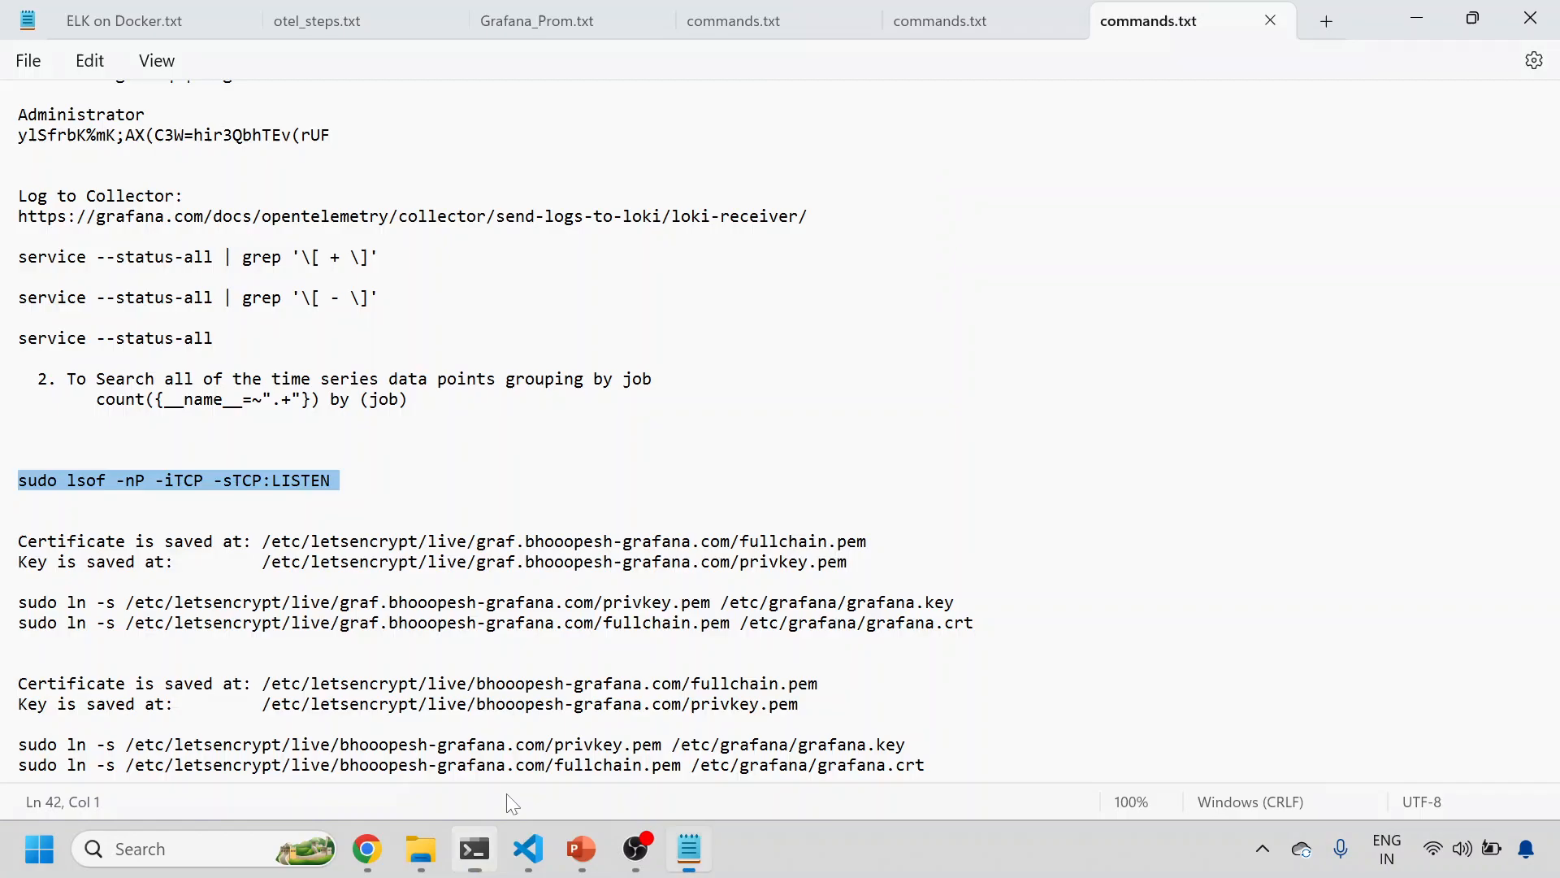
mouse_move(526, 848)
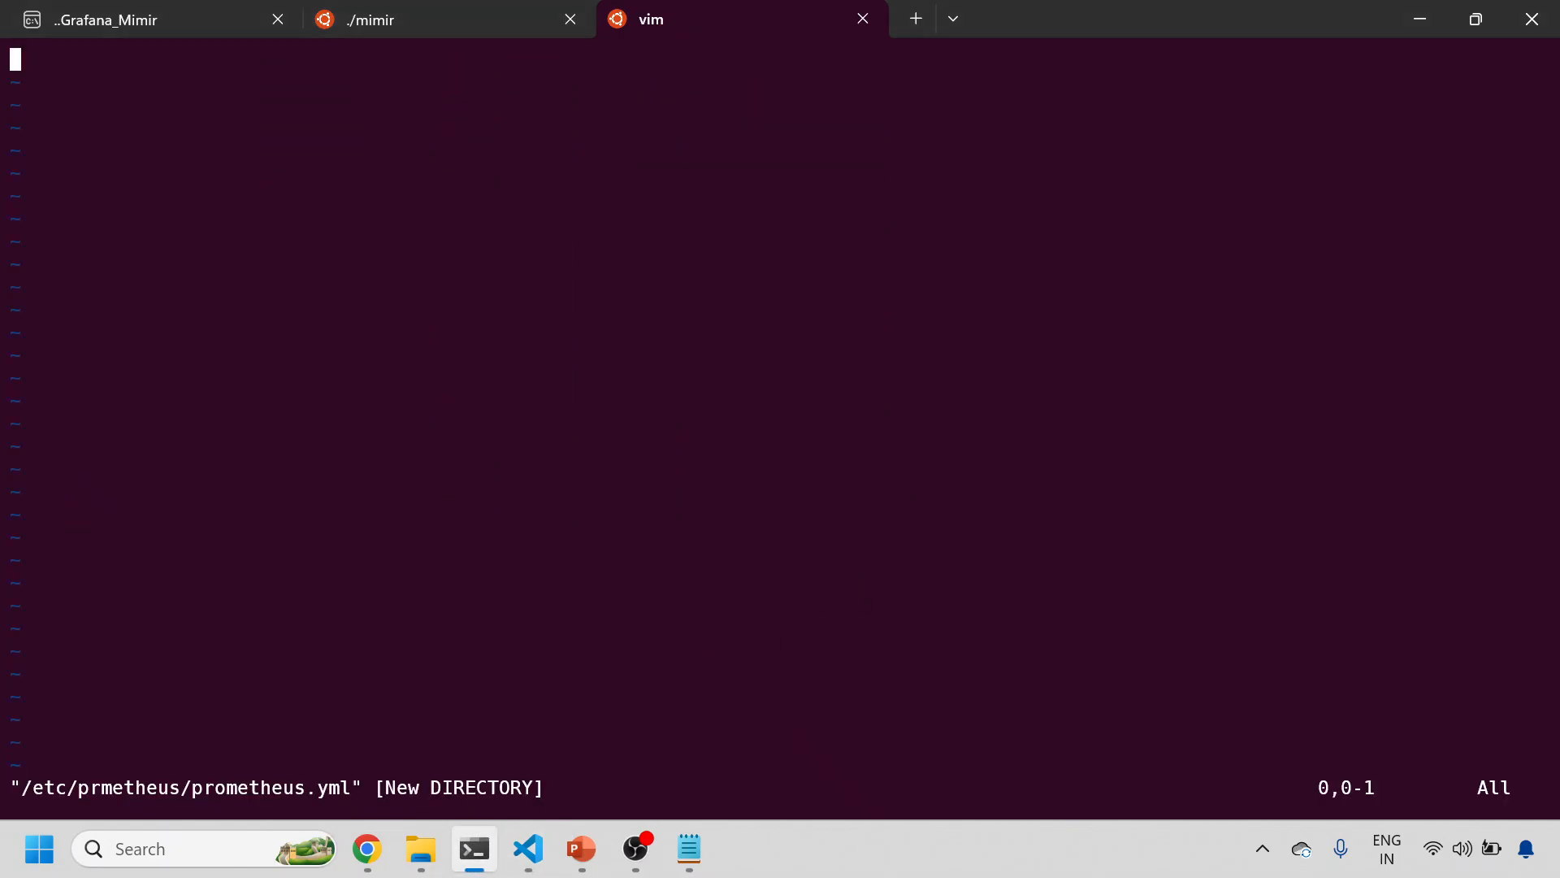
mouse_move(860, 581)
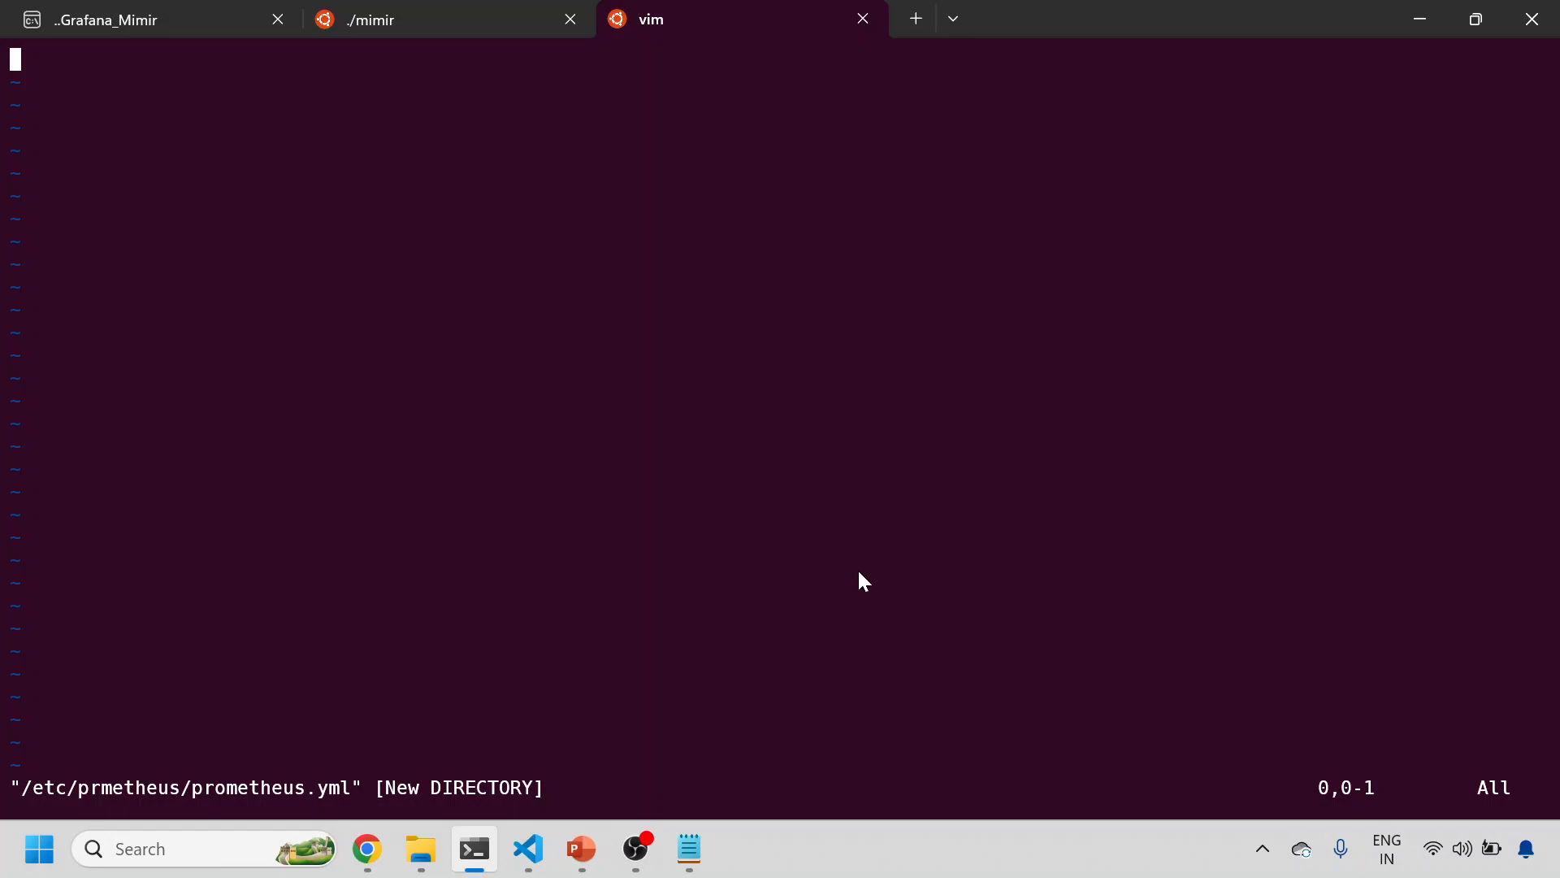
key(i)
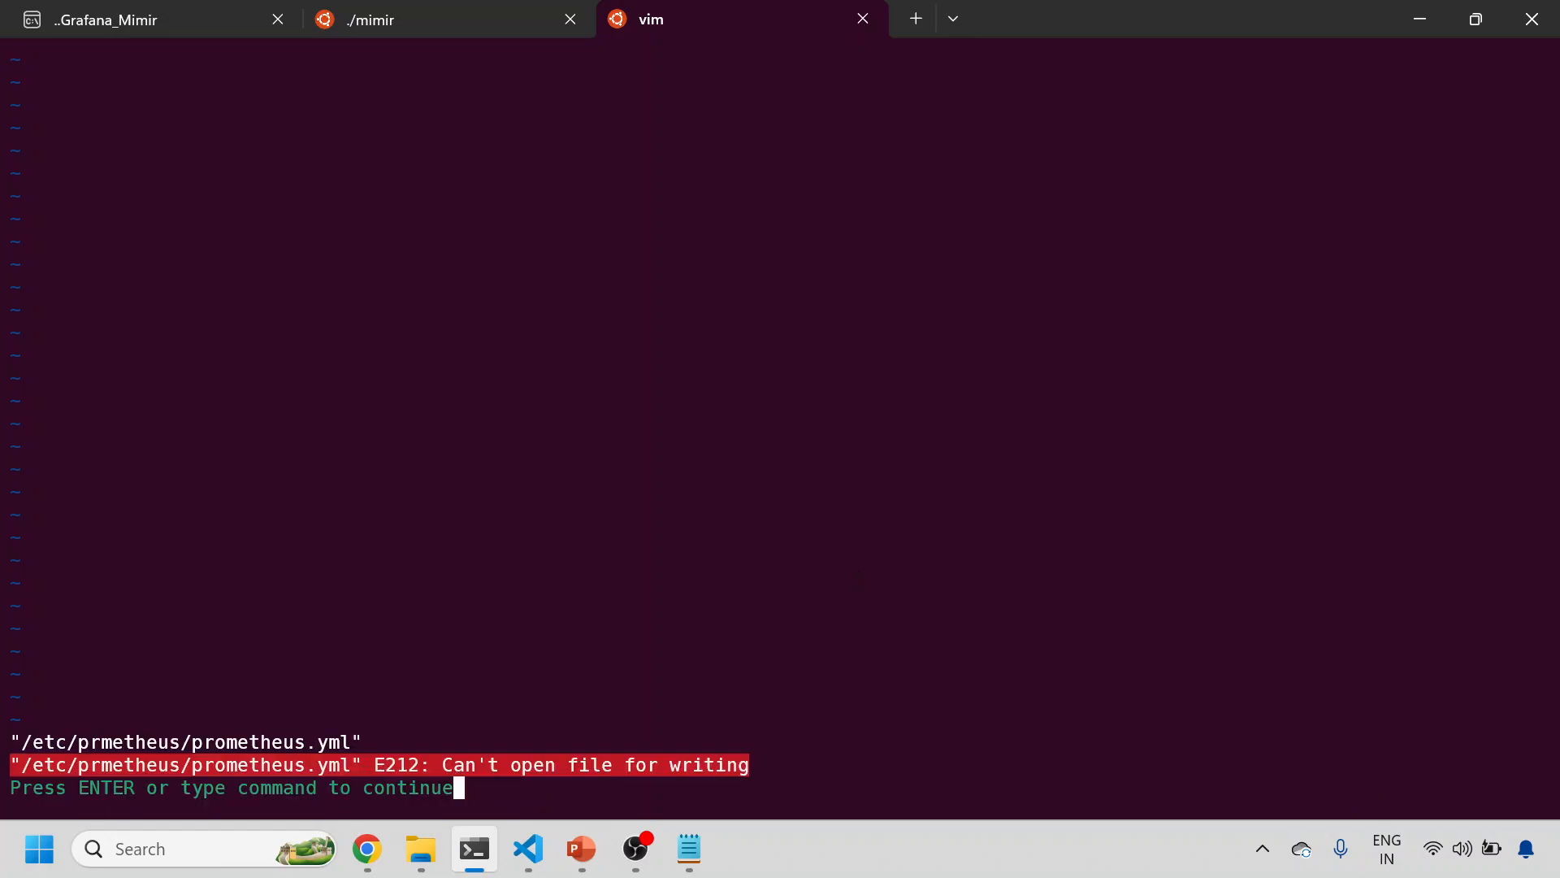
Quit the empty vim file with :q.
text(:q)
text(sudo vim)
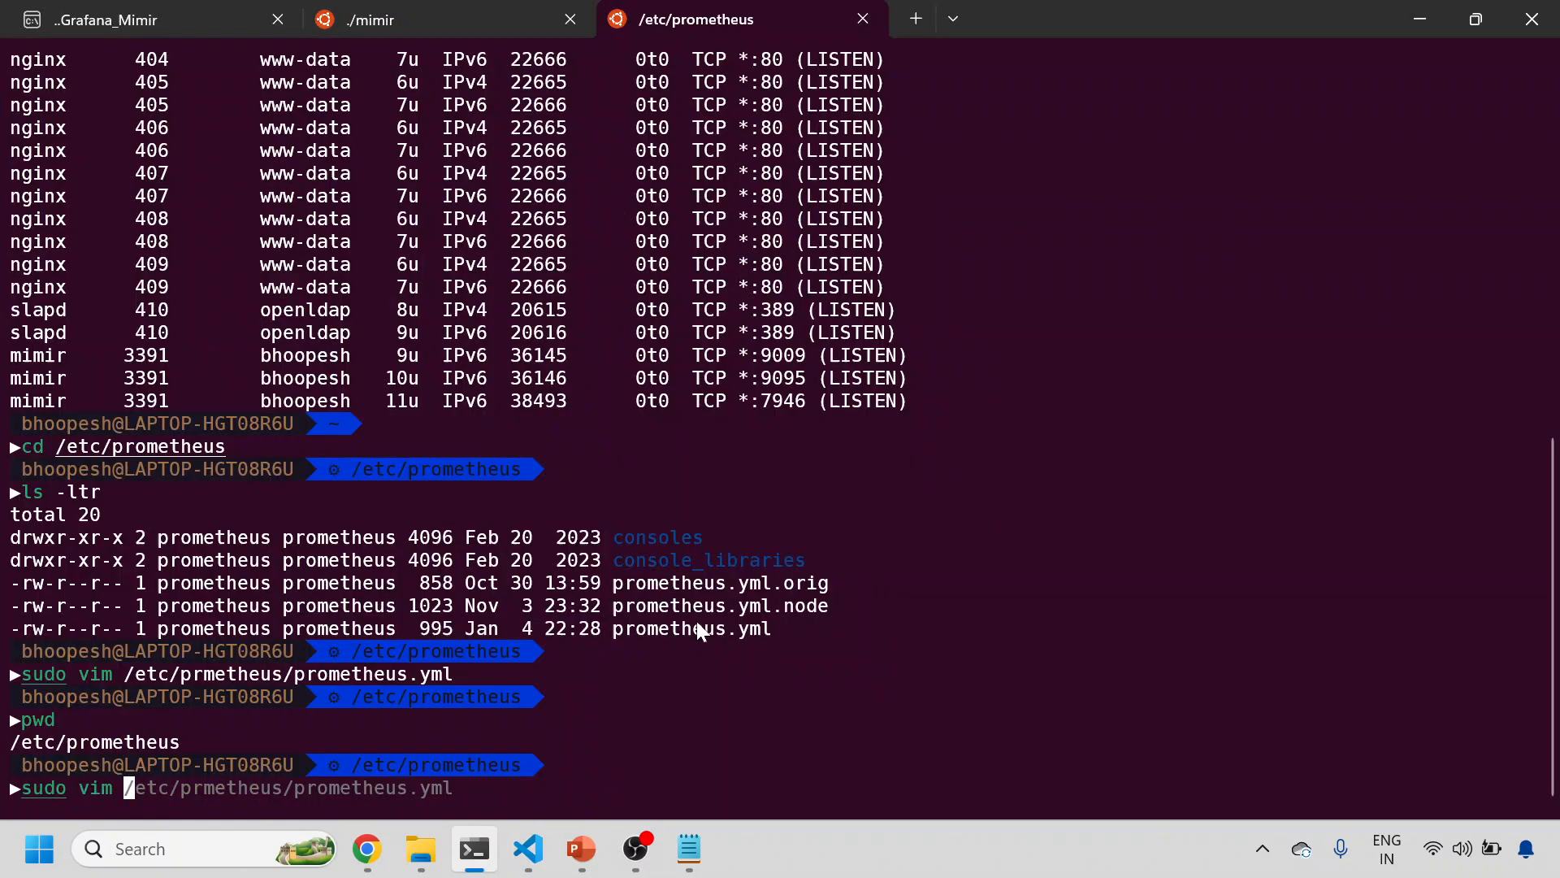
Select the mistyped /etc/prmetheus path in the recalled vim command.
double_click(662, 628)
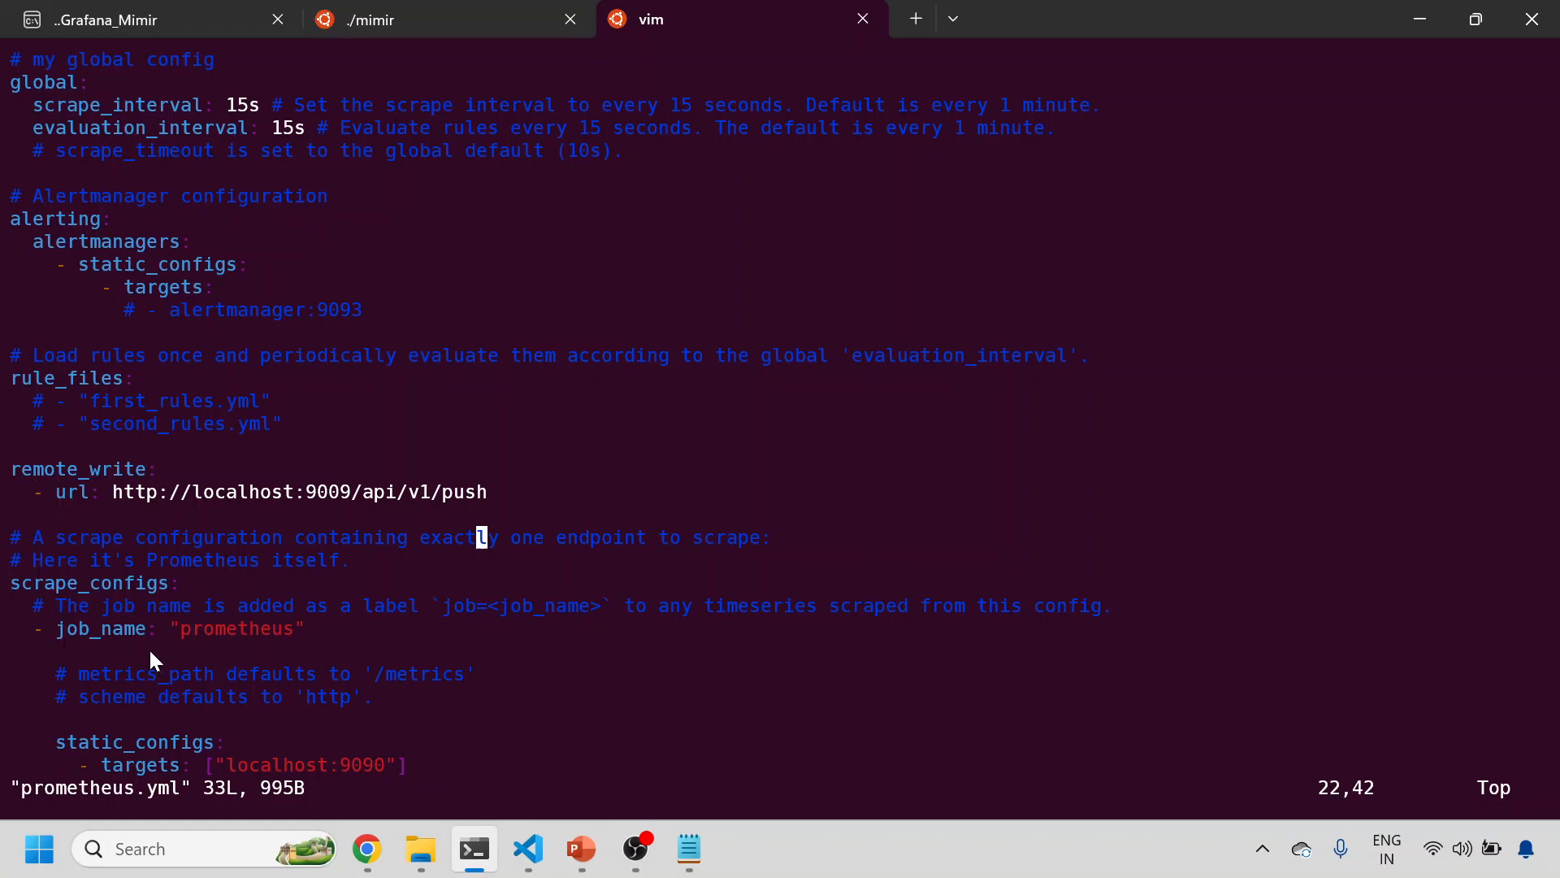
mouse_move(373, 767)
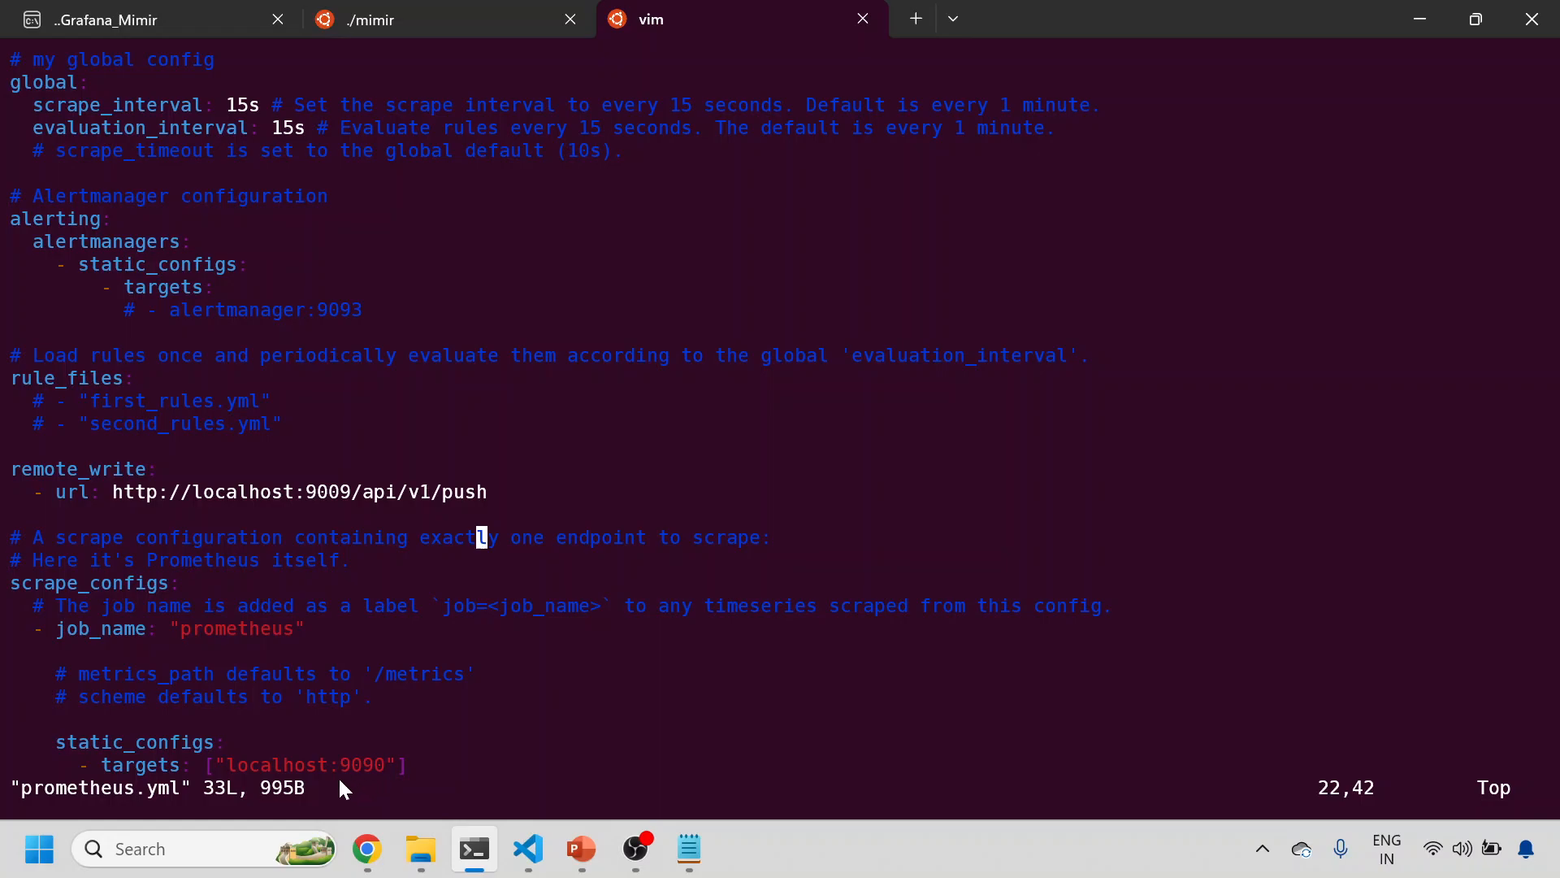
mouse_move(42, 507)
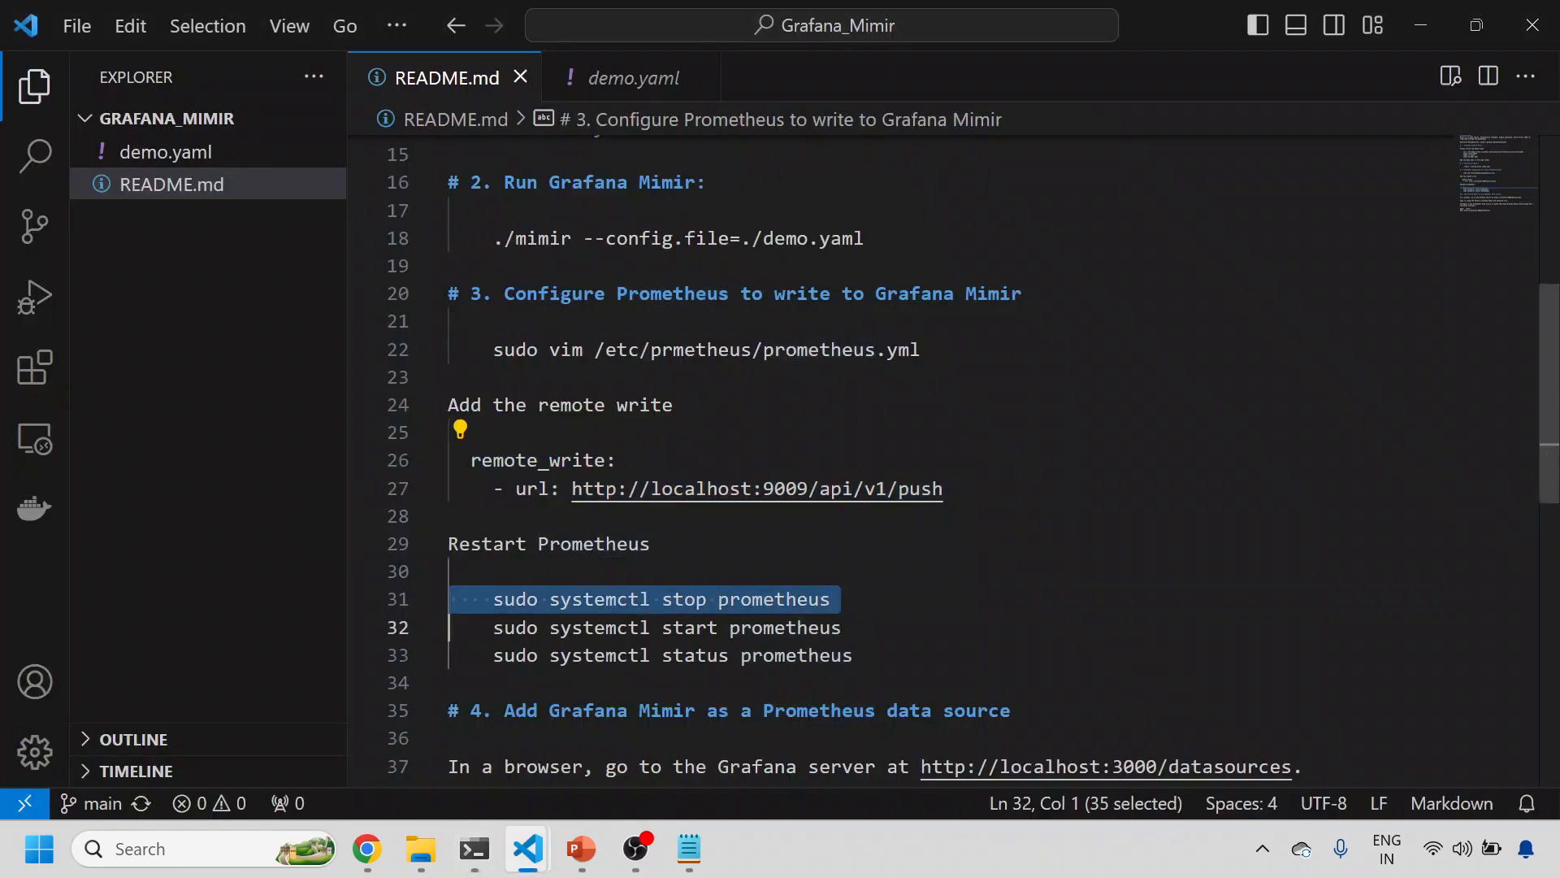
click(474, 849)
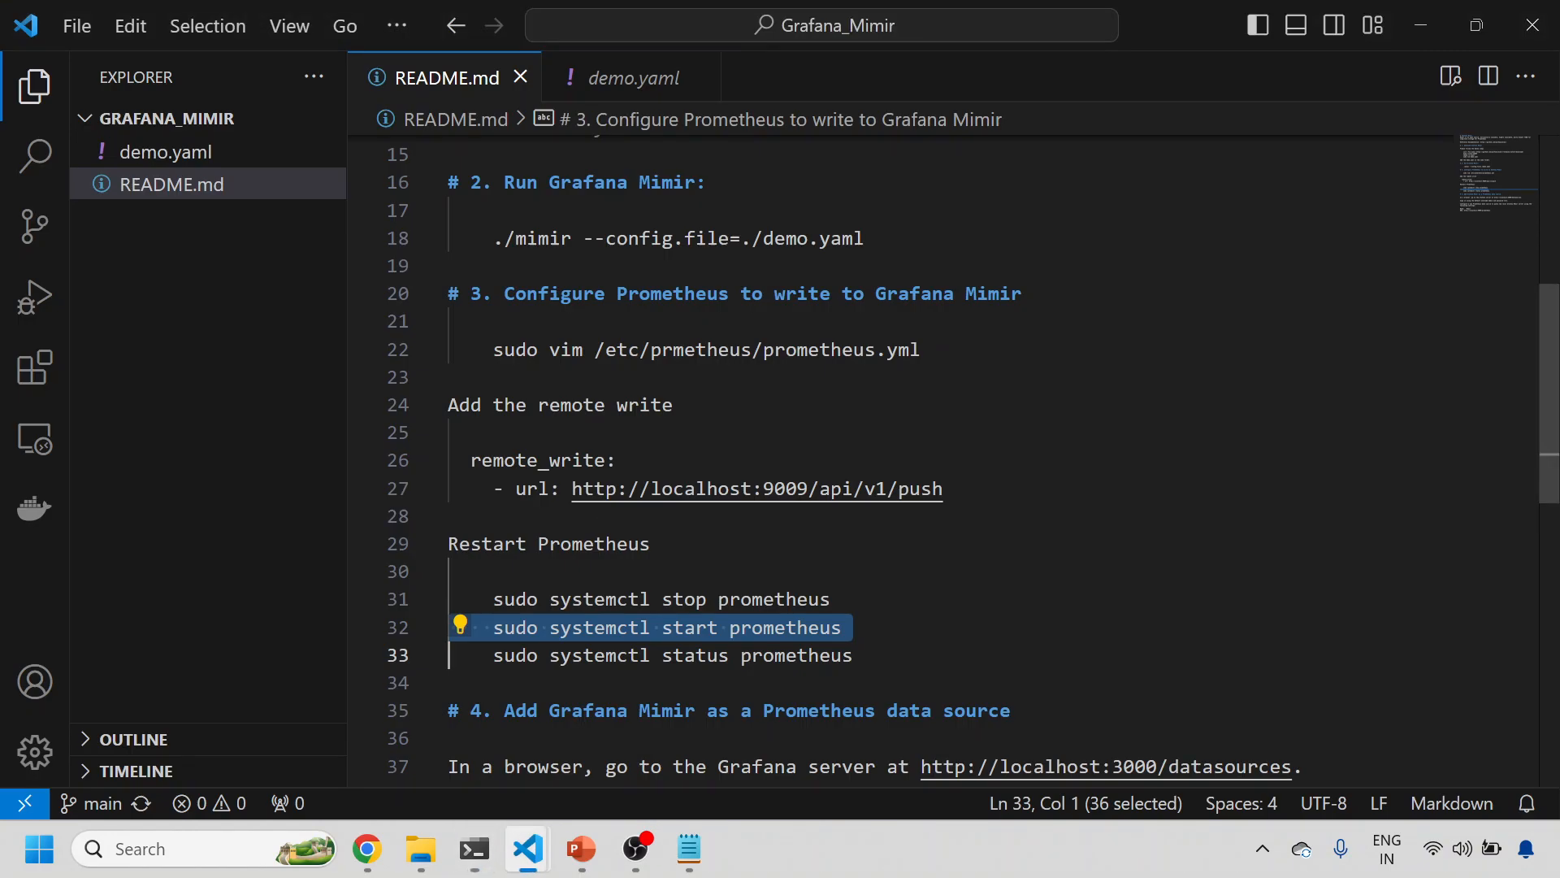
key(Down)
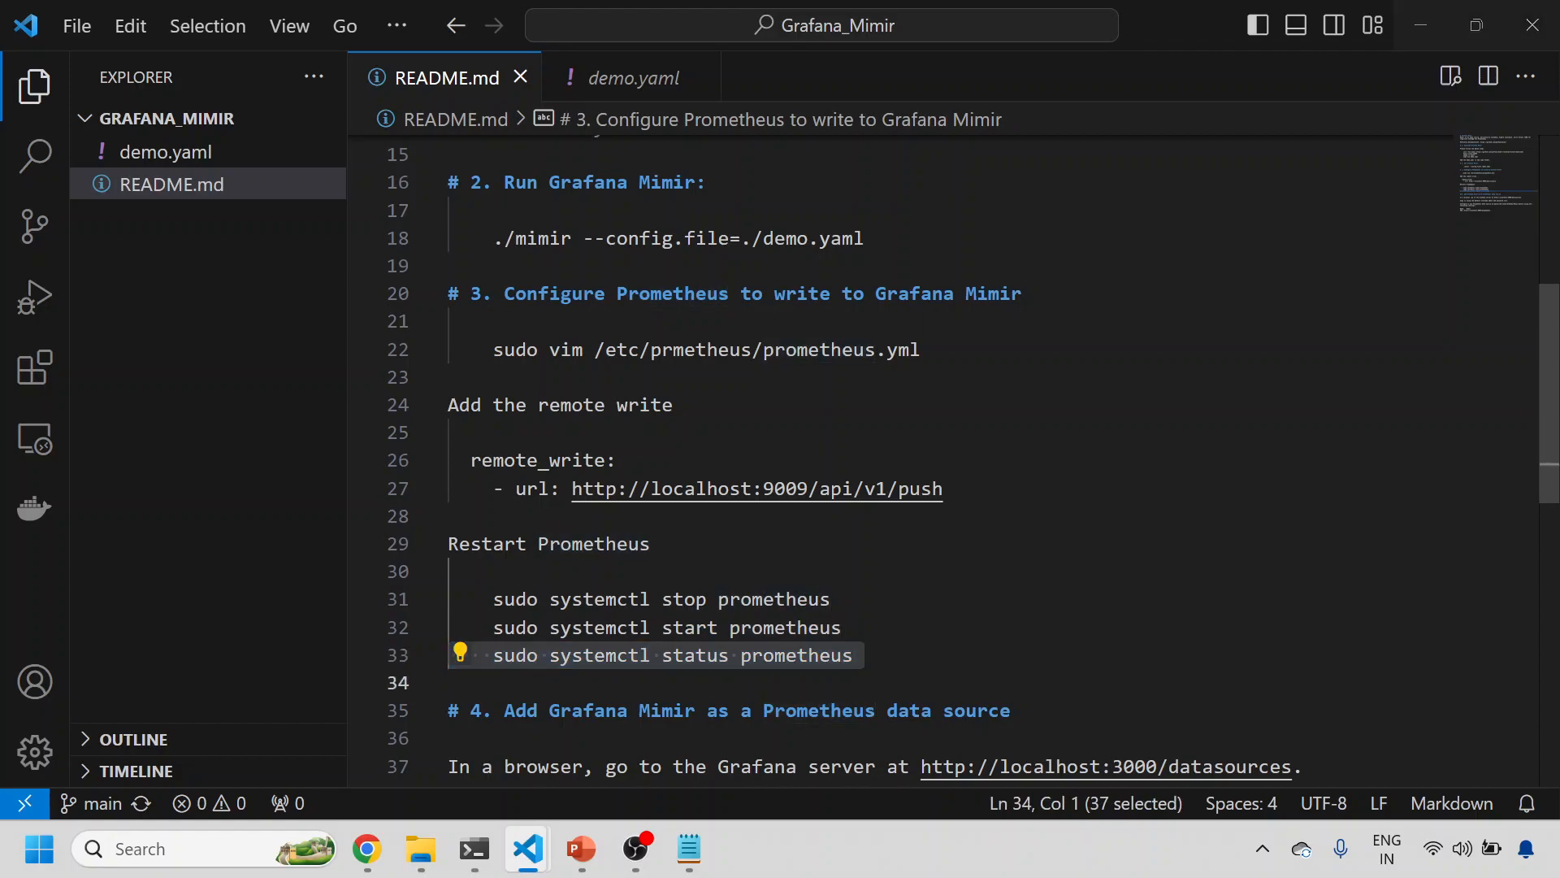
click(474, 849)
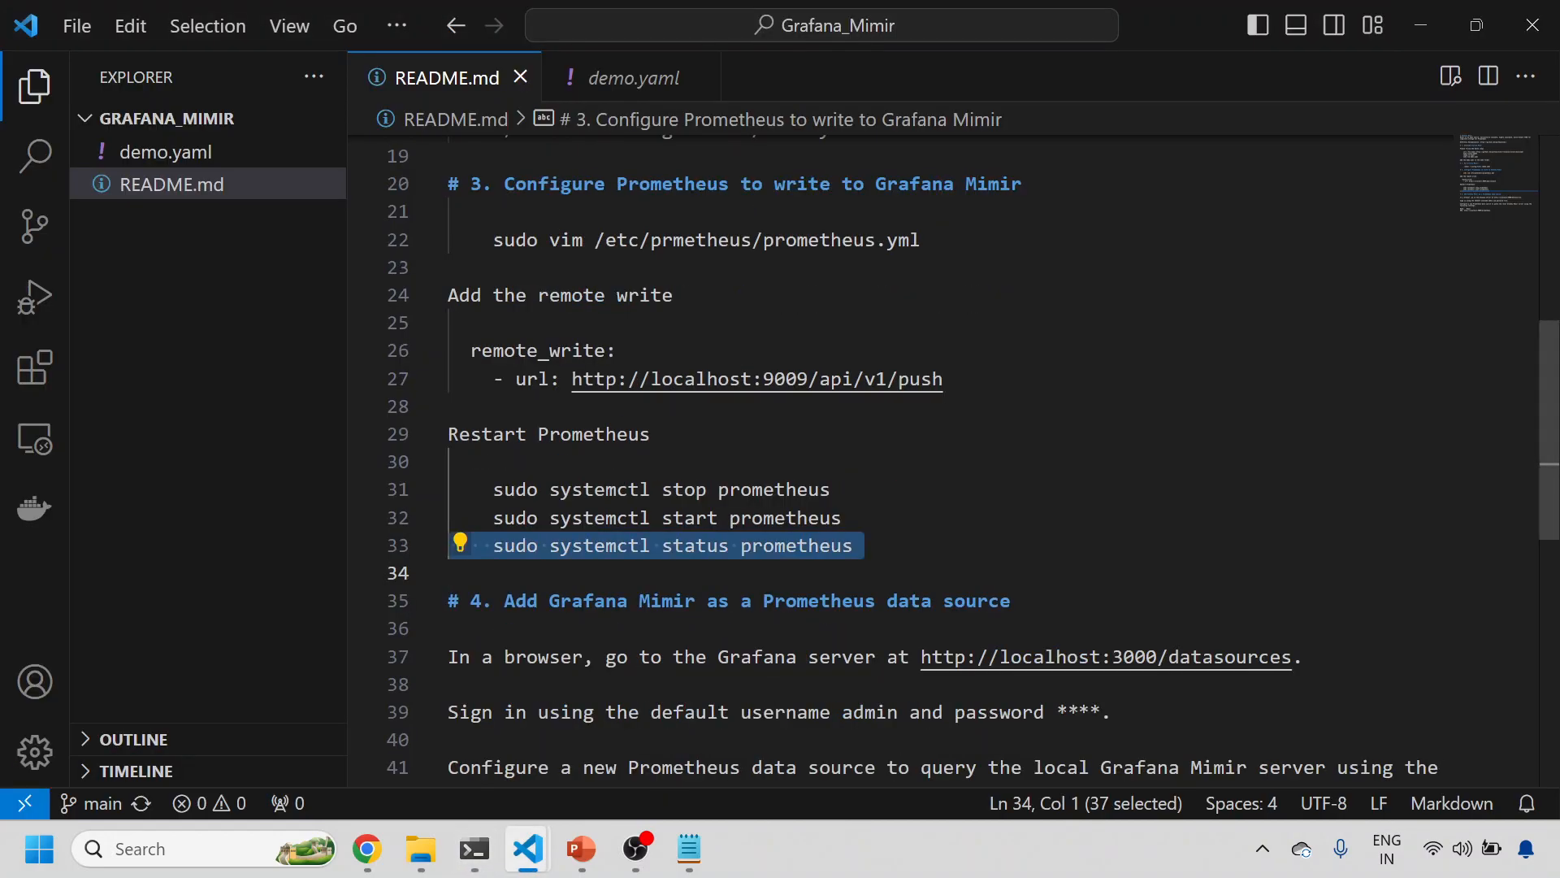
scroll(down, 3)
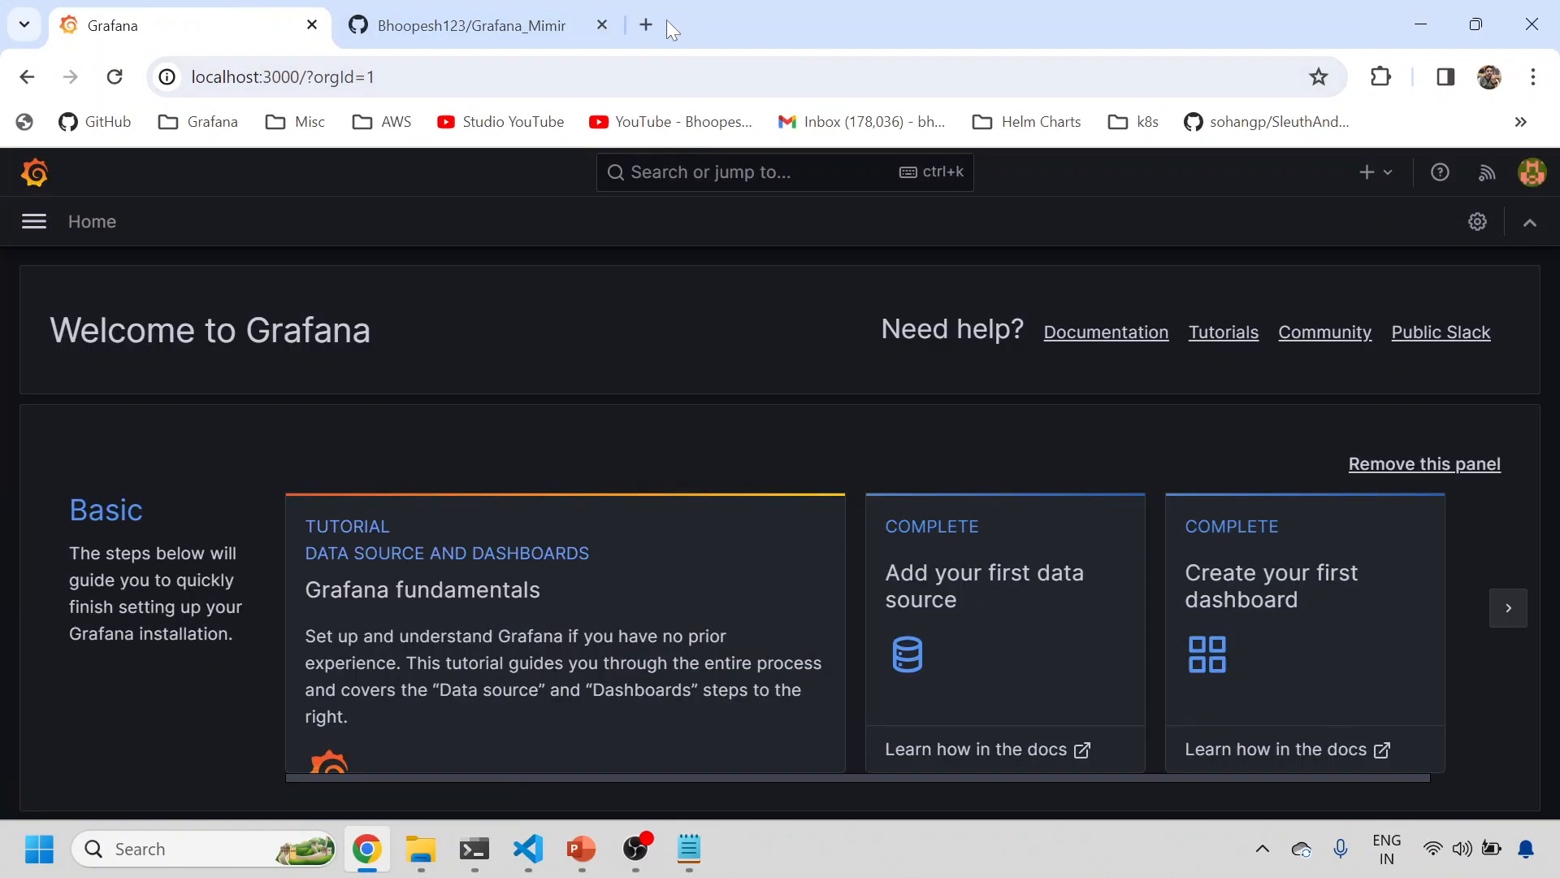
Open localhost:30 in a new tab, then go to Grafana's Explore view.
text(localhost:30)
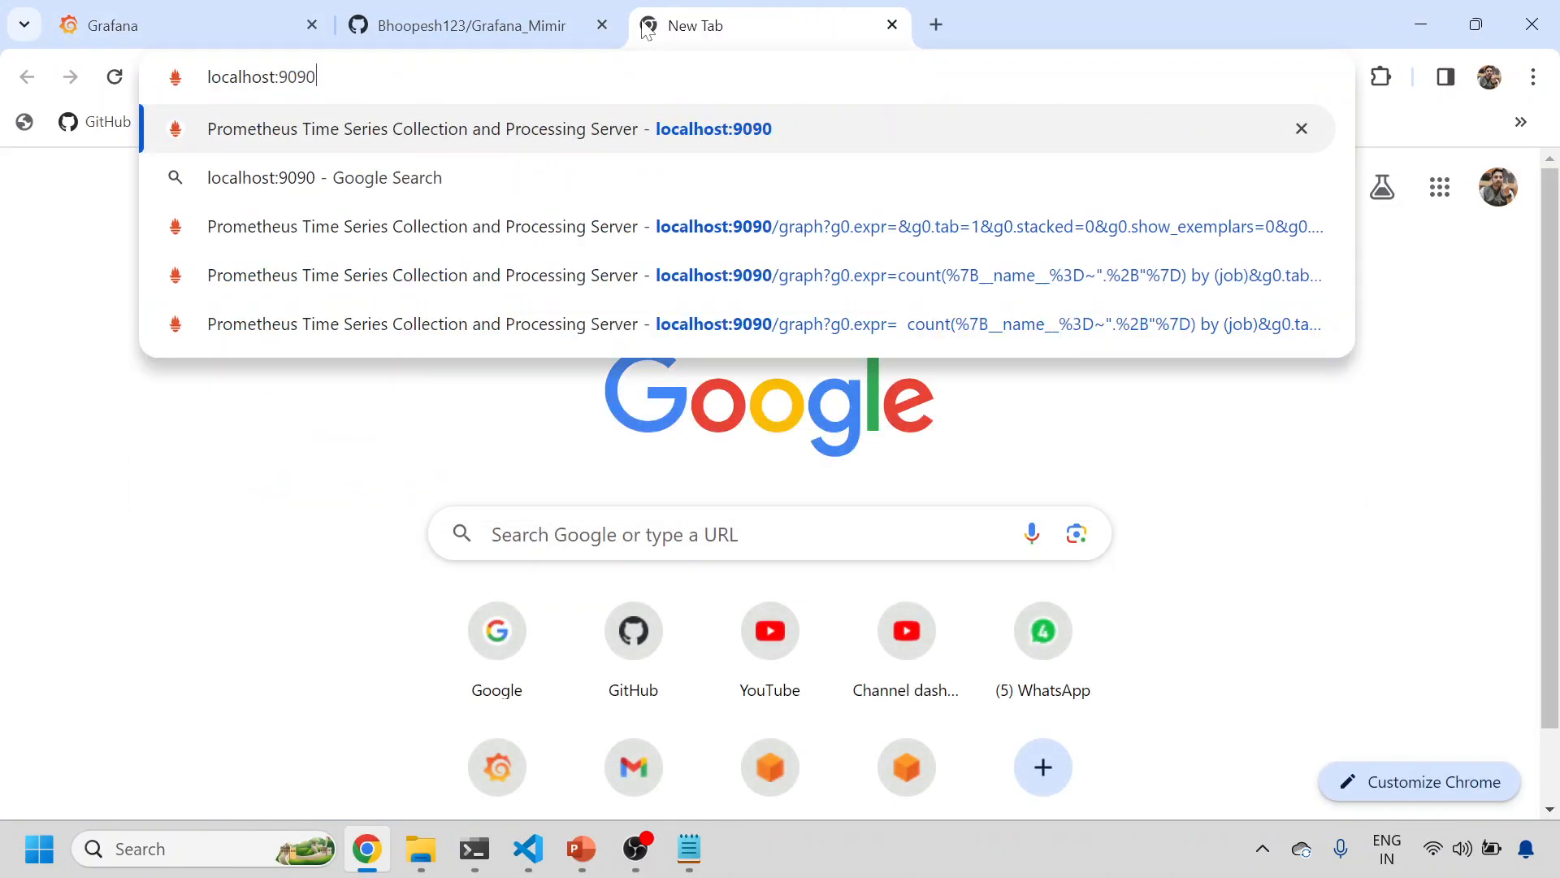
click(422, 129)
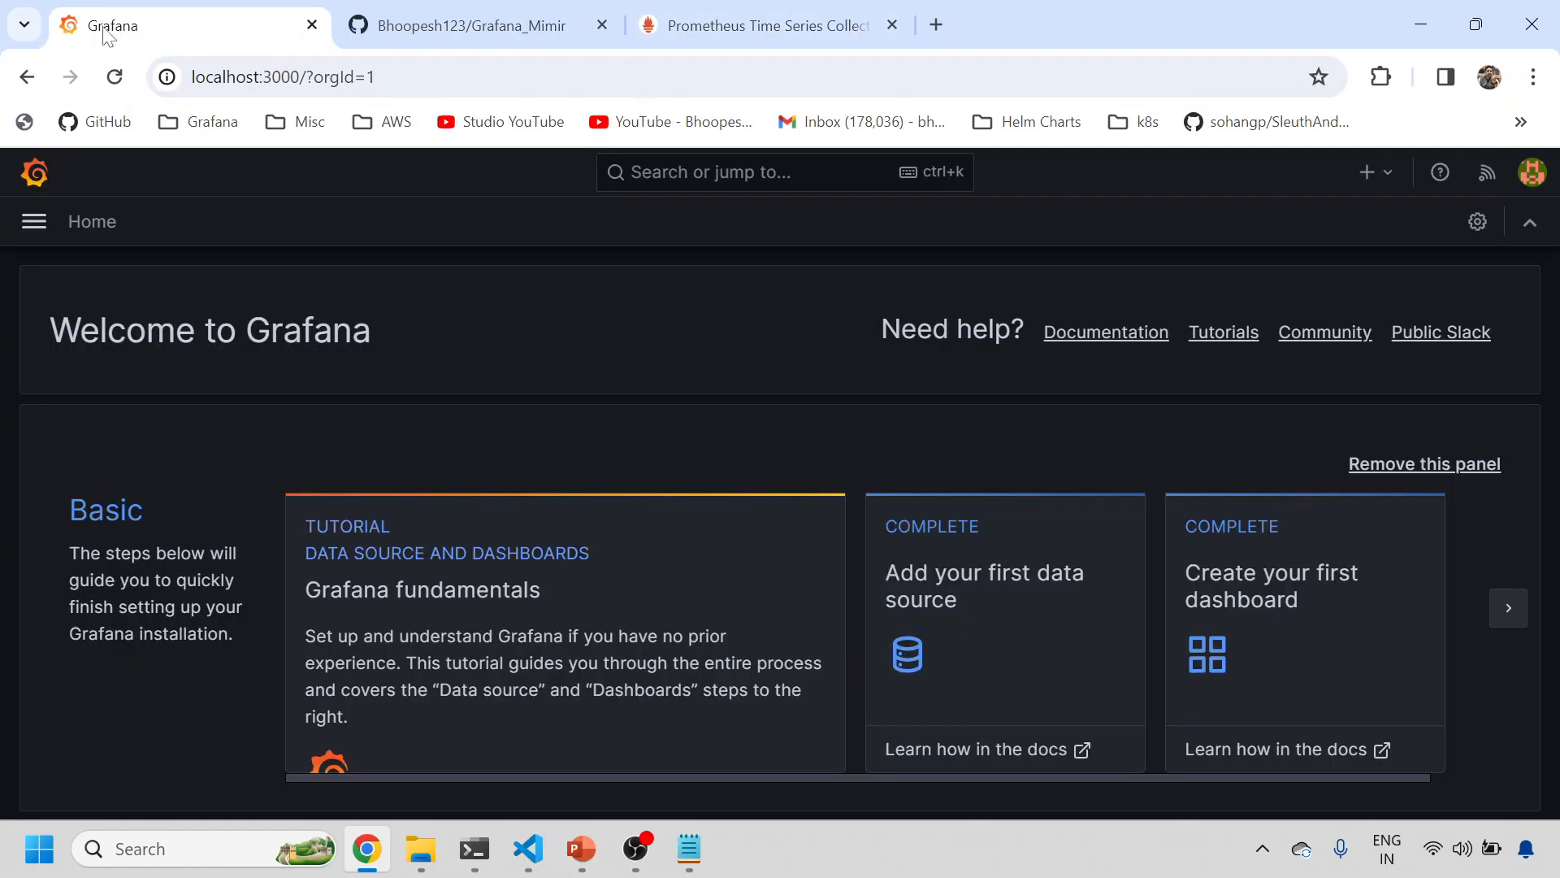
click(33, 221)
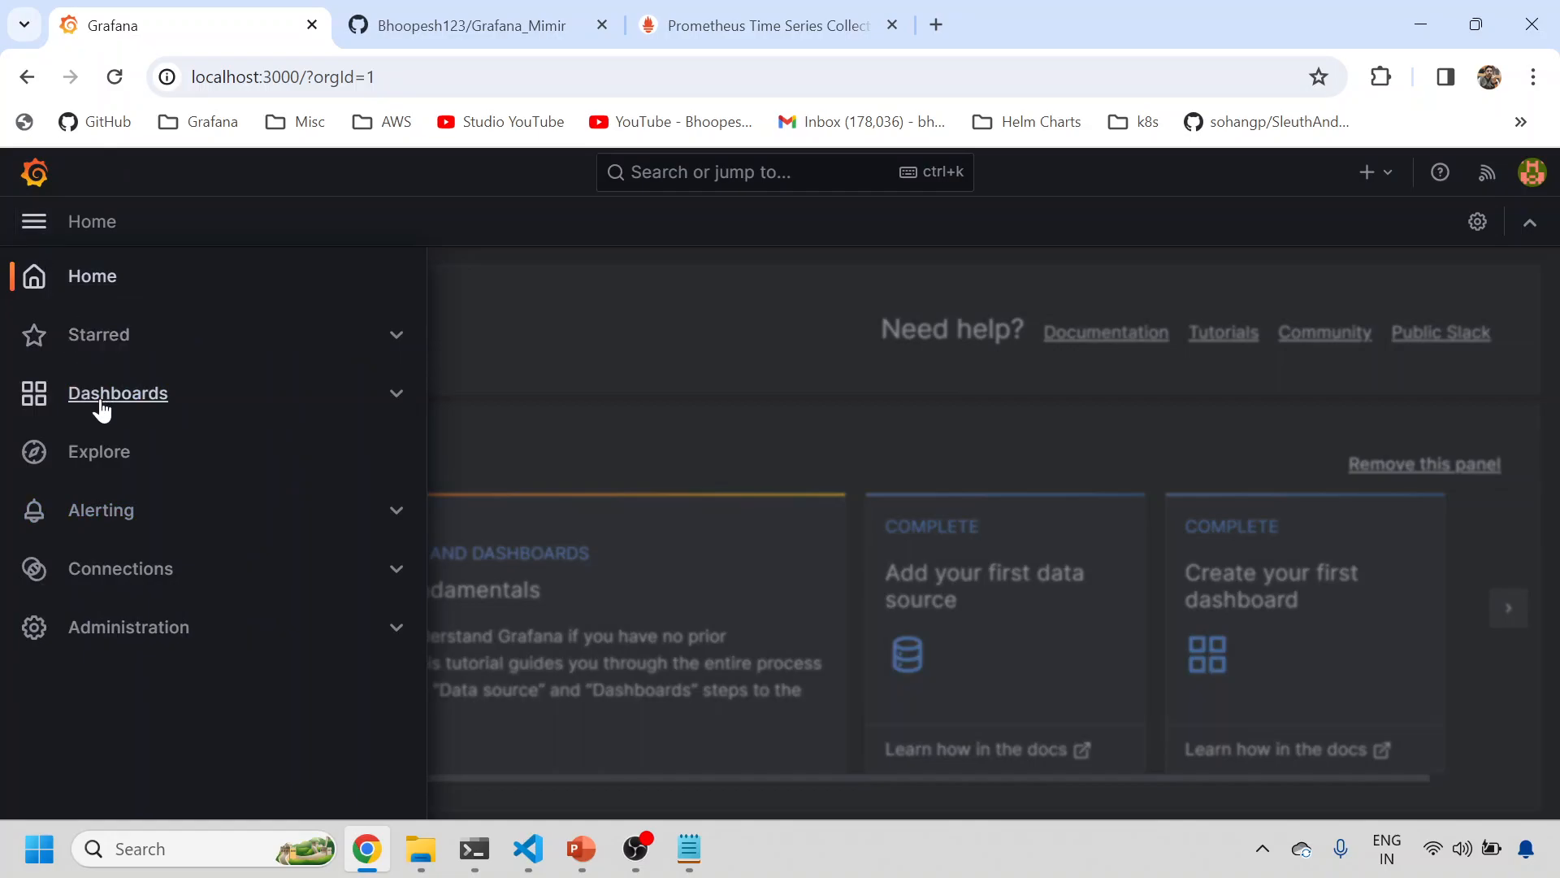
click(99, 451)
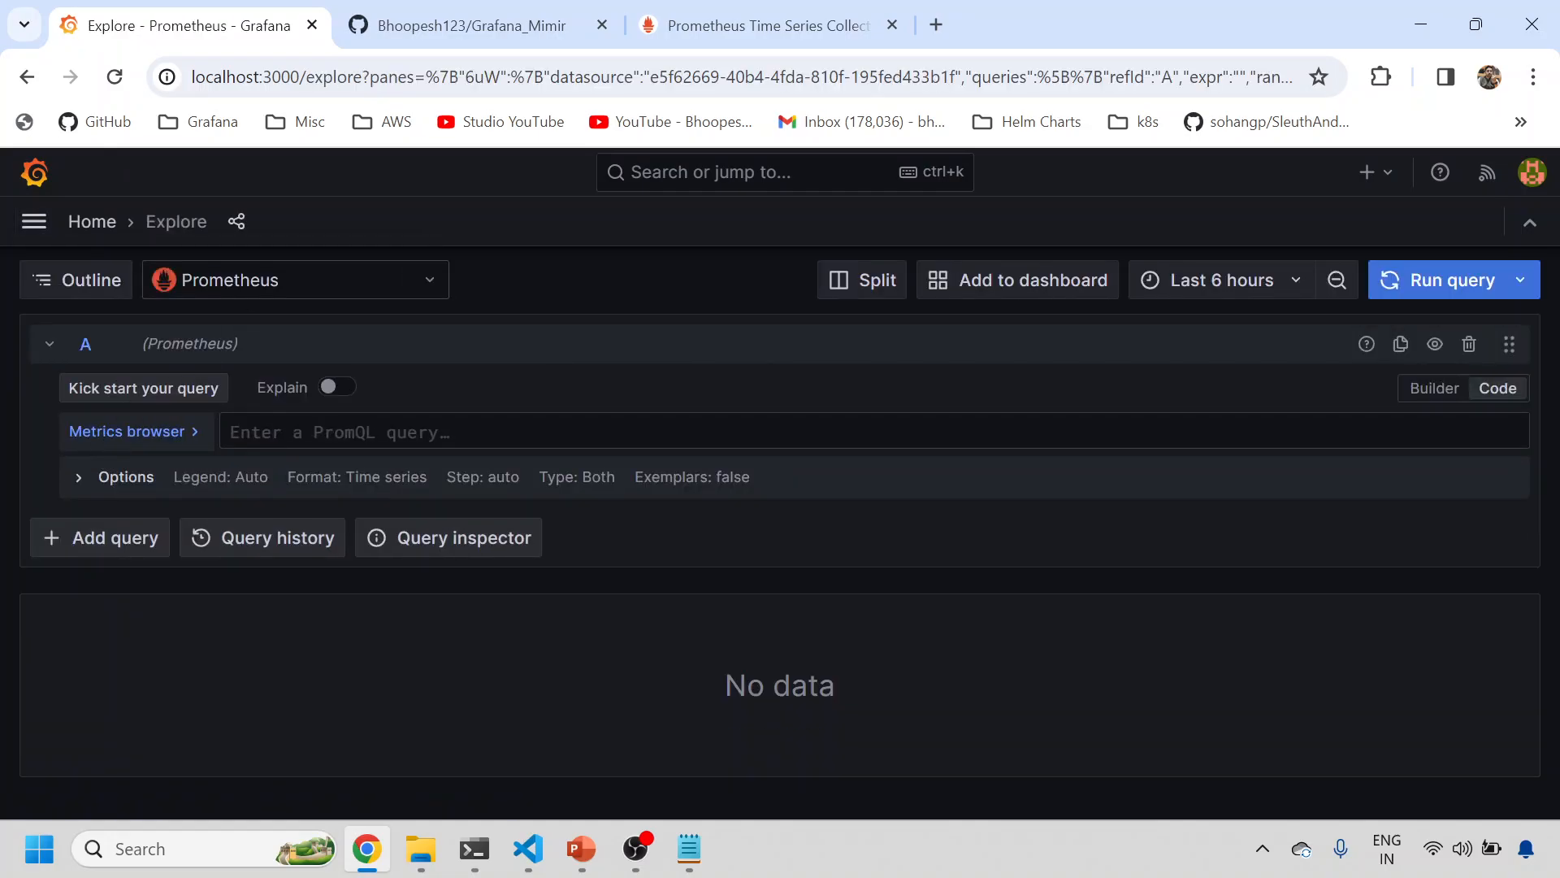
Start adding a new data source from Administration's Data sources page.
click(33, 221)
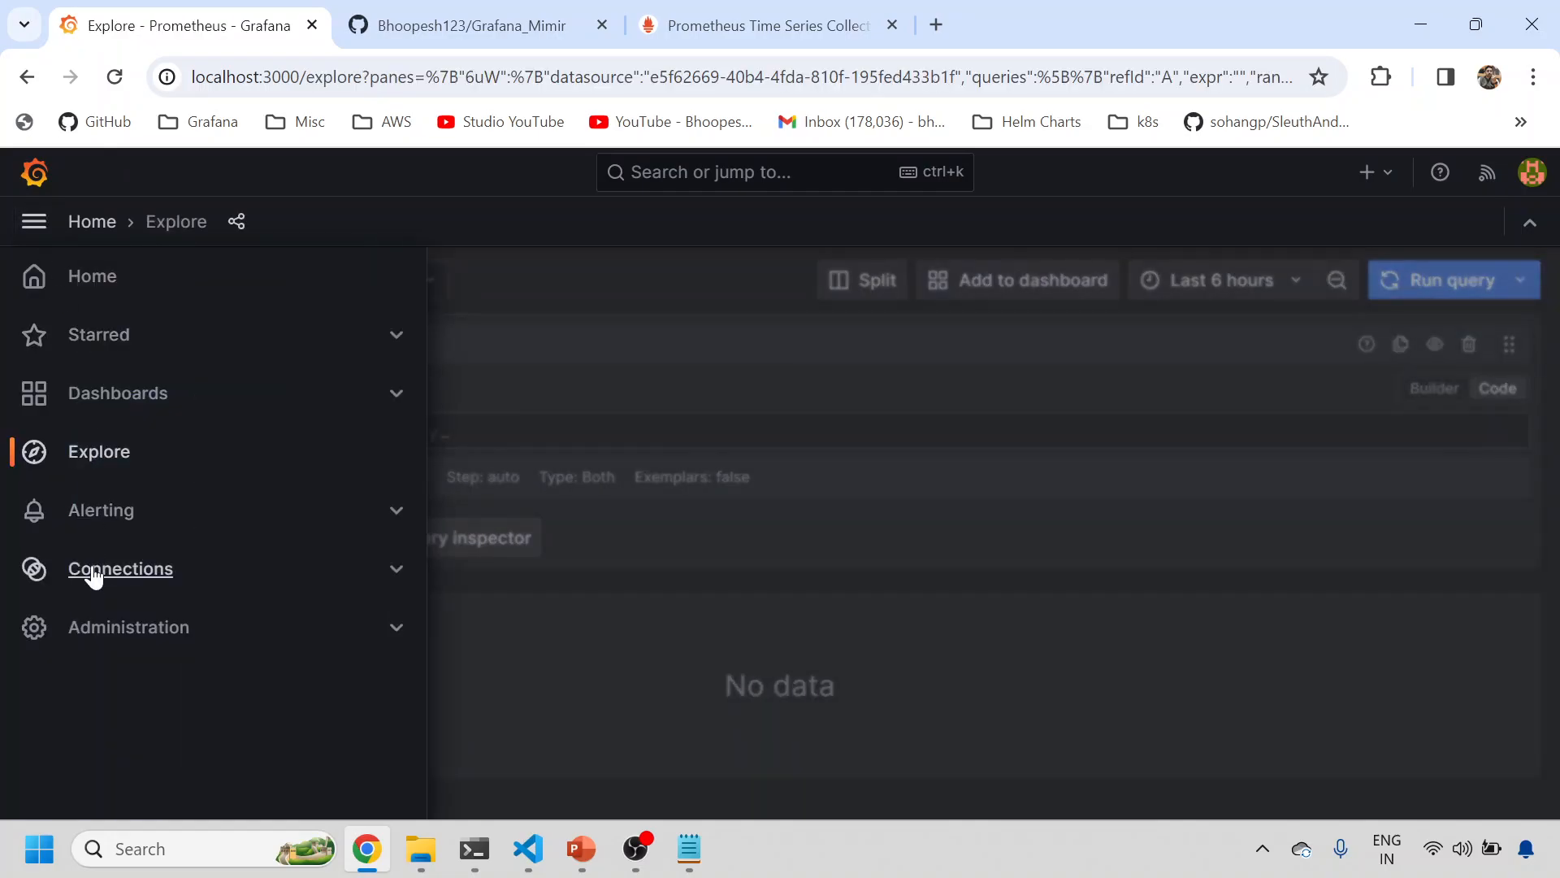
click(128, 626)
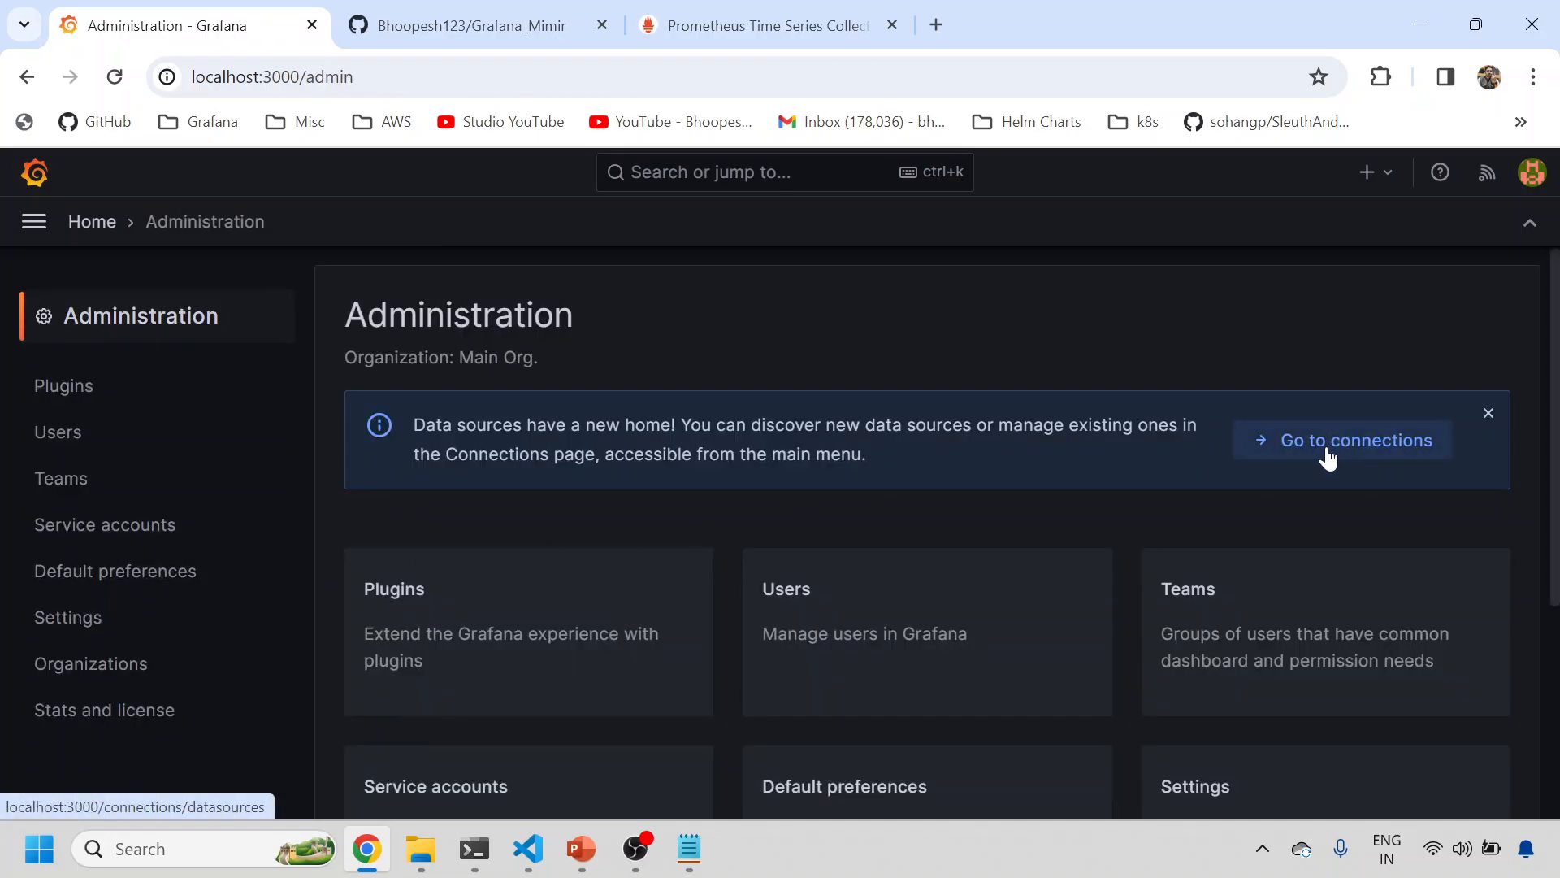
click(1349, 440)
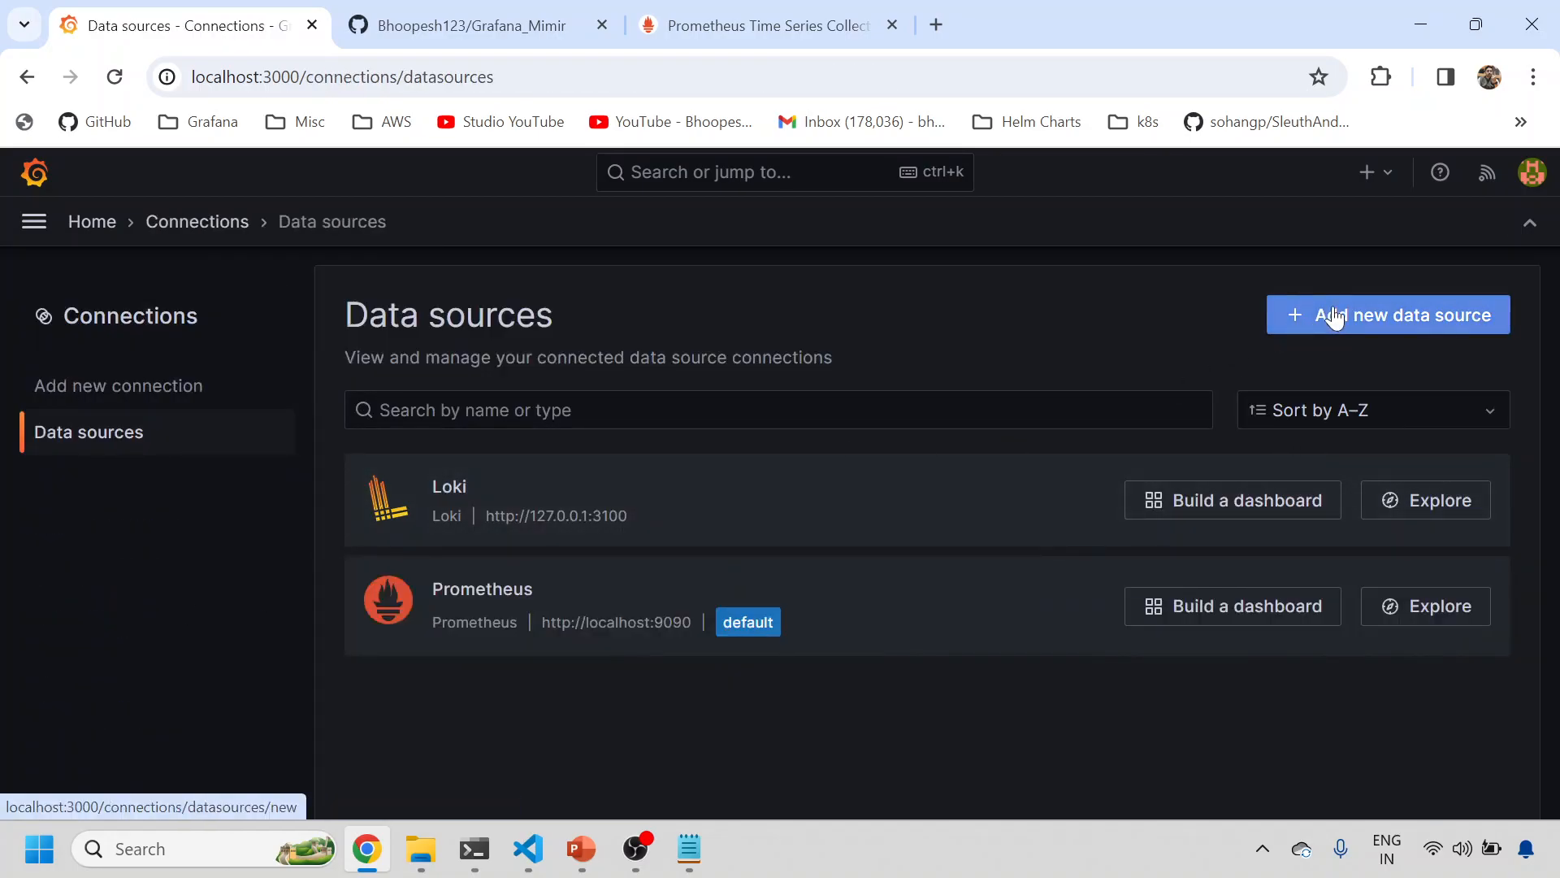
click(1386, 314)
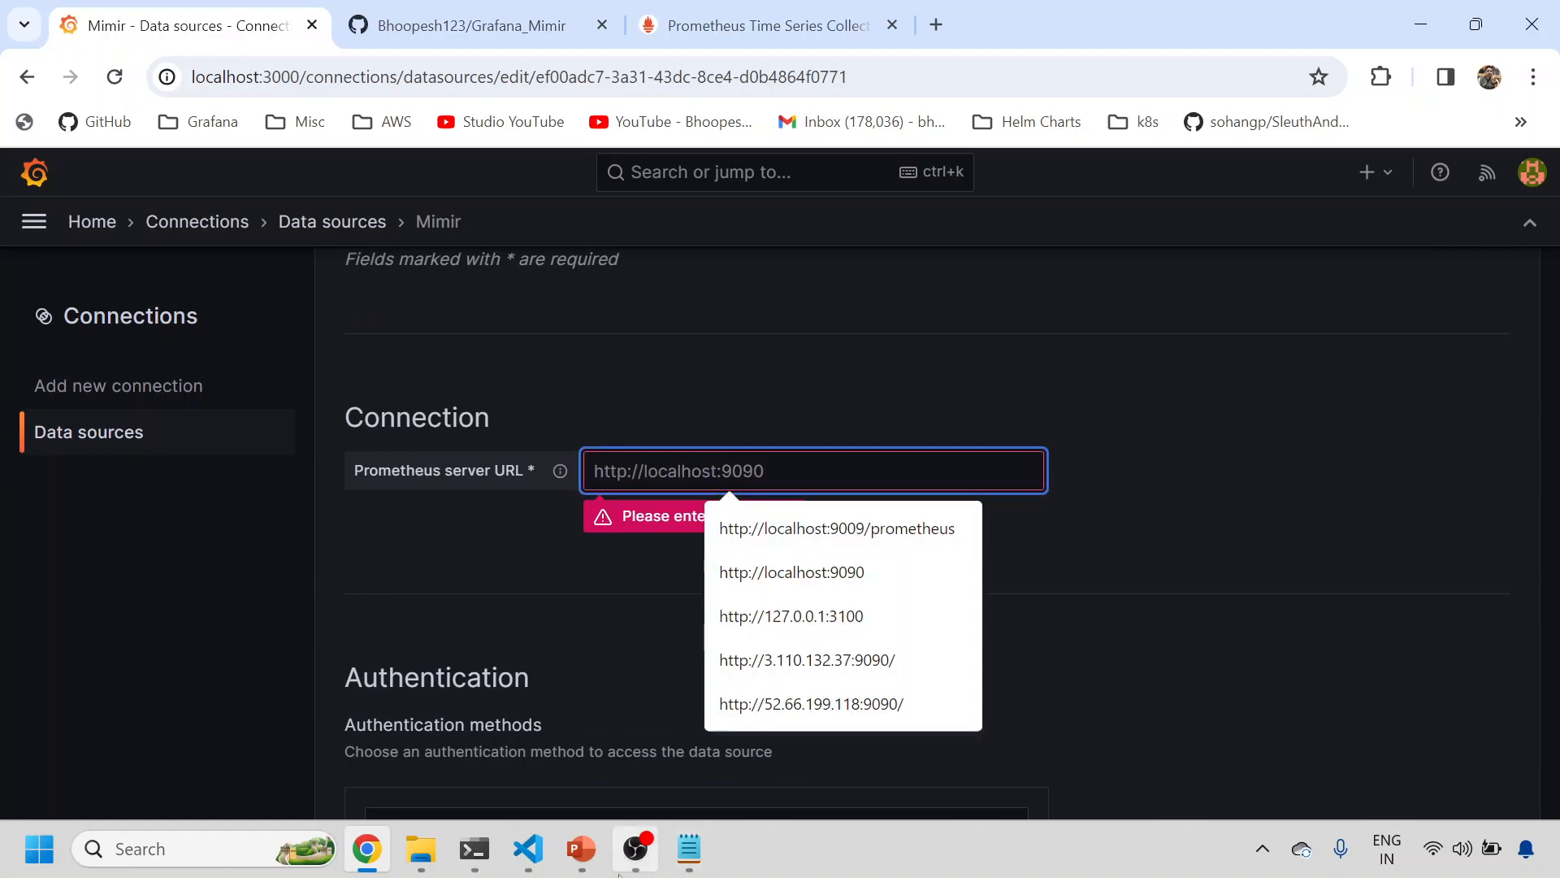
Verify the Mimir data source at localhost:9009/prometheus queries the Prometheus API successfully, then head to Explore.
click(838, 528)
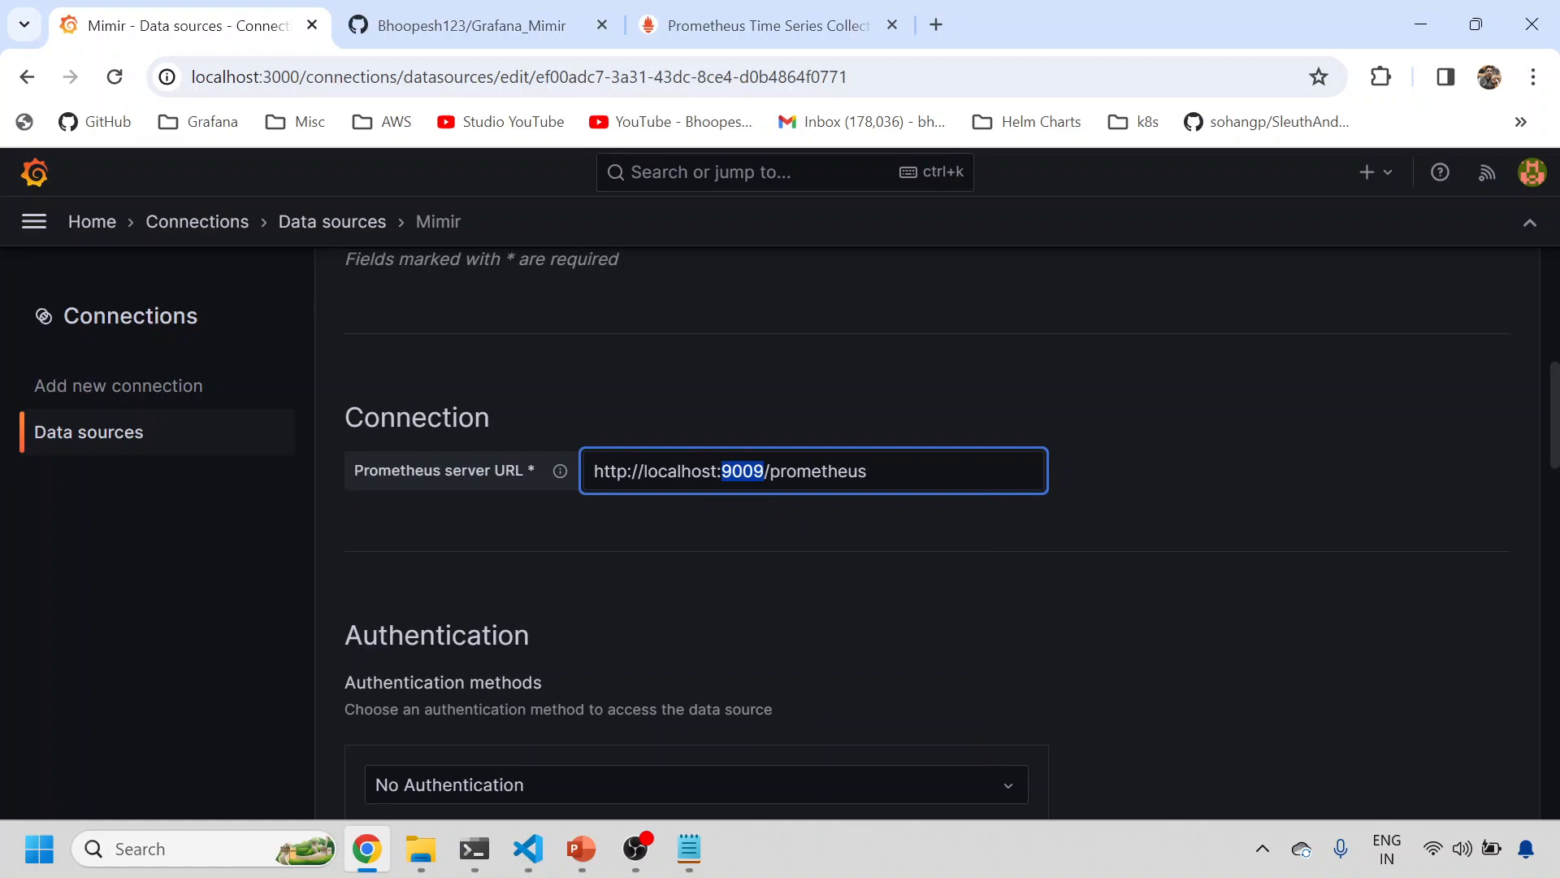
scroll(down, 3)
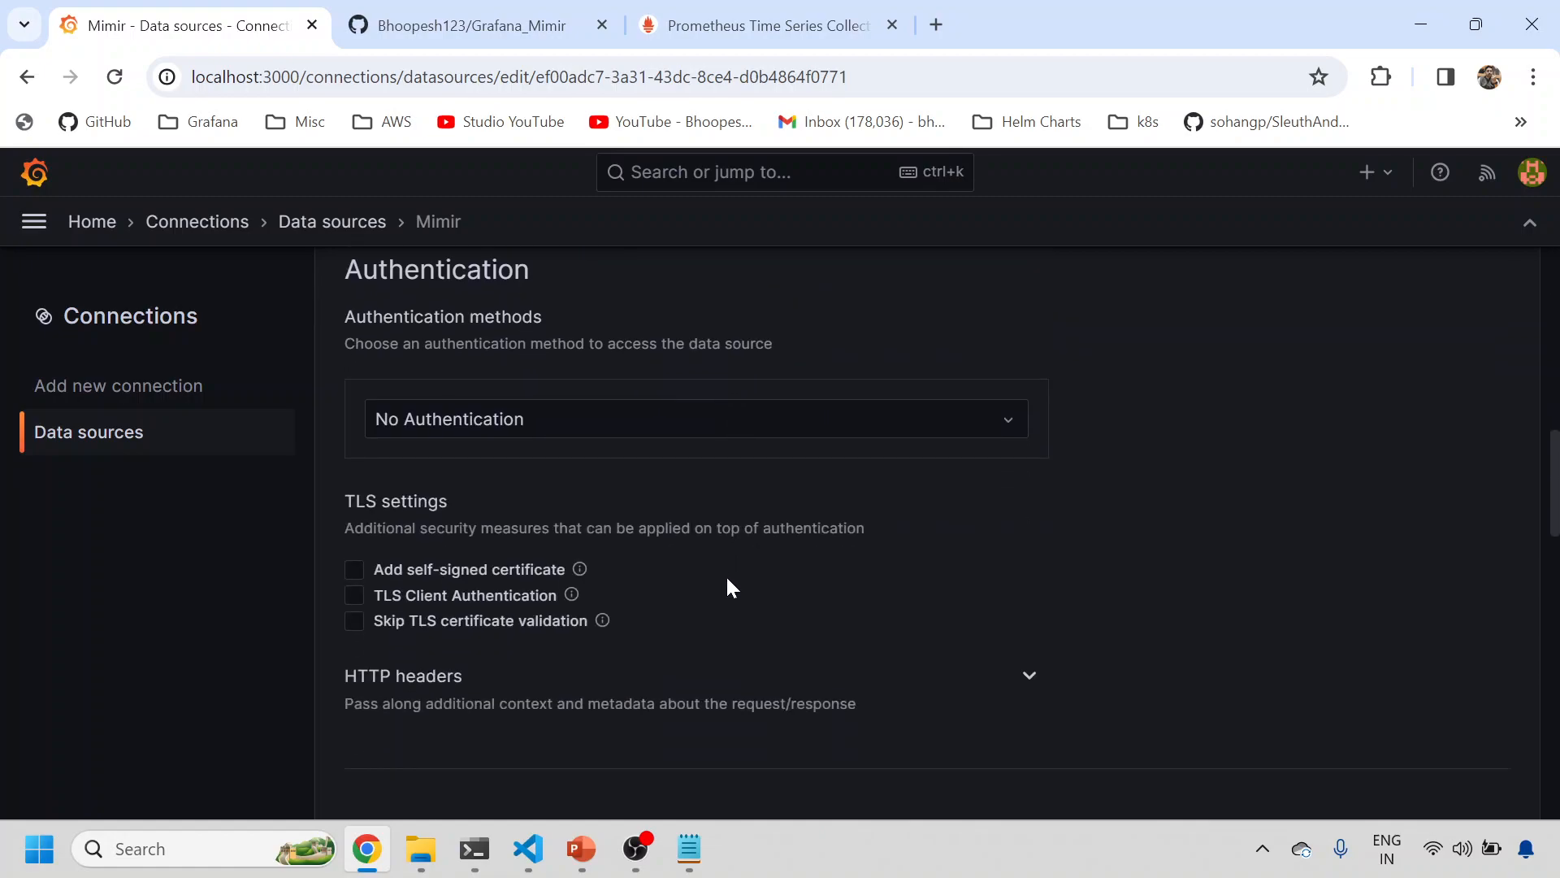
click(354, 620)
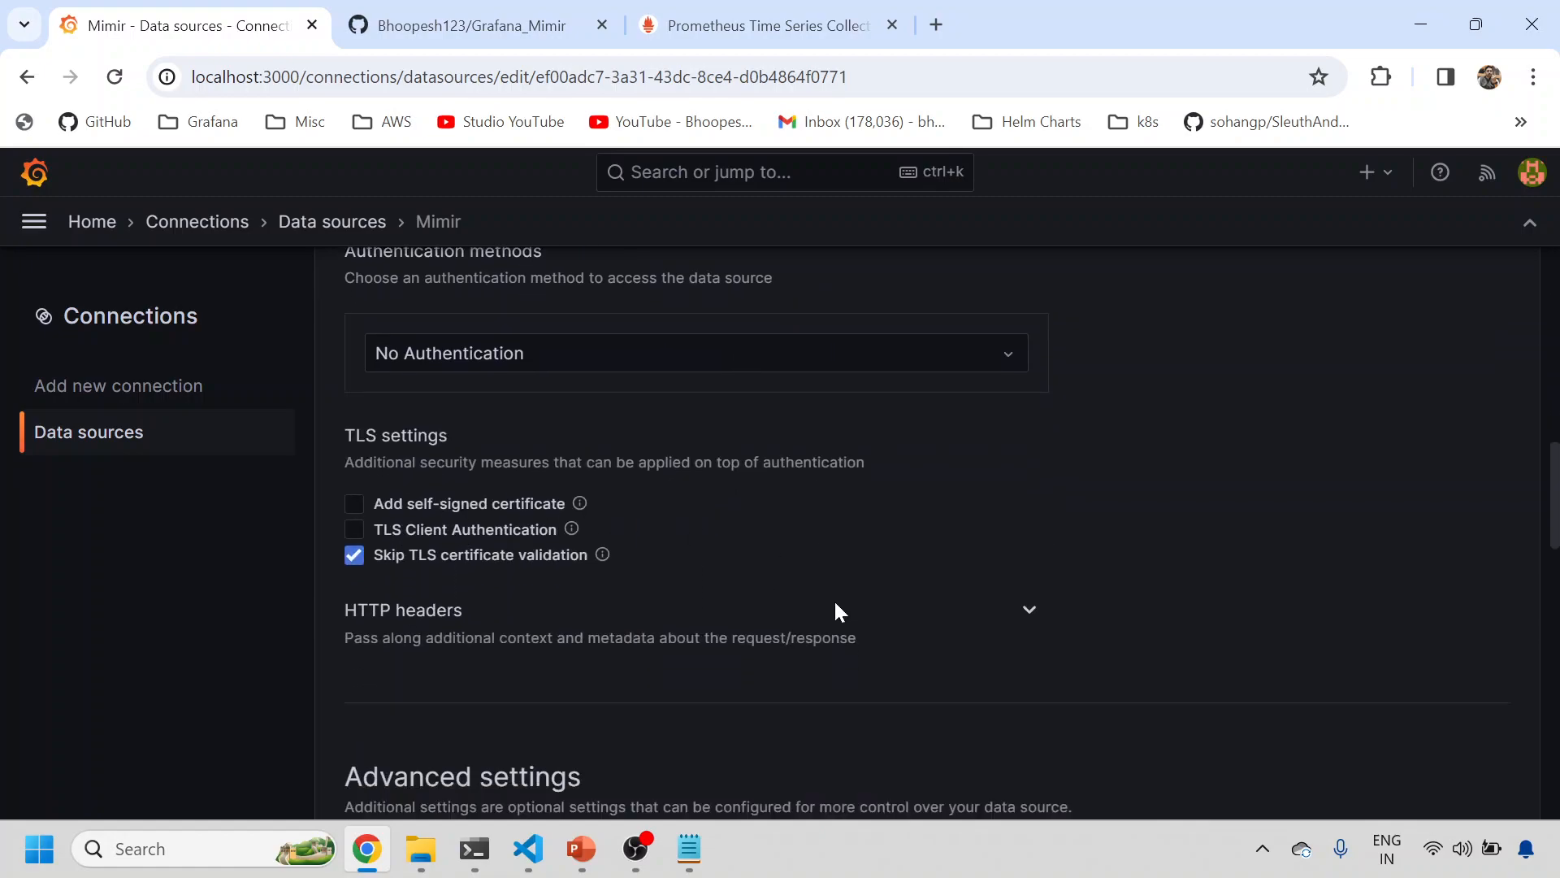
scroll(down, 3)
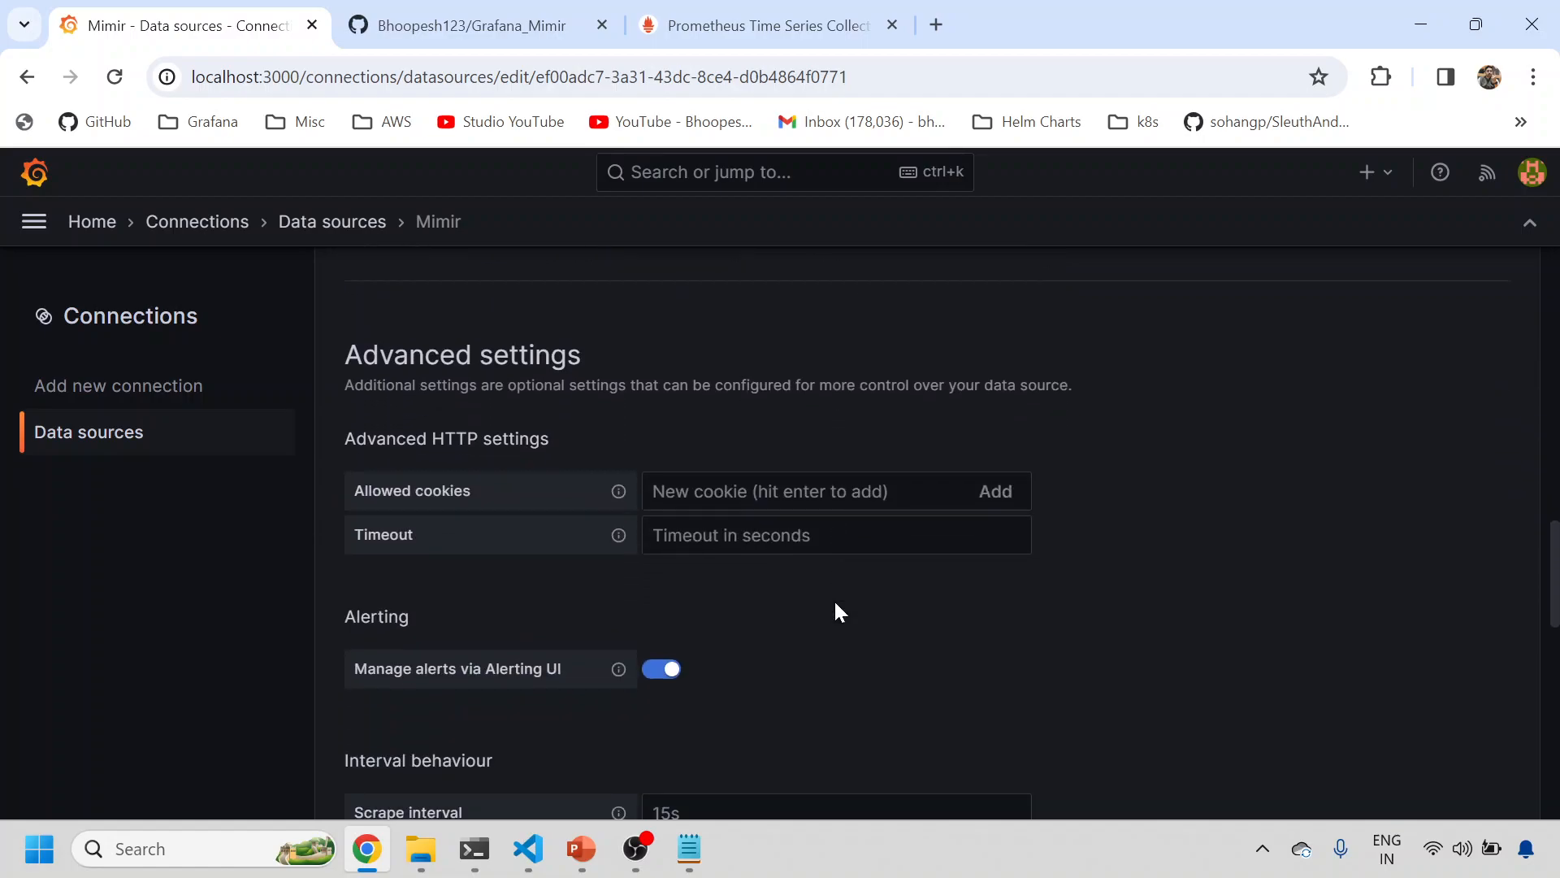
scroll(down, 3)
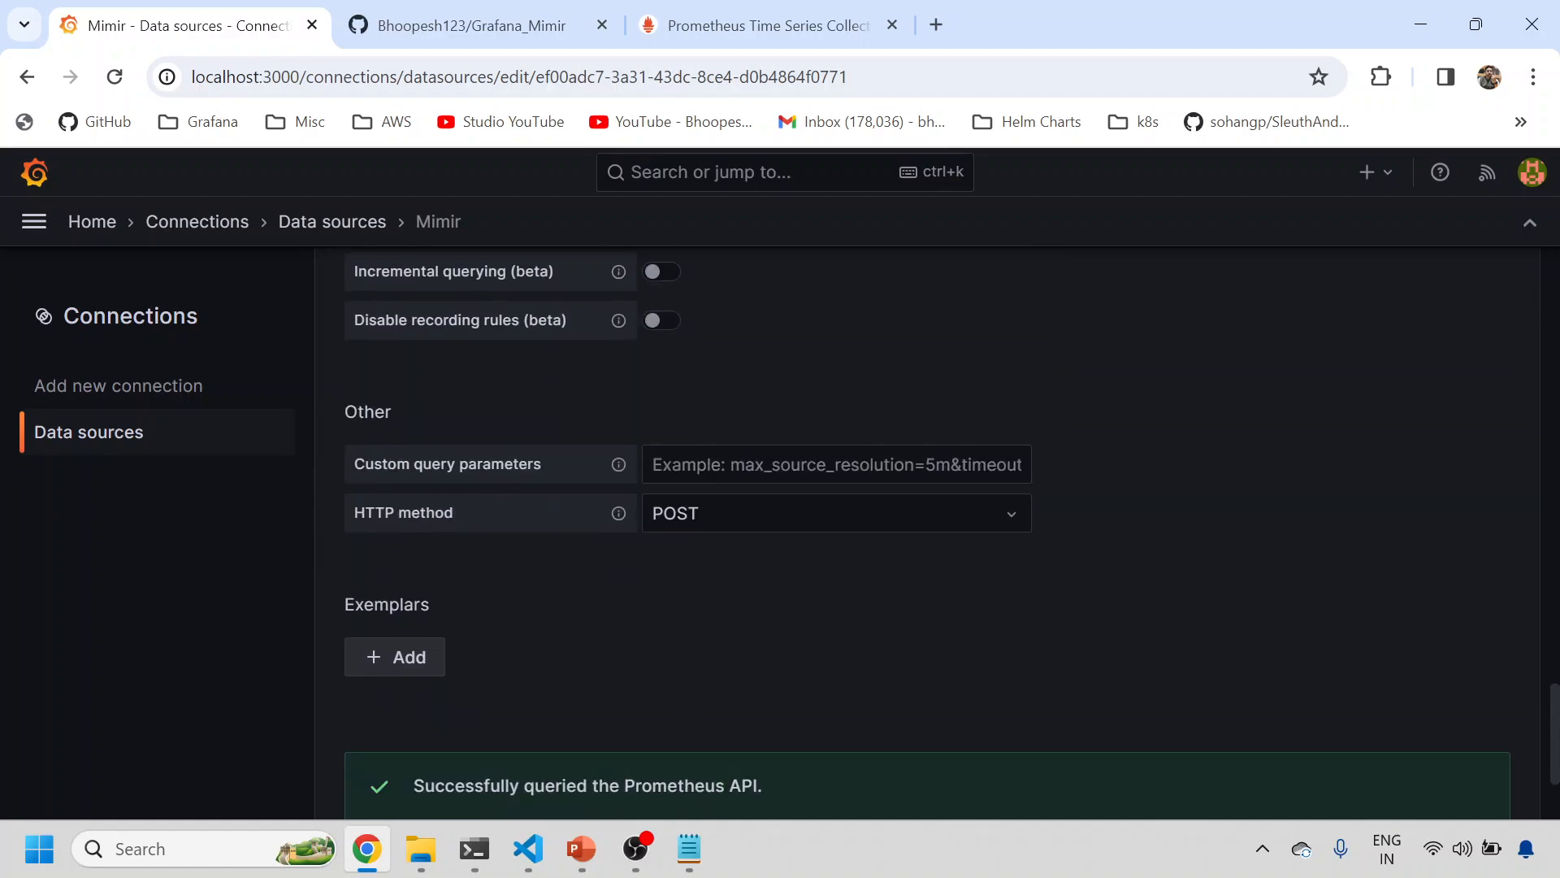
scroll(down, 3)
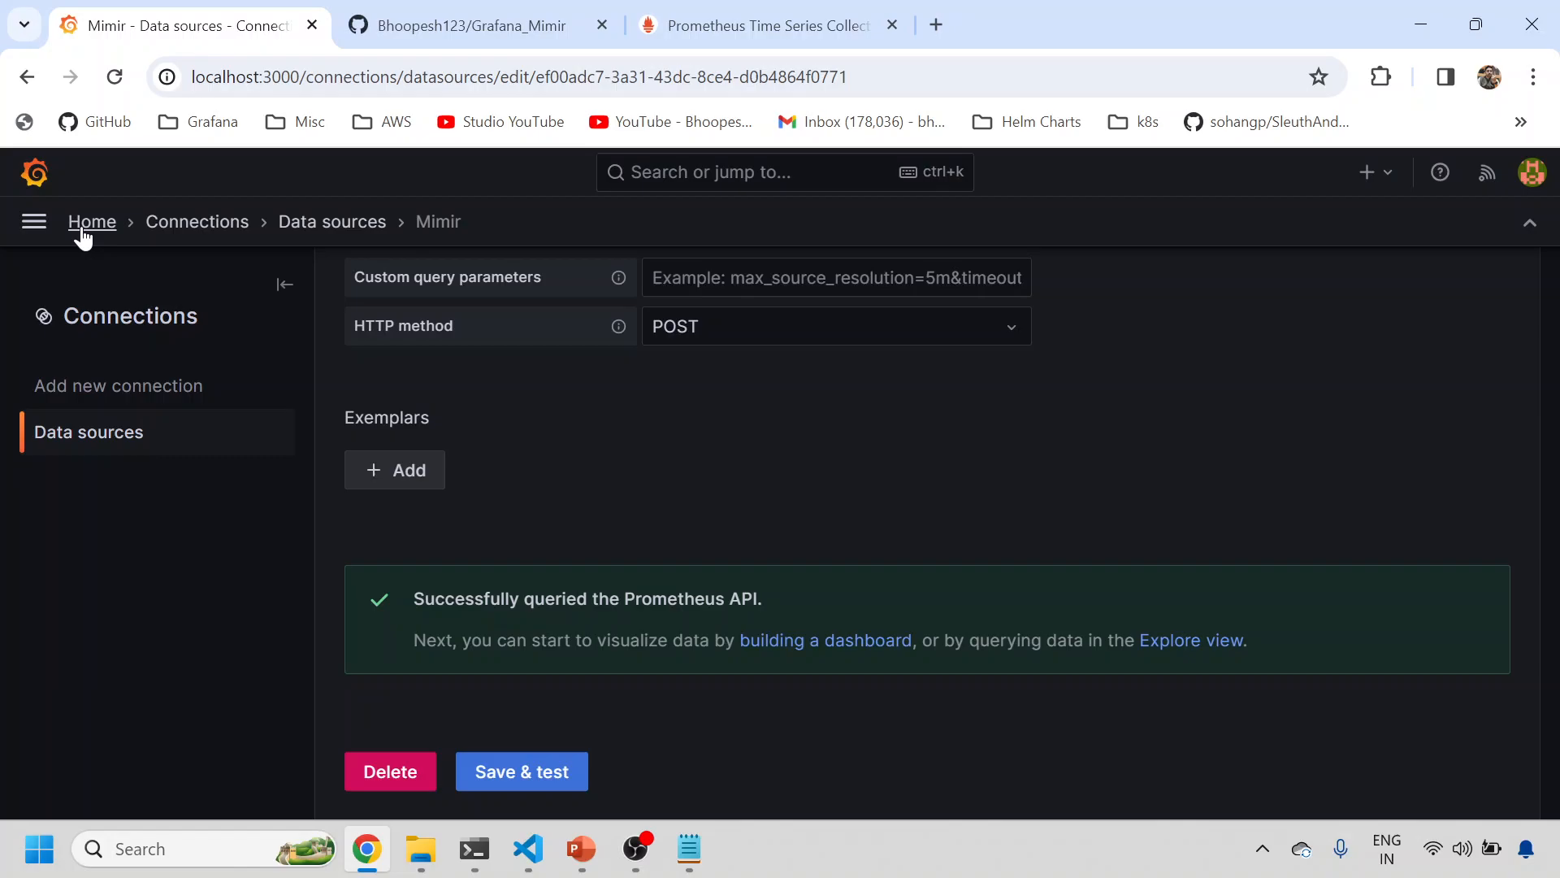
click(91, 221)
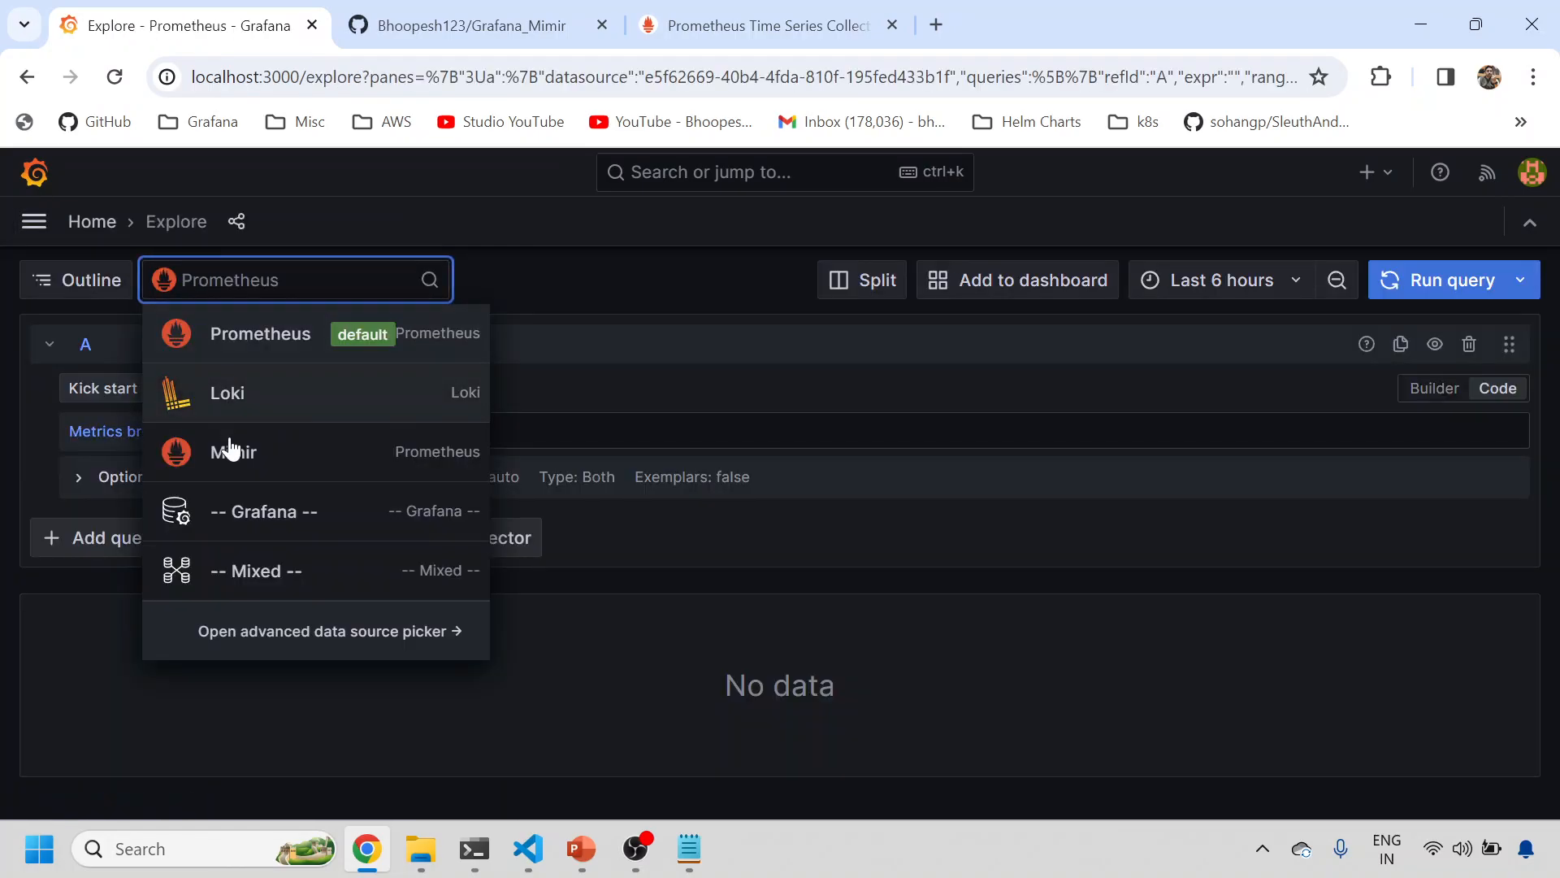
Pick Mimir in Explore and copy count({__name__=~".+"}) by (job) from Grafana.yml.
click(233, 451)
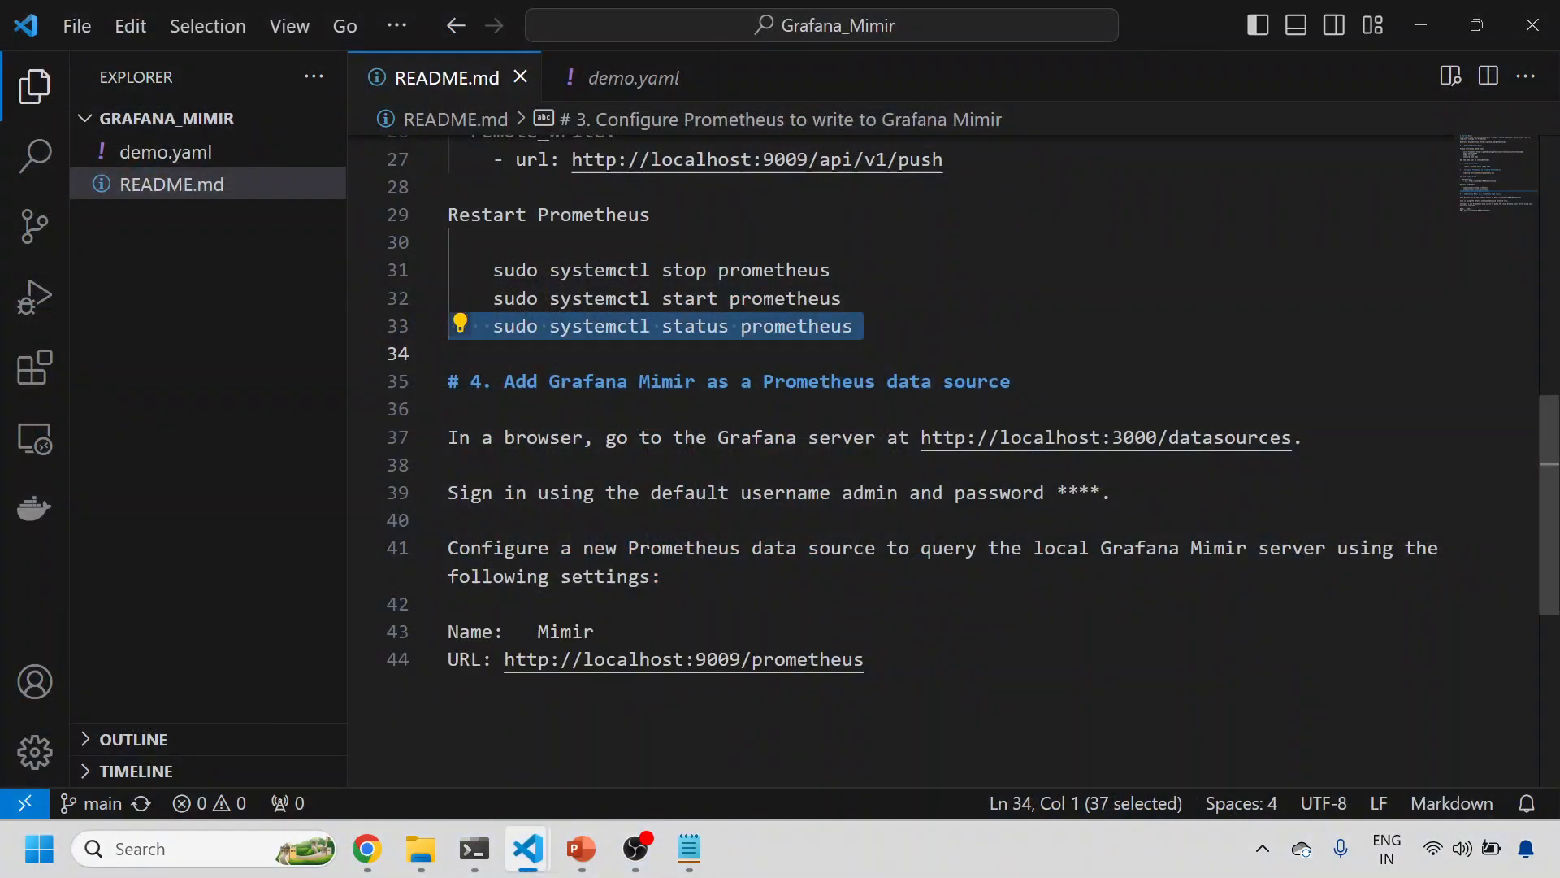
scroll(down, 3)
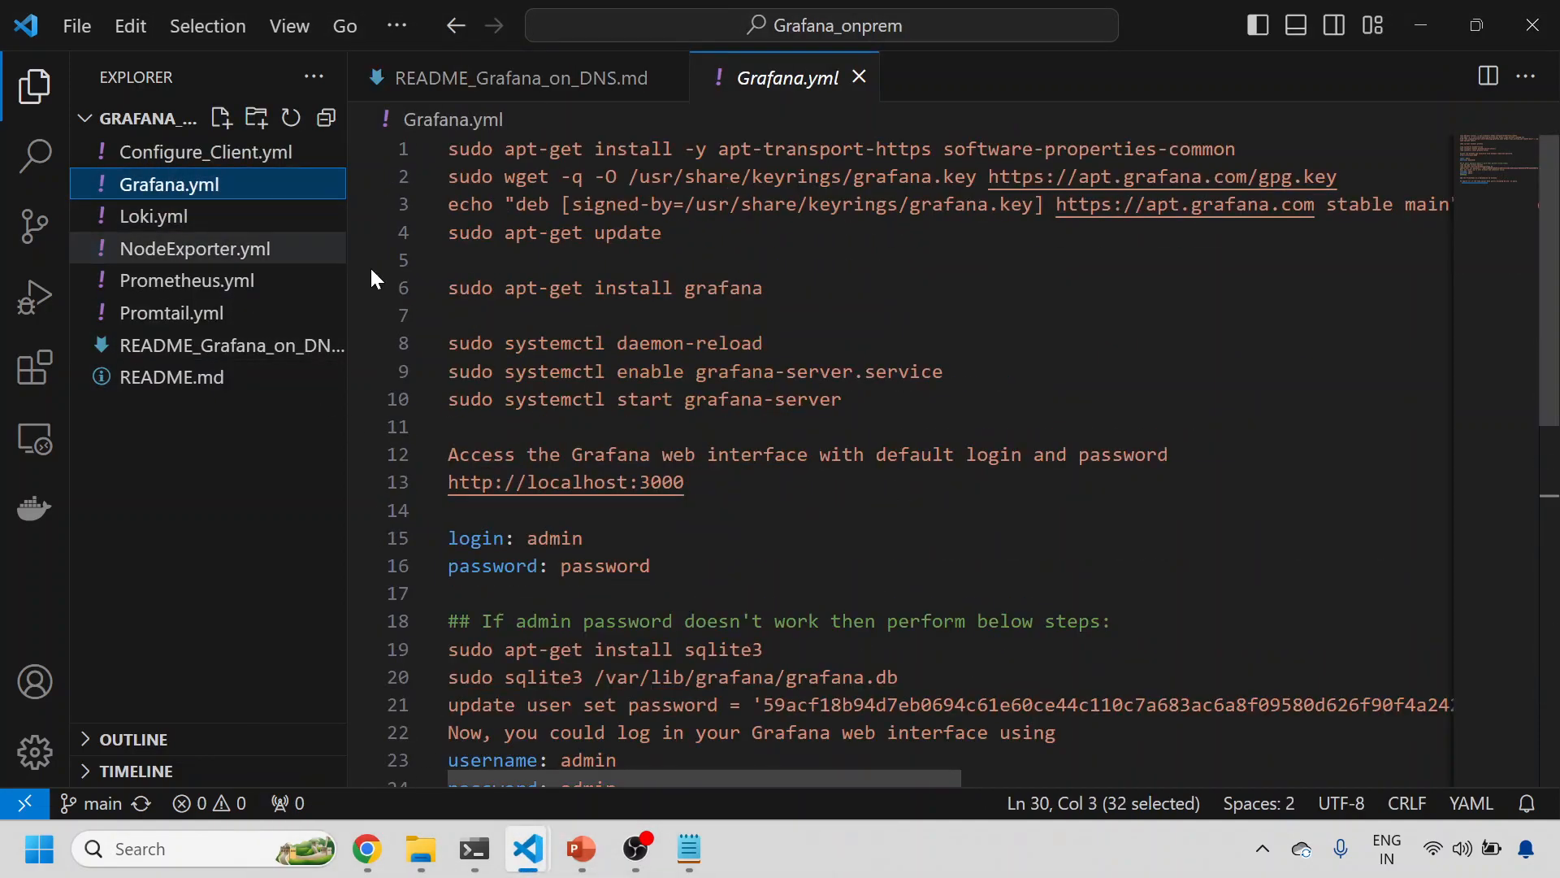
scroll(down, 3)
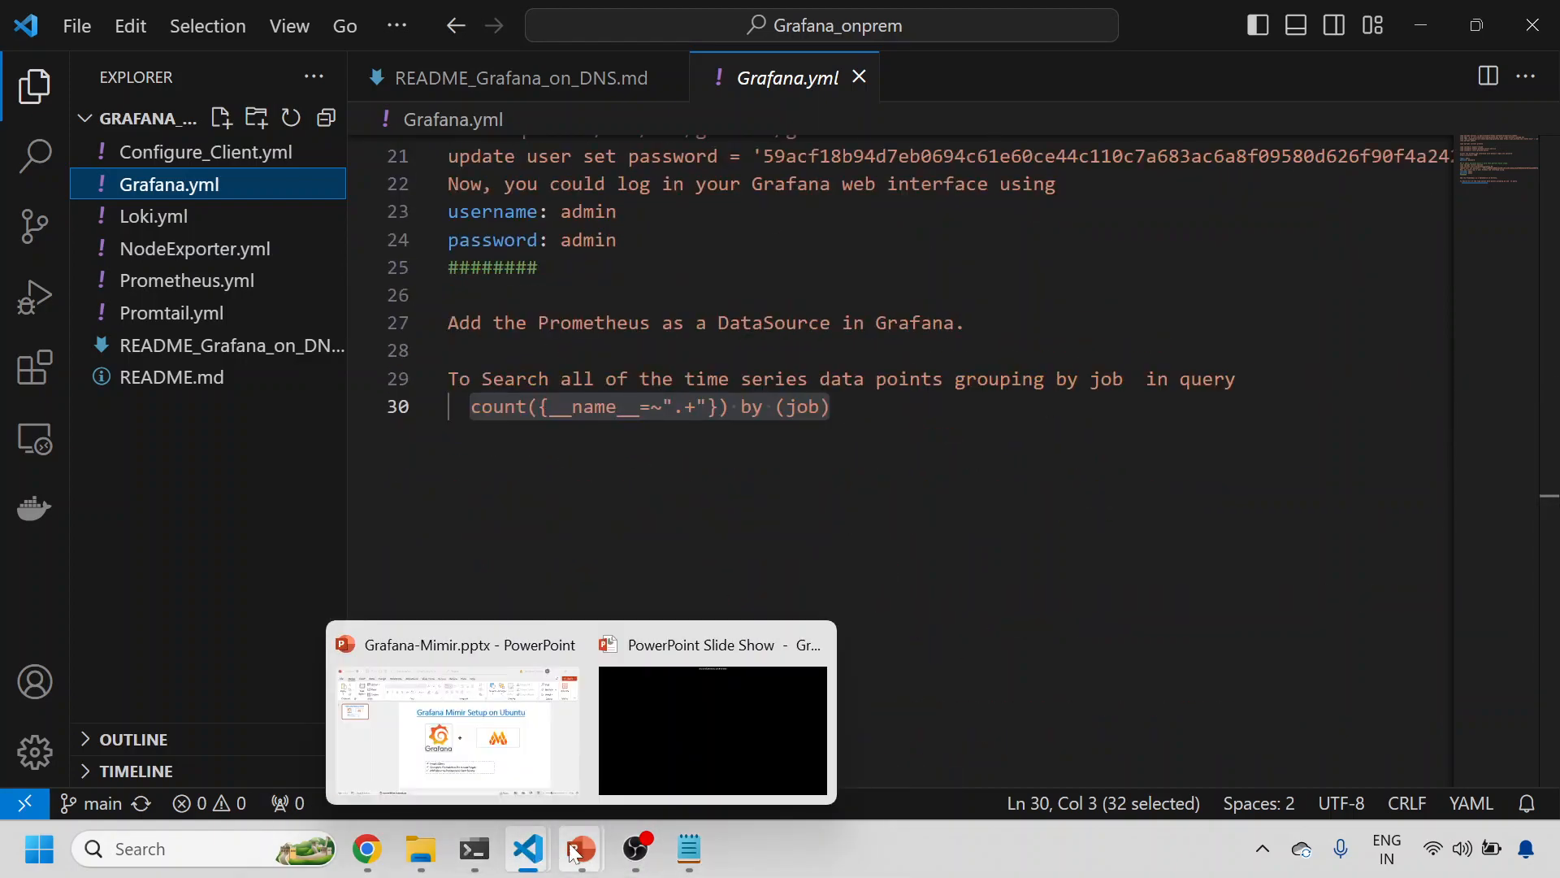
click(366, 848)
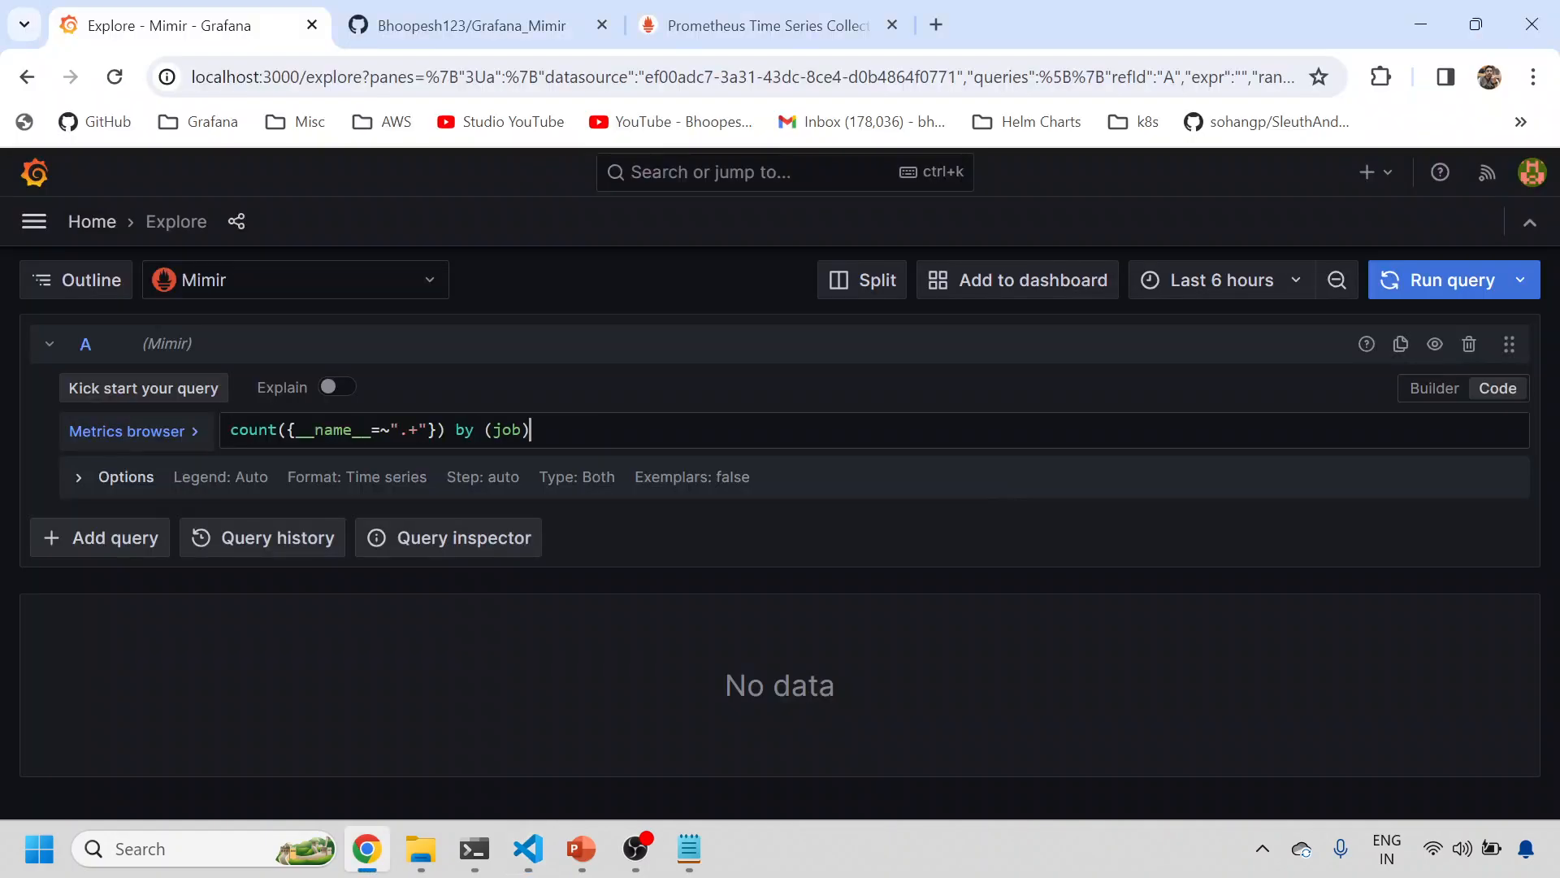
Run count-by-job on Mimir (node-exporter 1451, prometheus 719, otel-collector 59), then switch to Prometheus.
click(1451, 279)
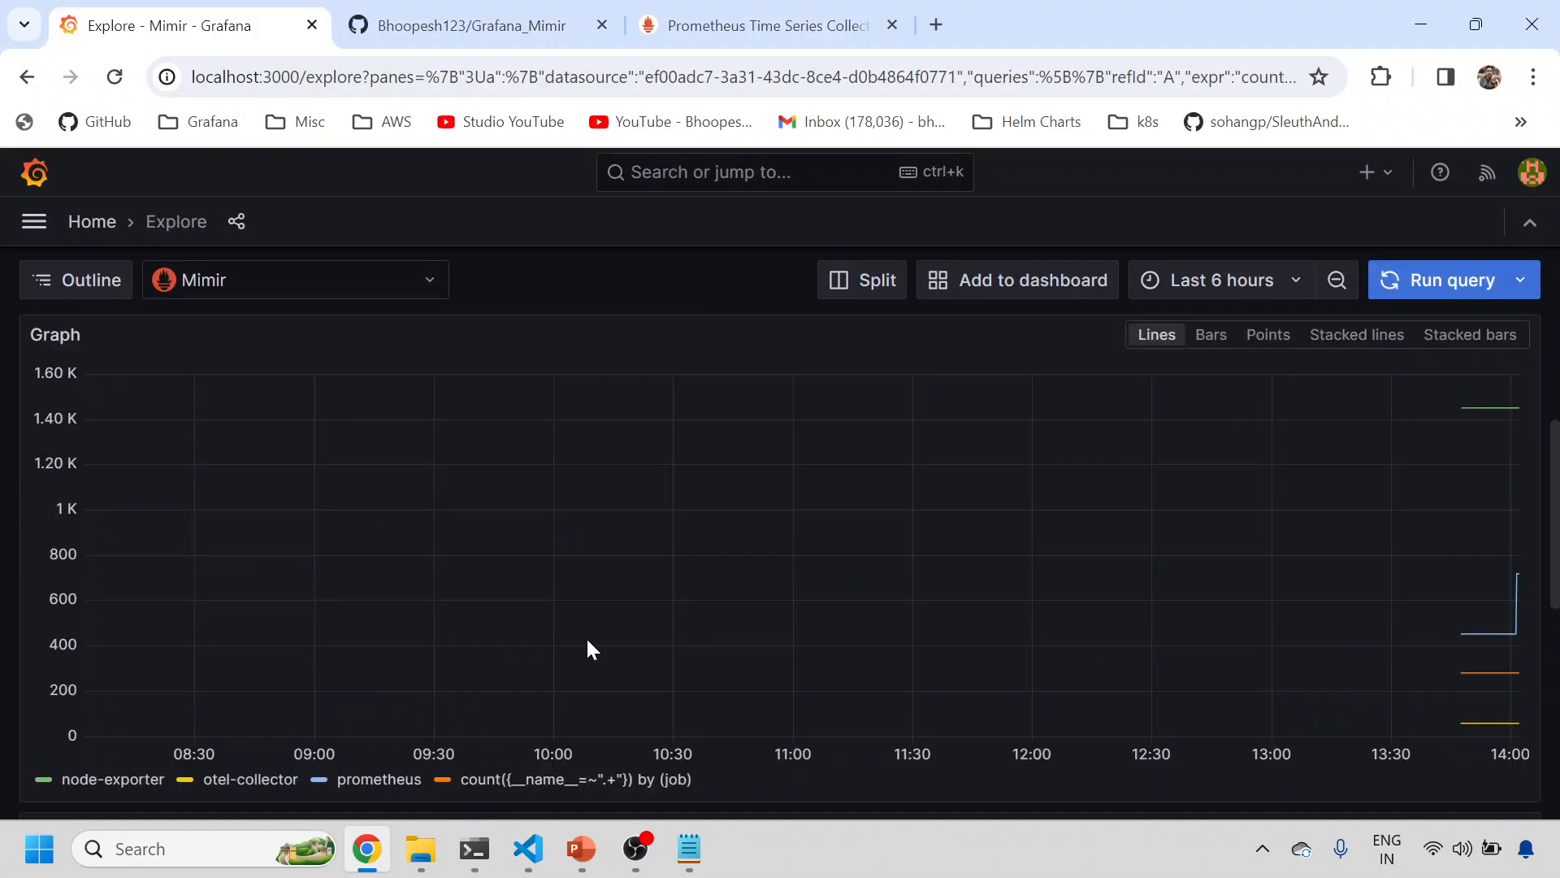
scroll(down, 3)
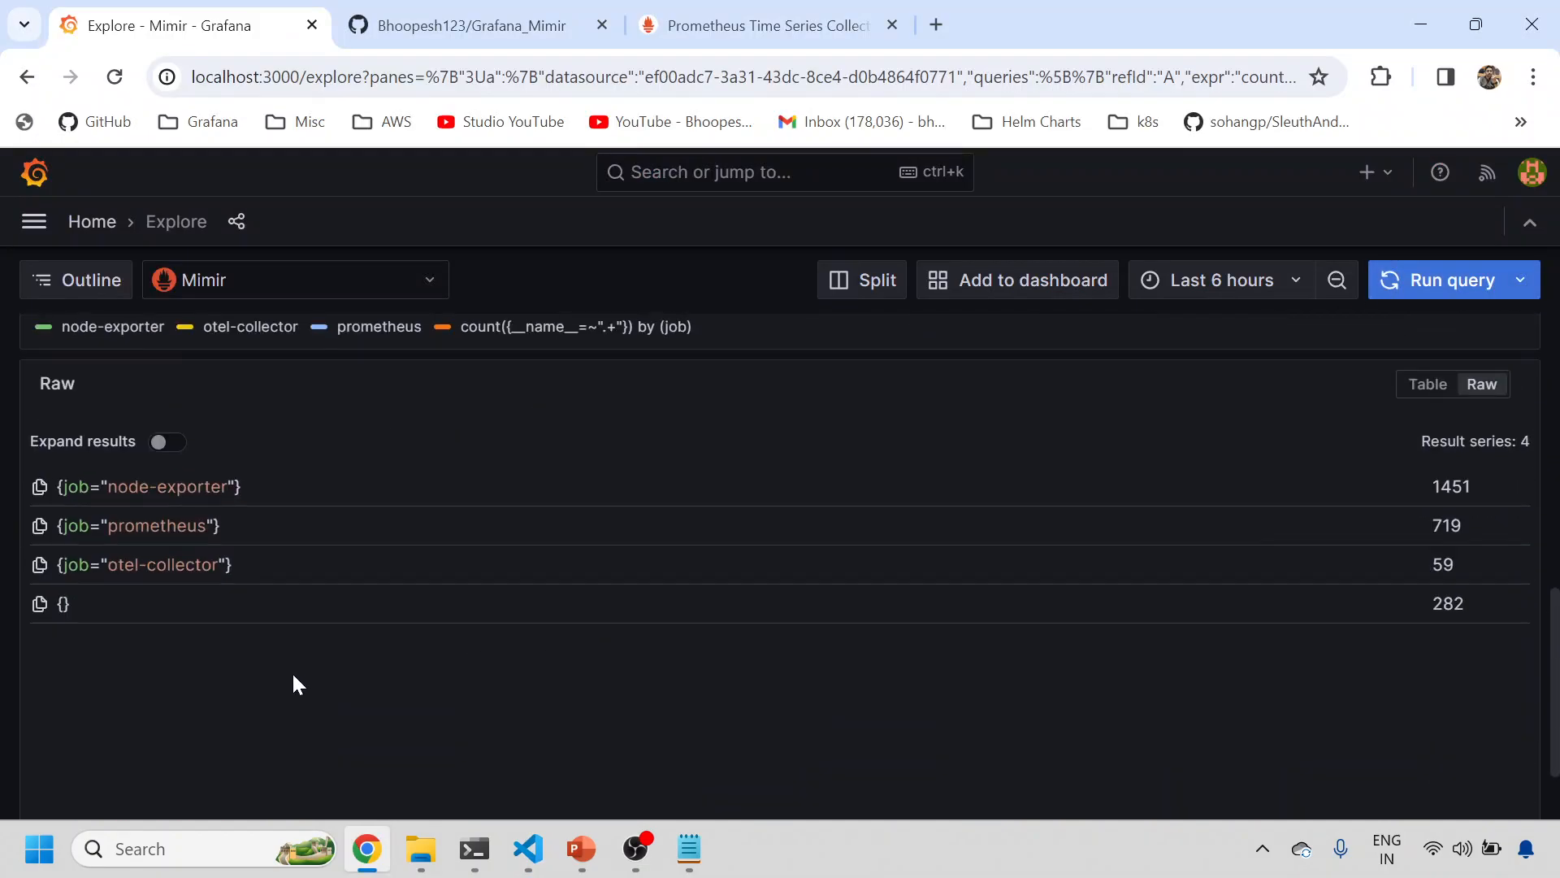
mouse_move(245, 533)
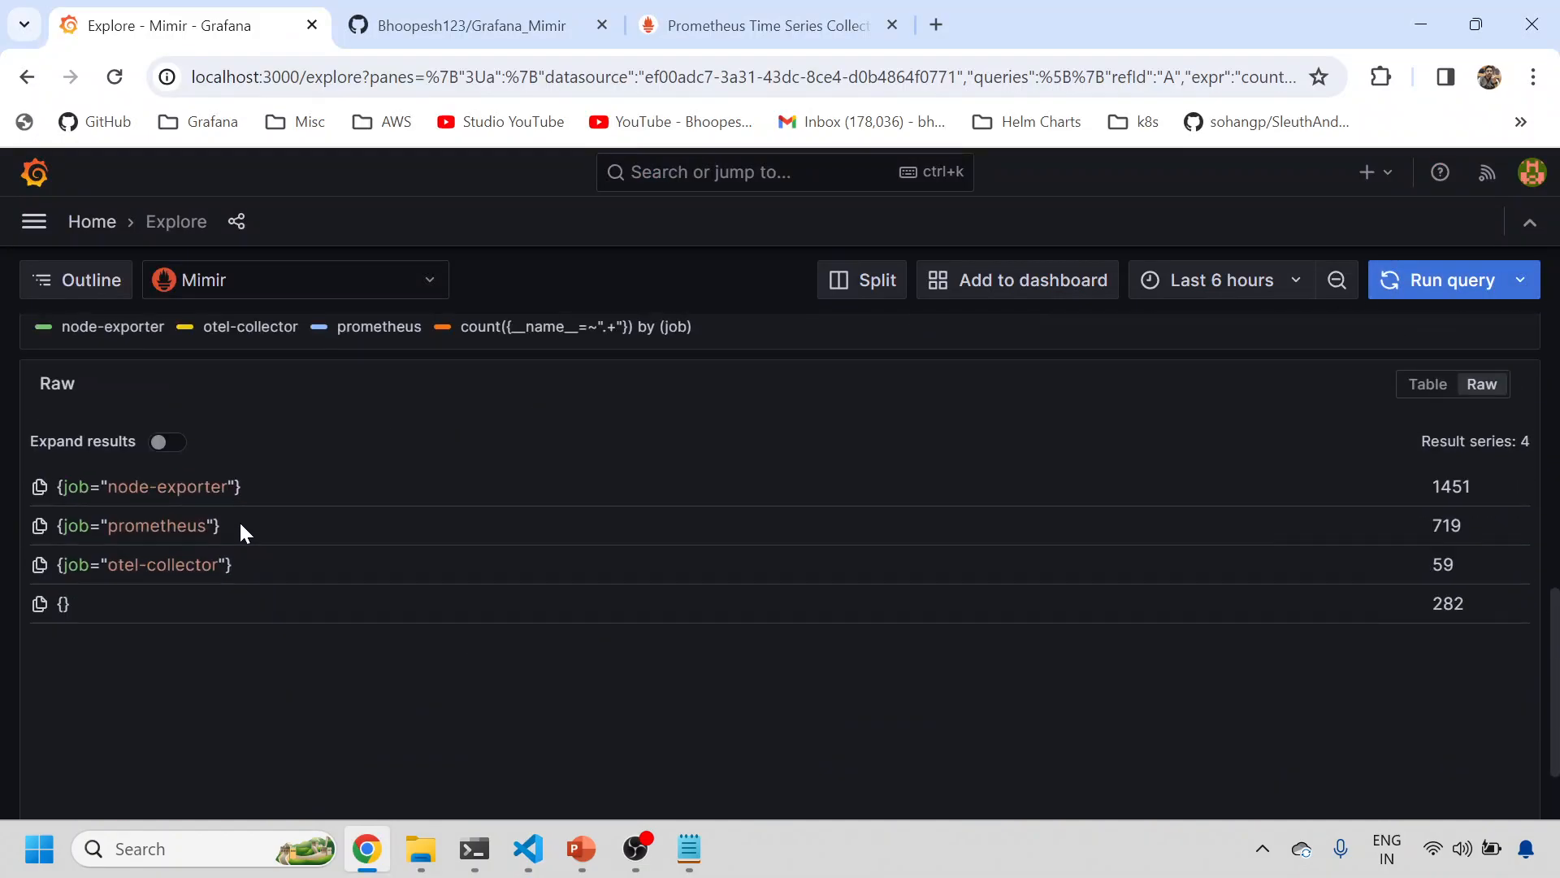
mouse_move(311, 262)
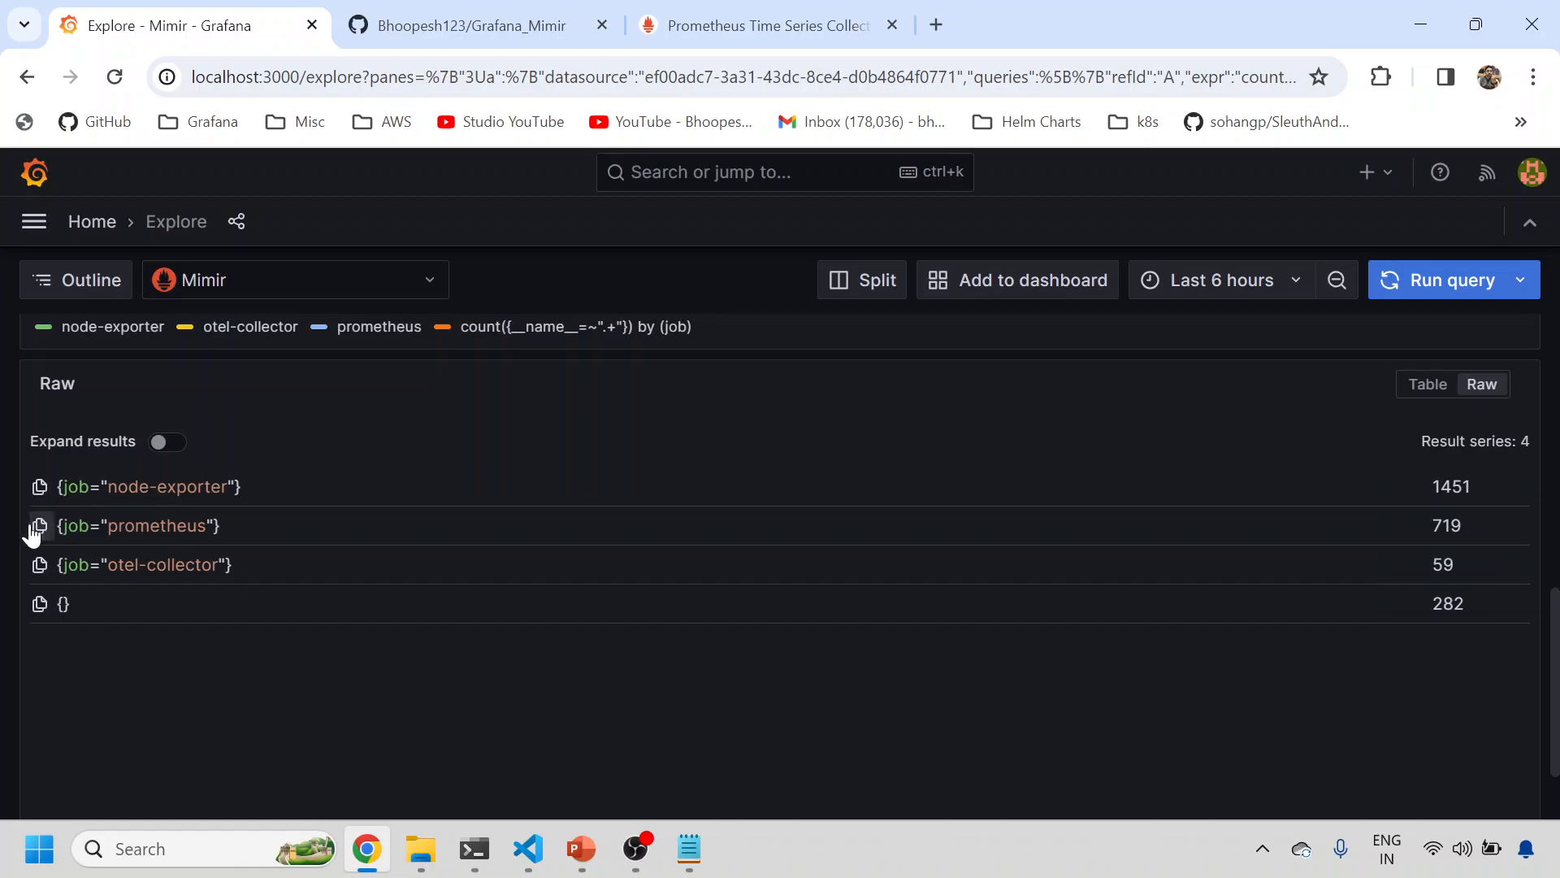
double_click(139, 526)
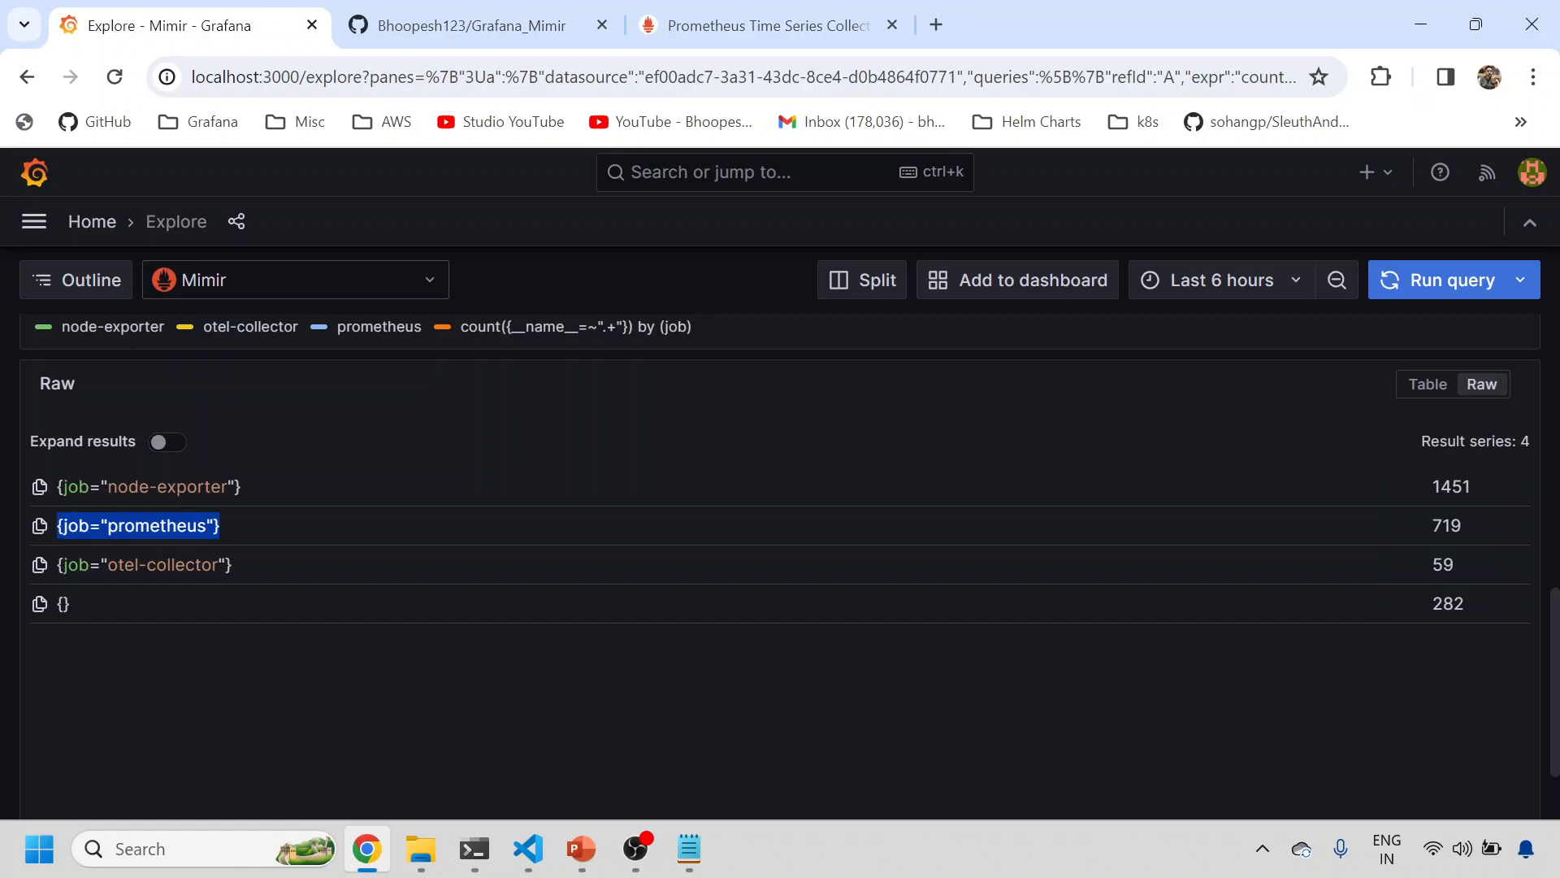
click(294, 280)
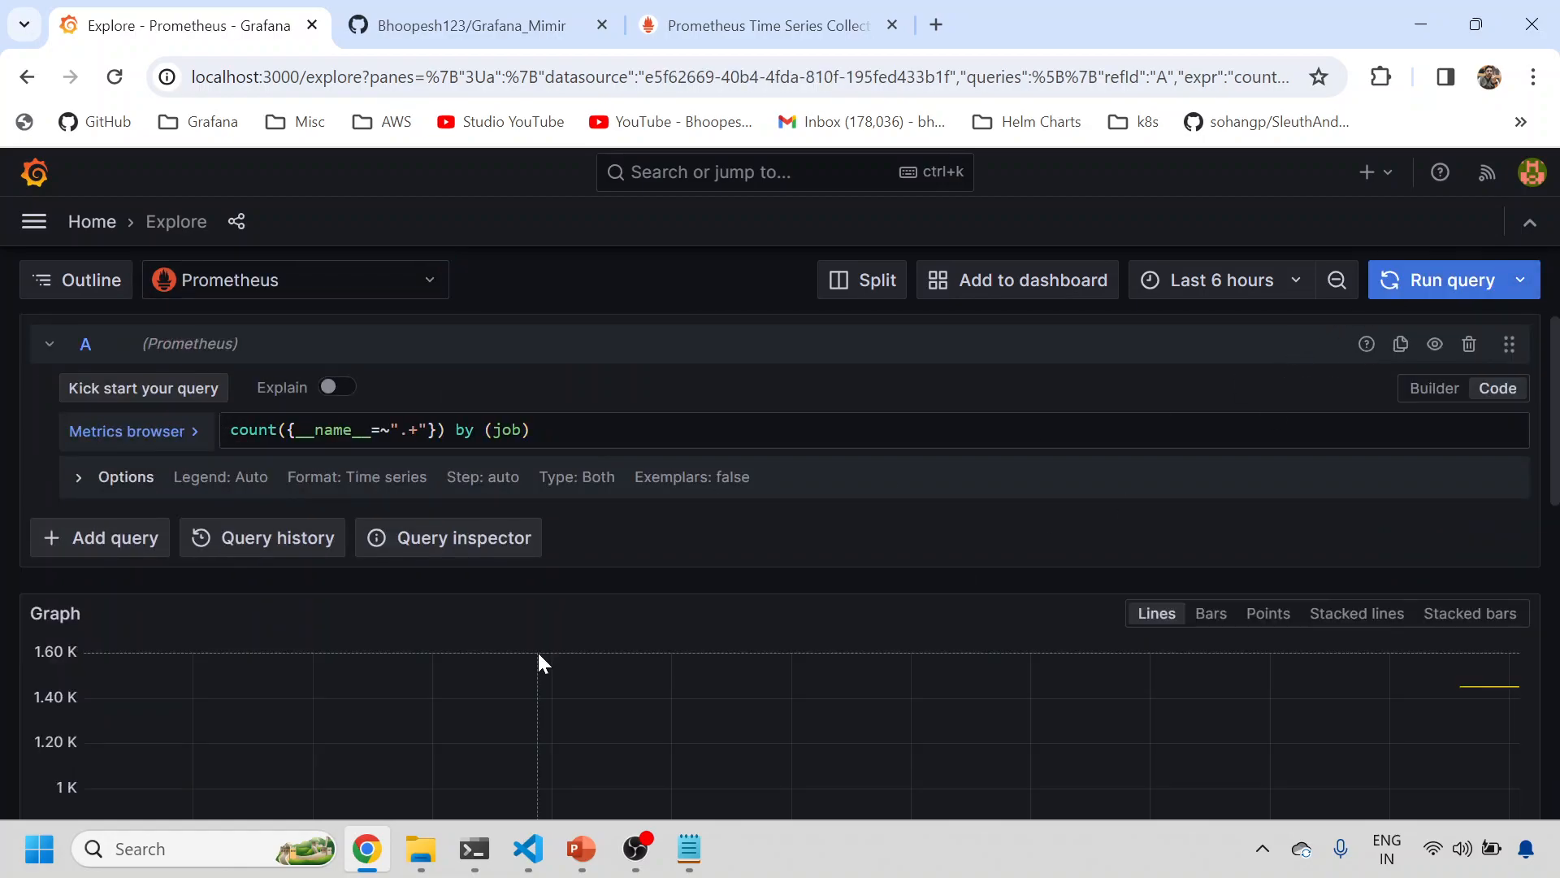
Switch Explore to the -- Mixed -- data source and add a second query.
click(294, 280)
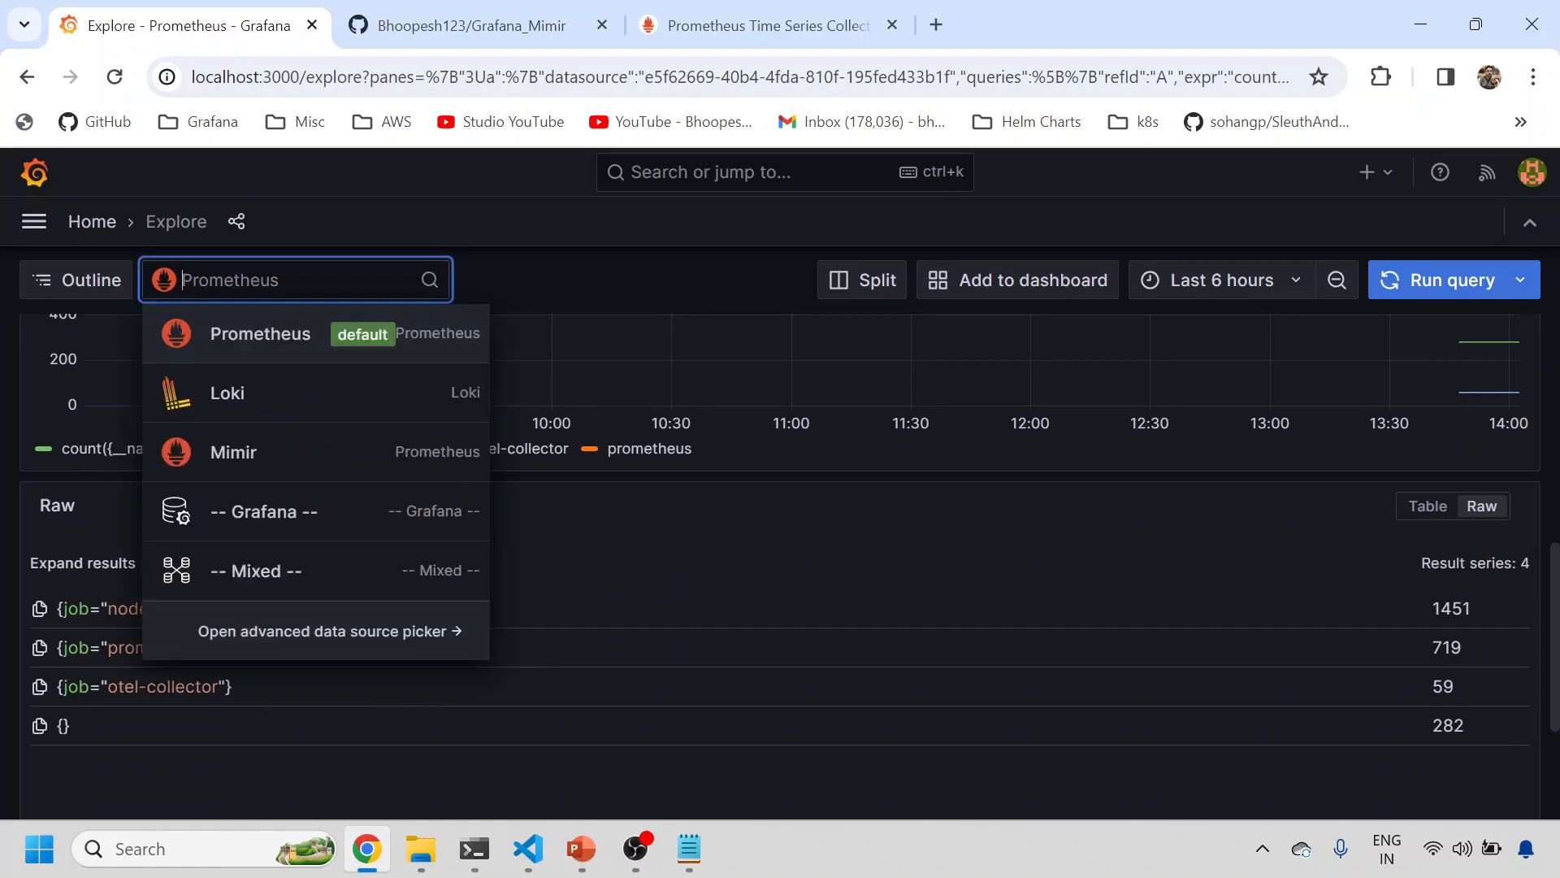
click(255, 570)
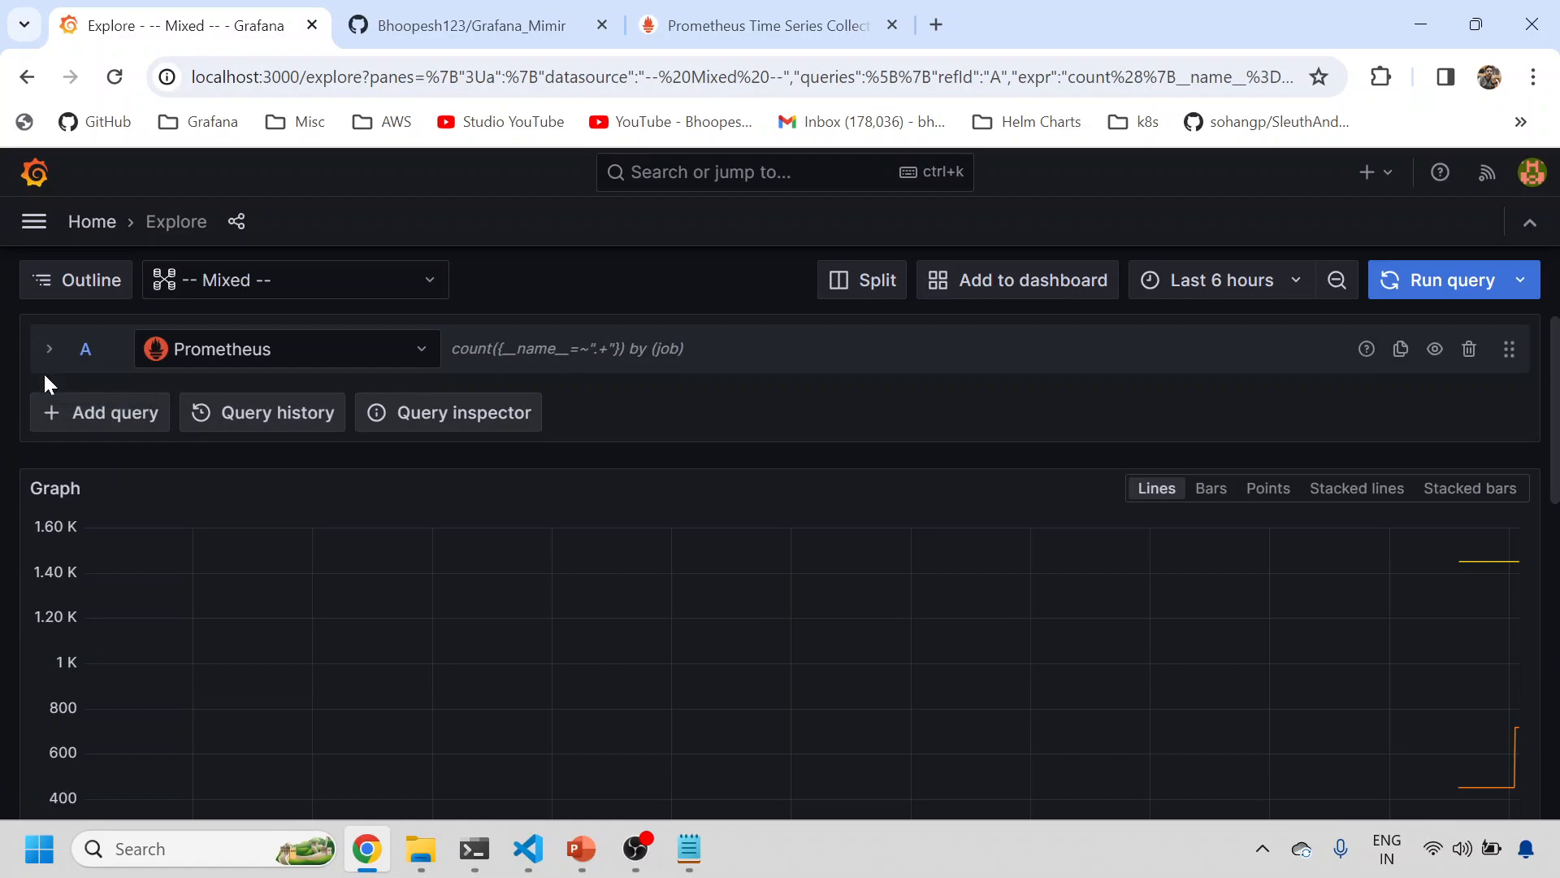
click(101, 412)
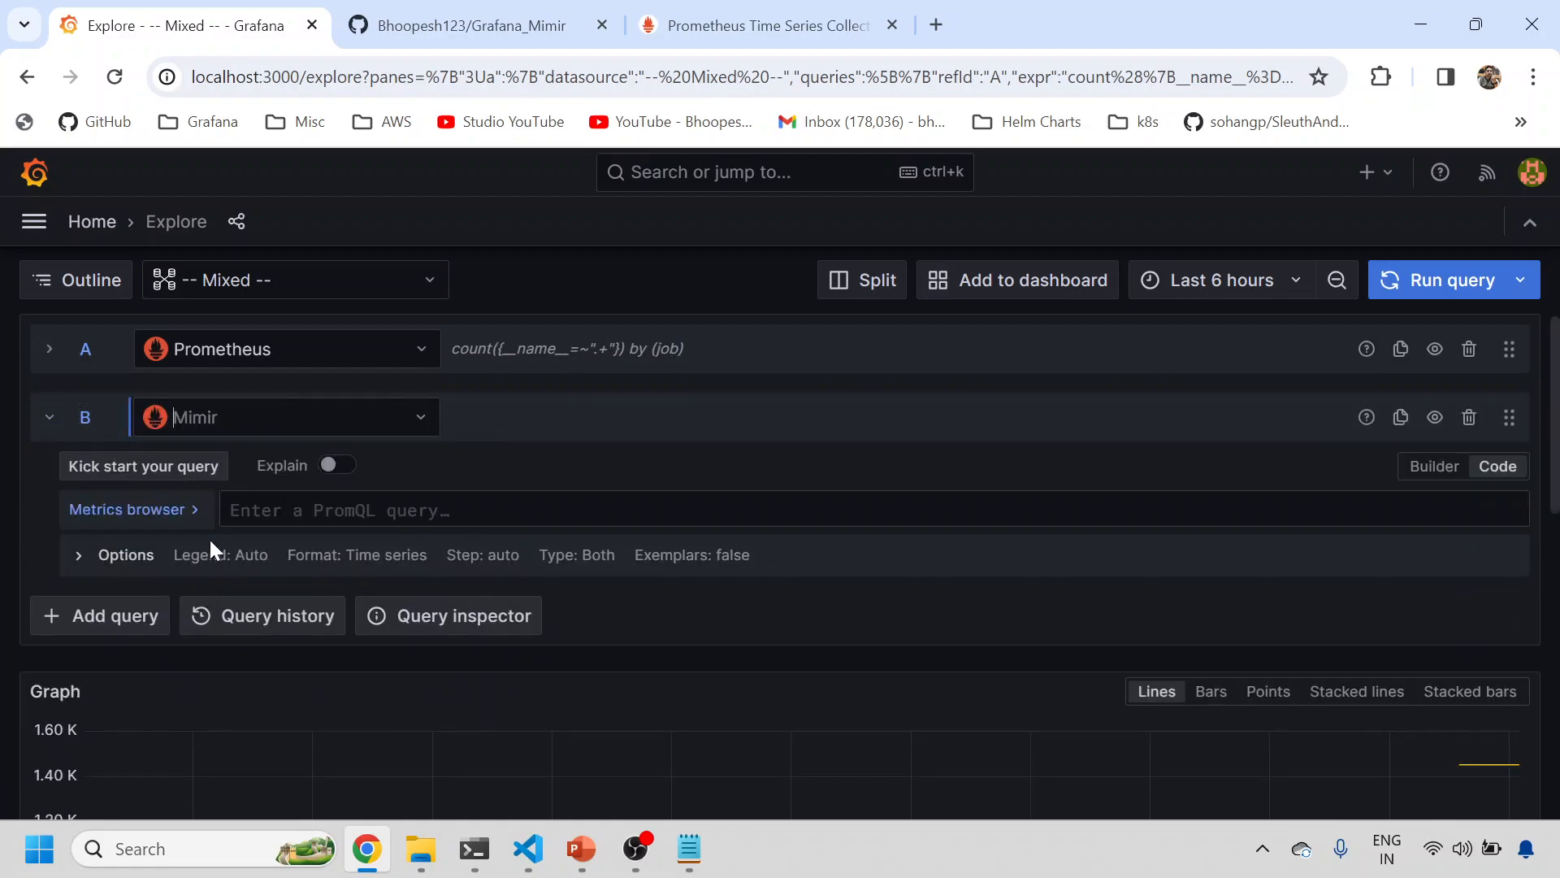
Fill the Mimir query B with the count-by-job query and review both query rows.
click(49, 348)
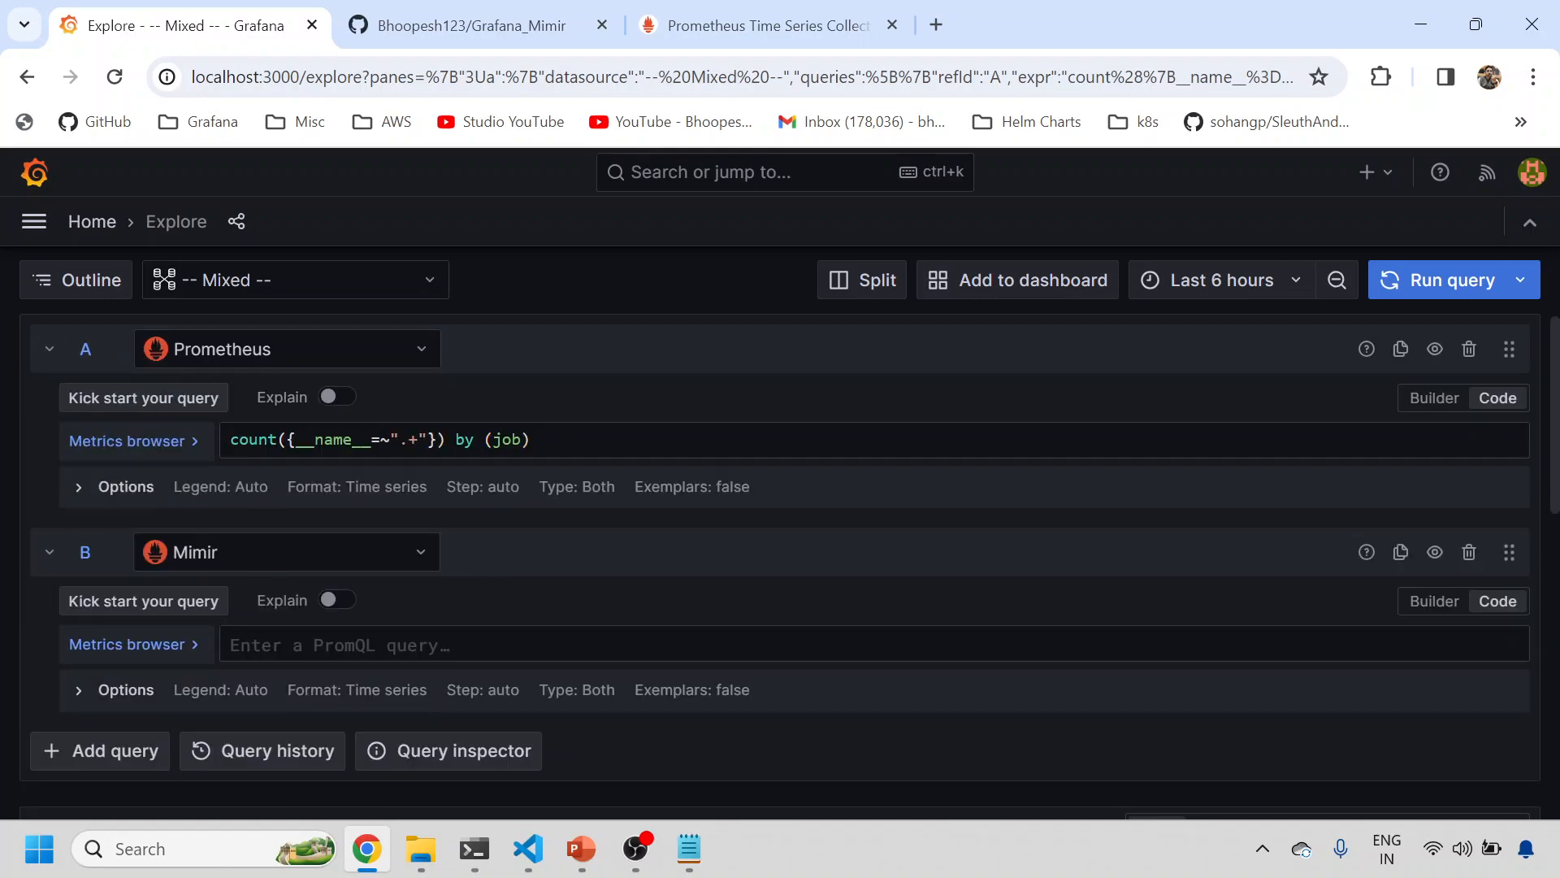
triple_click(377, 440)
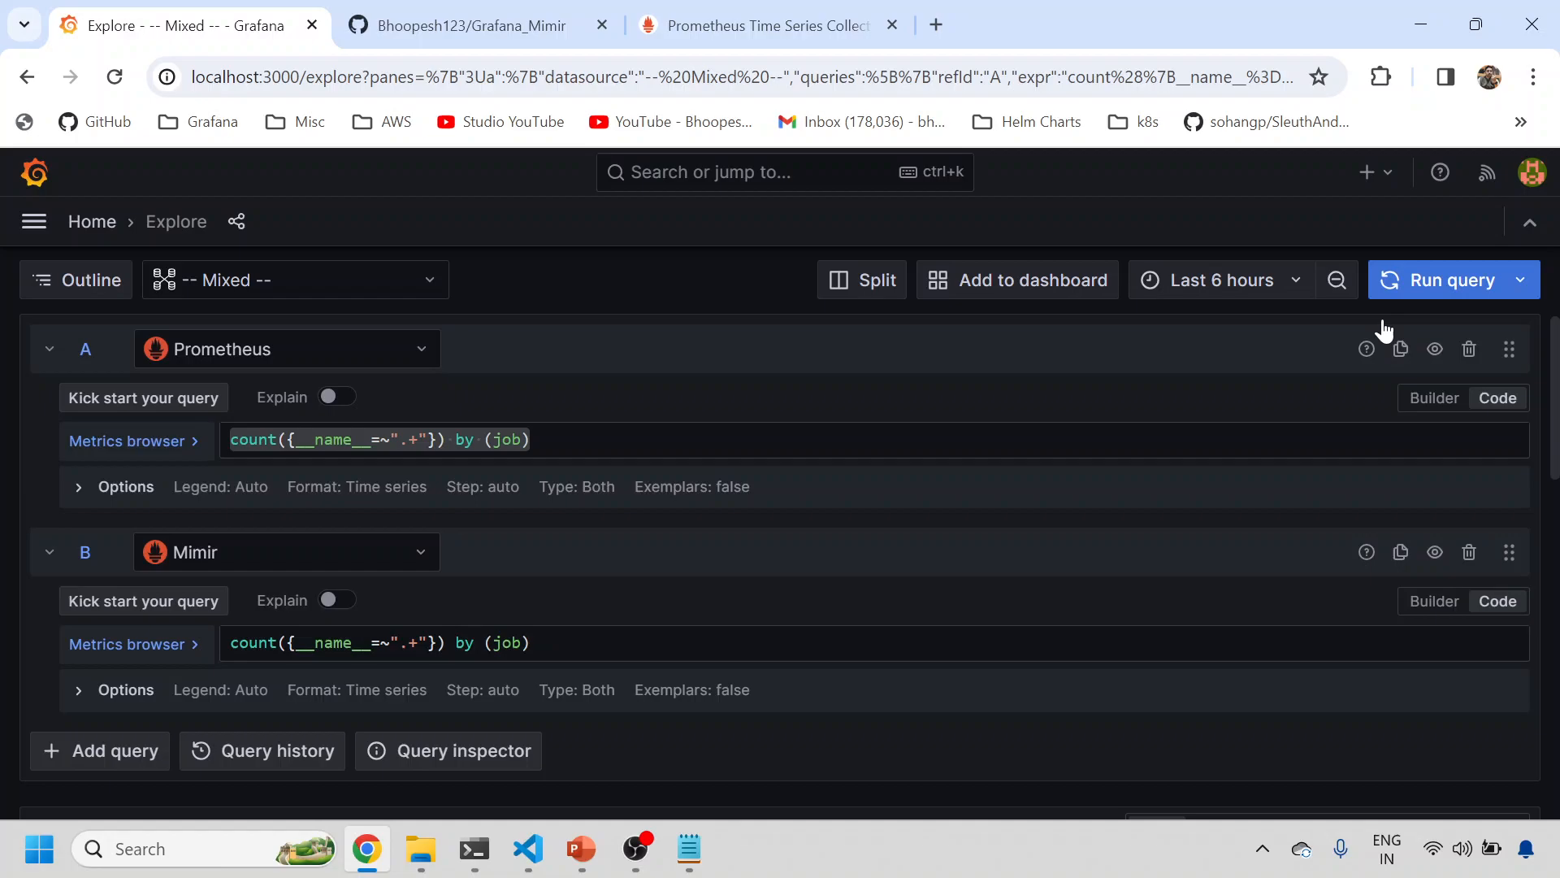
mouse_move(40, 411)
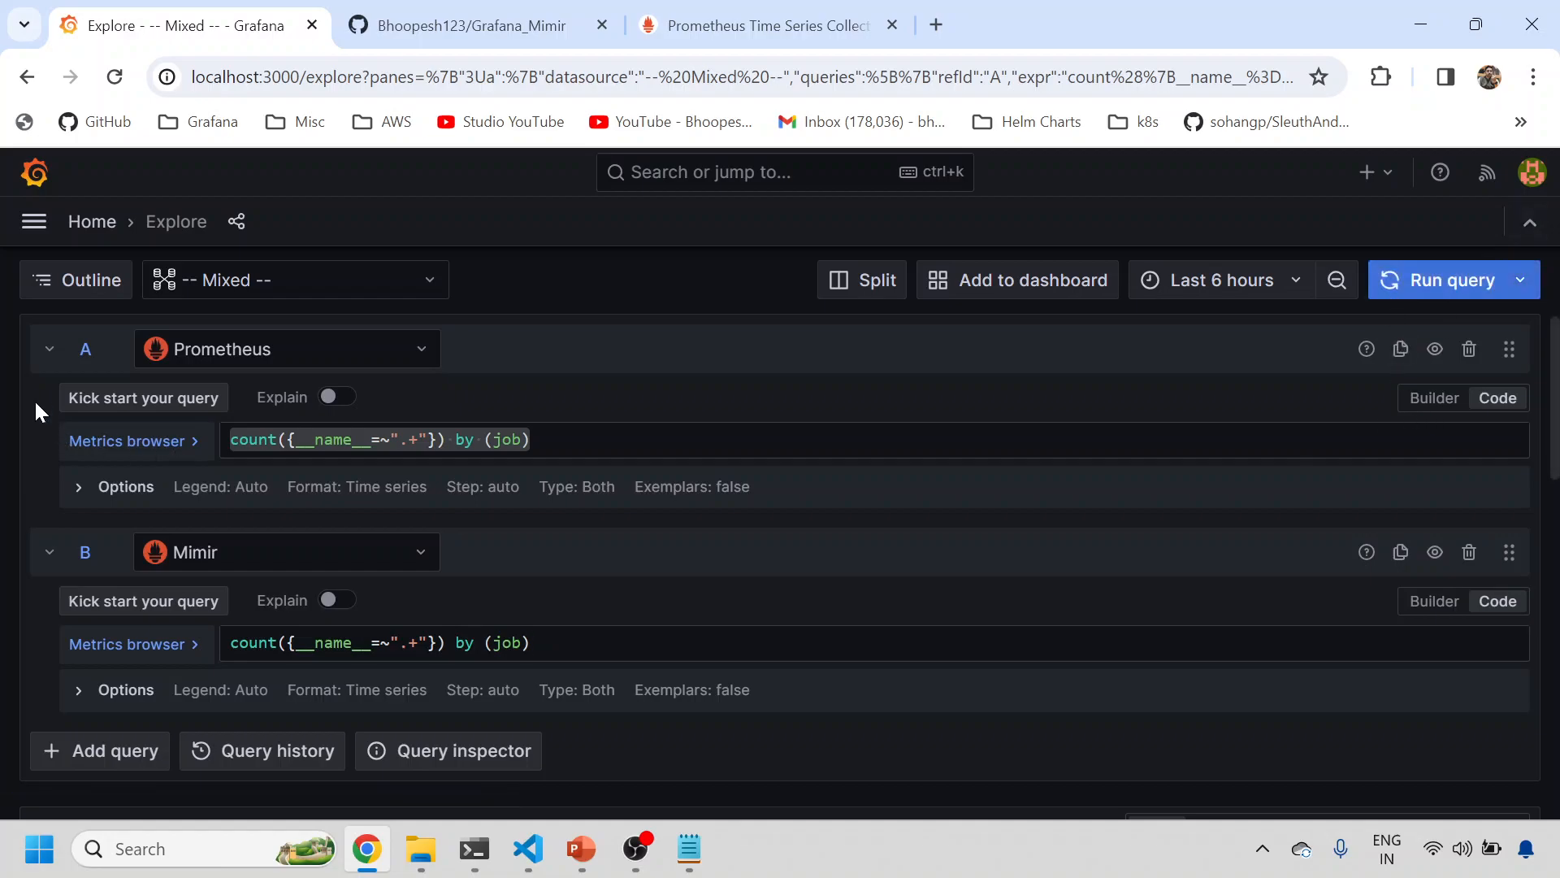
click(49, 349)
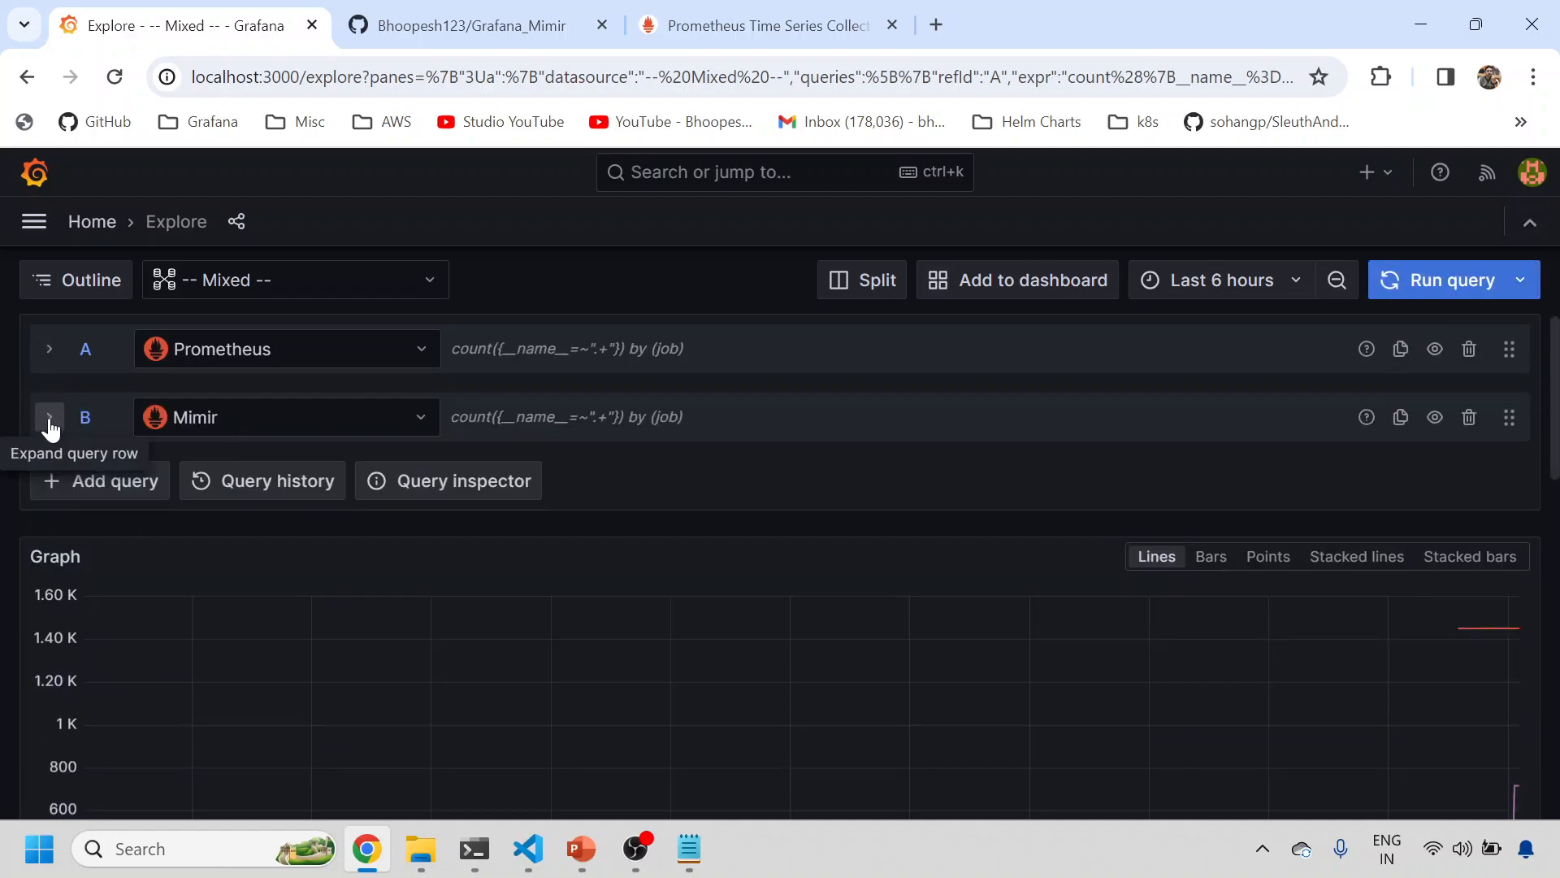
mouse_move(1268, 556)
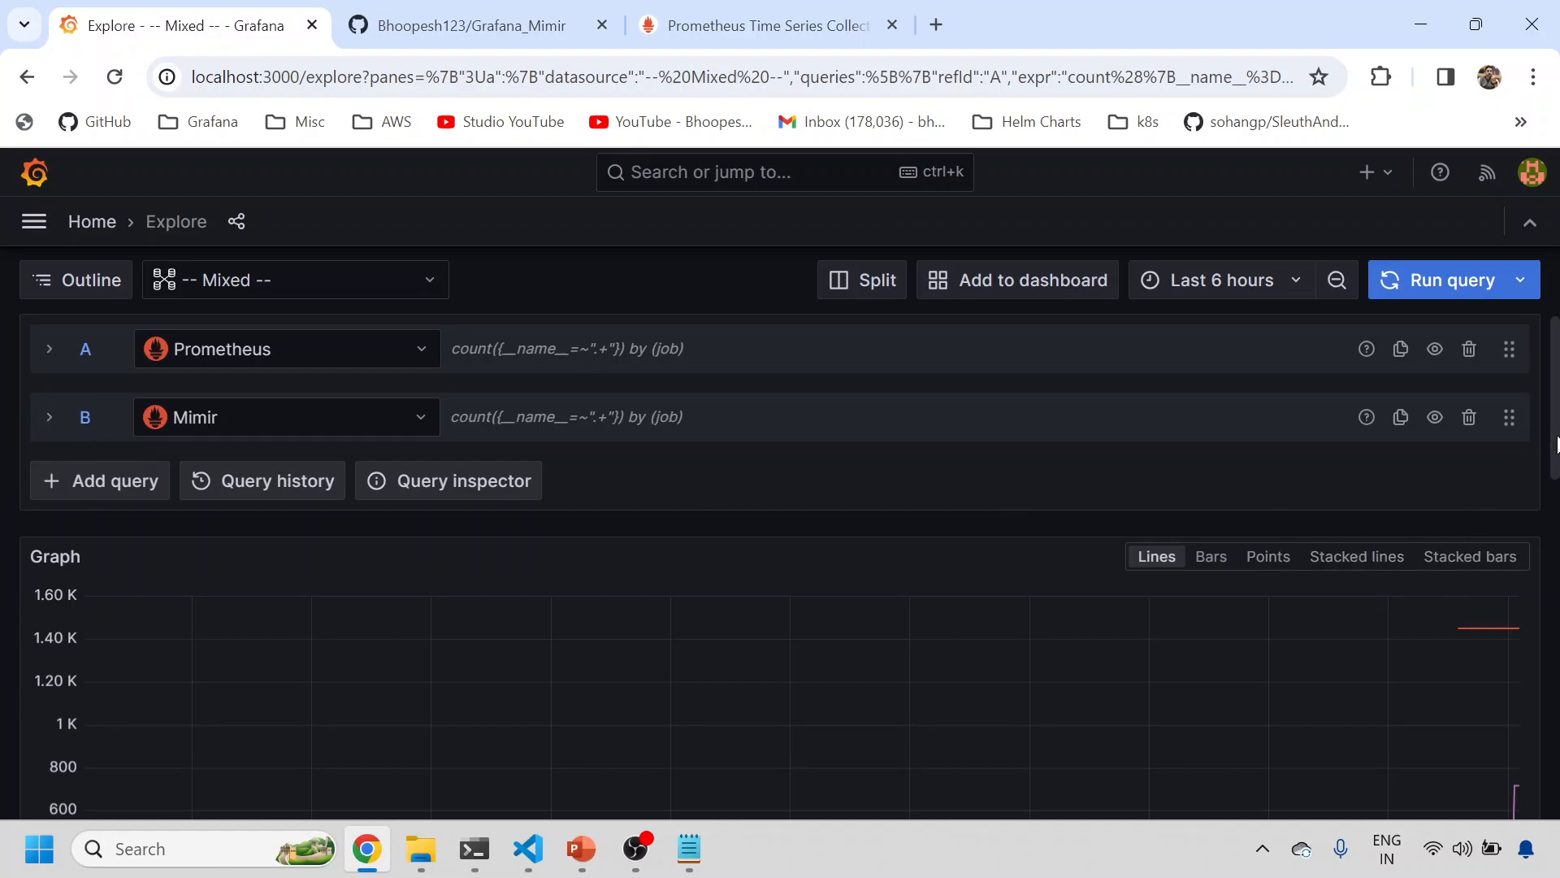
mouse_move(49, 417)
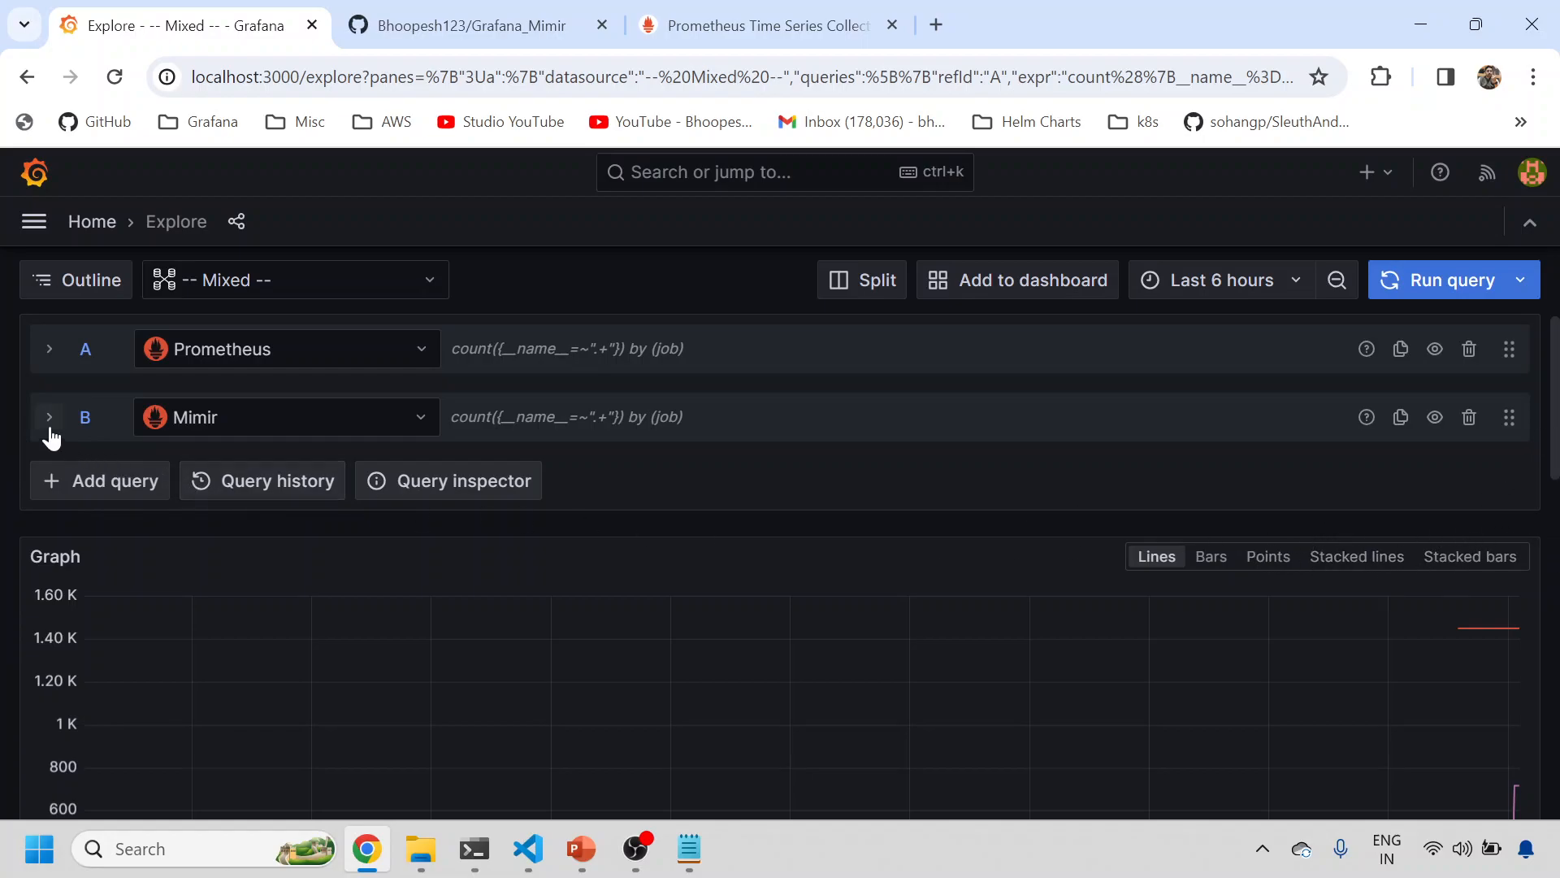
click(49, 417)
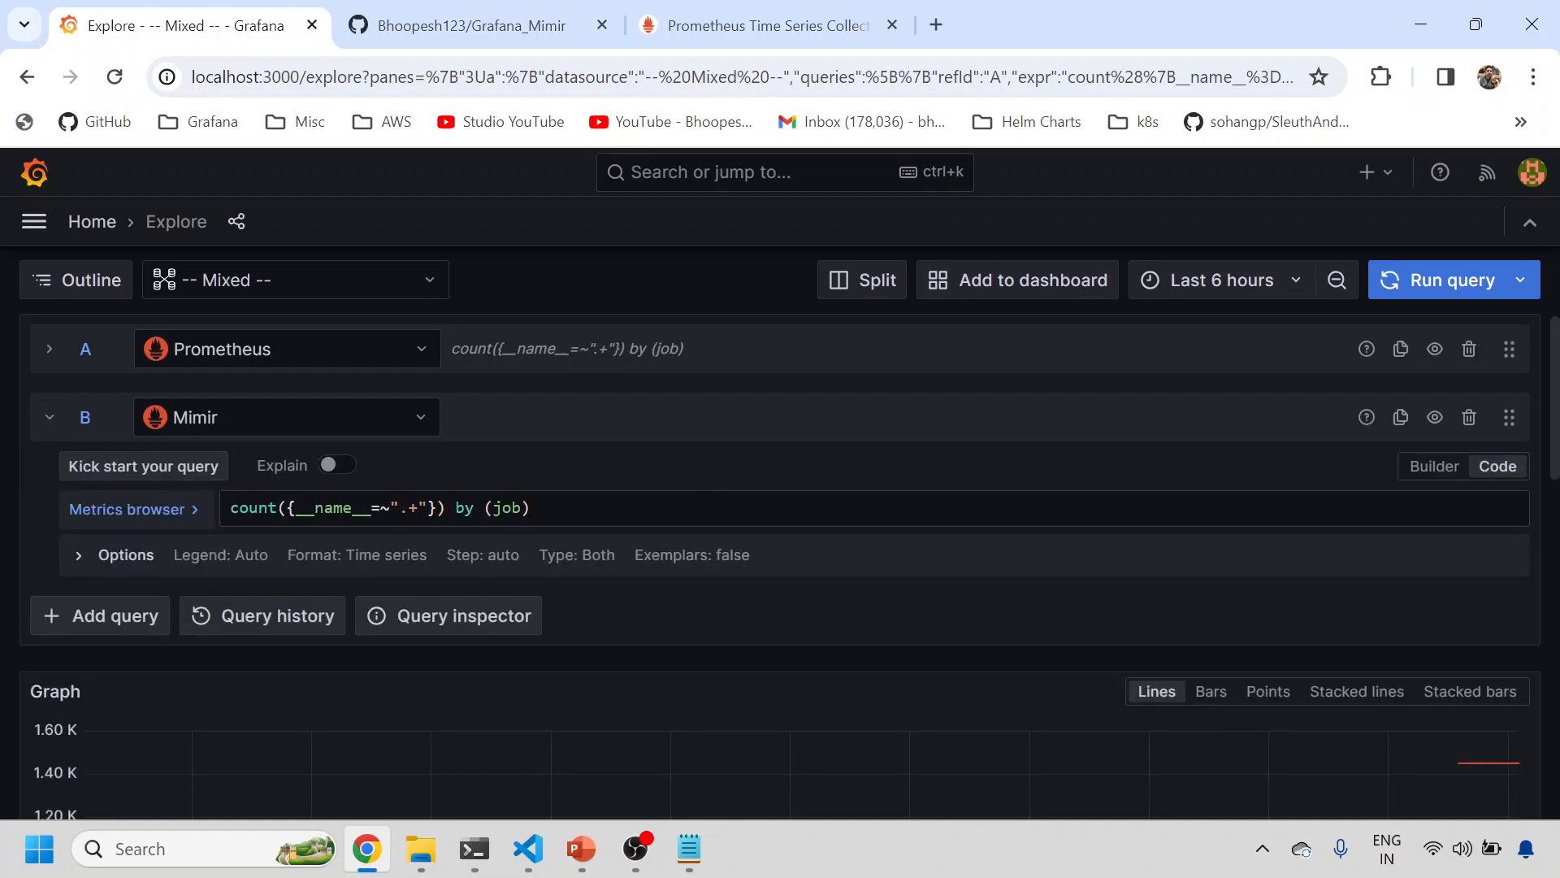
click(49, 417)
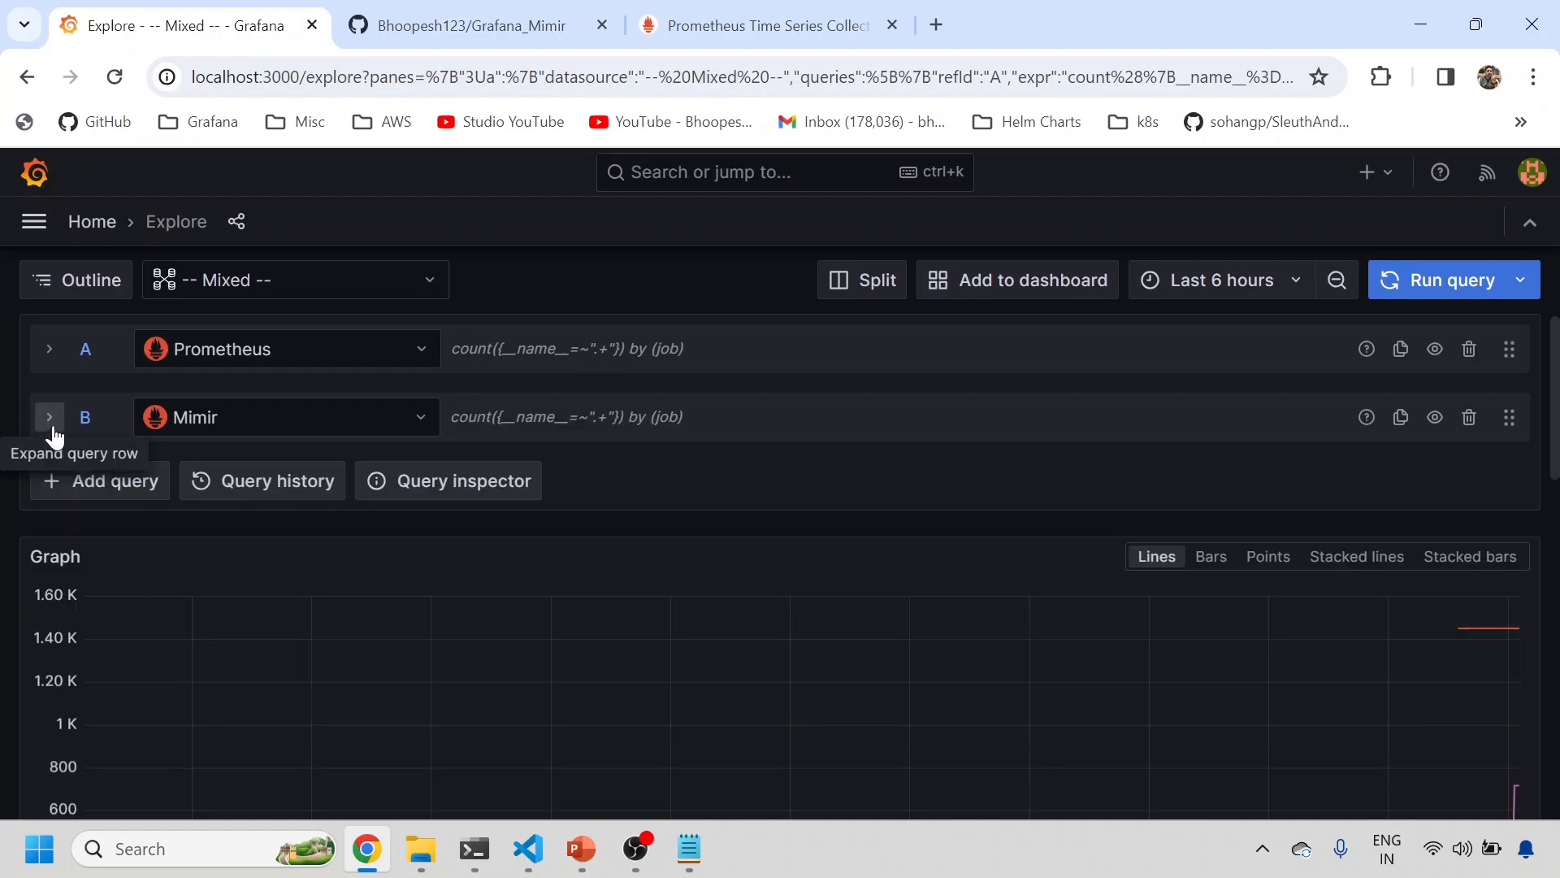
scroll(down, 3)
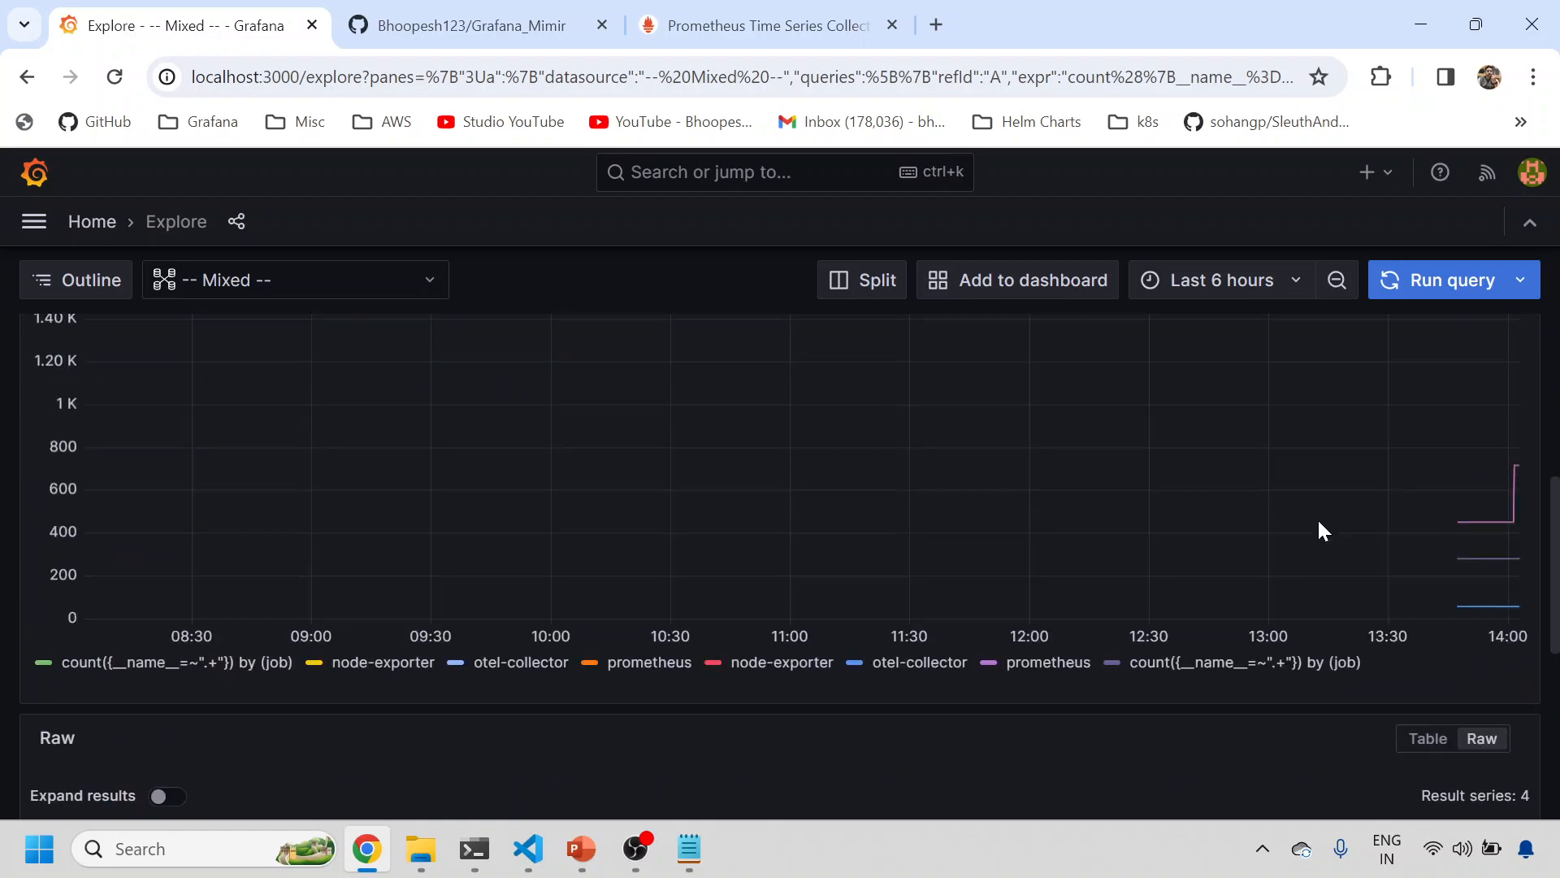
scroll(down, 3)
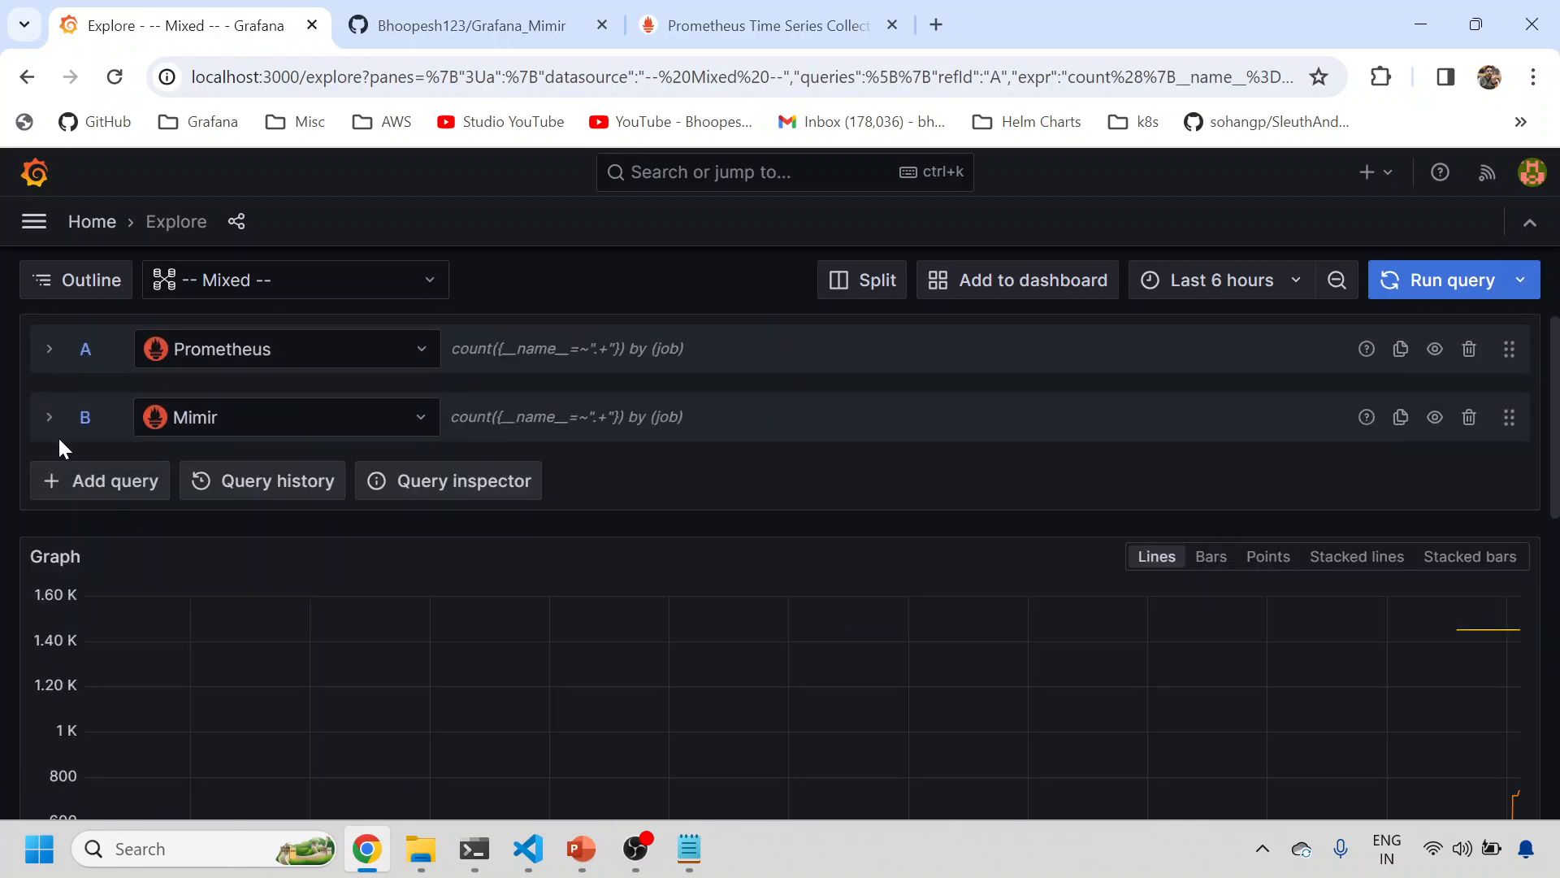
click(49, 350)
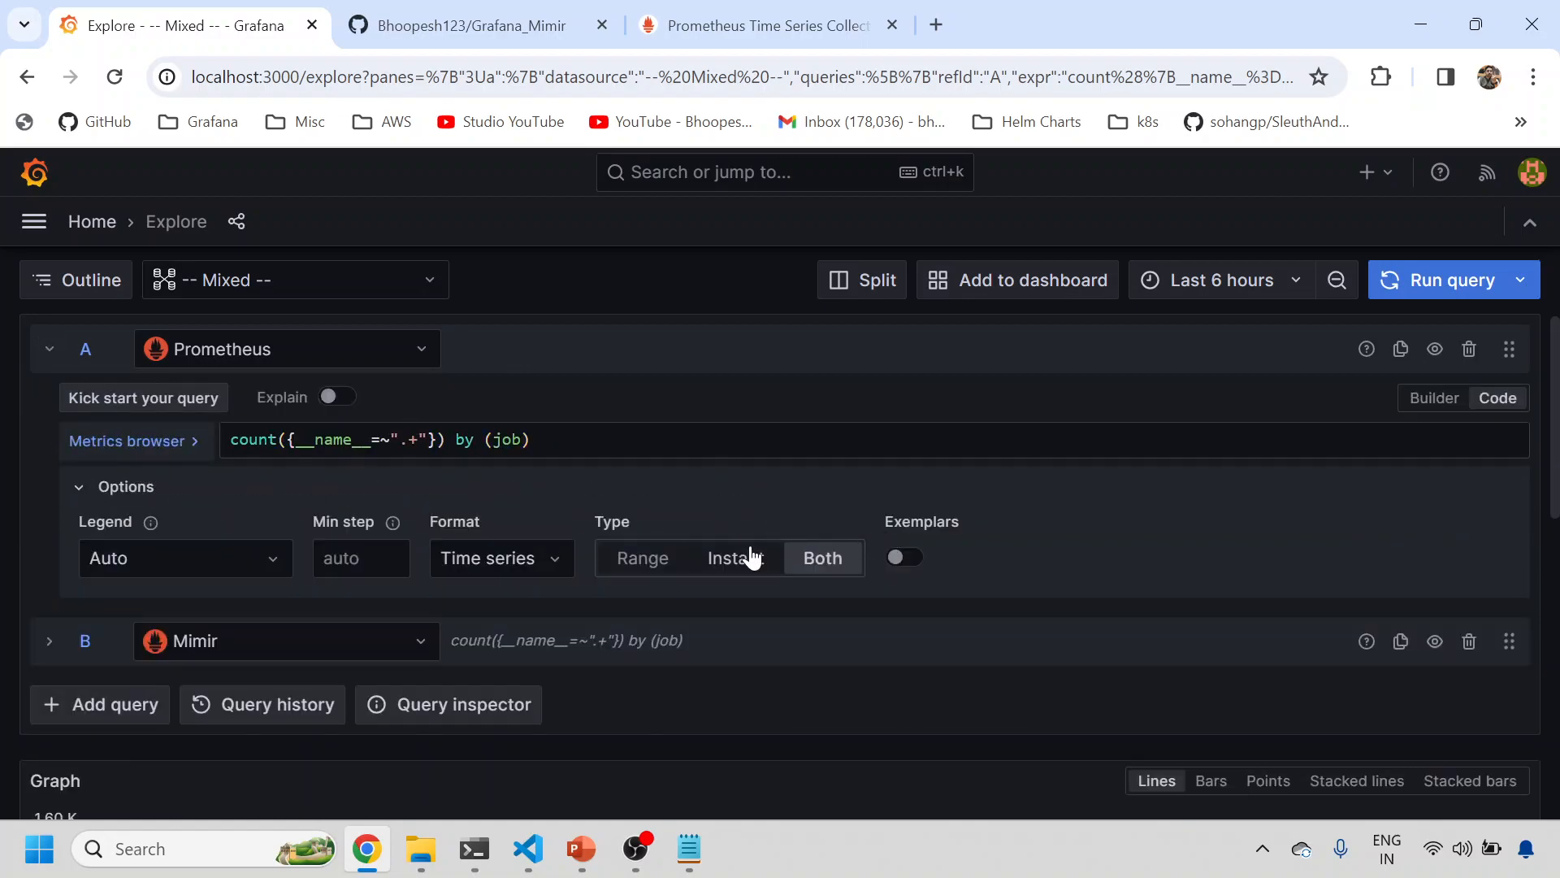
Collapse the query editors, disable Mimir query B, and rerun for Prometheus-only job counts.
click(735, 558)
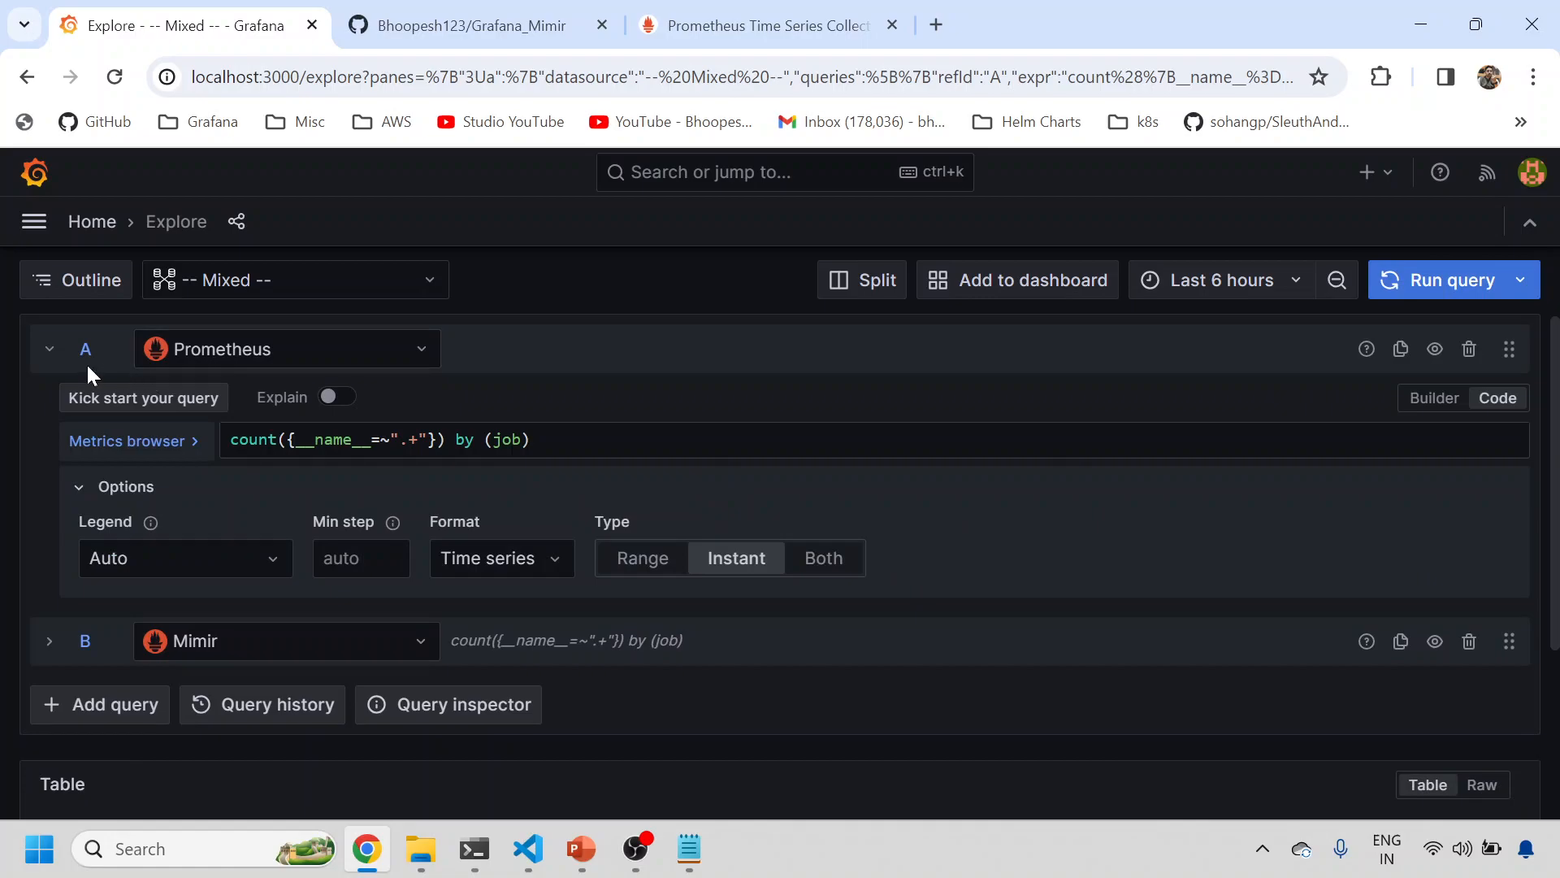
click(48, 349)
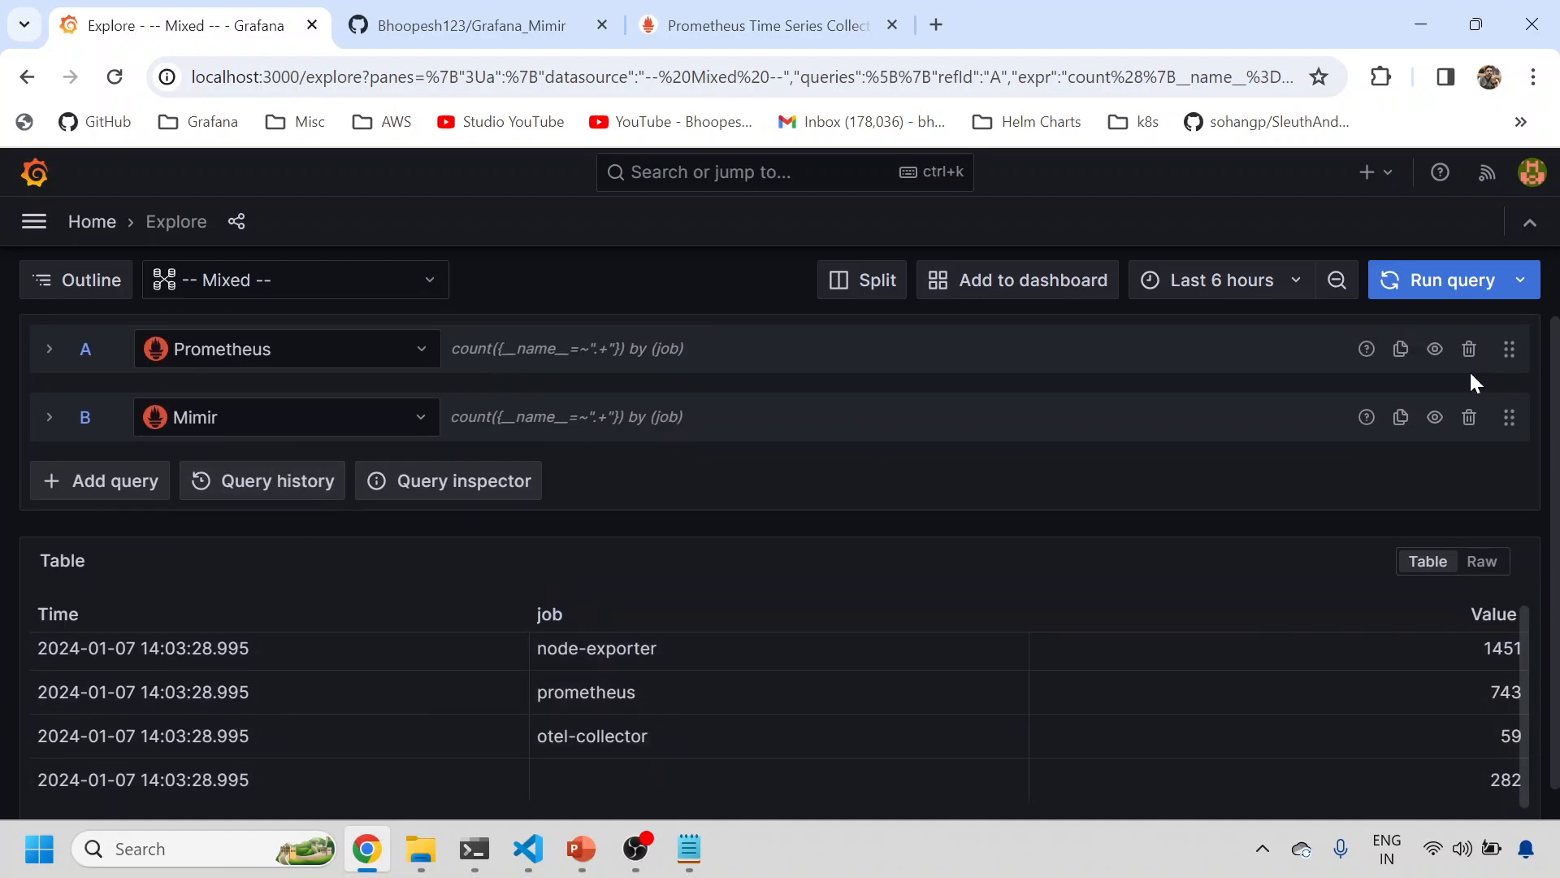
click(1436, 349)
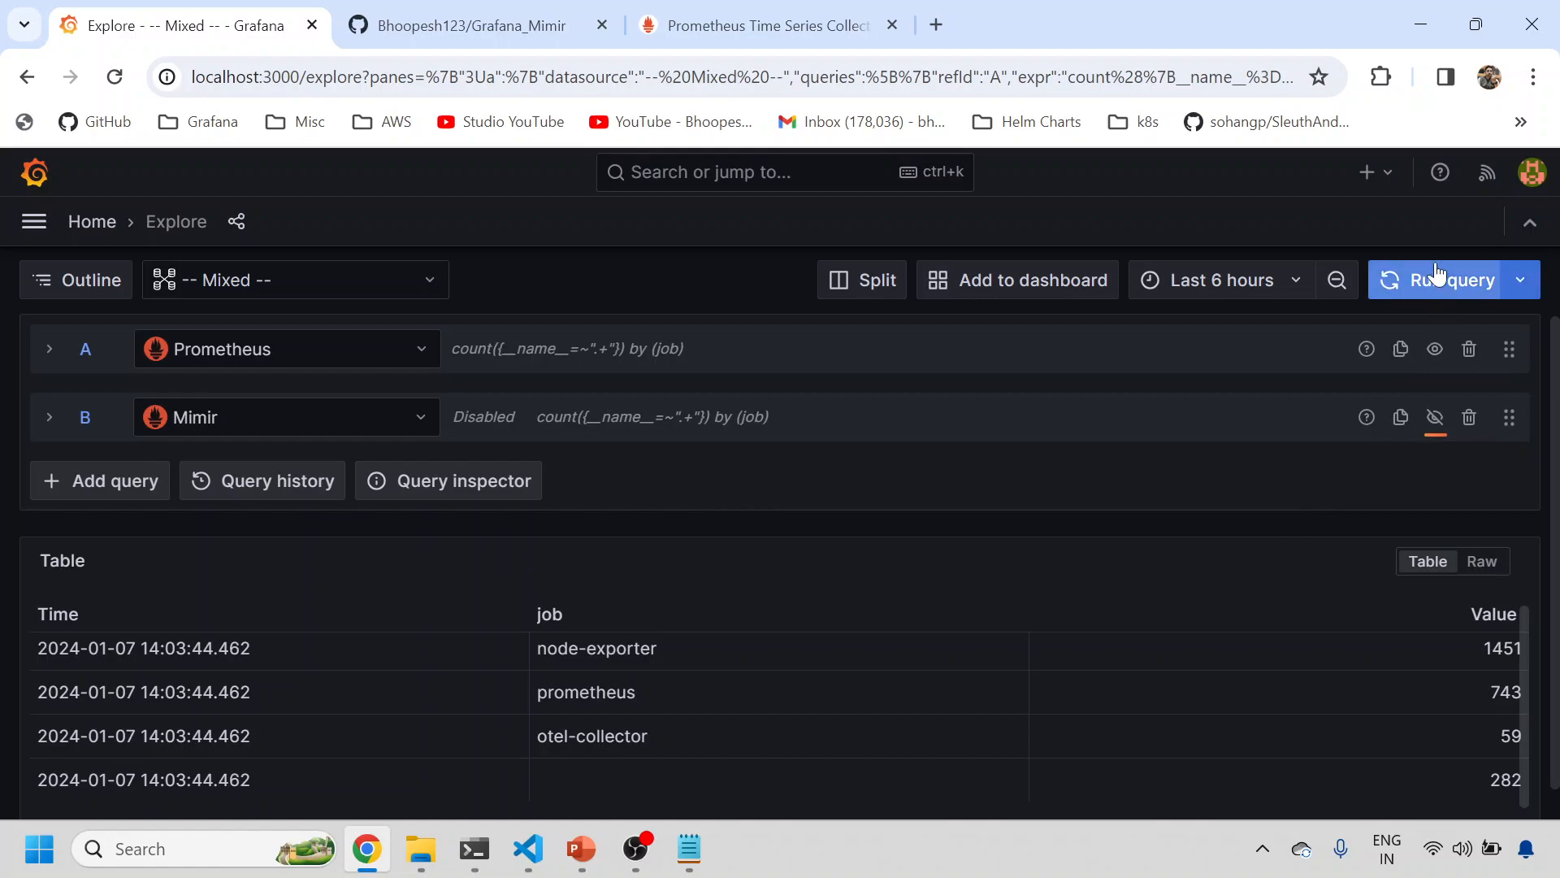
click(1452, 279)
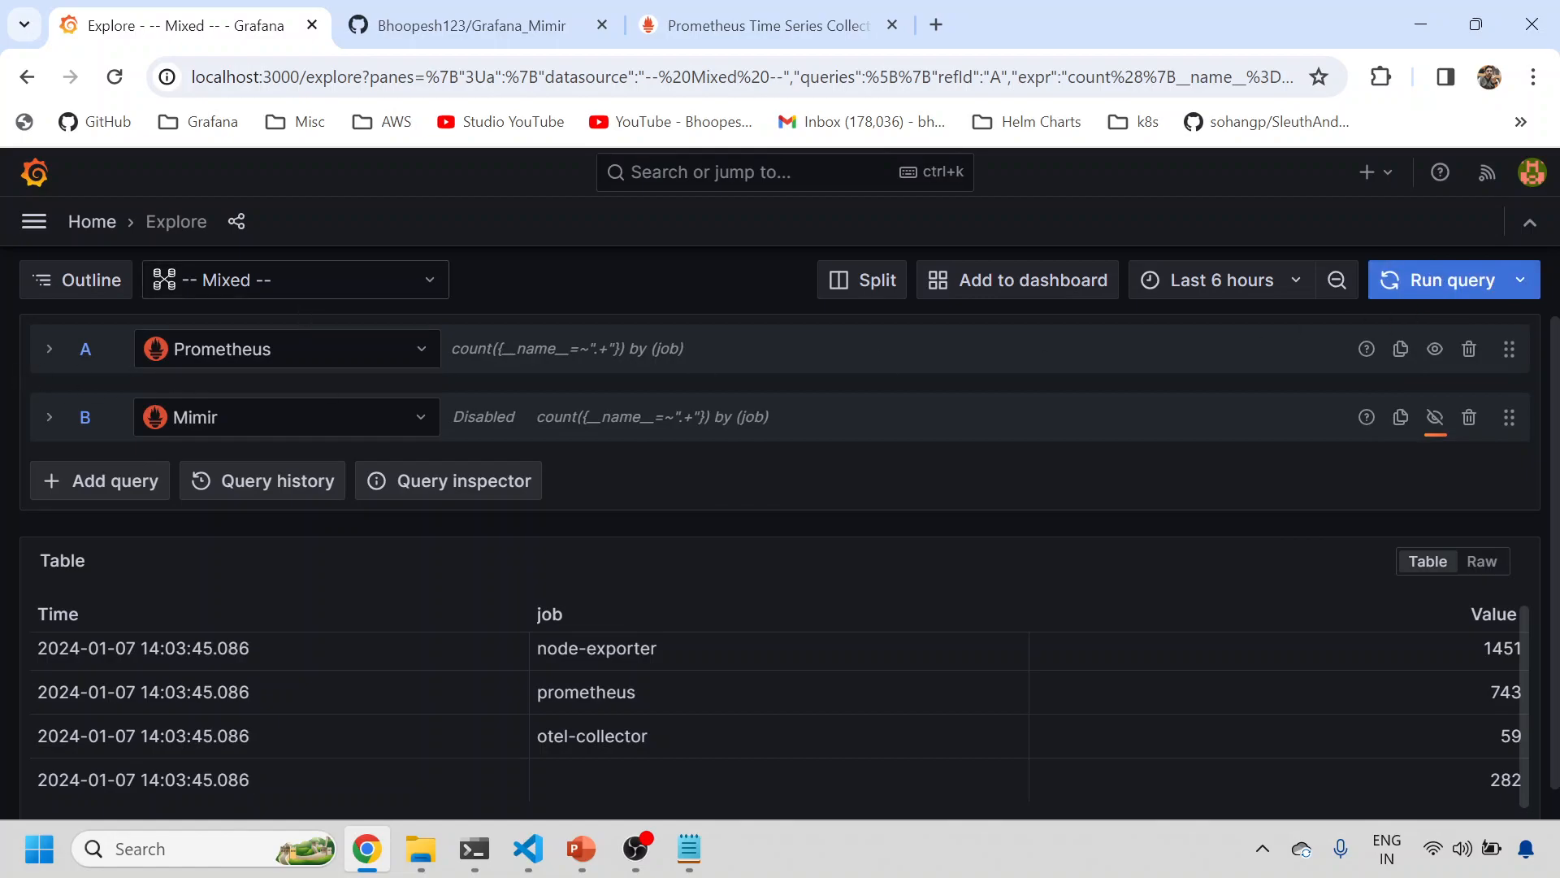
mouse_move(71, 276)
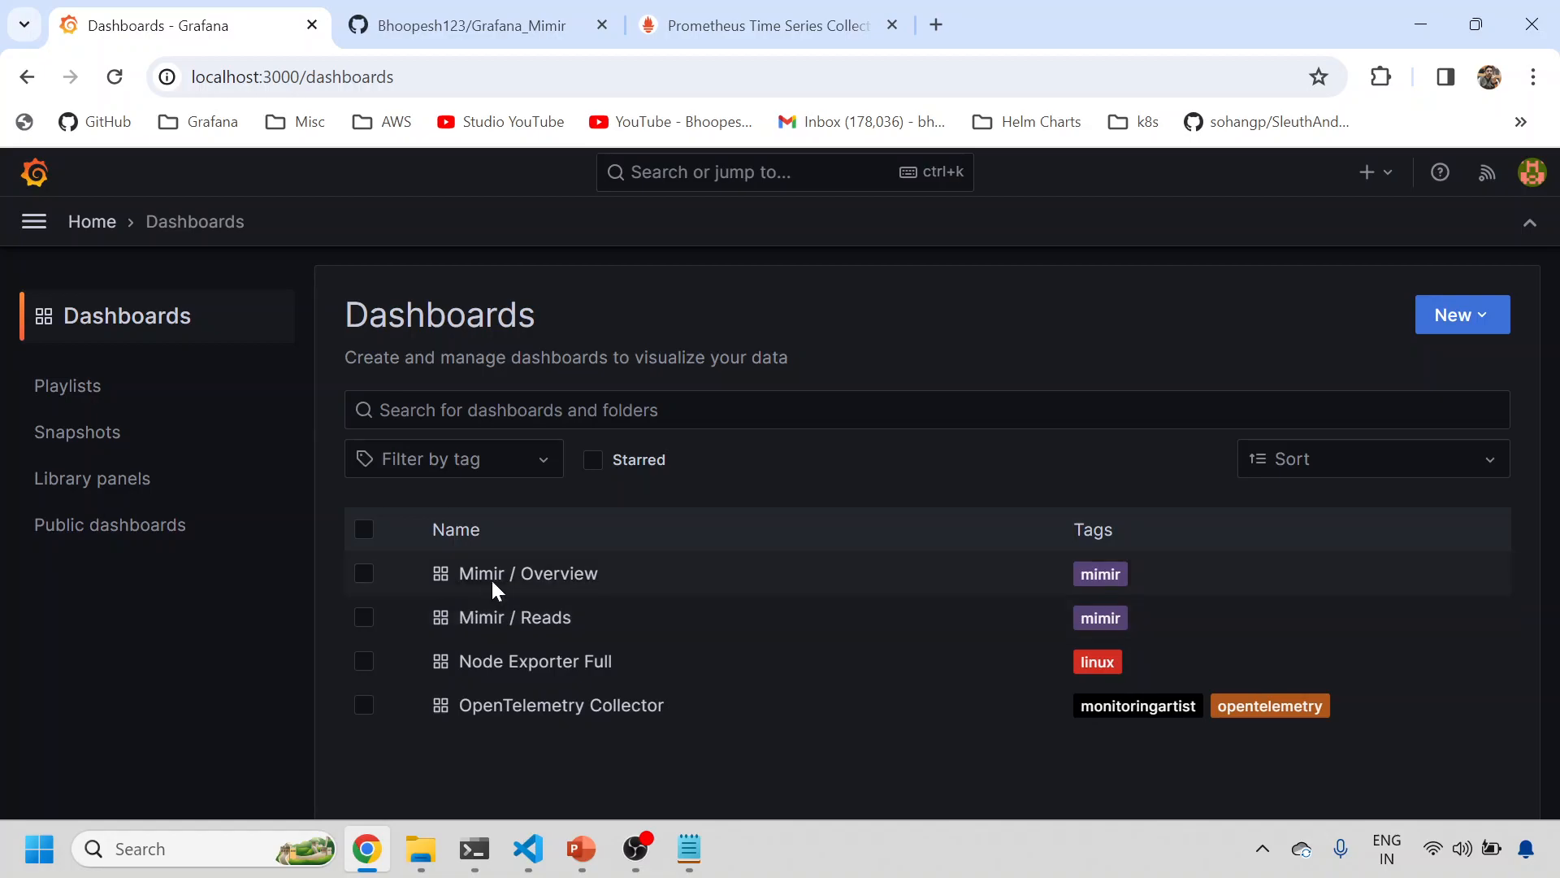
Open Mimir / Overview, search 'grafana mimir' and open the grafana.com overview dashboard in a new tab.
click(529, 573)
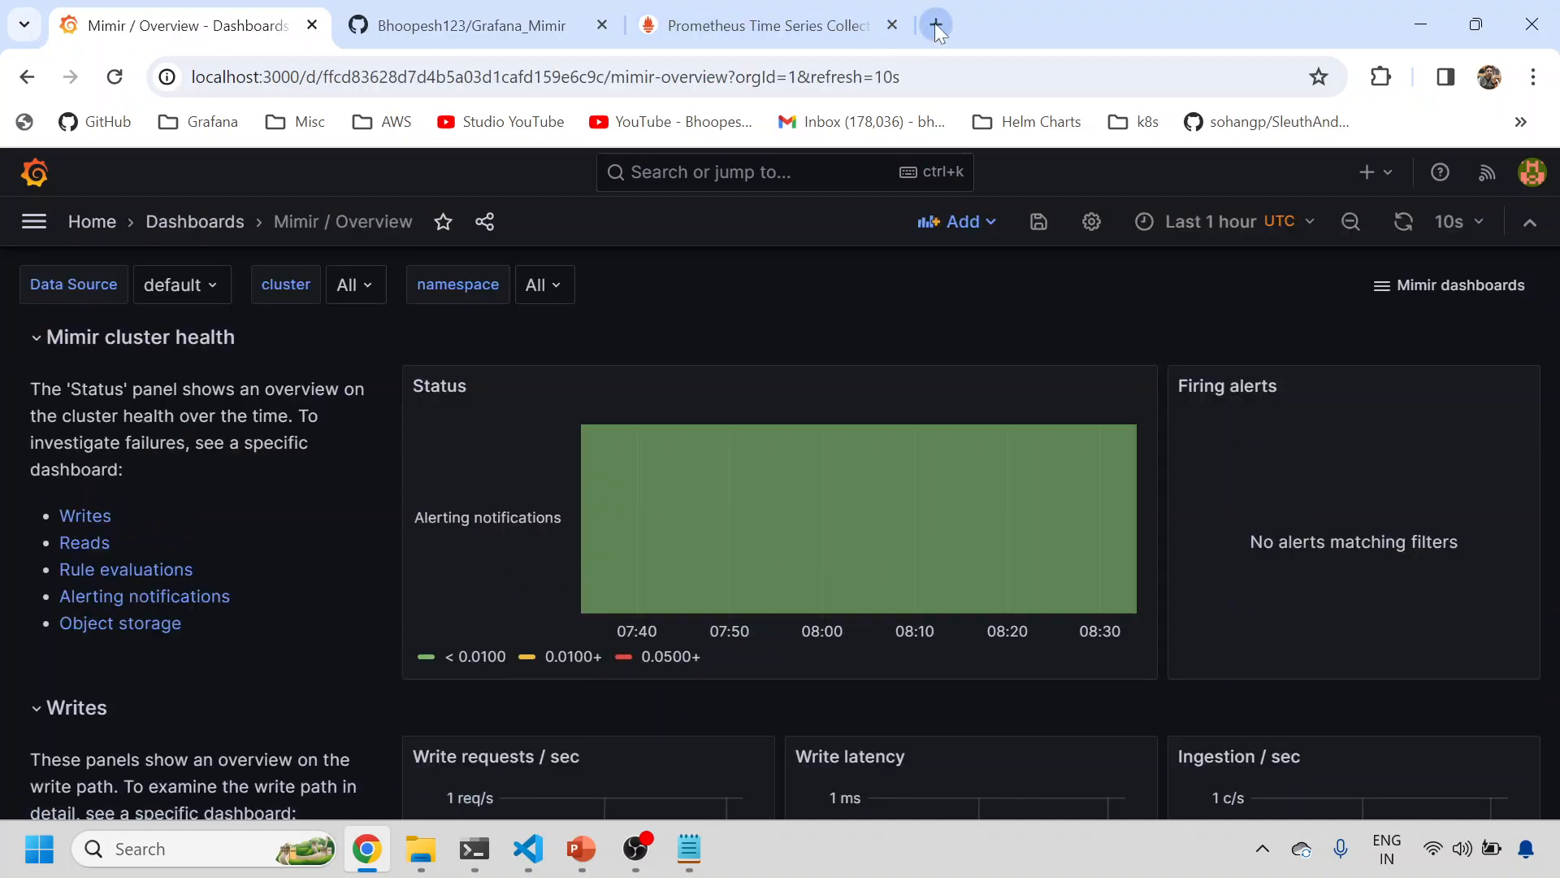
click(934, 24)
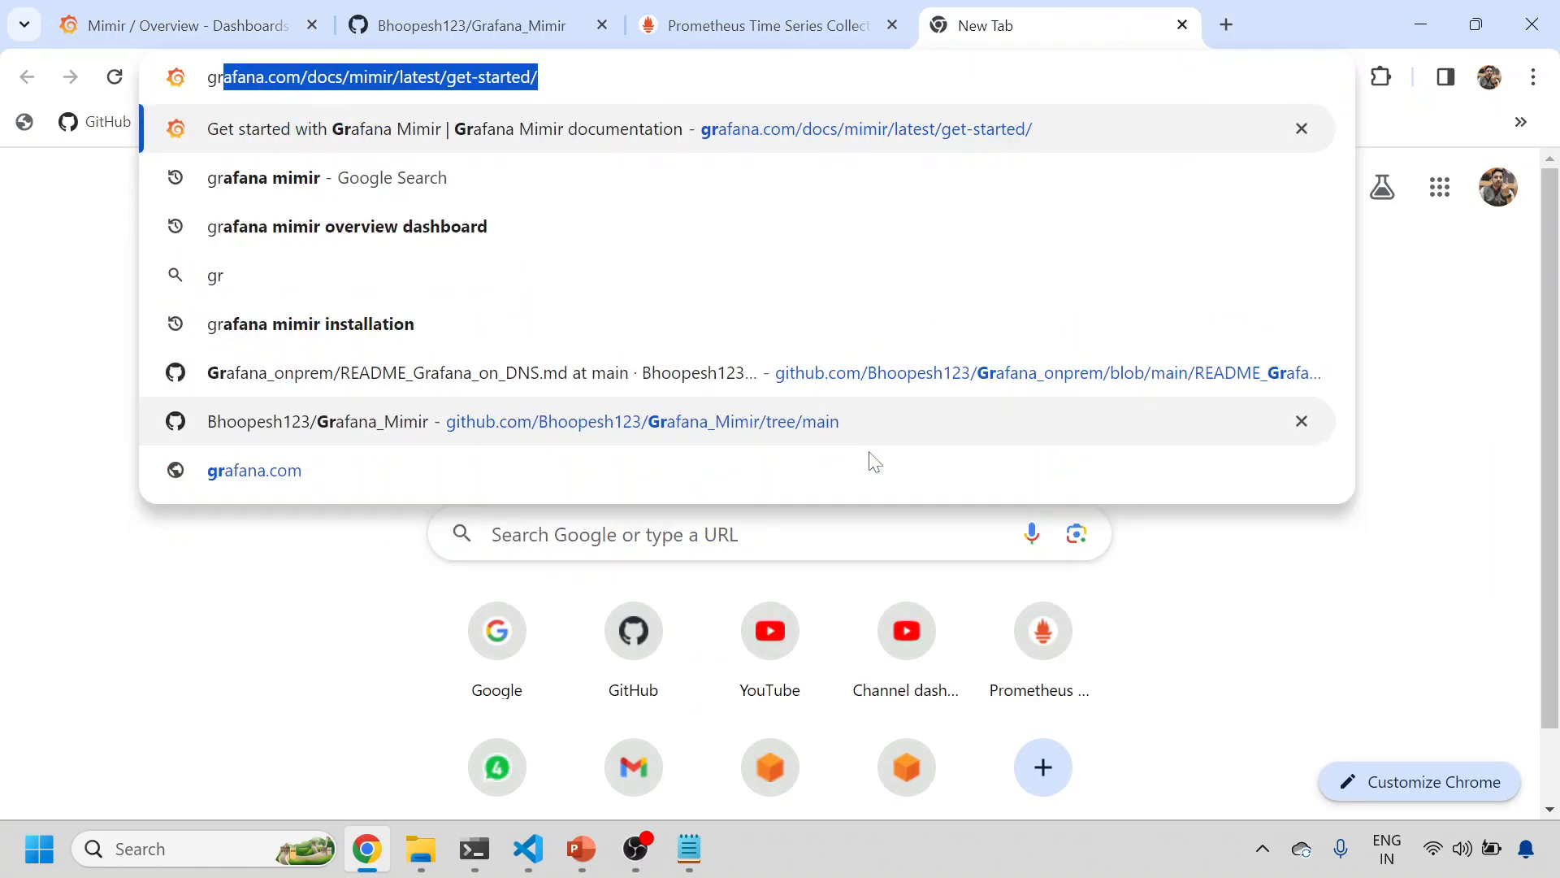
text(grafana mimir)
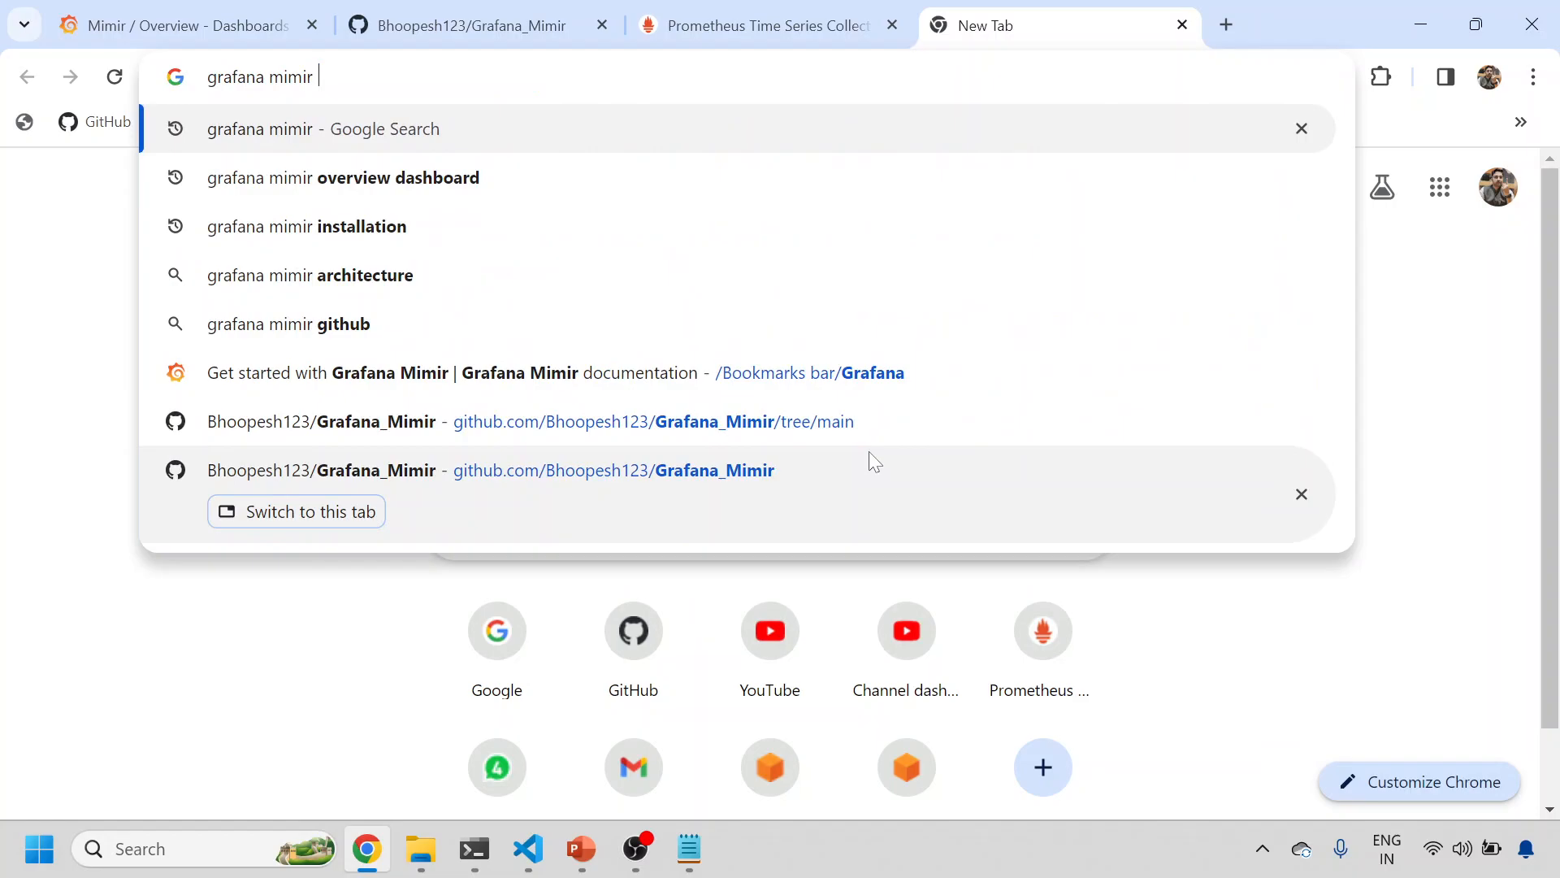
click(343, 177)
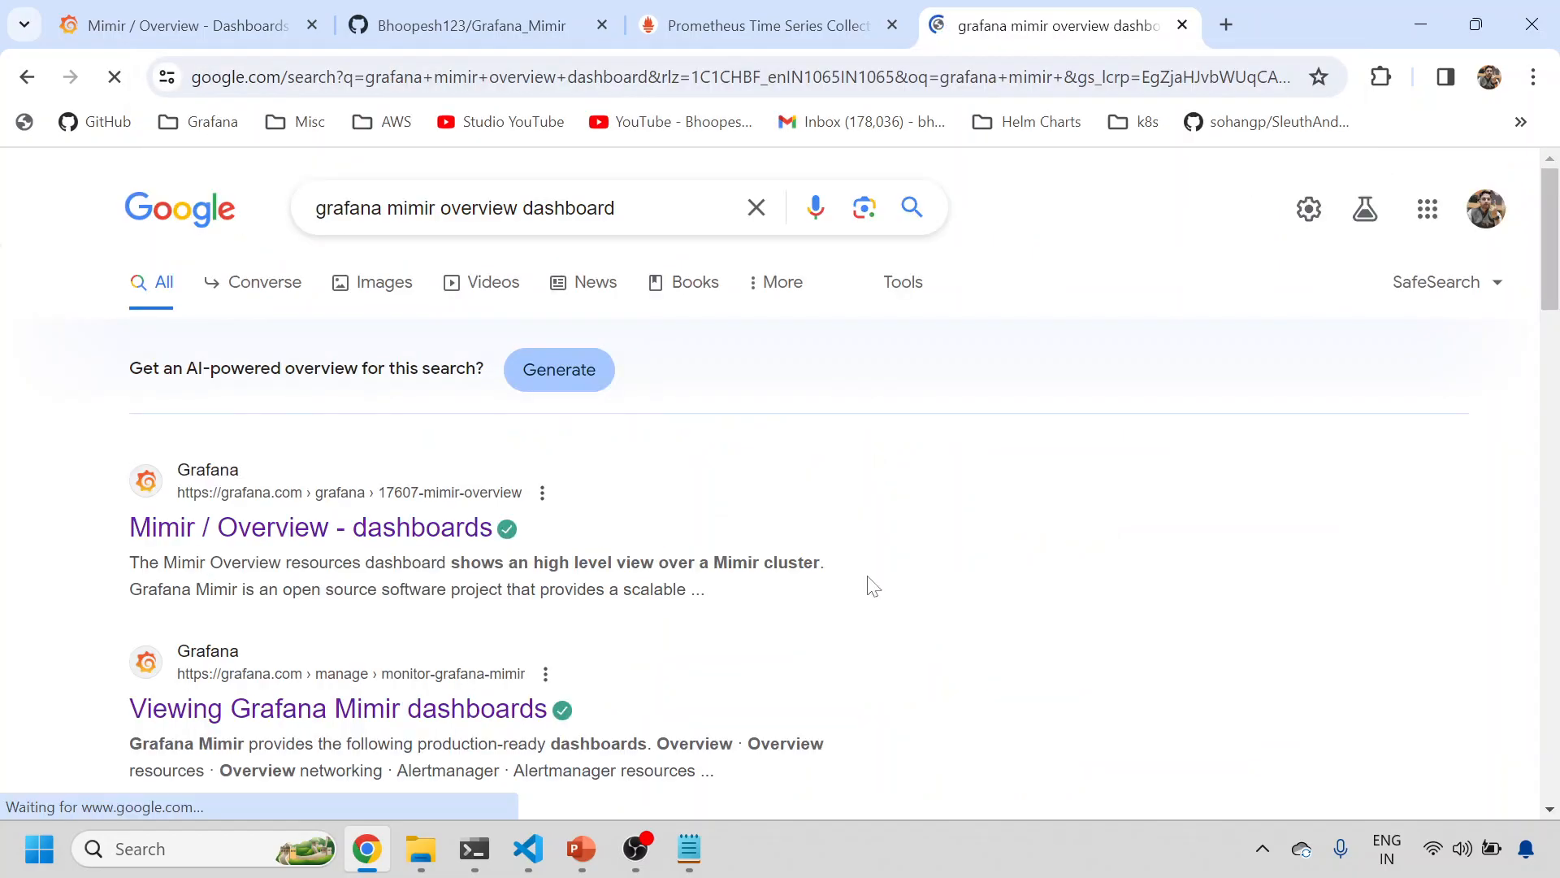
right_click(309, 527)
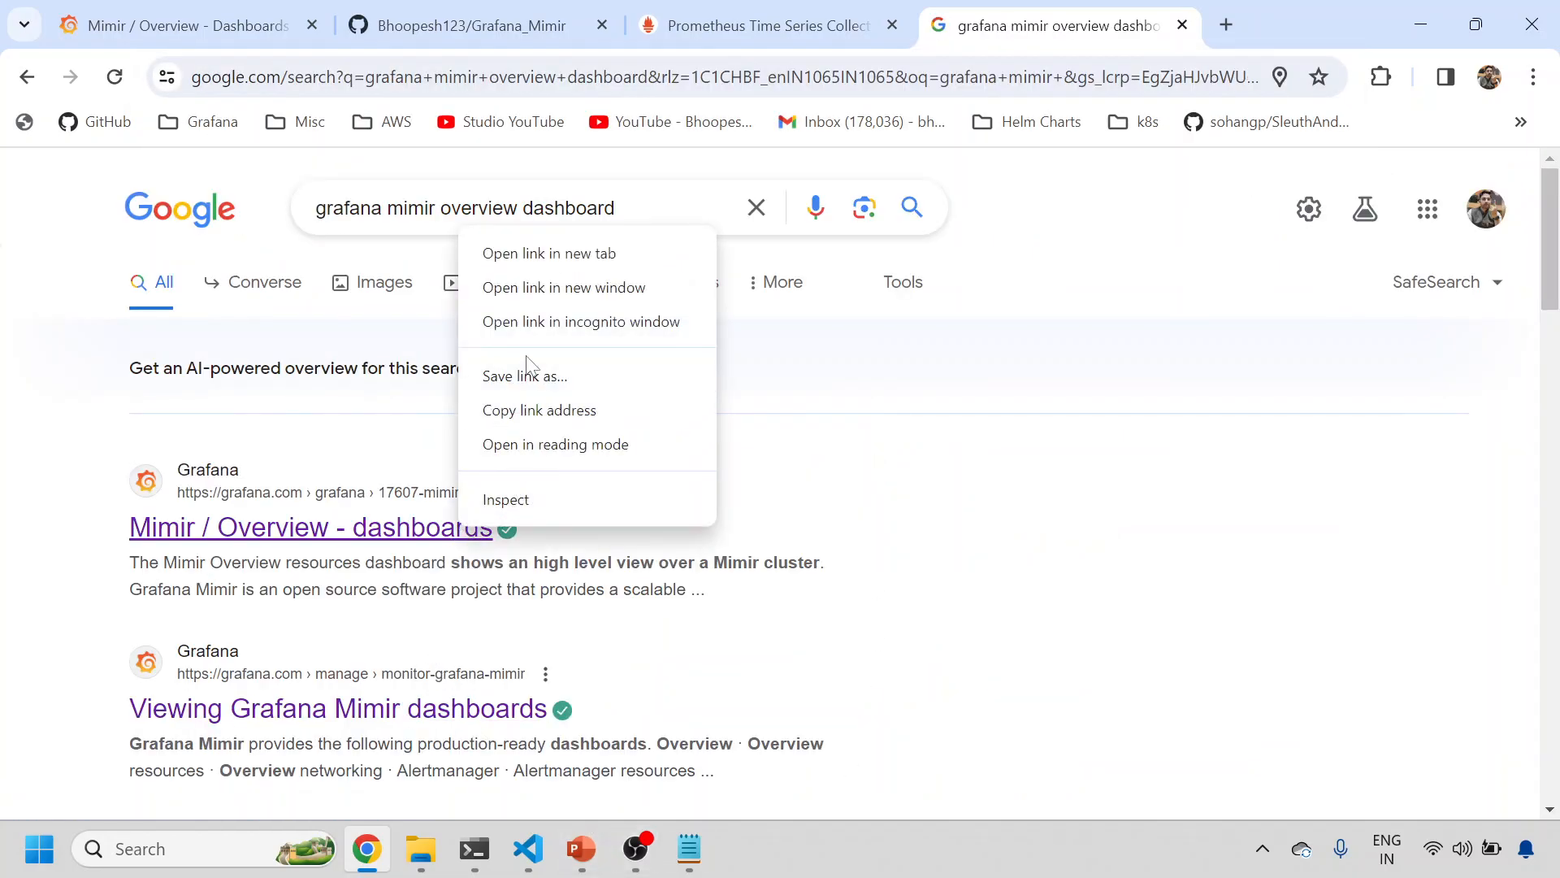
click(548, 253)
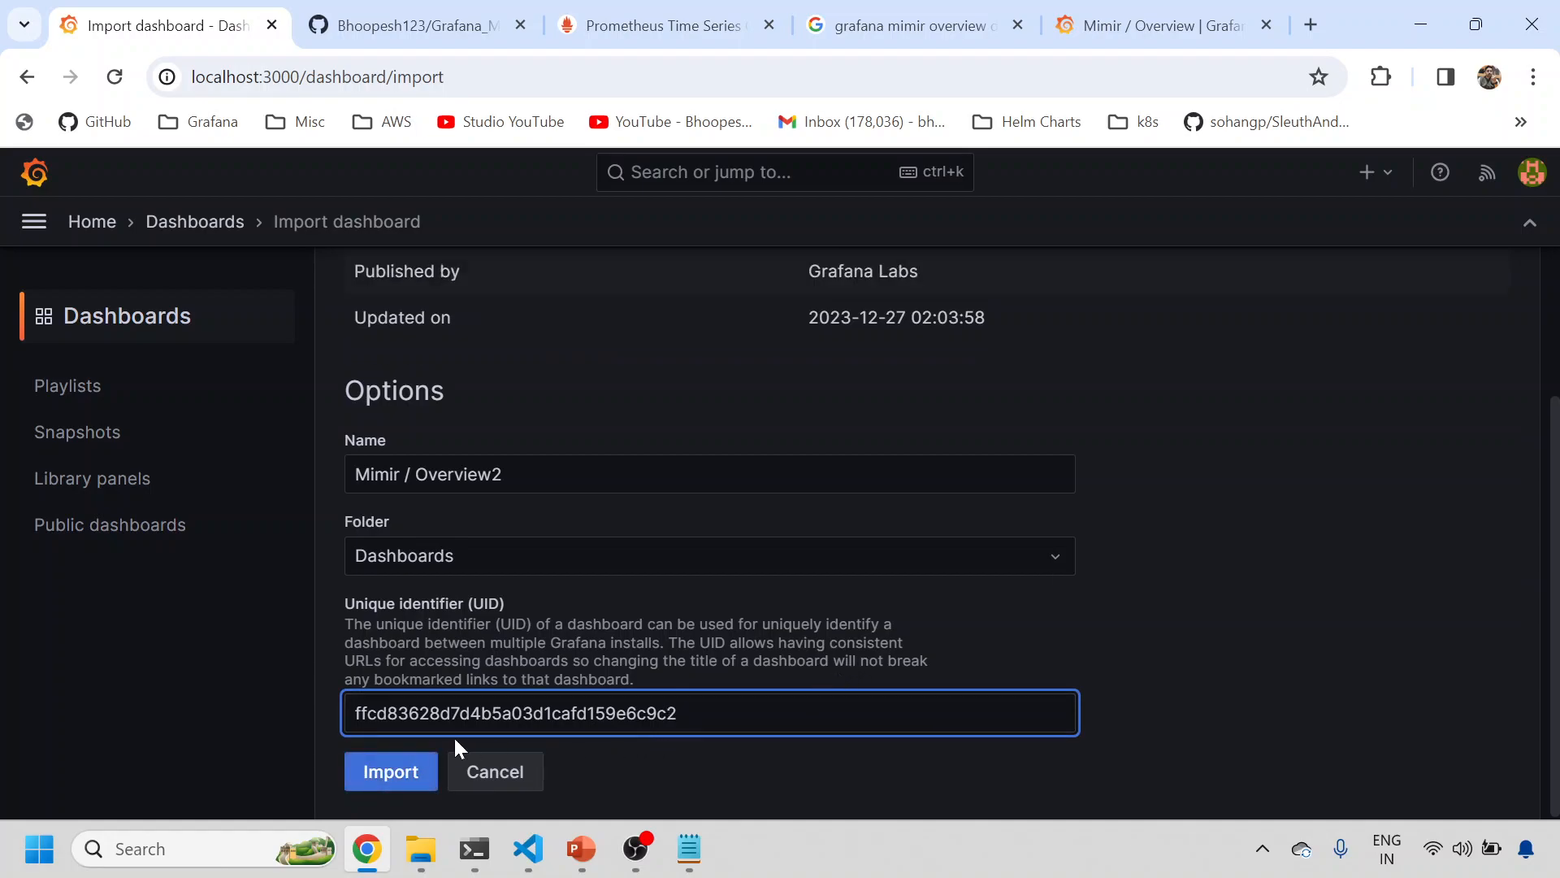
Import Mimir / Overview2, browse Mimir / Reads, discard its changes, and scroll the Home page.
click(390, 771)
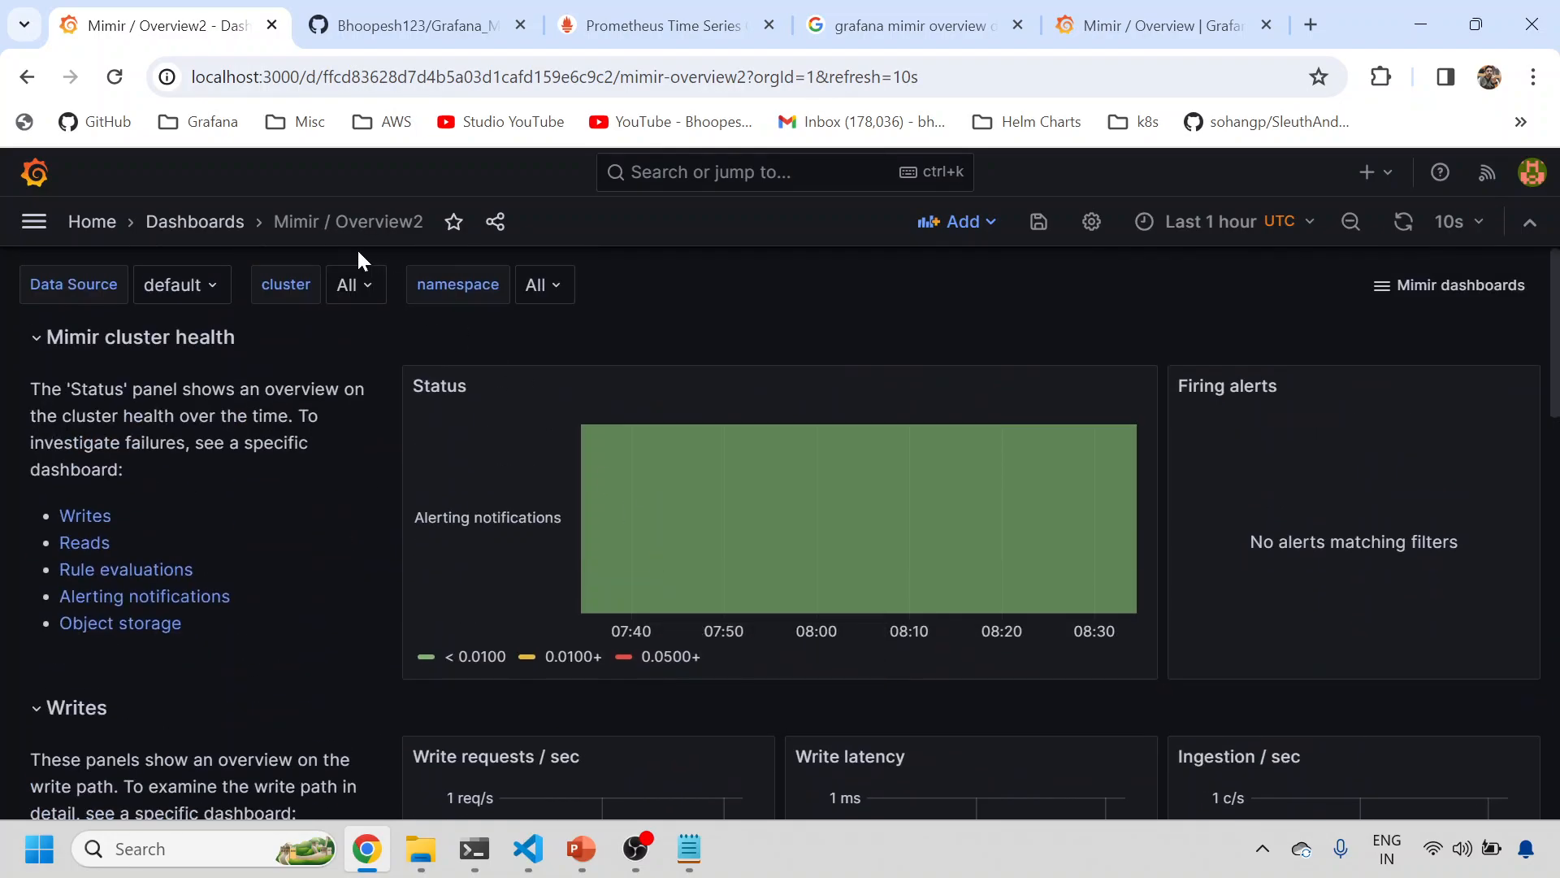
click(195, 221)
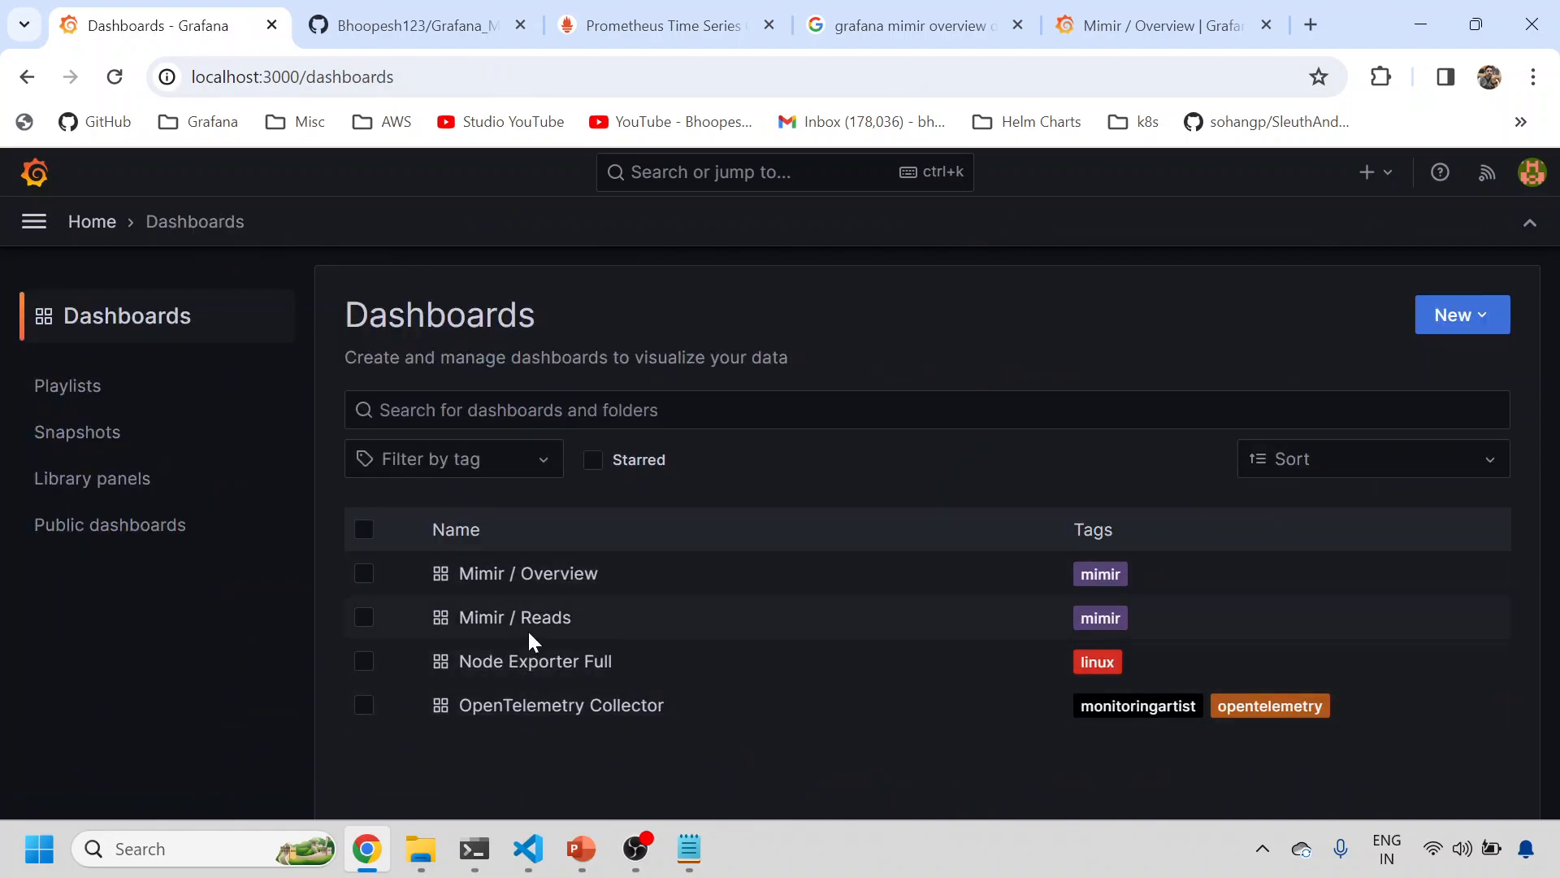
click(515, 617)
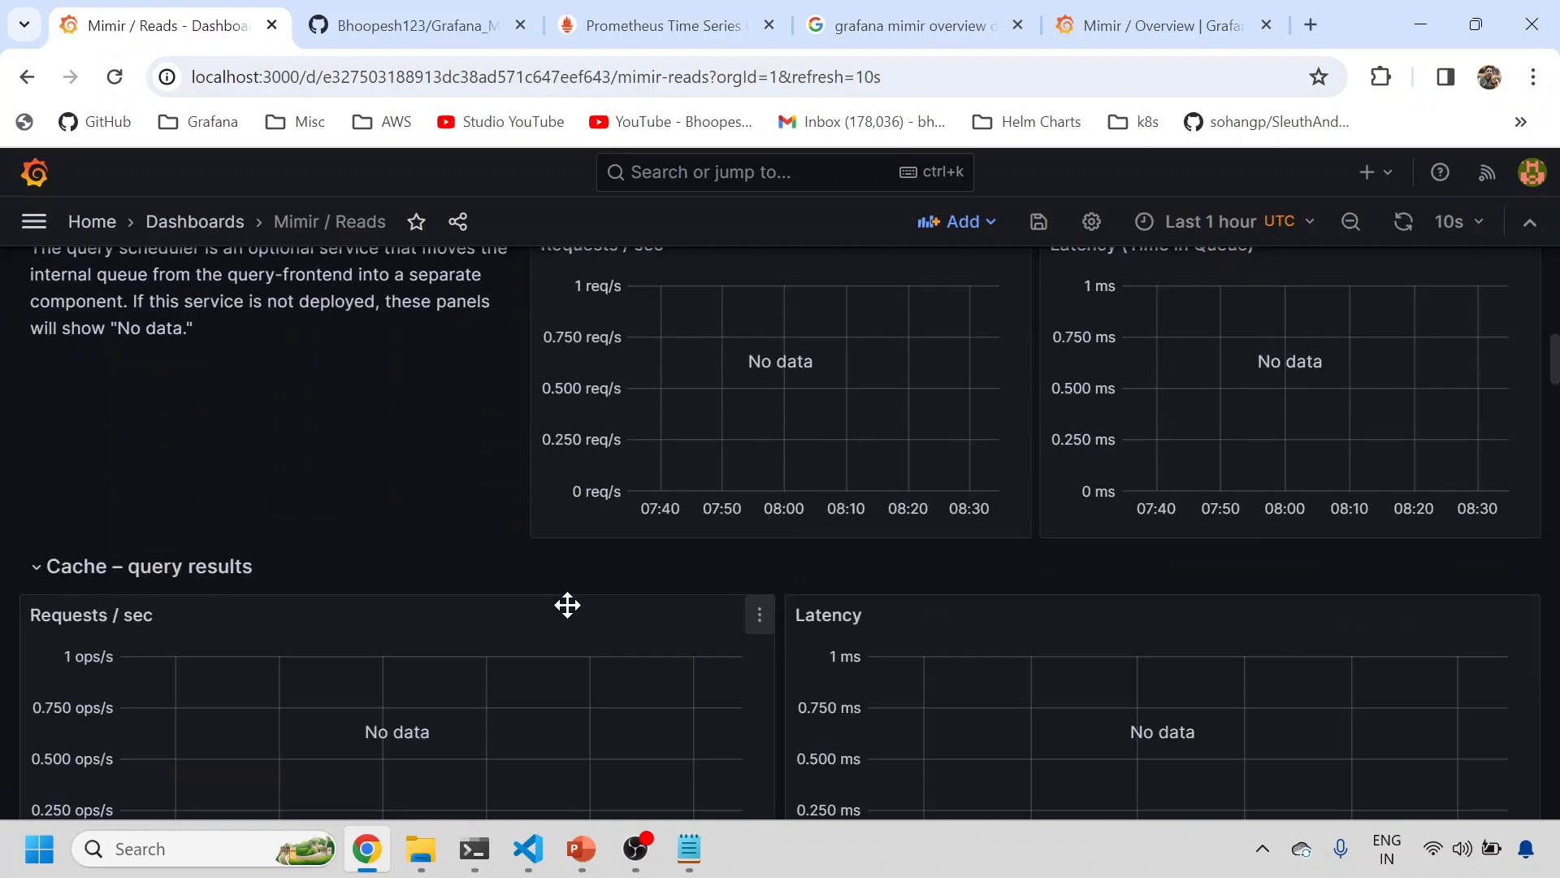
scroll(up, 3)
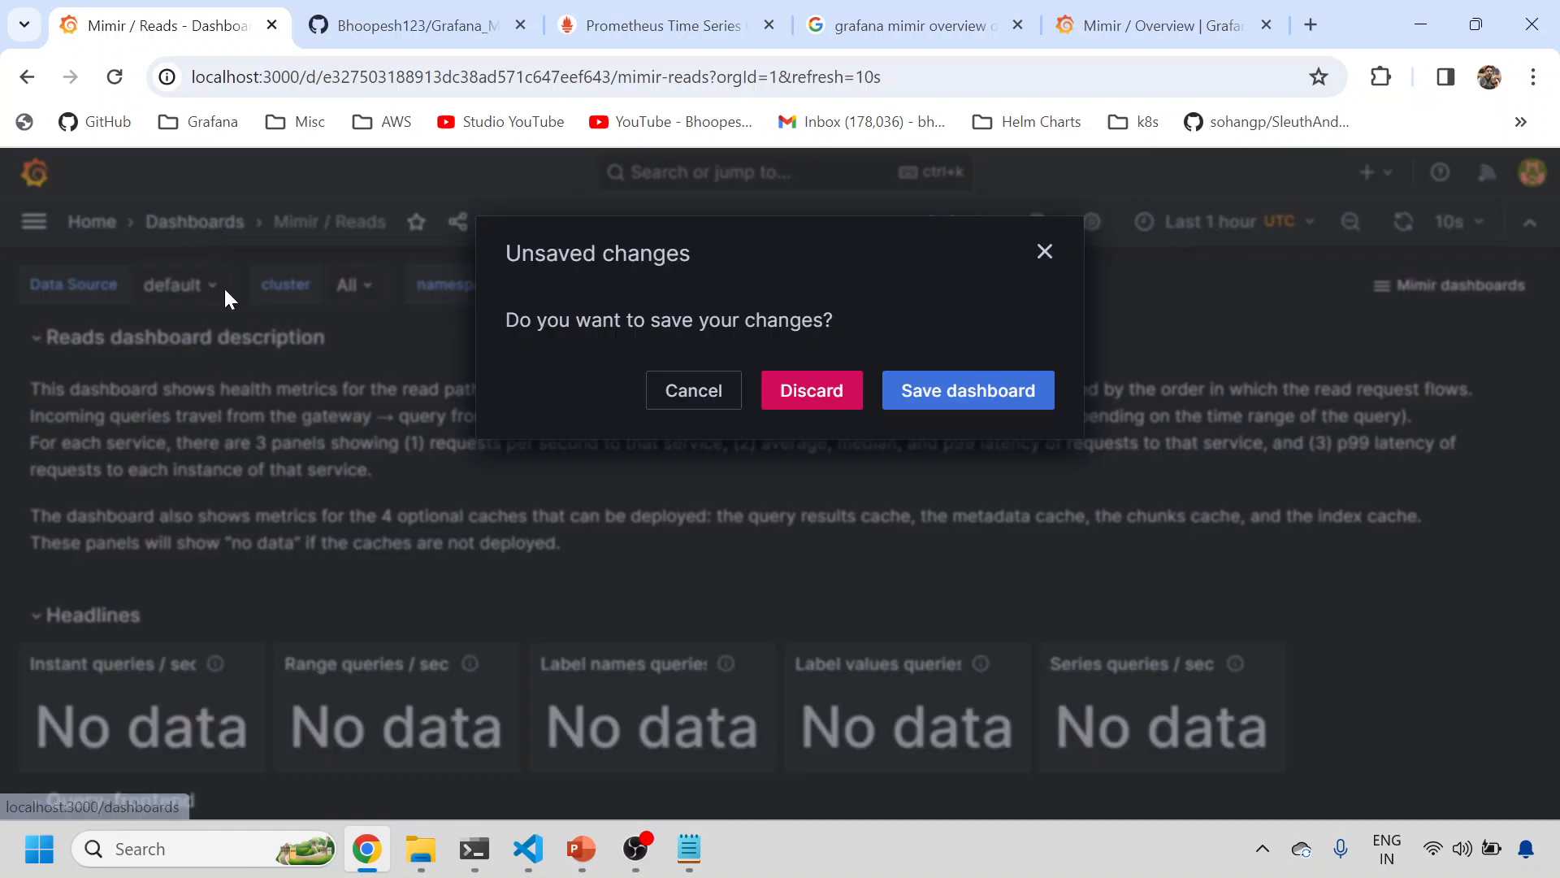
click(811, 390)
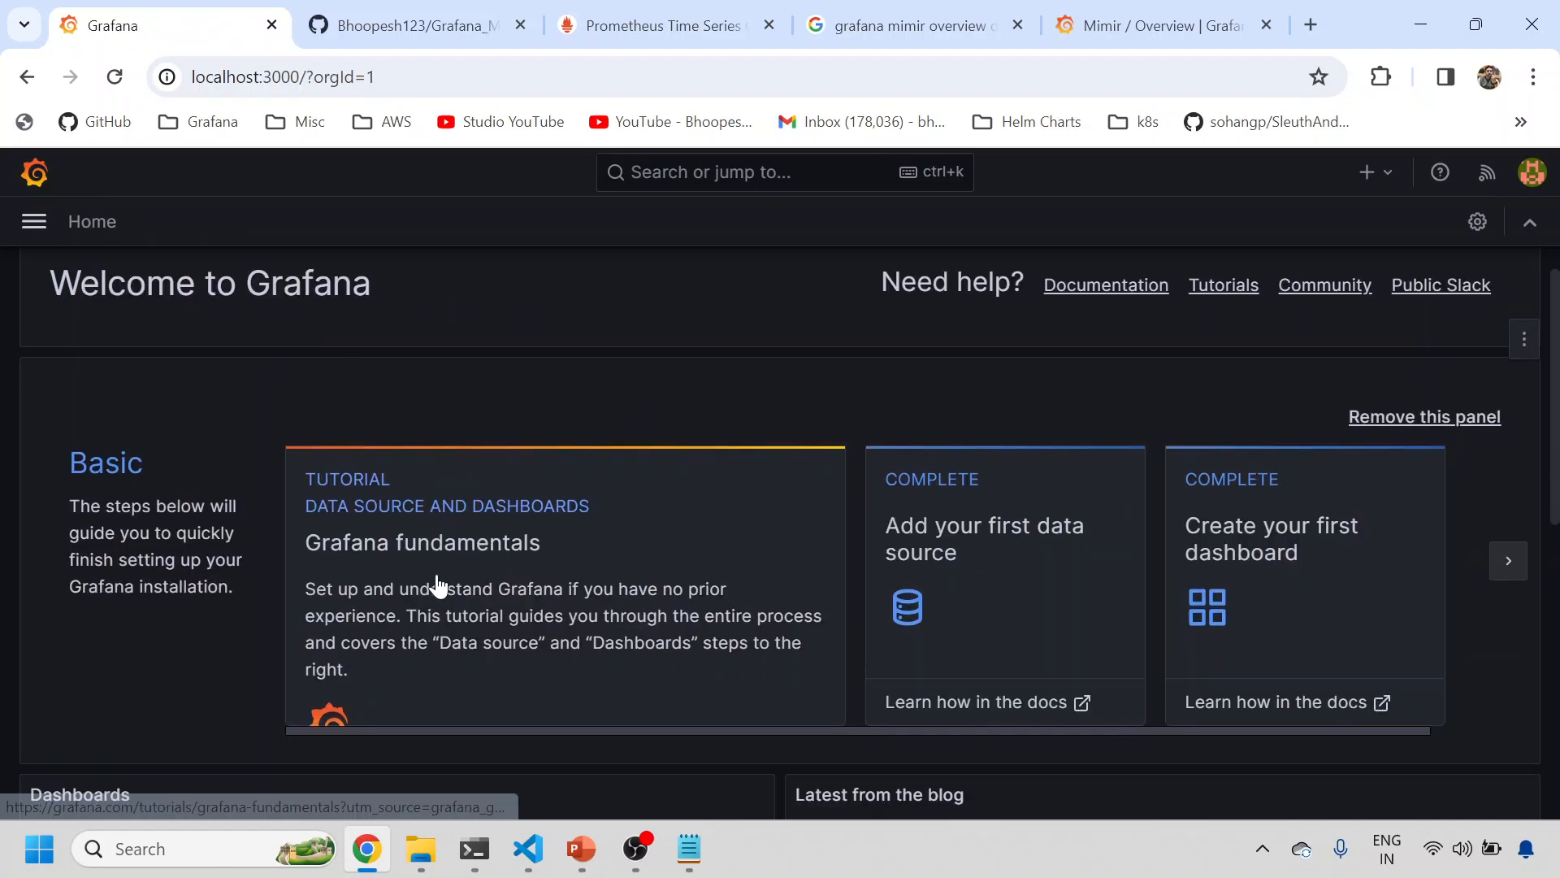
scroll(down, 3)
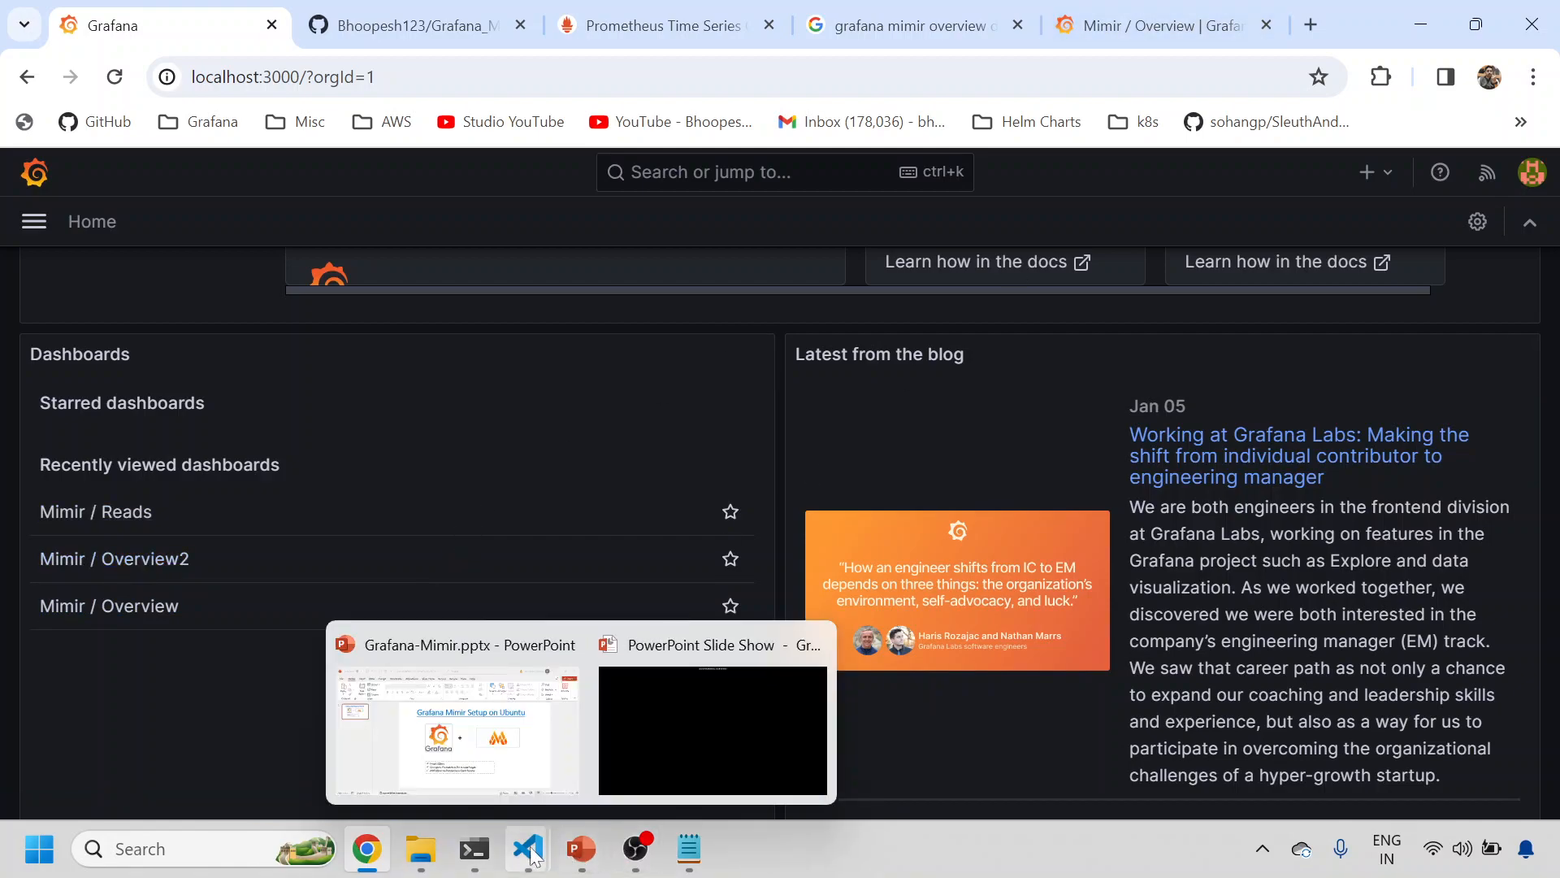
Stop Mimir in the ~/mimir terminal tab and run sudo lsof -nP -iTCP -sTCP:LISTEN.
click(474, 848)
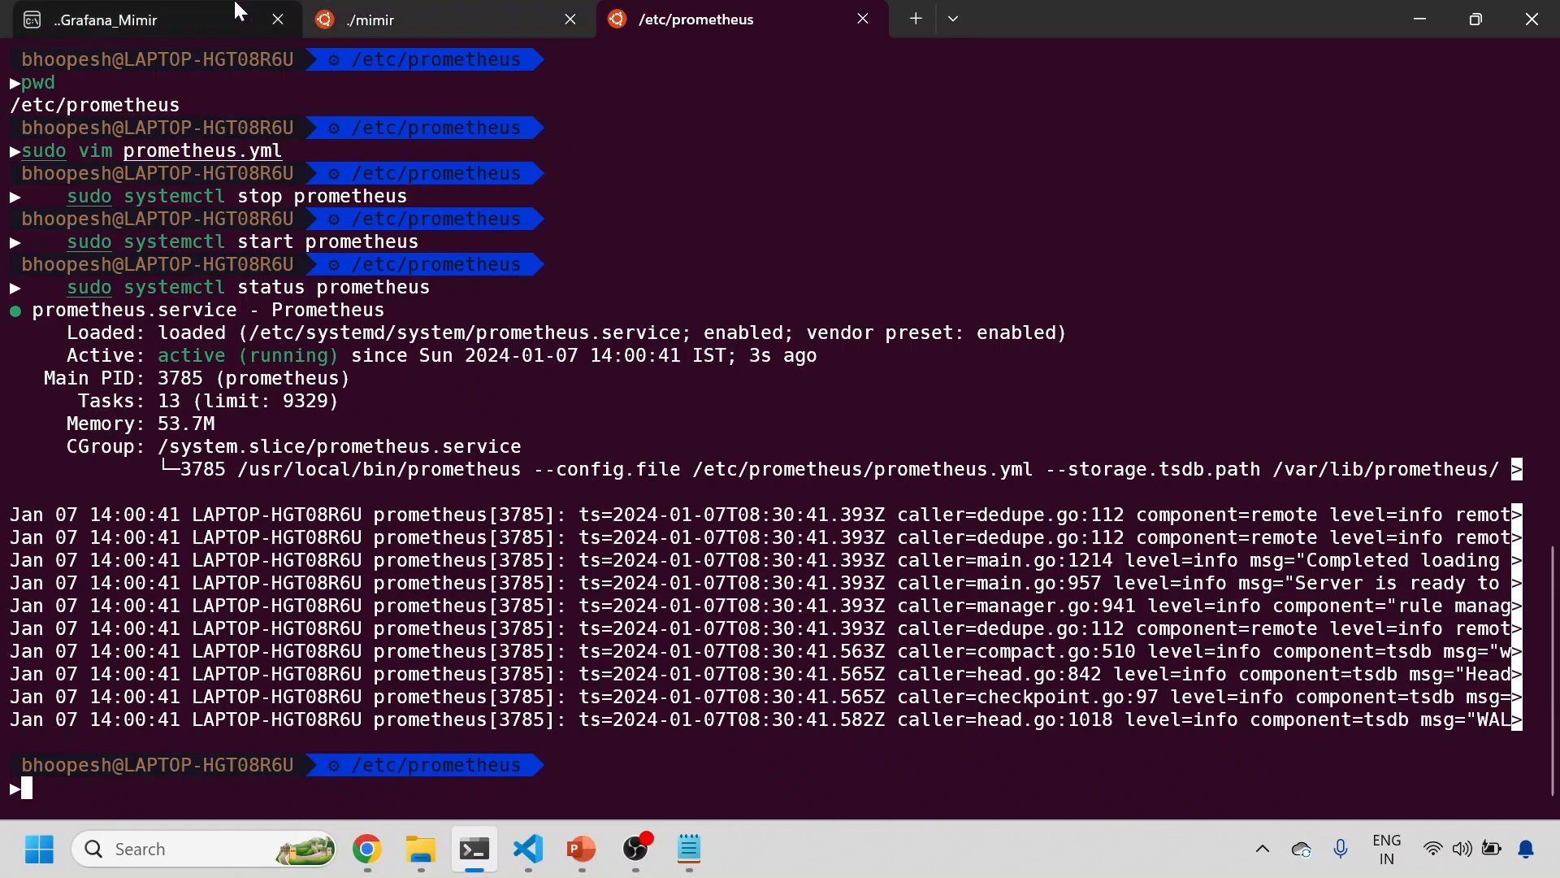
click(443, 19)
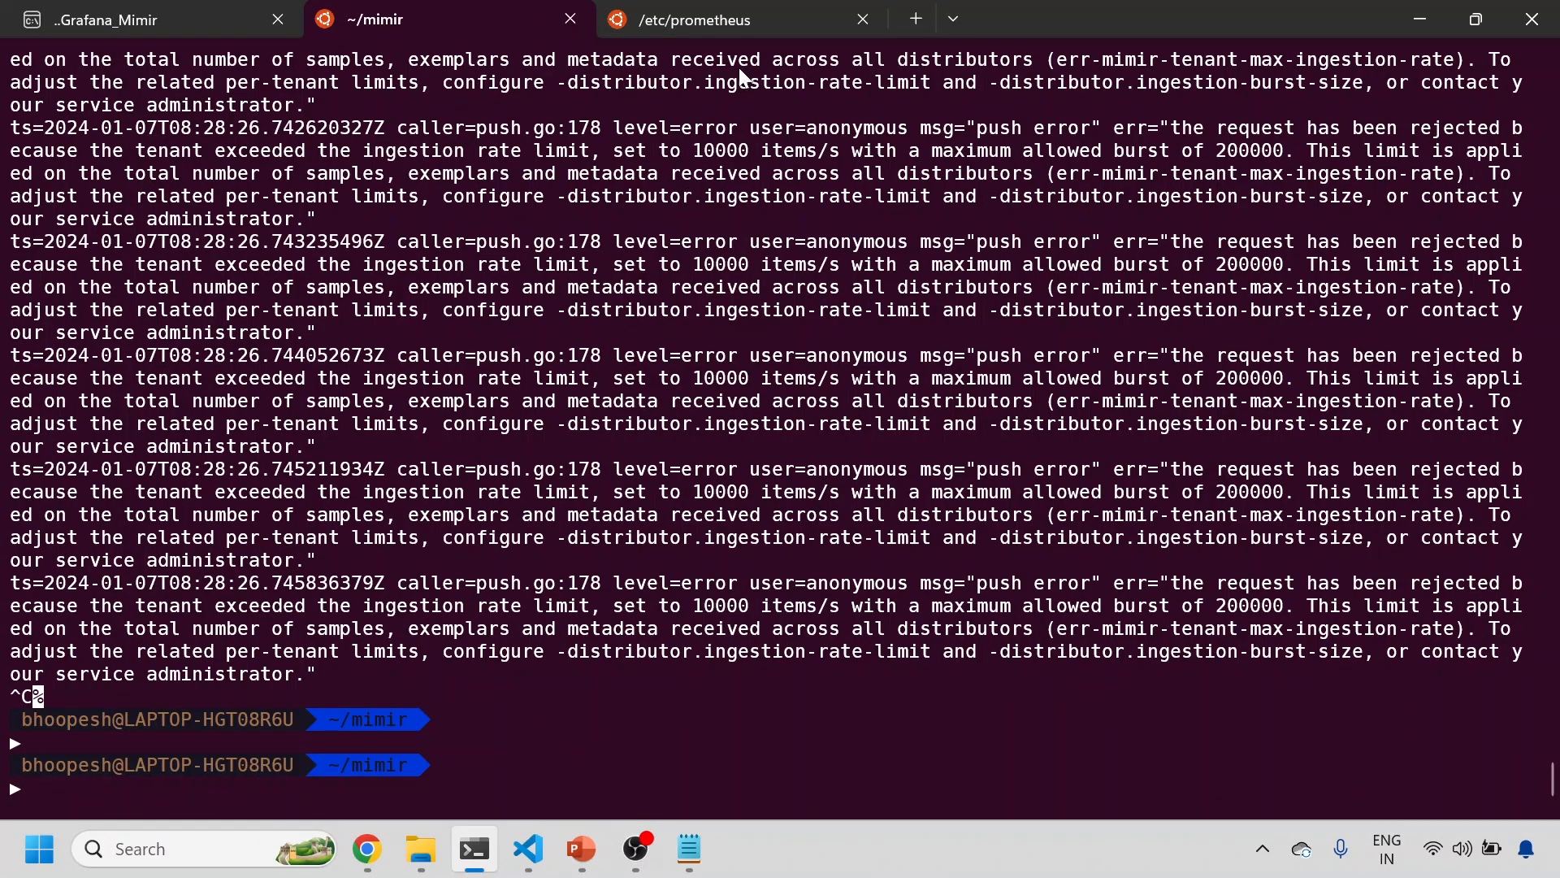
click(107, 19)
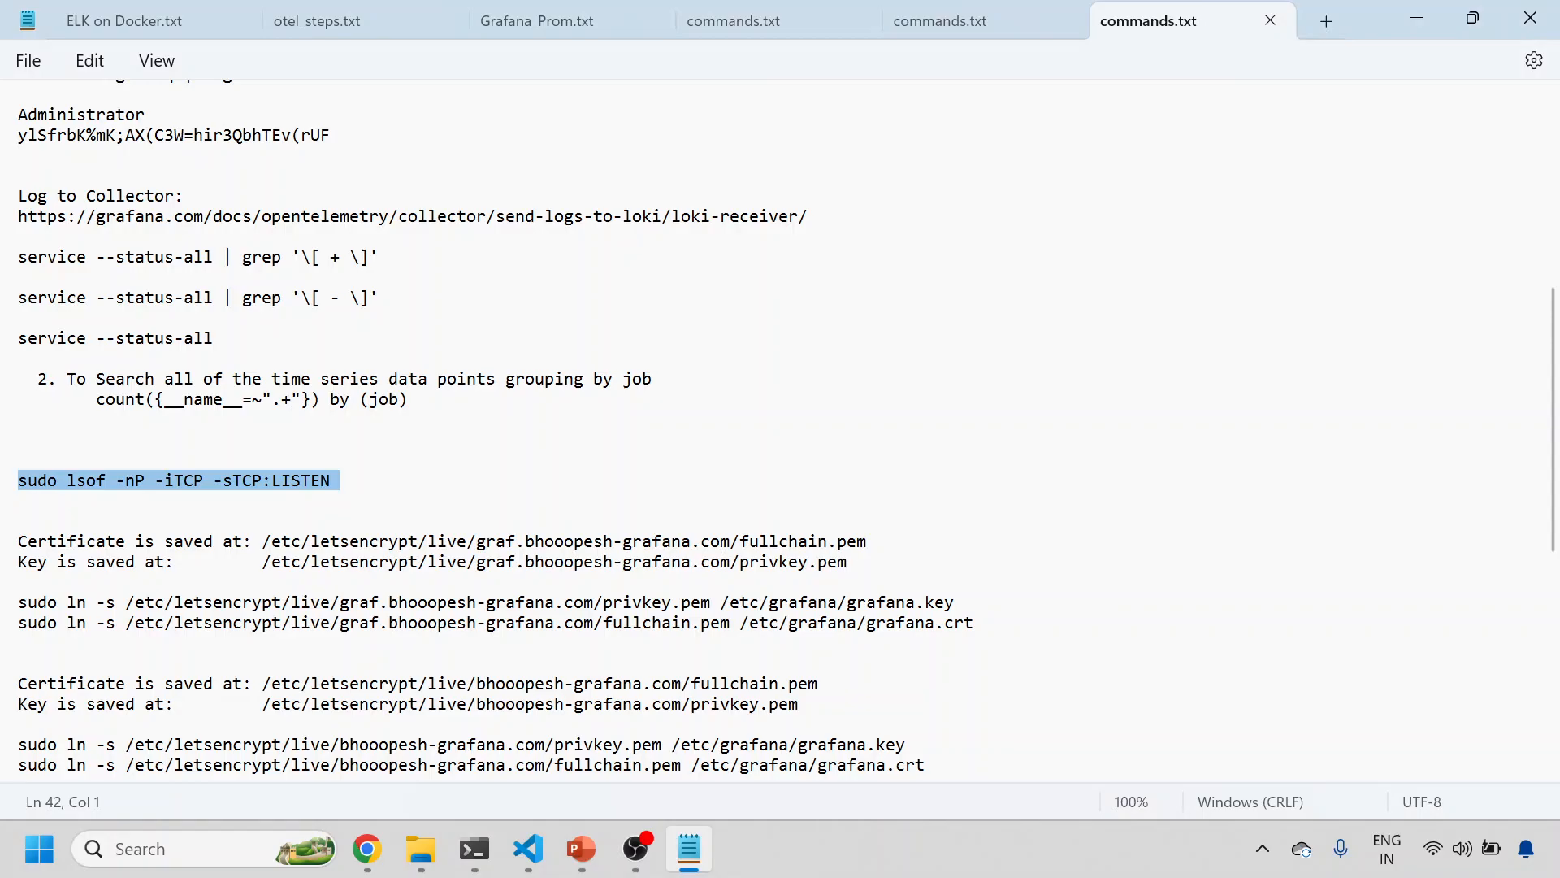
click(472, 849)
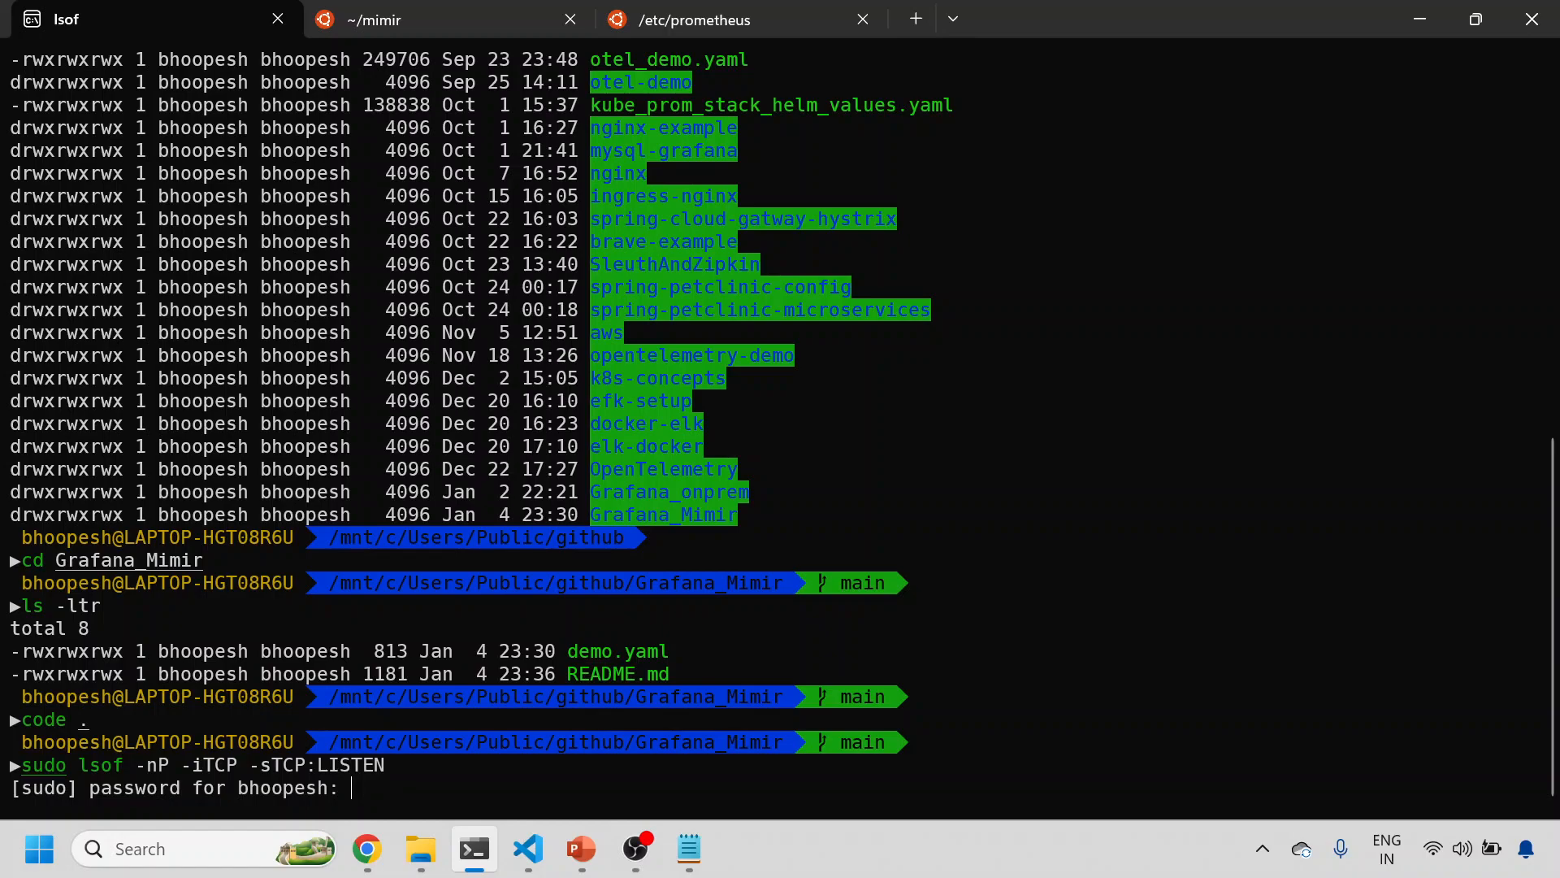
scroll(down, 3)
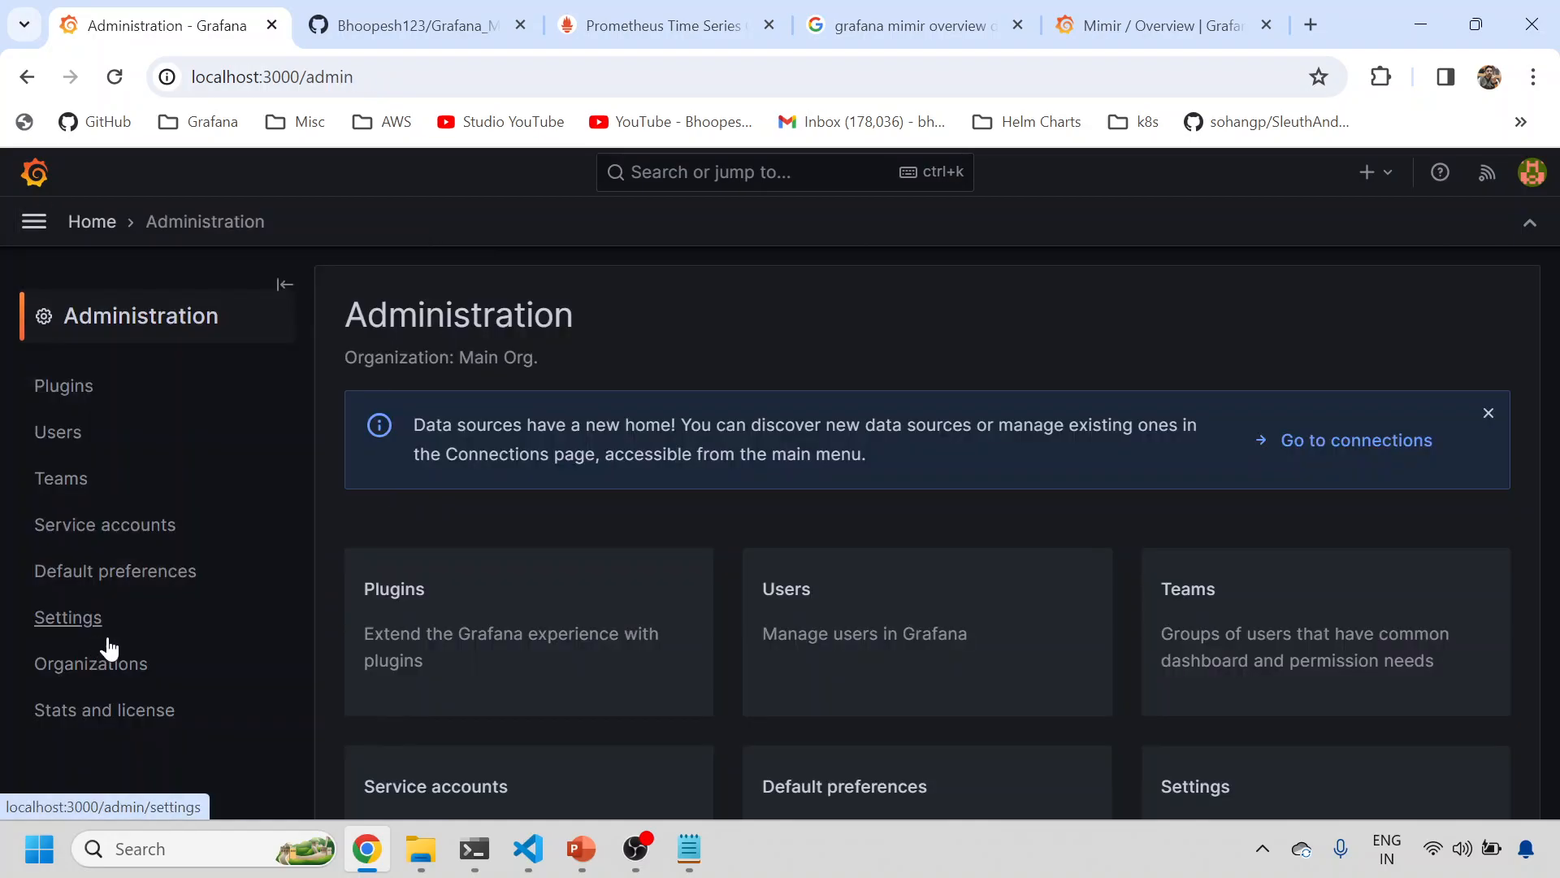
Test the Mimir data source, showing connection refused on localhost:9009, then resume the slide show.
click(1355, 440)
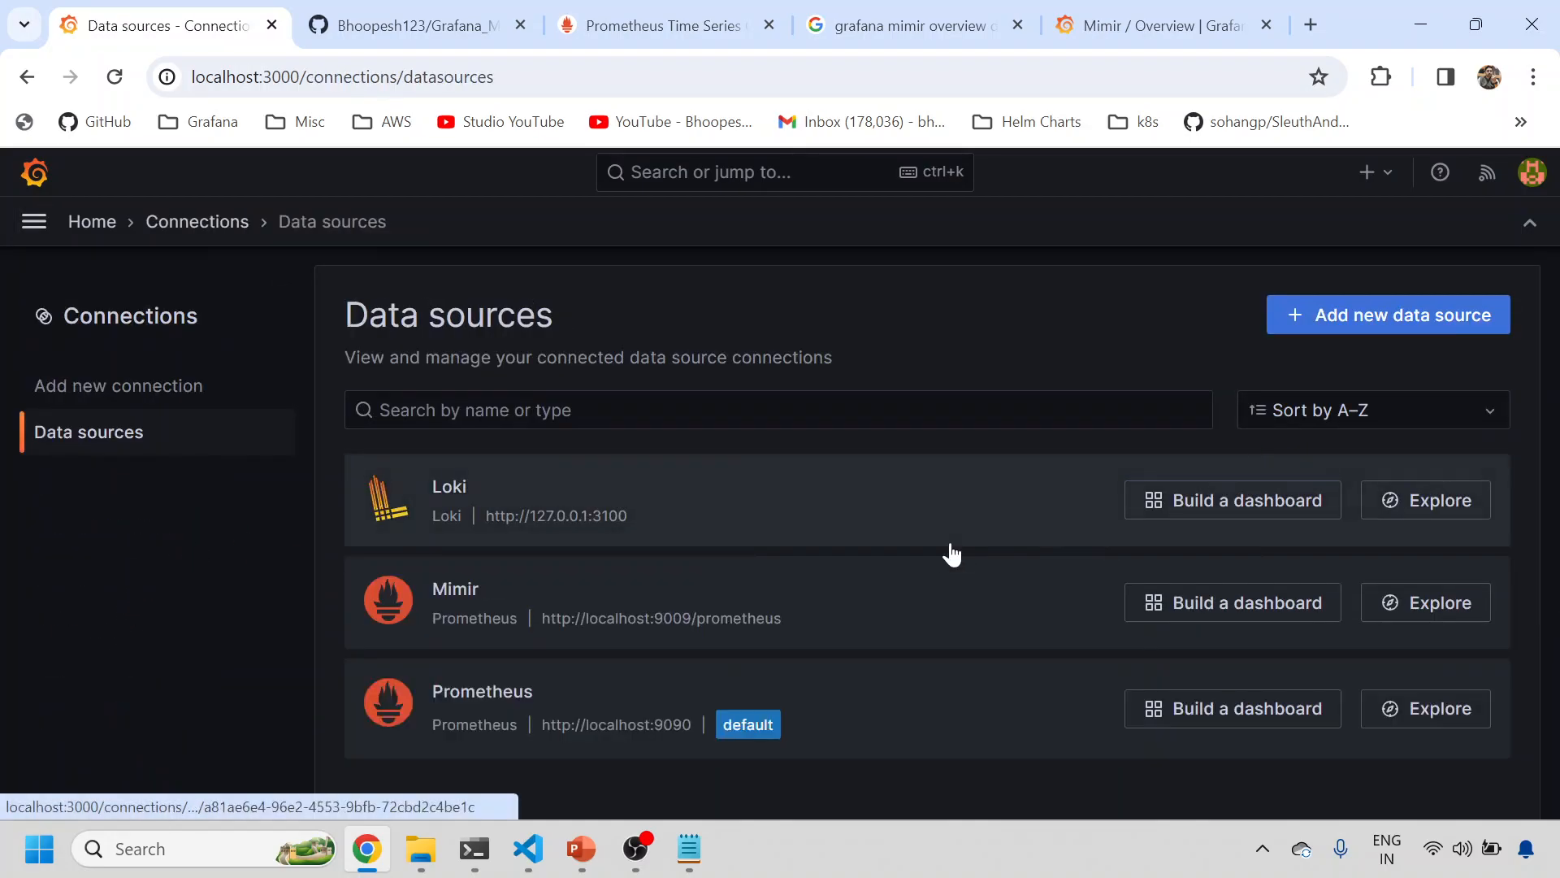
click(455, 589)
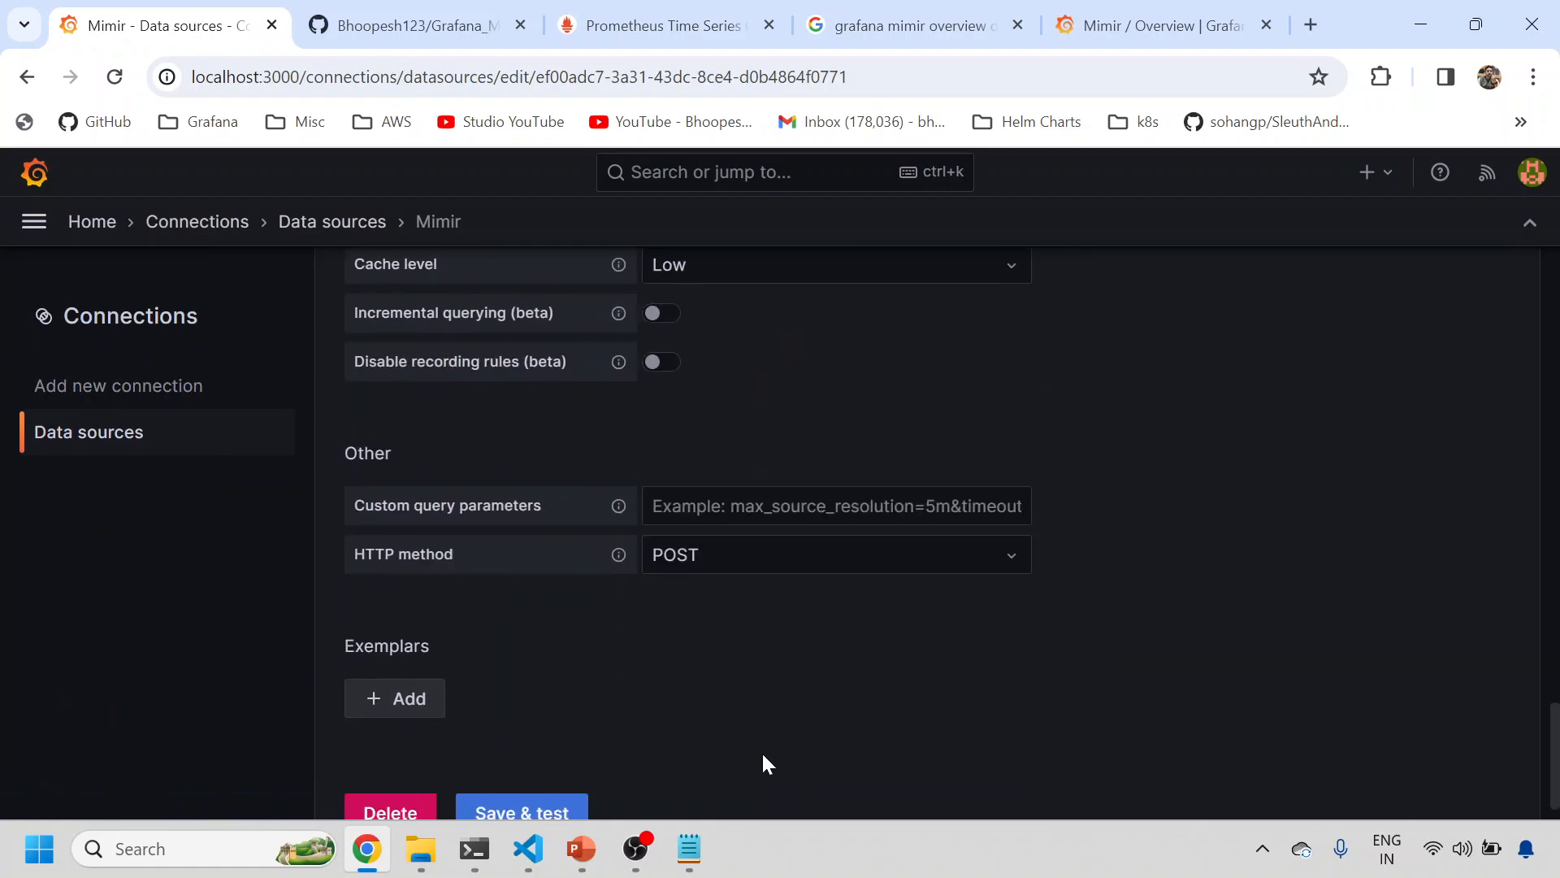
click(522, 806)
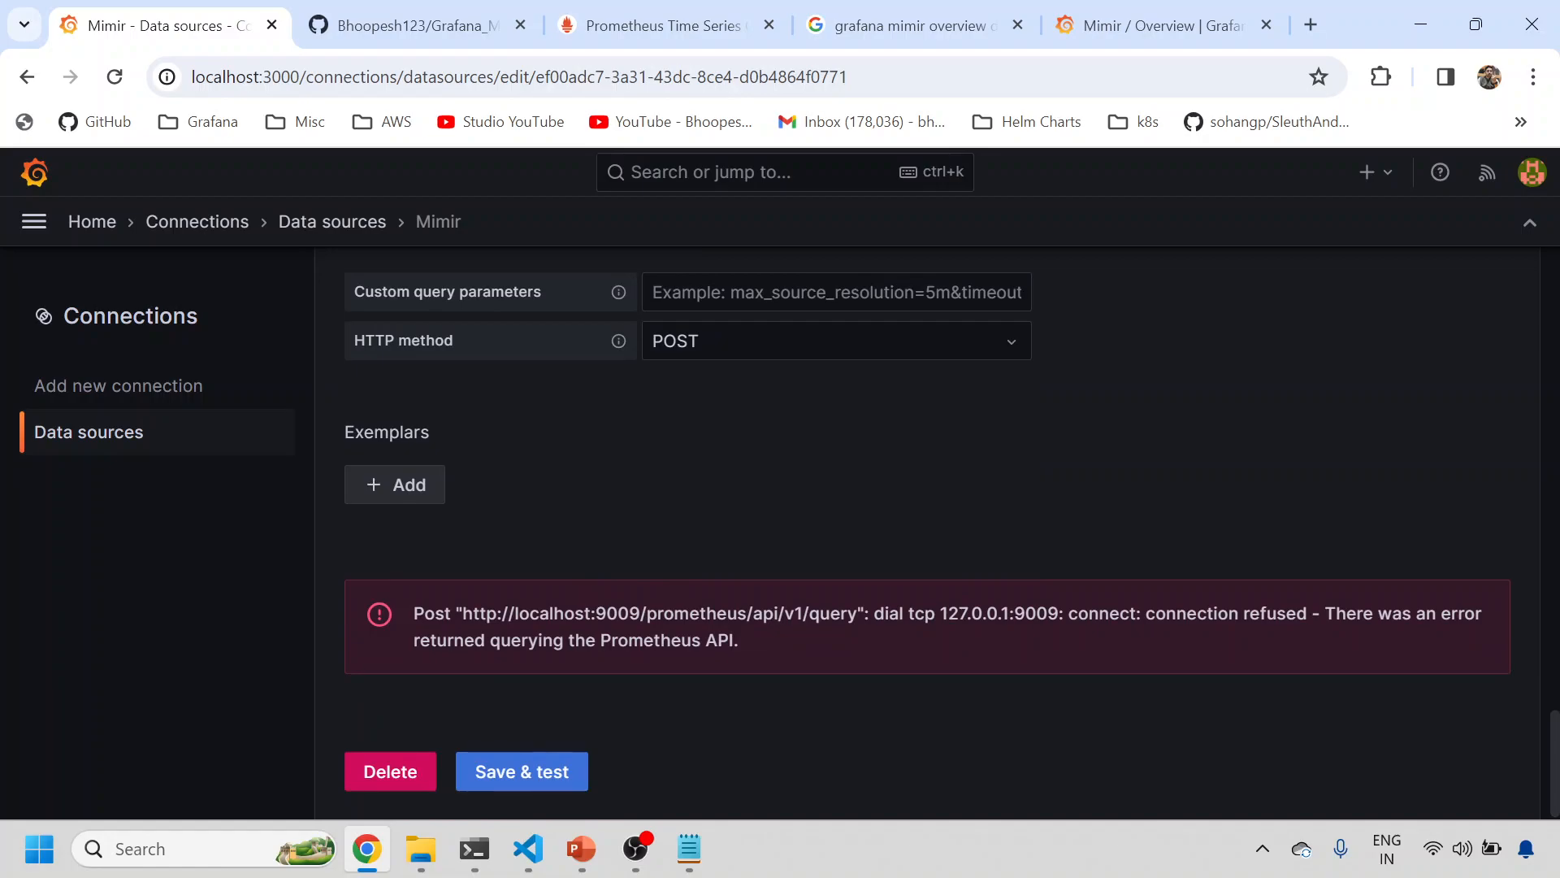
mouse_move(844, 821)
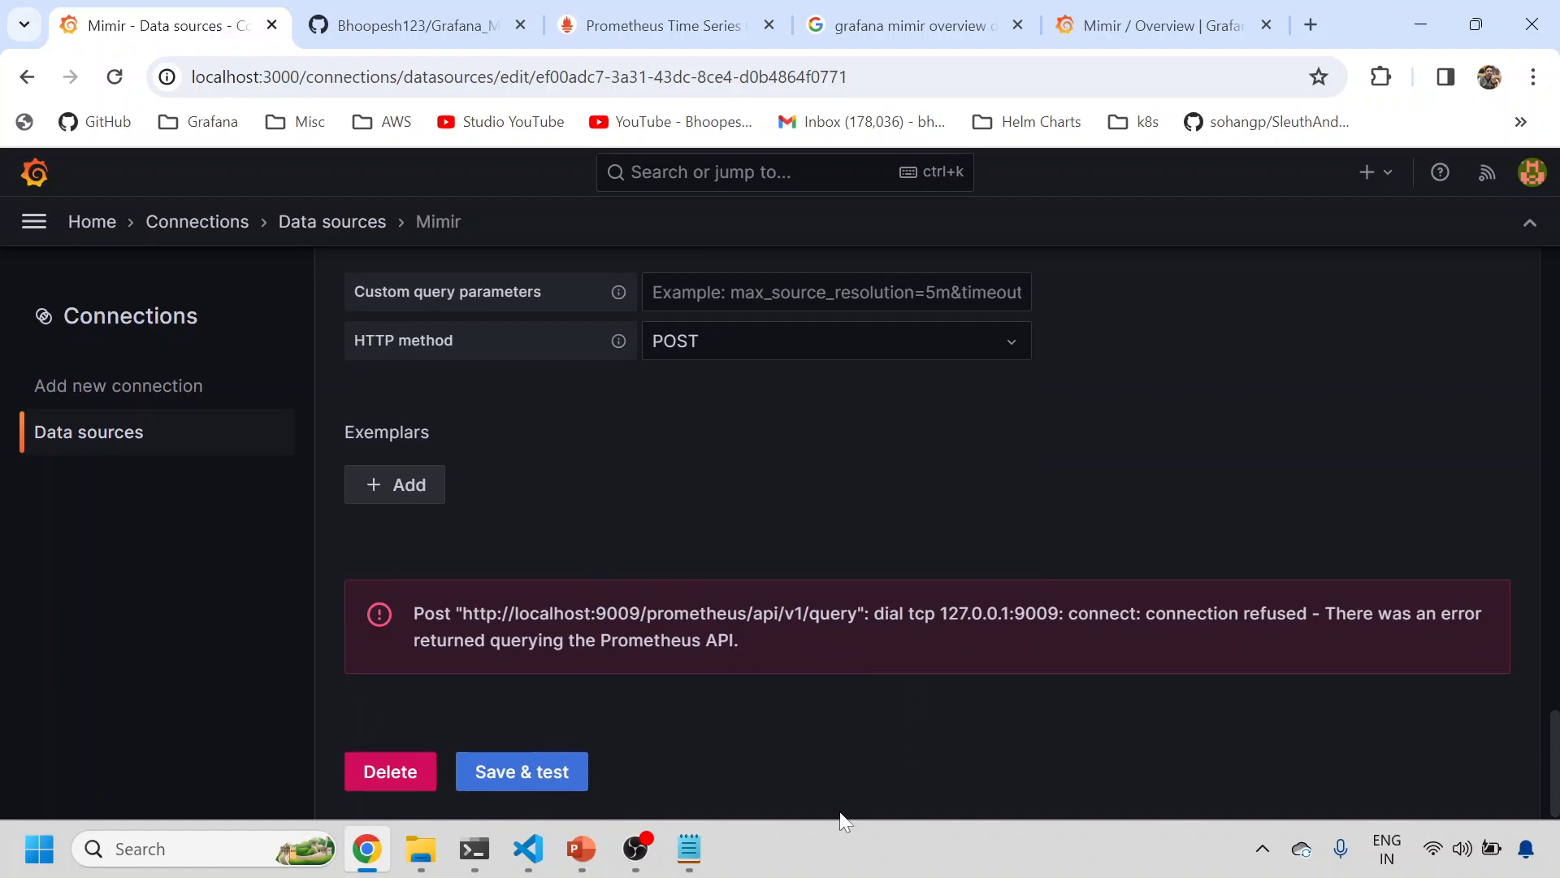
click(581, 848)
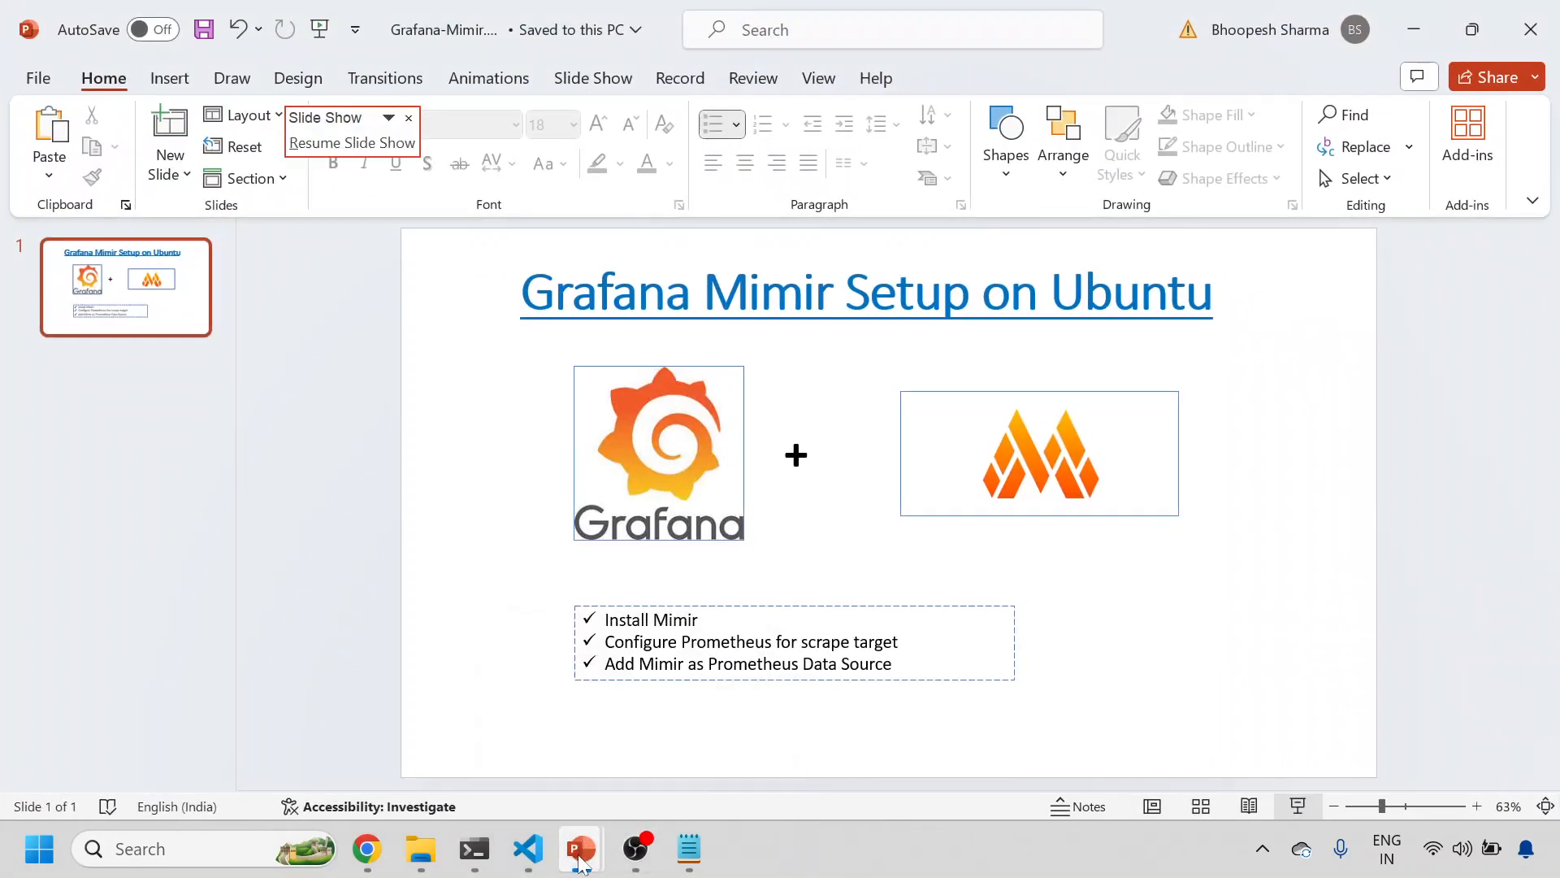
click(351, 142)
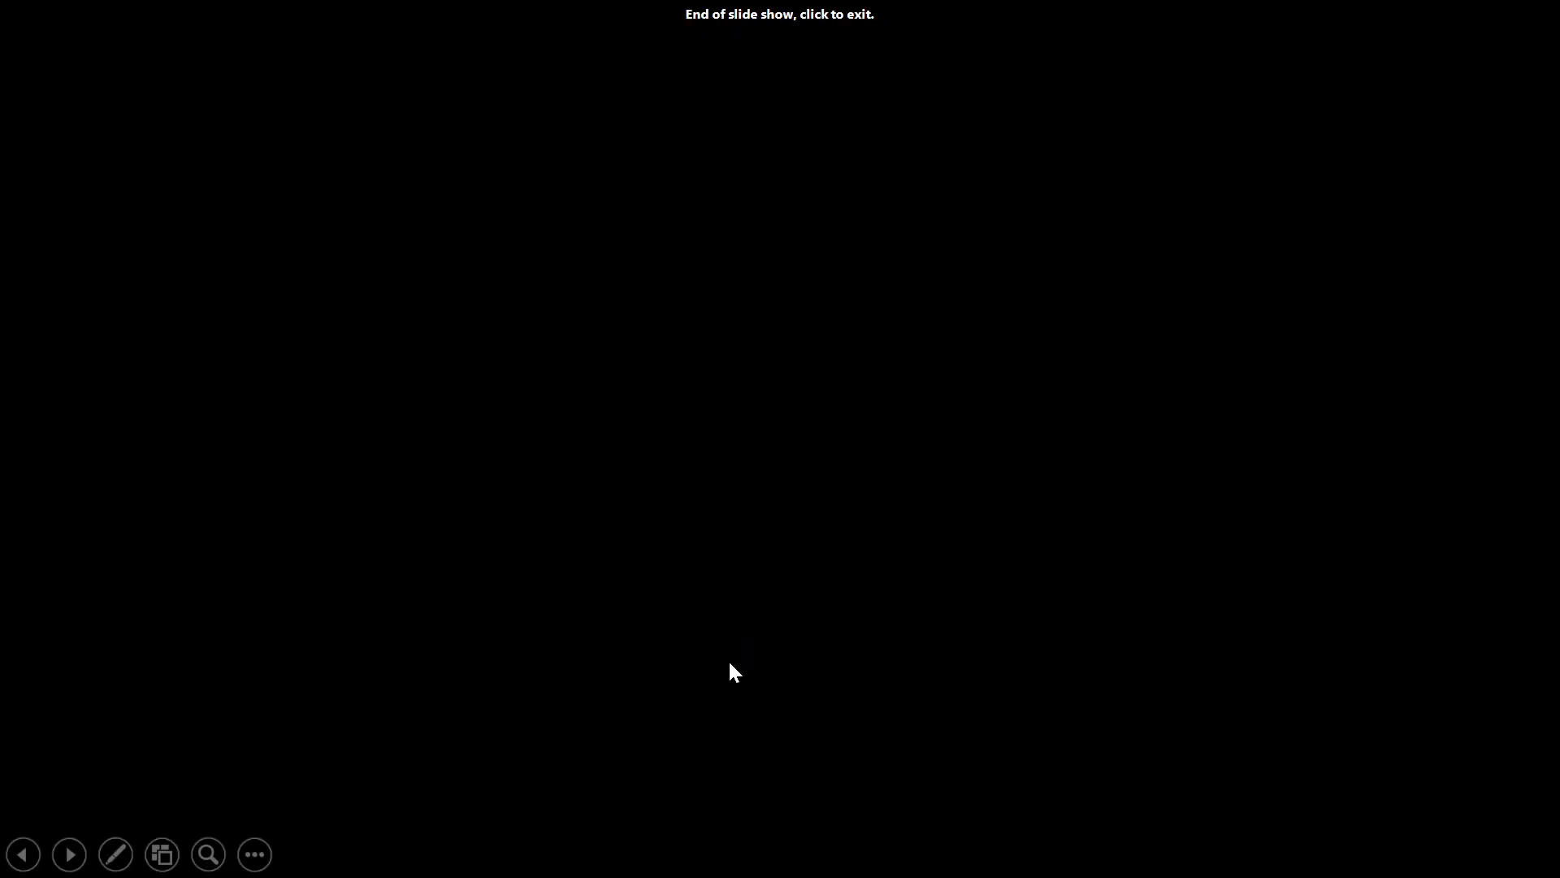